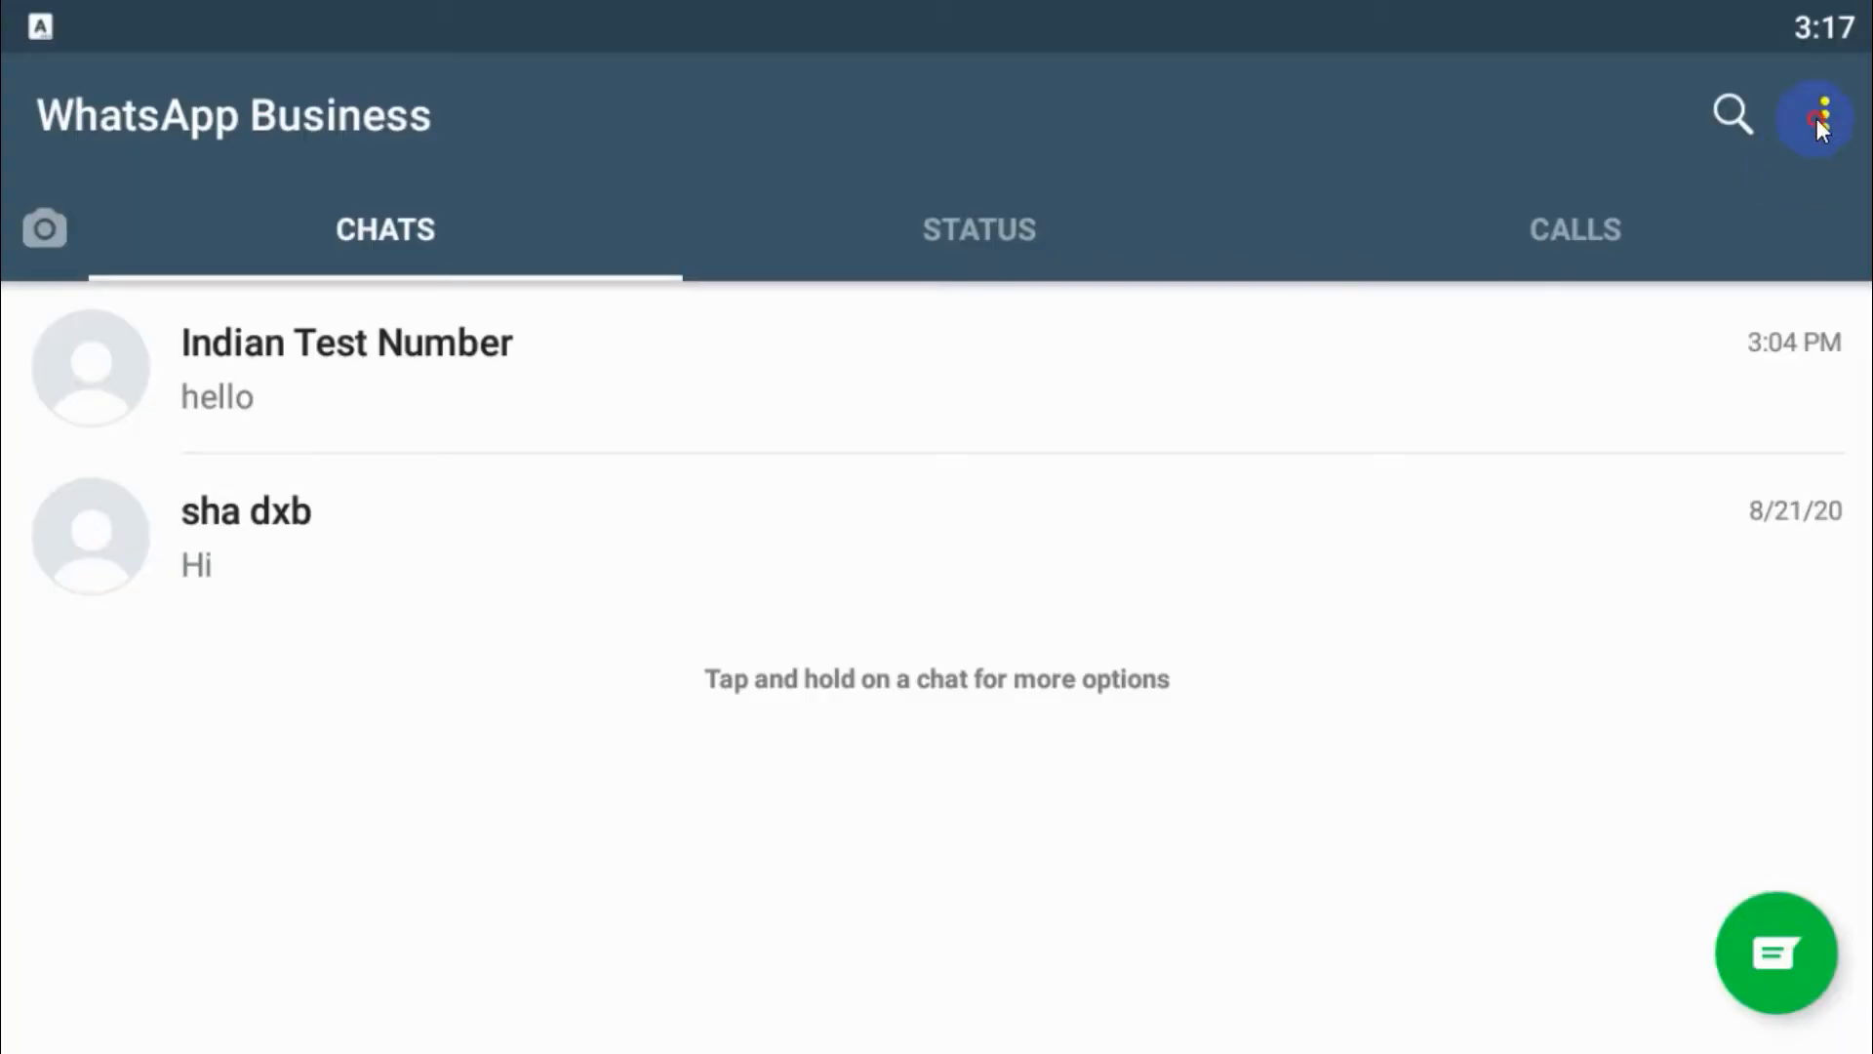
# - Start a new group from the overflow menu with Indian Test Number as its participant
pyautogui.click(1814, 115)
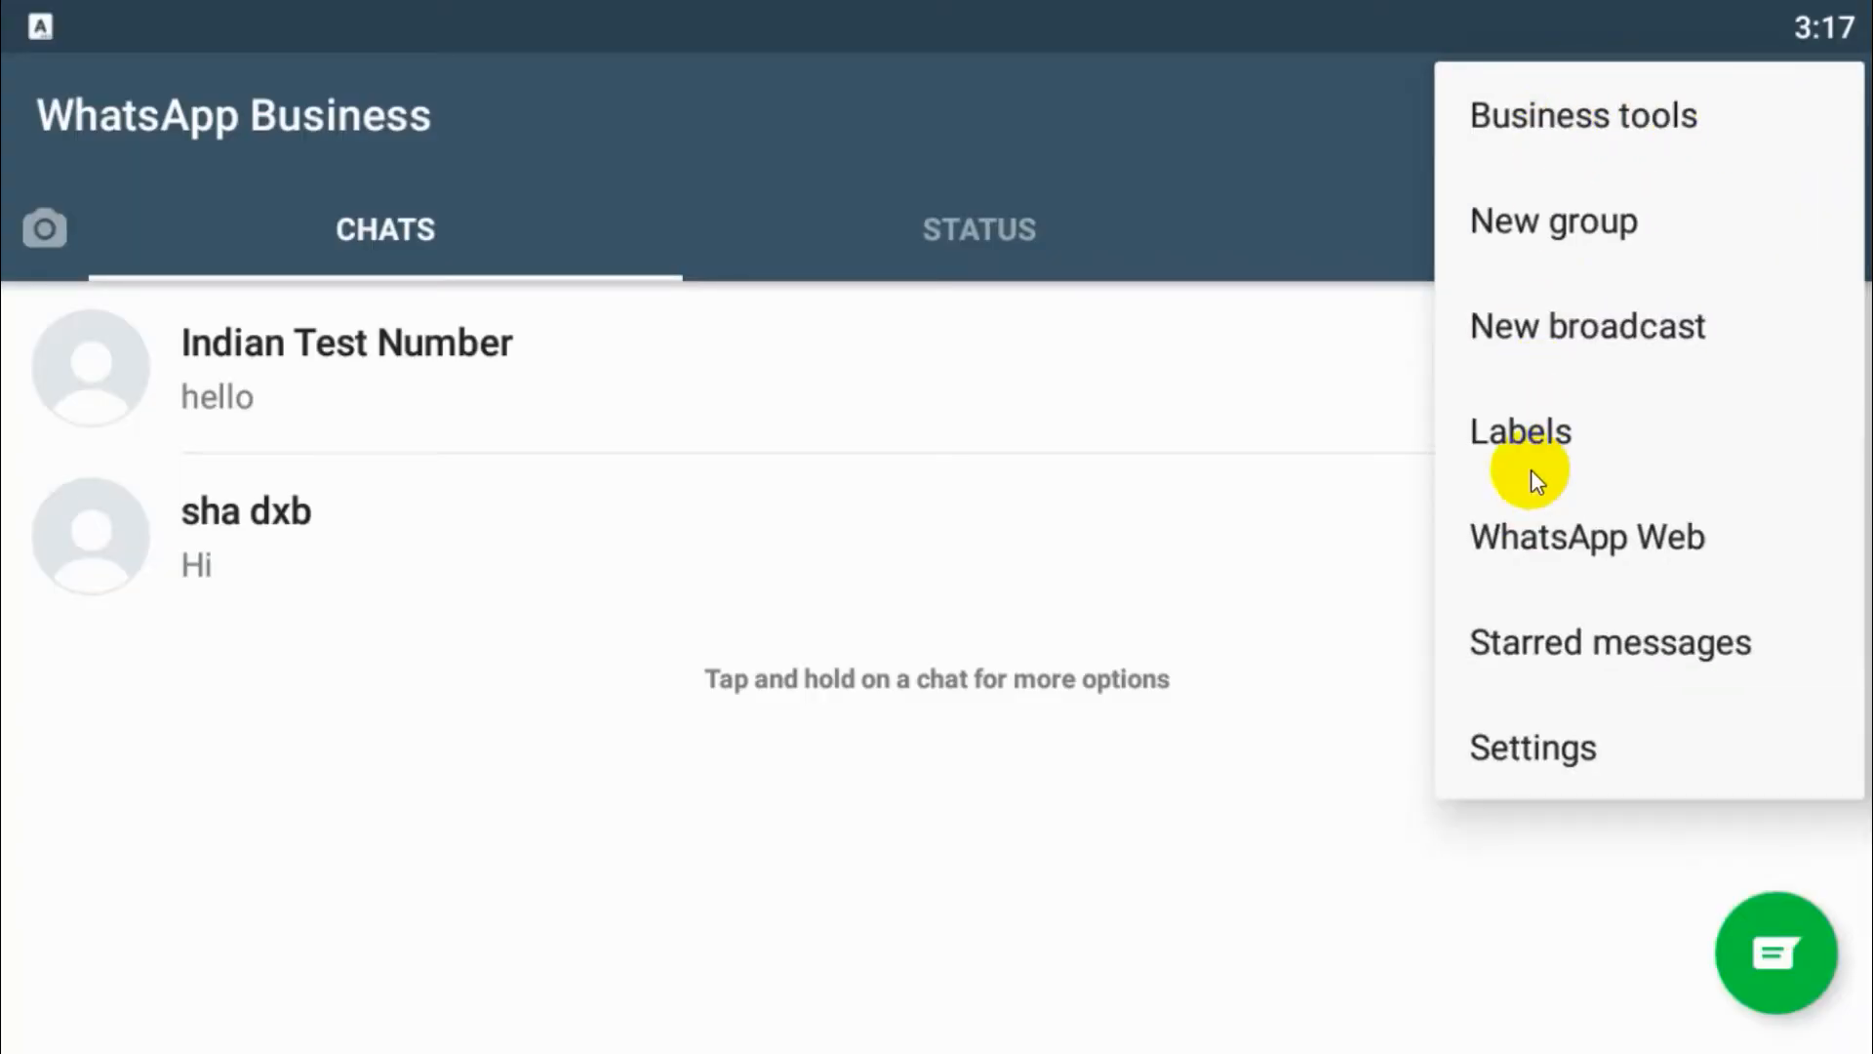
pyautogui.click(1553, 219)
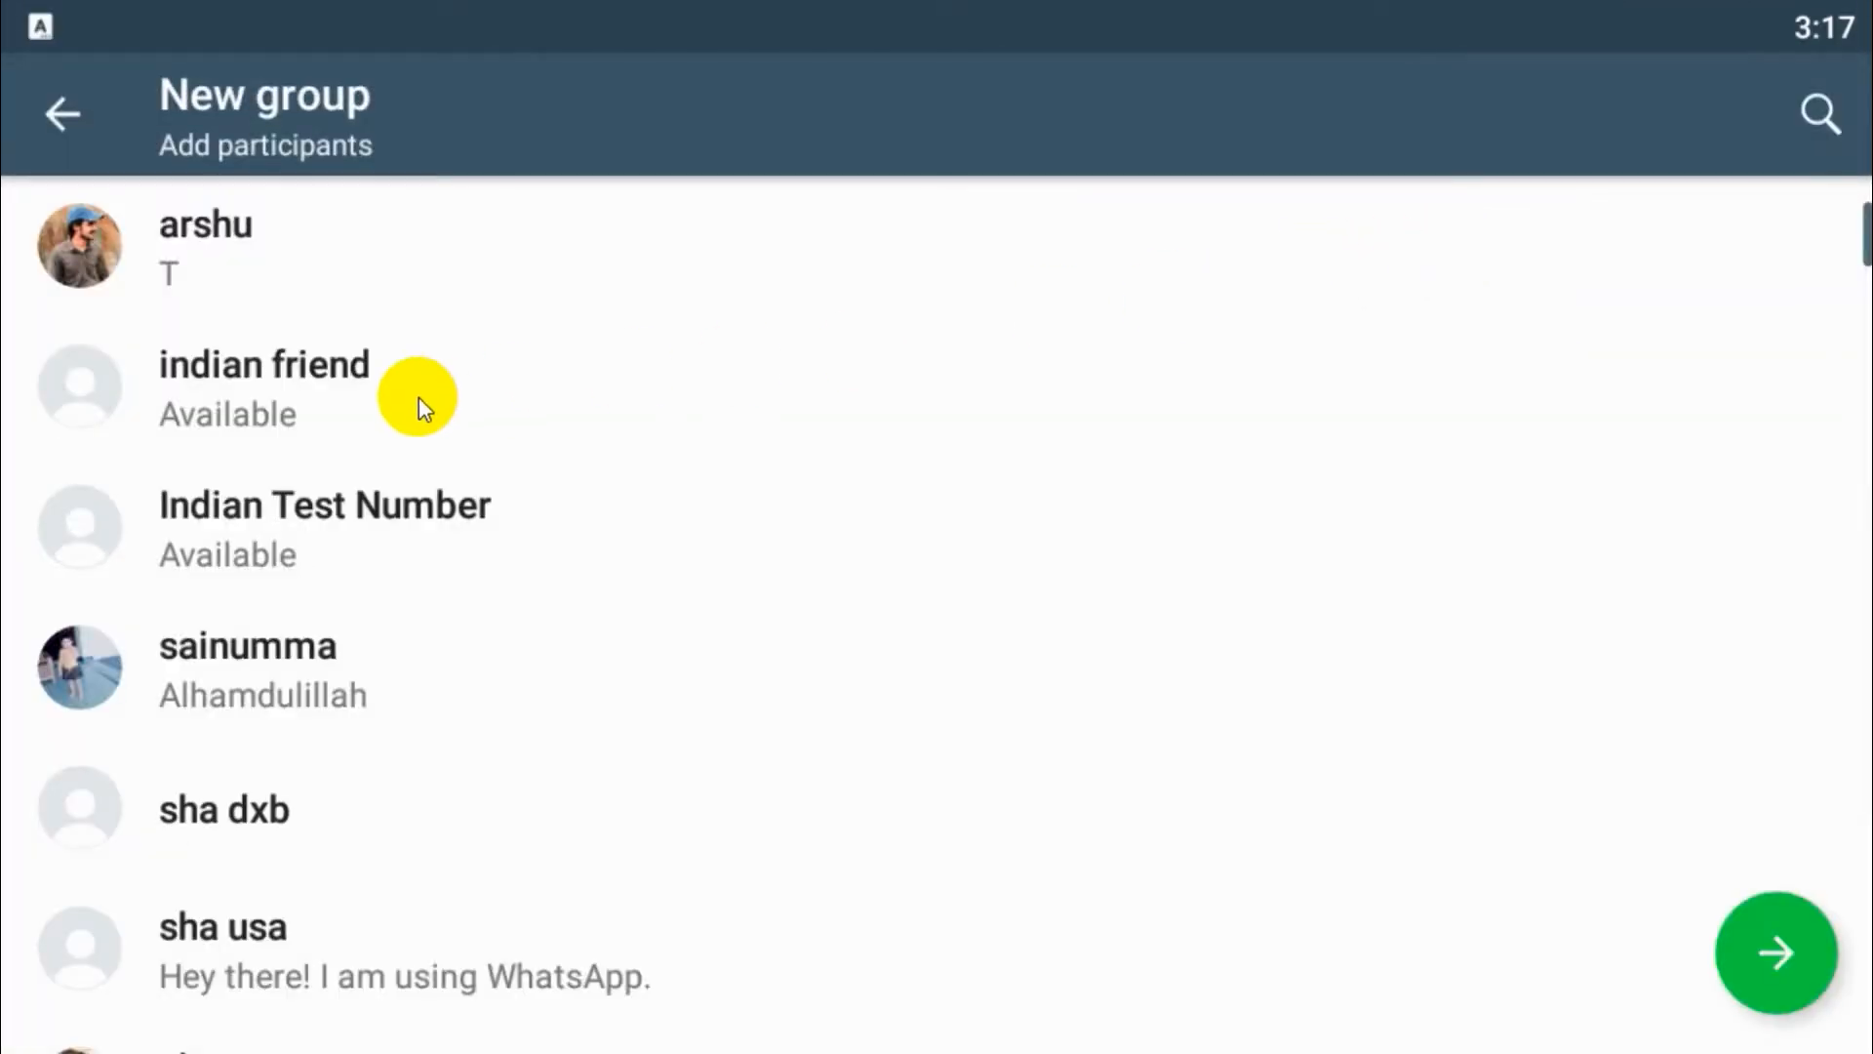
pyautogui.scroll(-3)
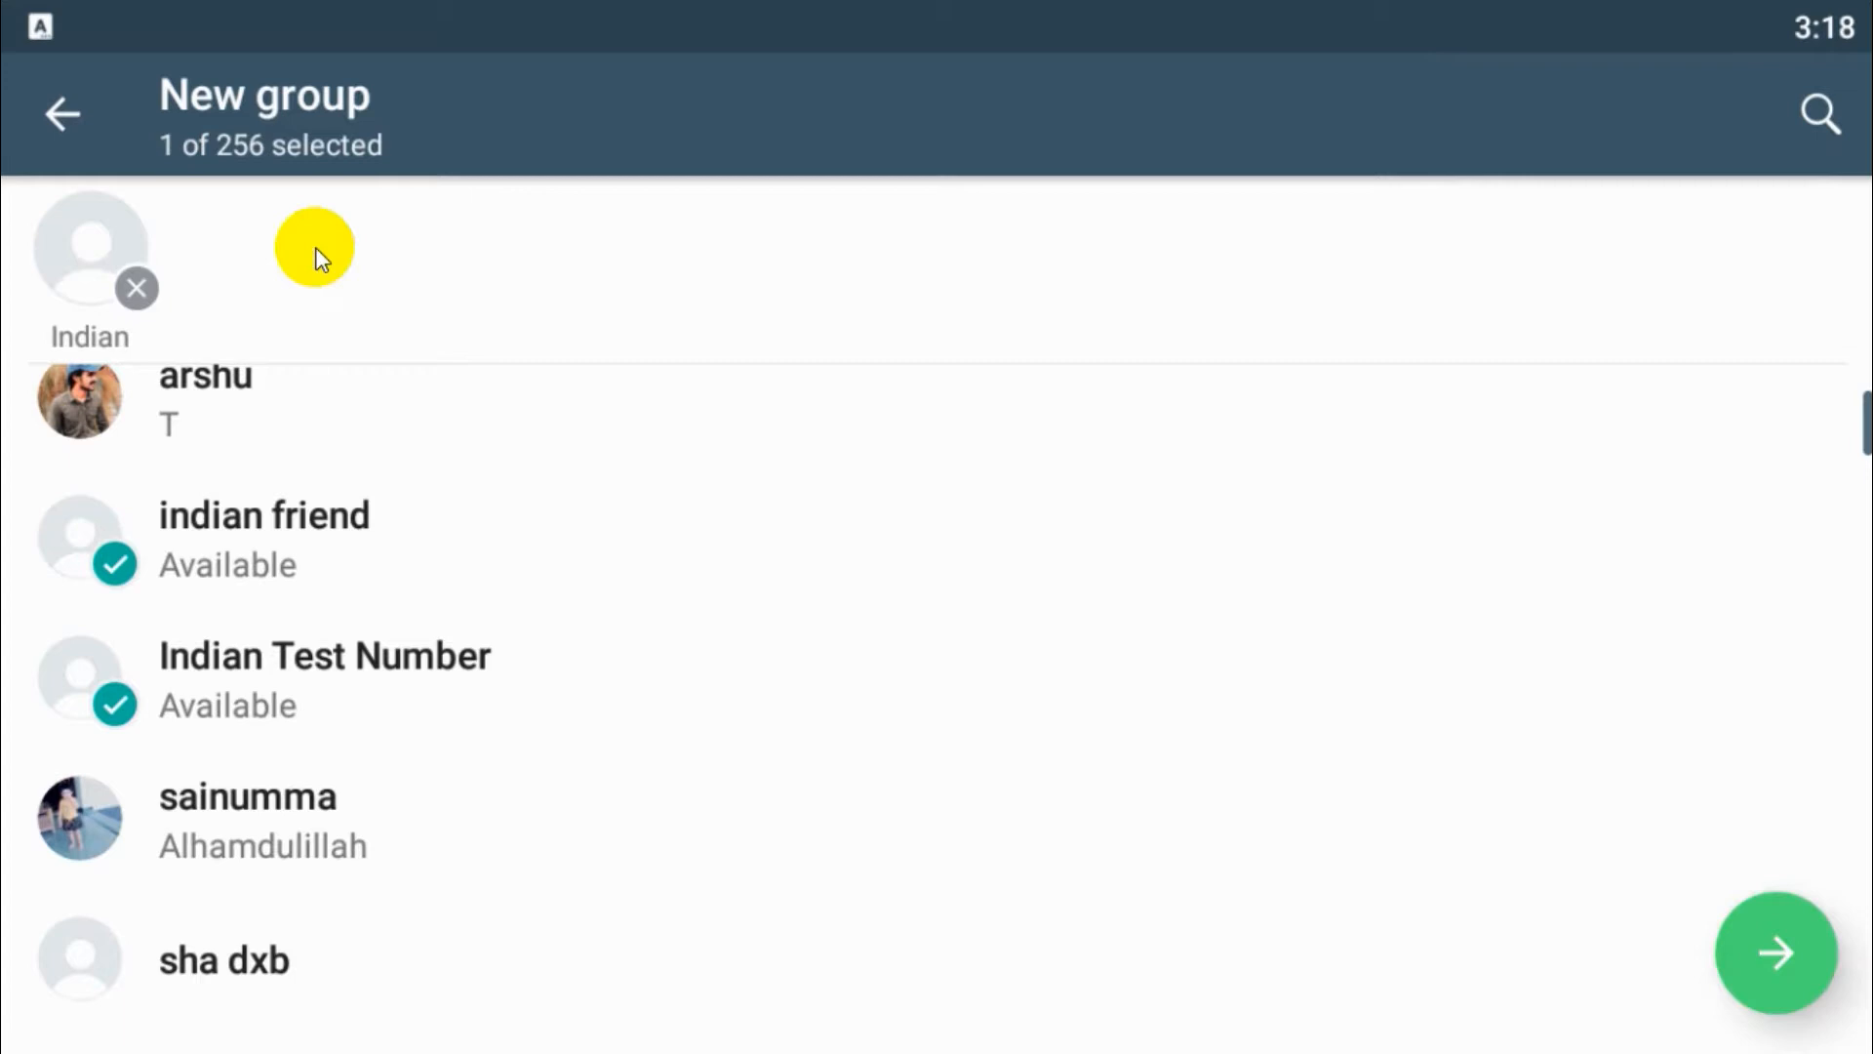
pyautogui.click(1777, 953)
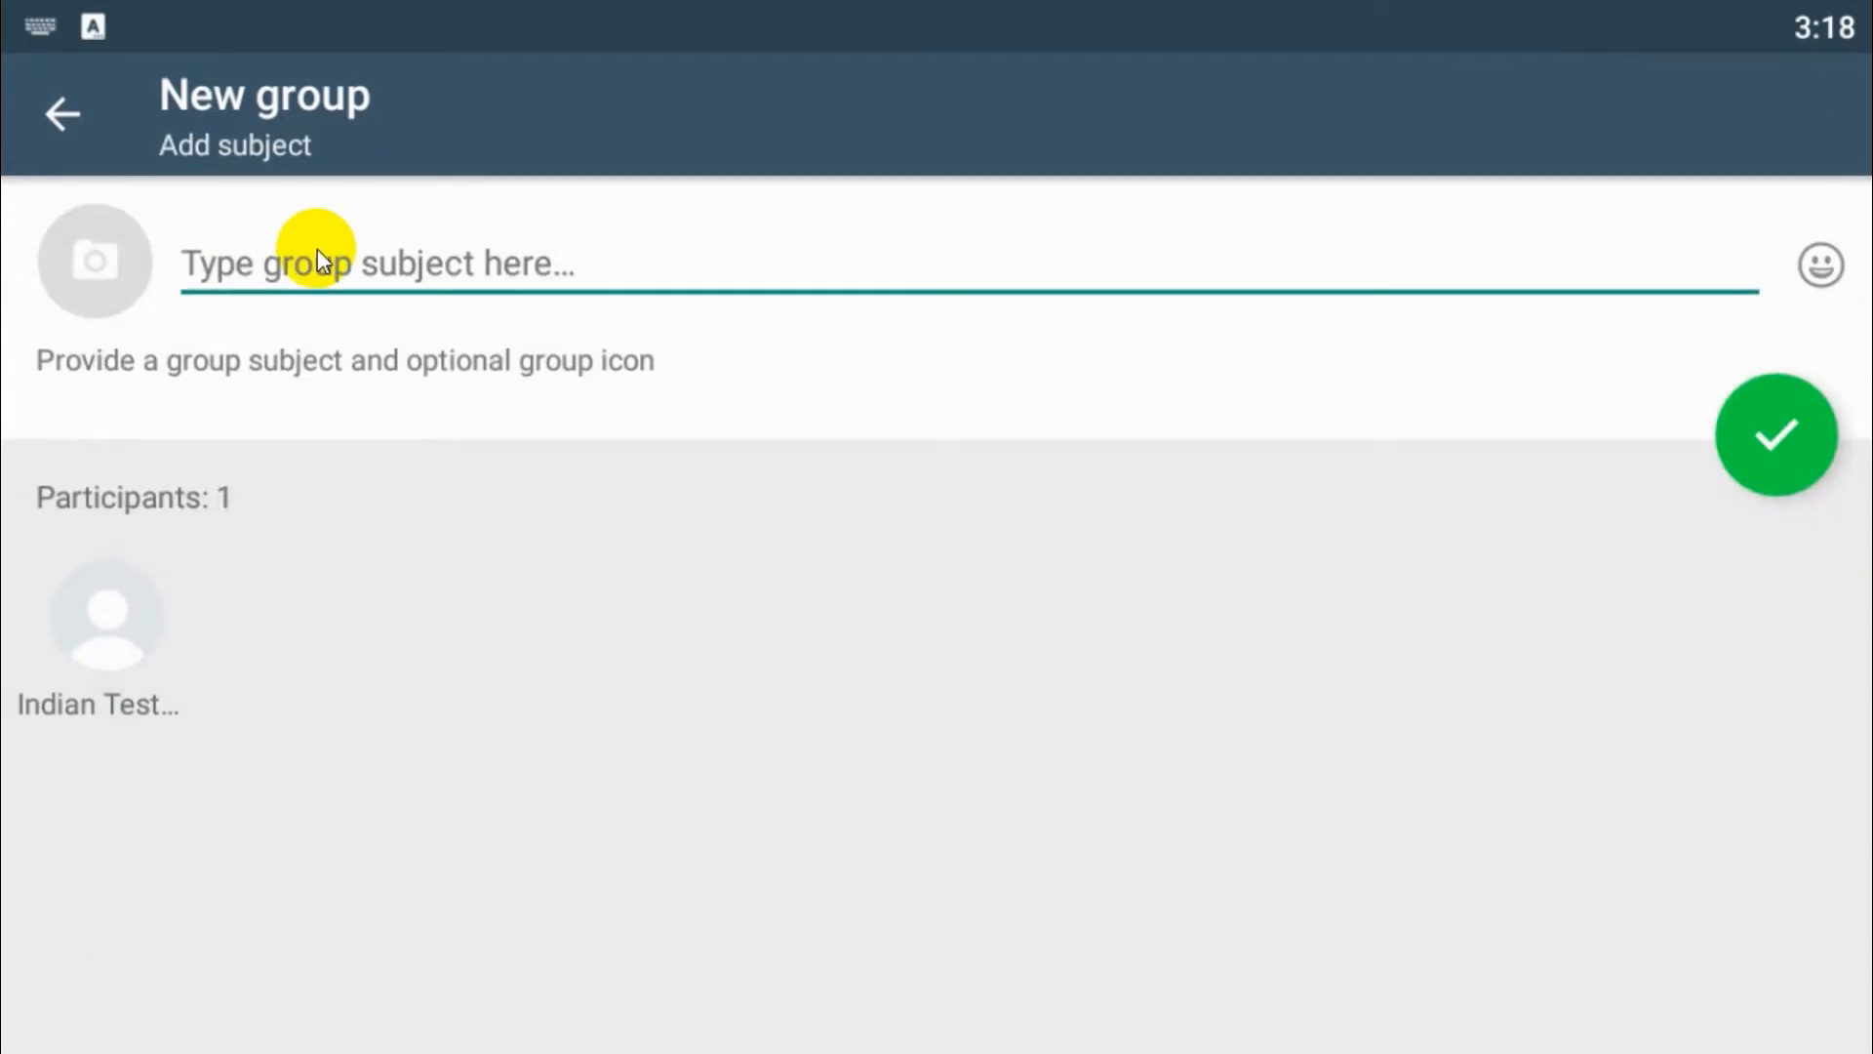
# - Enter 'Demo Group' as the group subject
pyautogui.click(358, 262)
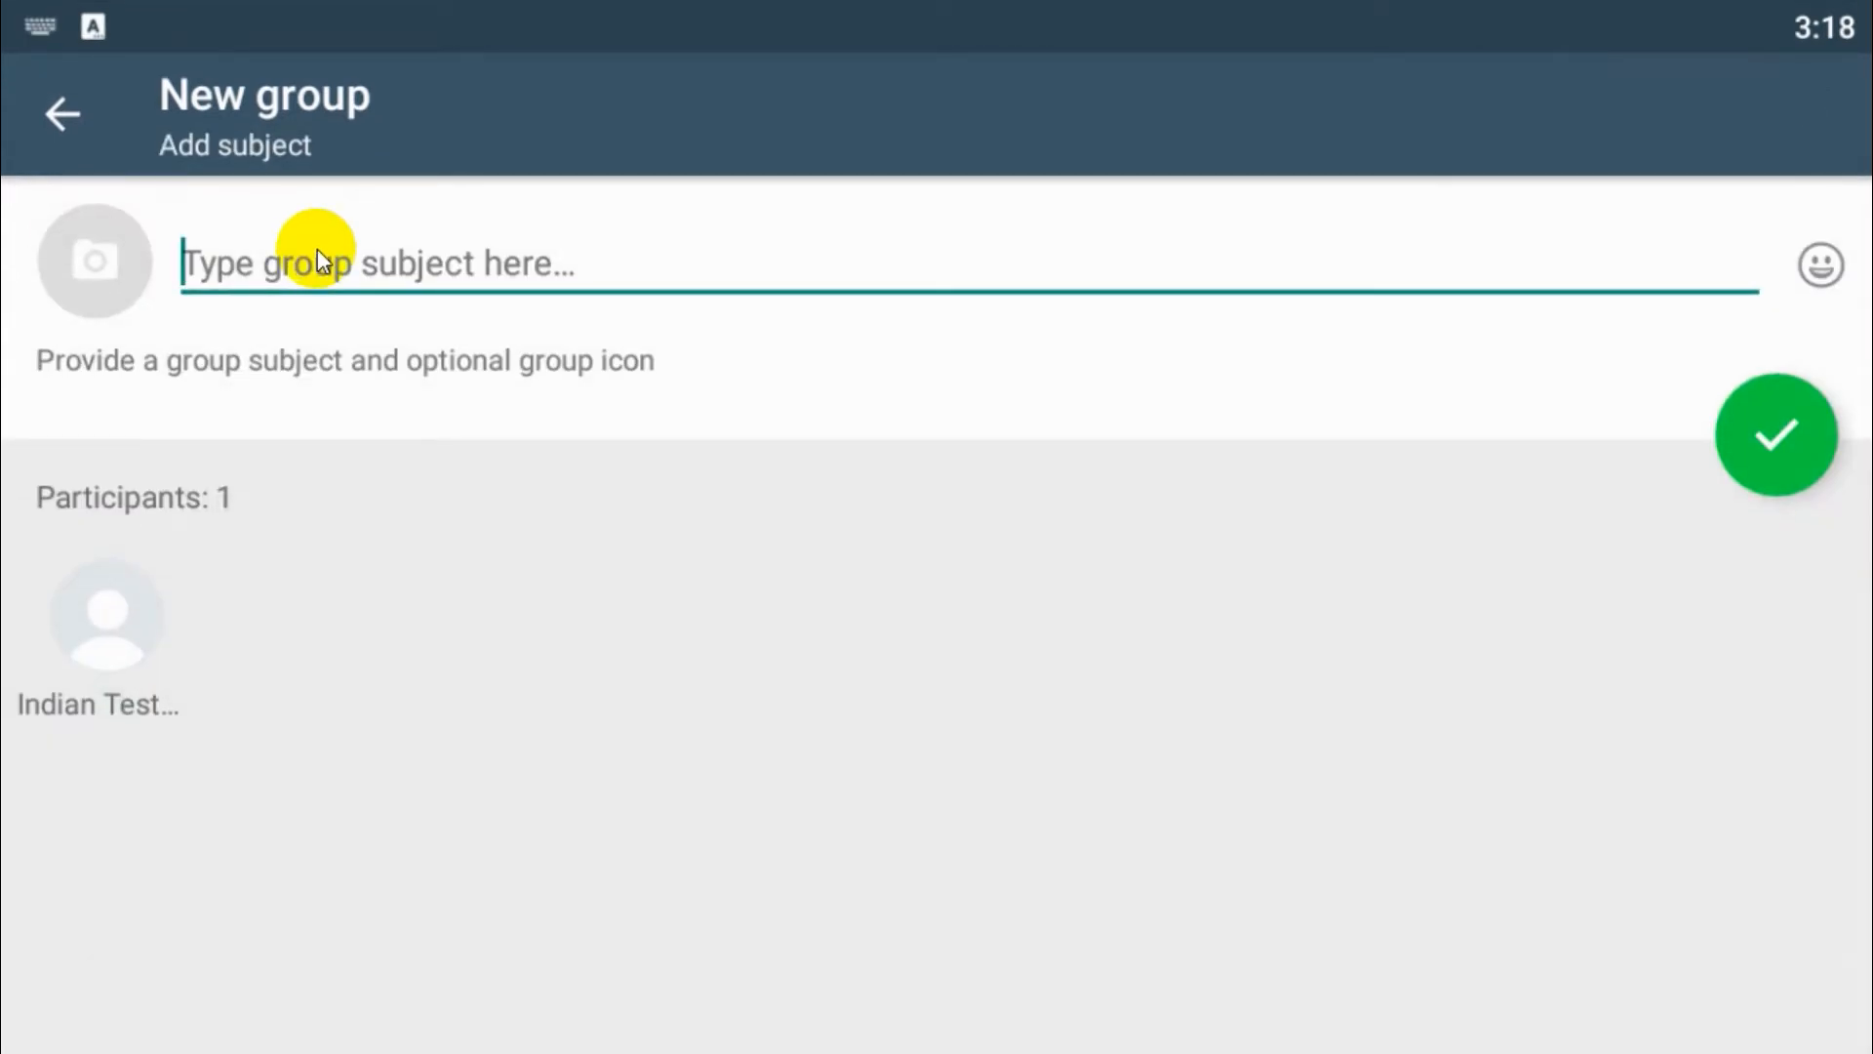
pyautogui.write('D')
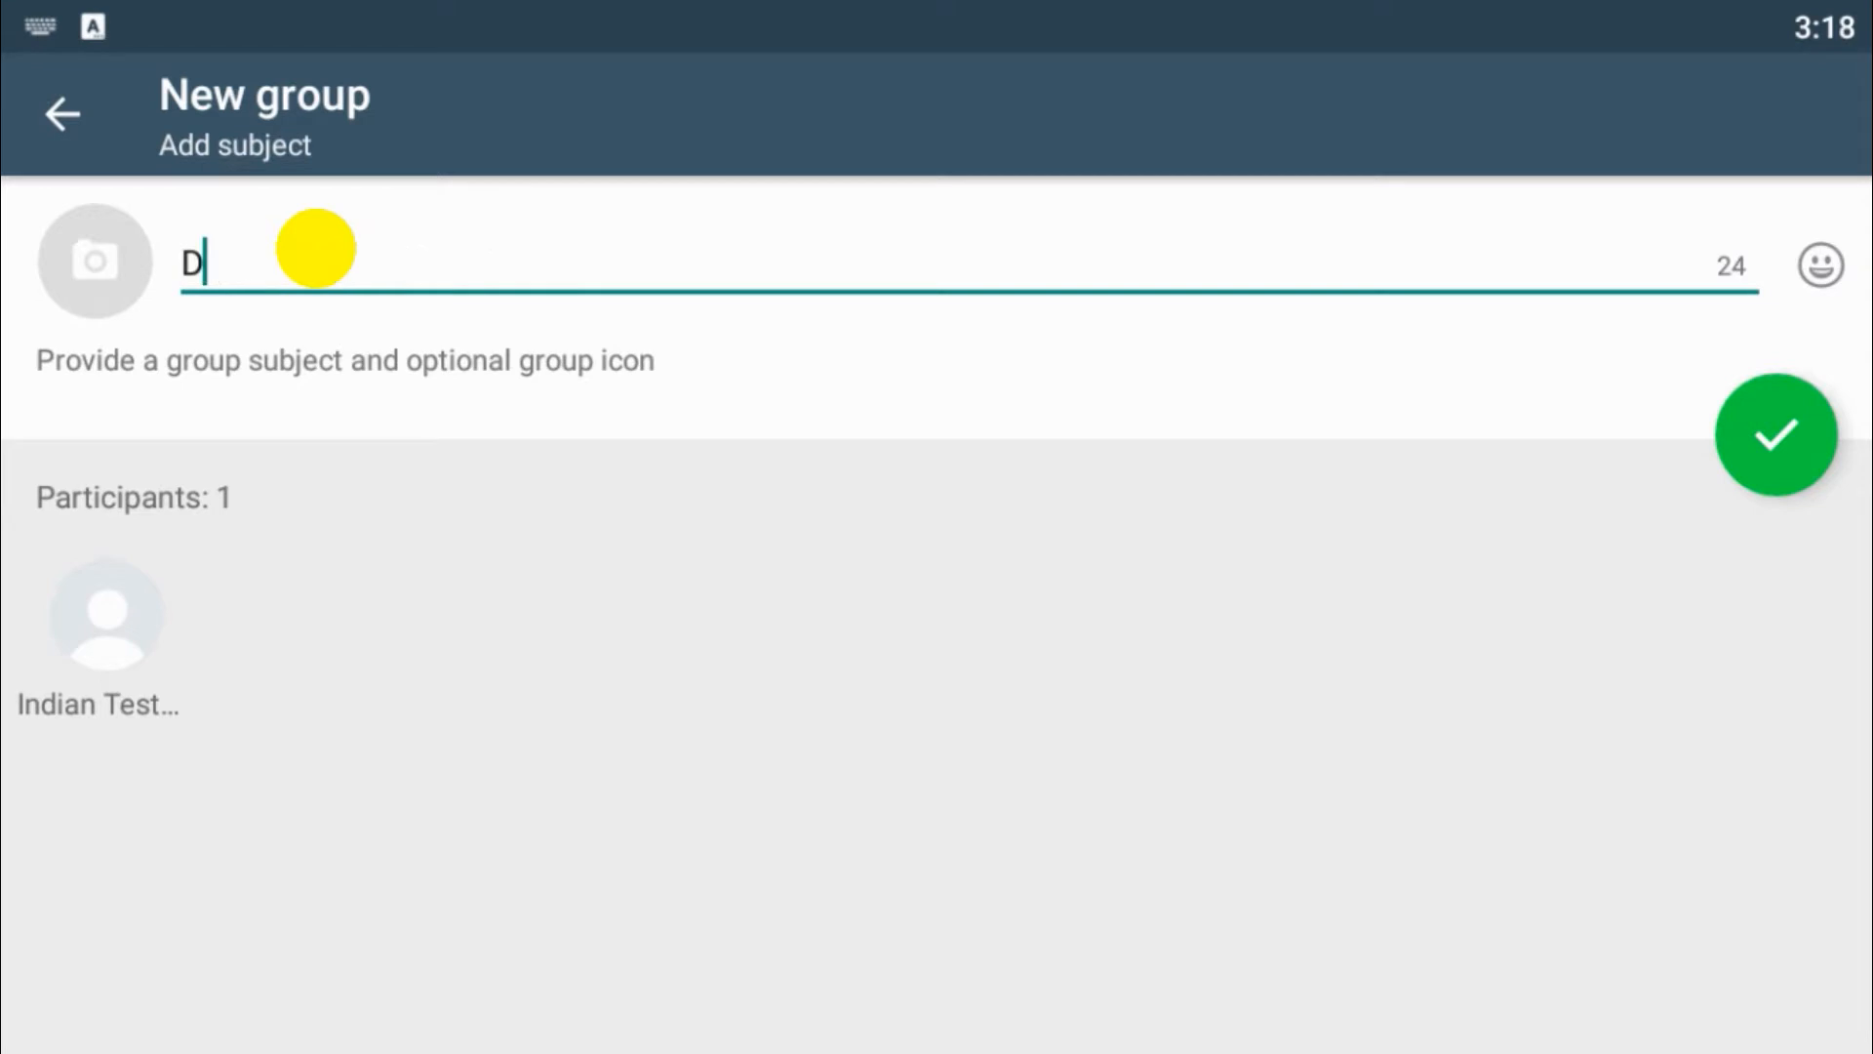
pyautogui.write('emo Group')
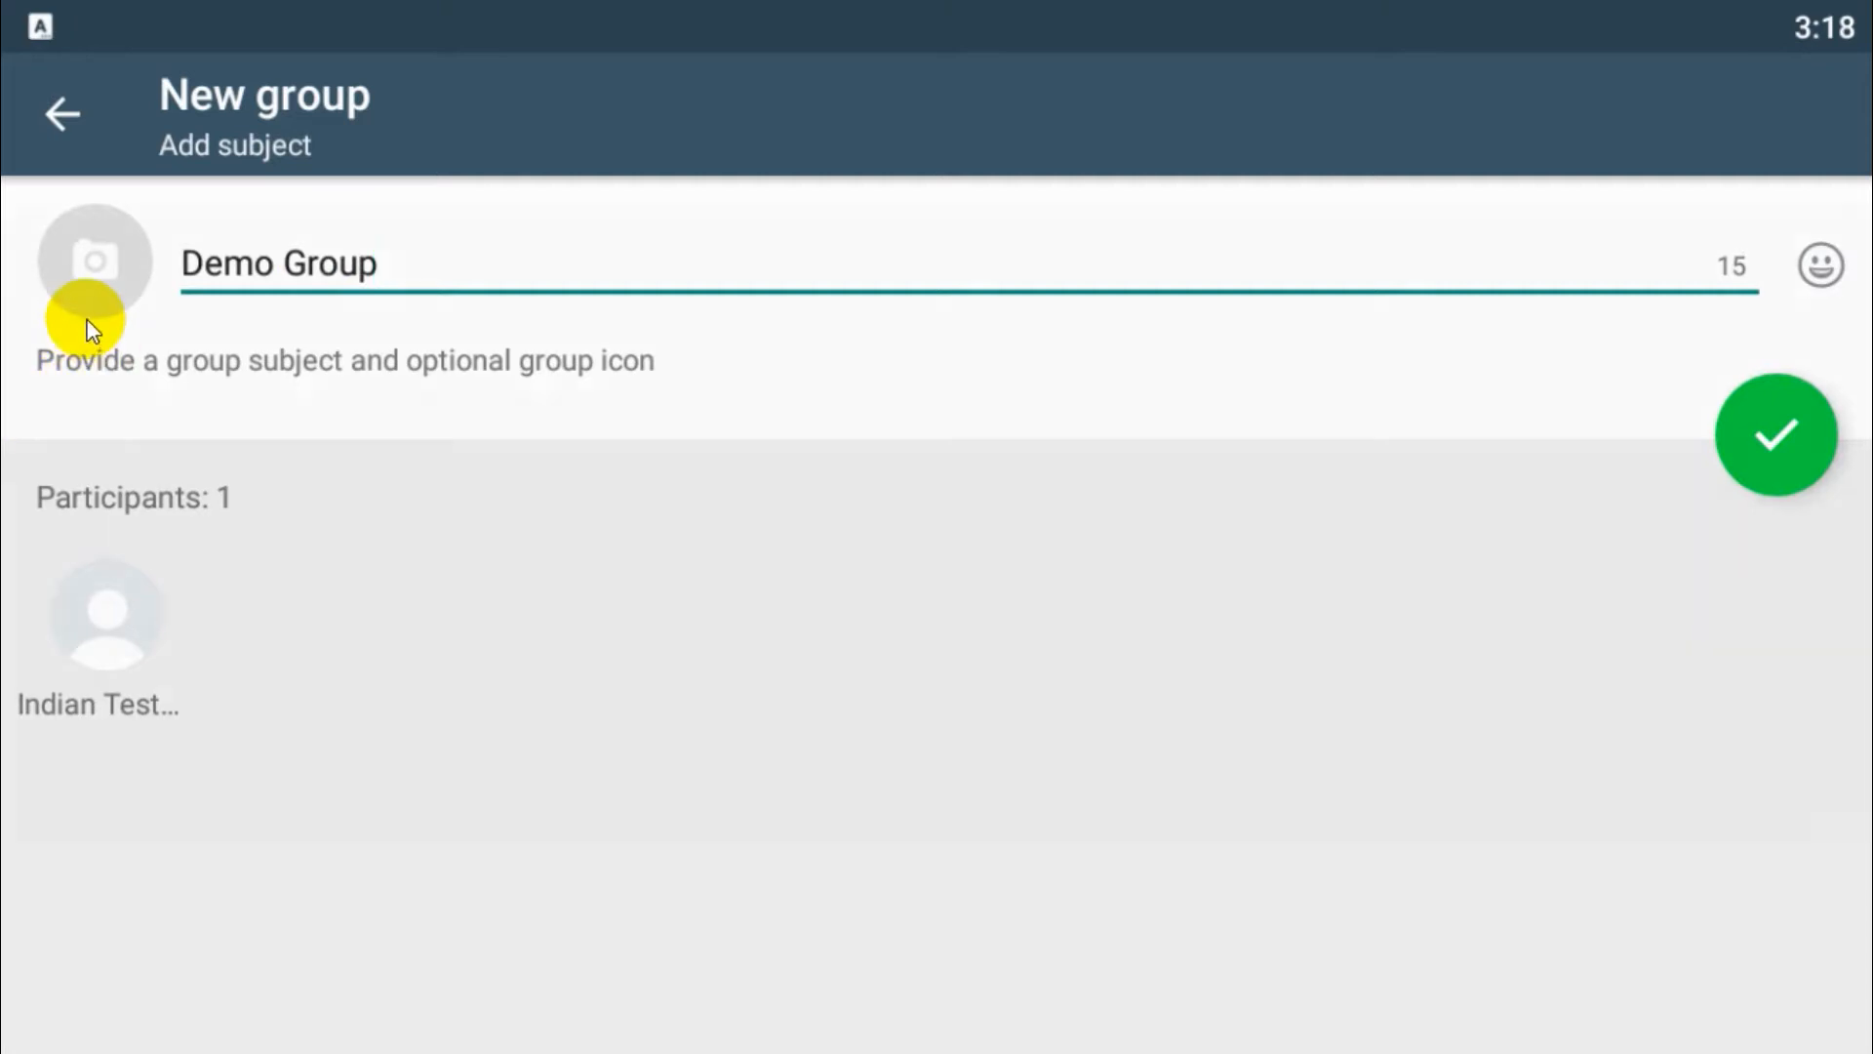
# - Set the cropped Eiffel Tower photo from All photos as the group icon and create the group
pyautogui.click(95, 261)
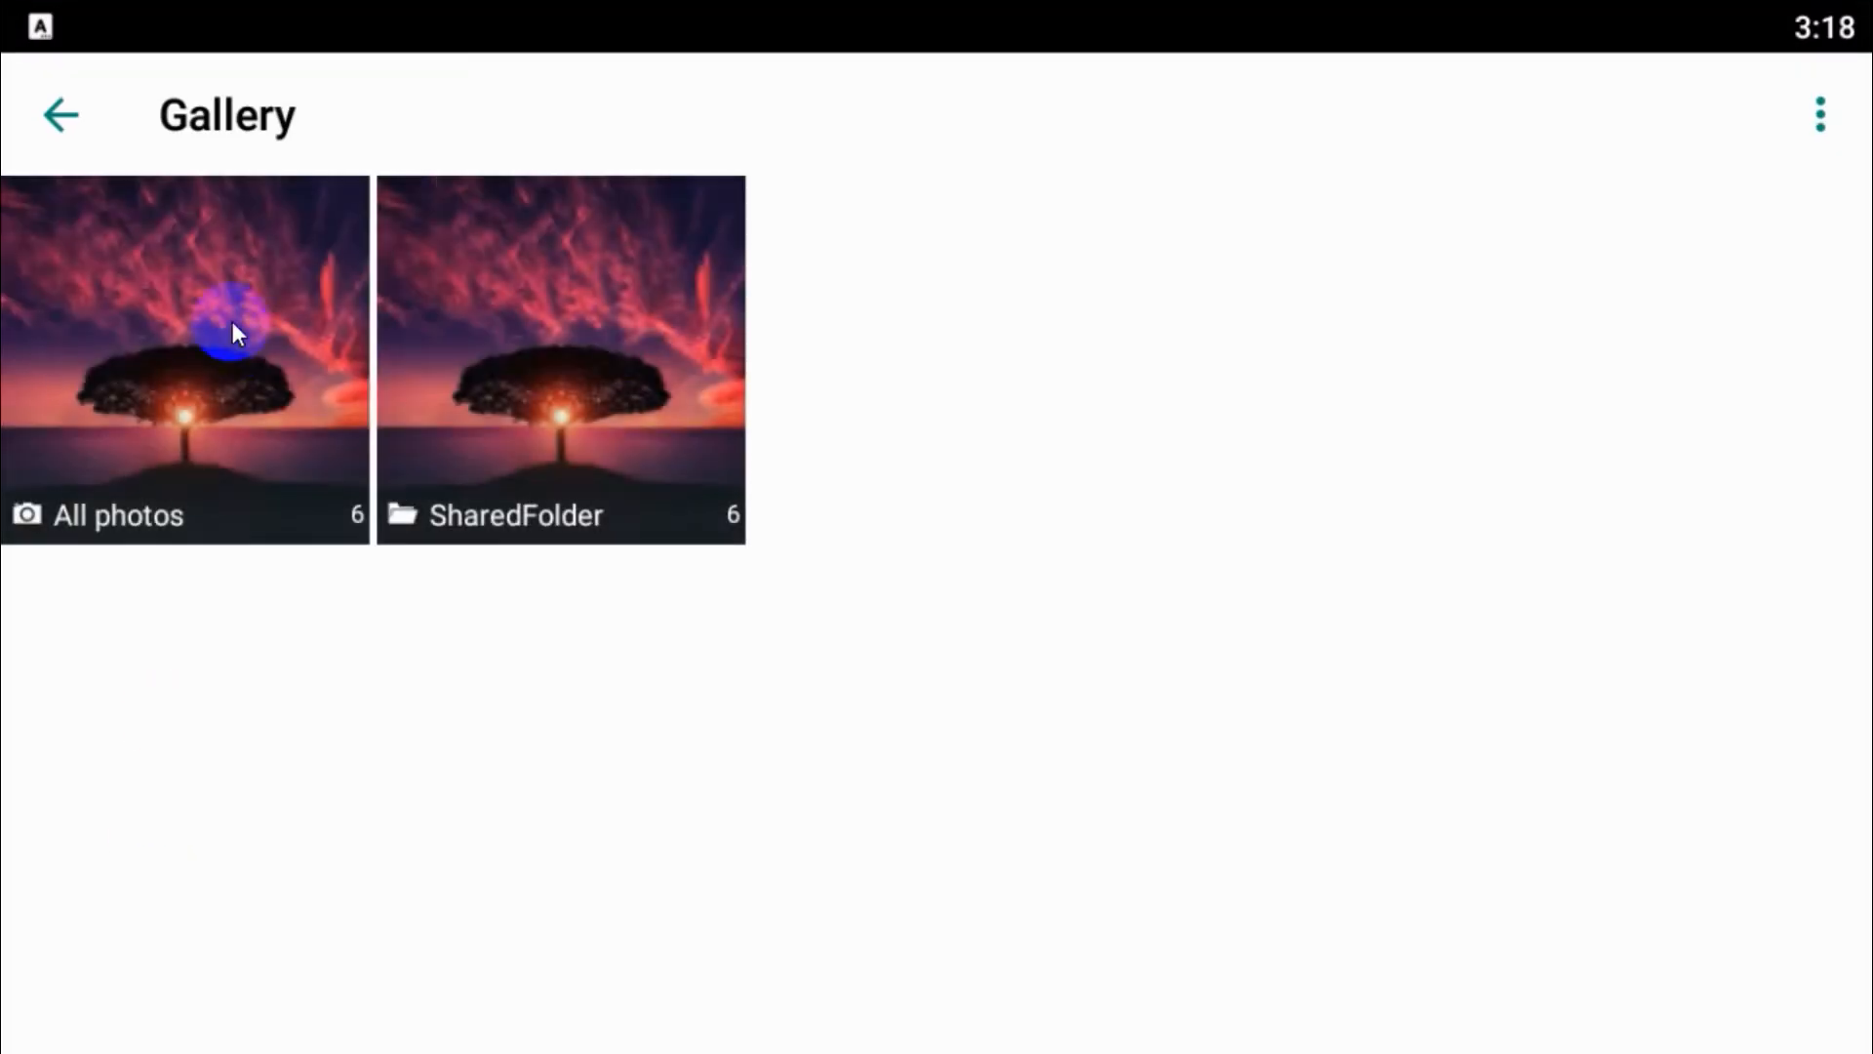
pyautogui.click(185, 359)
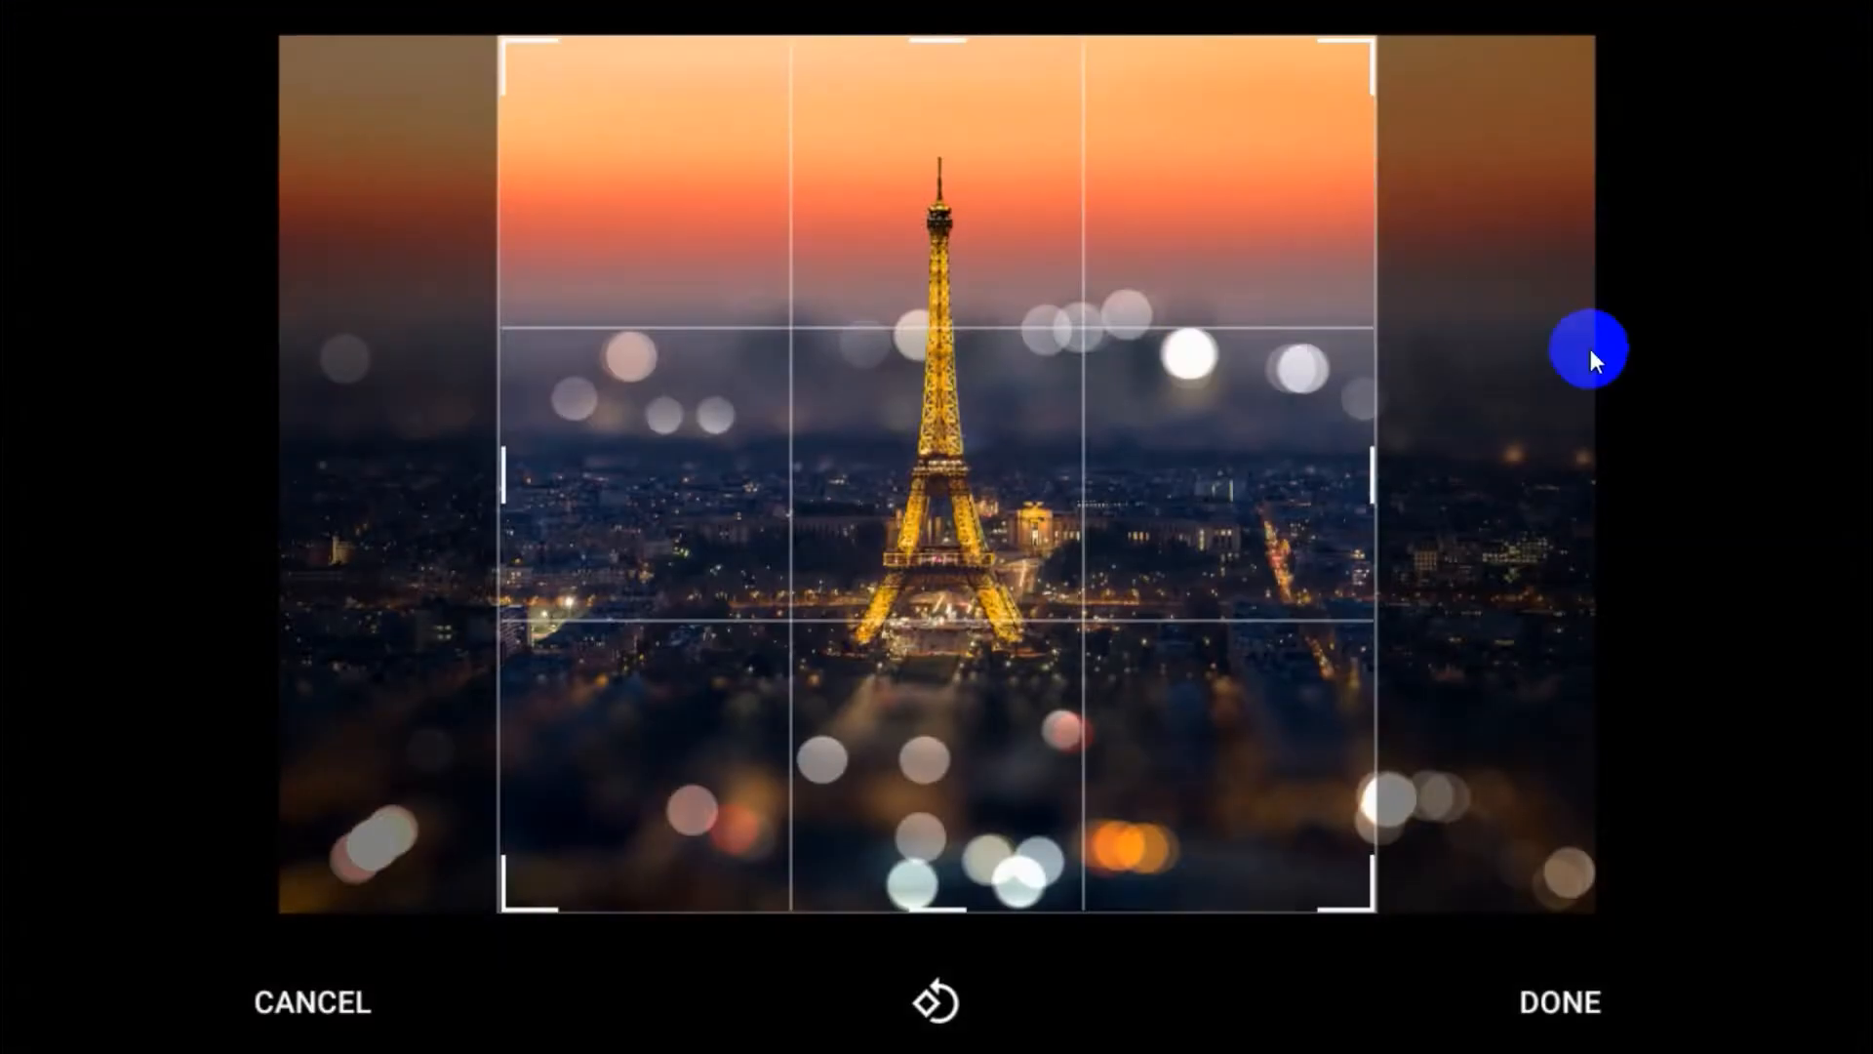
pyautogui.click(1558, 1001)
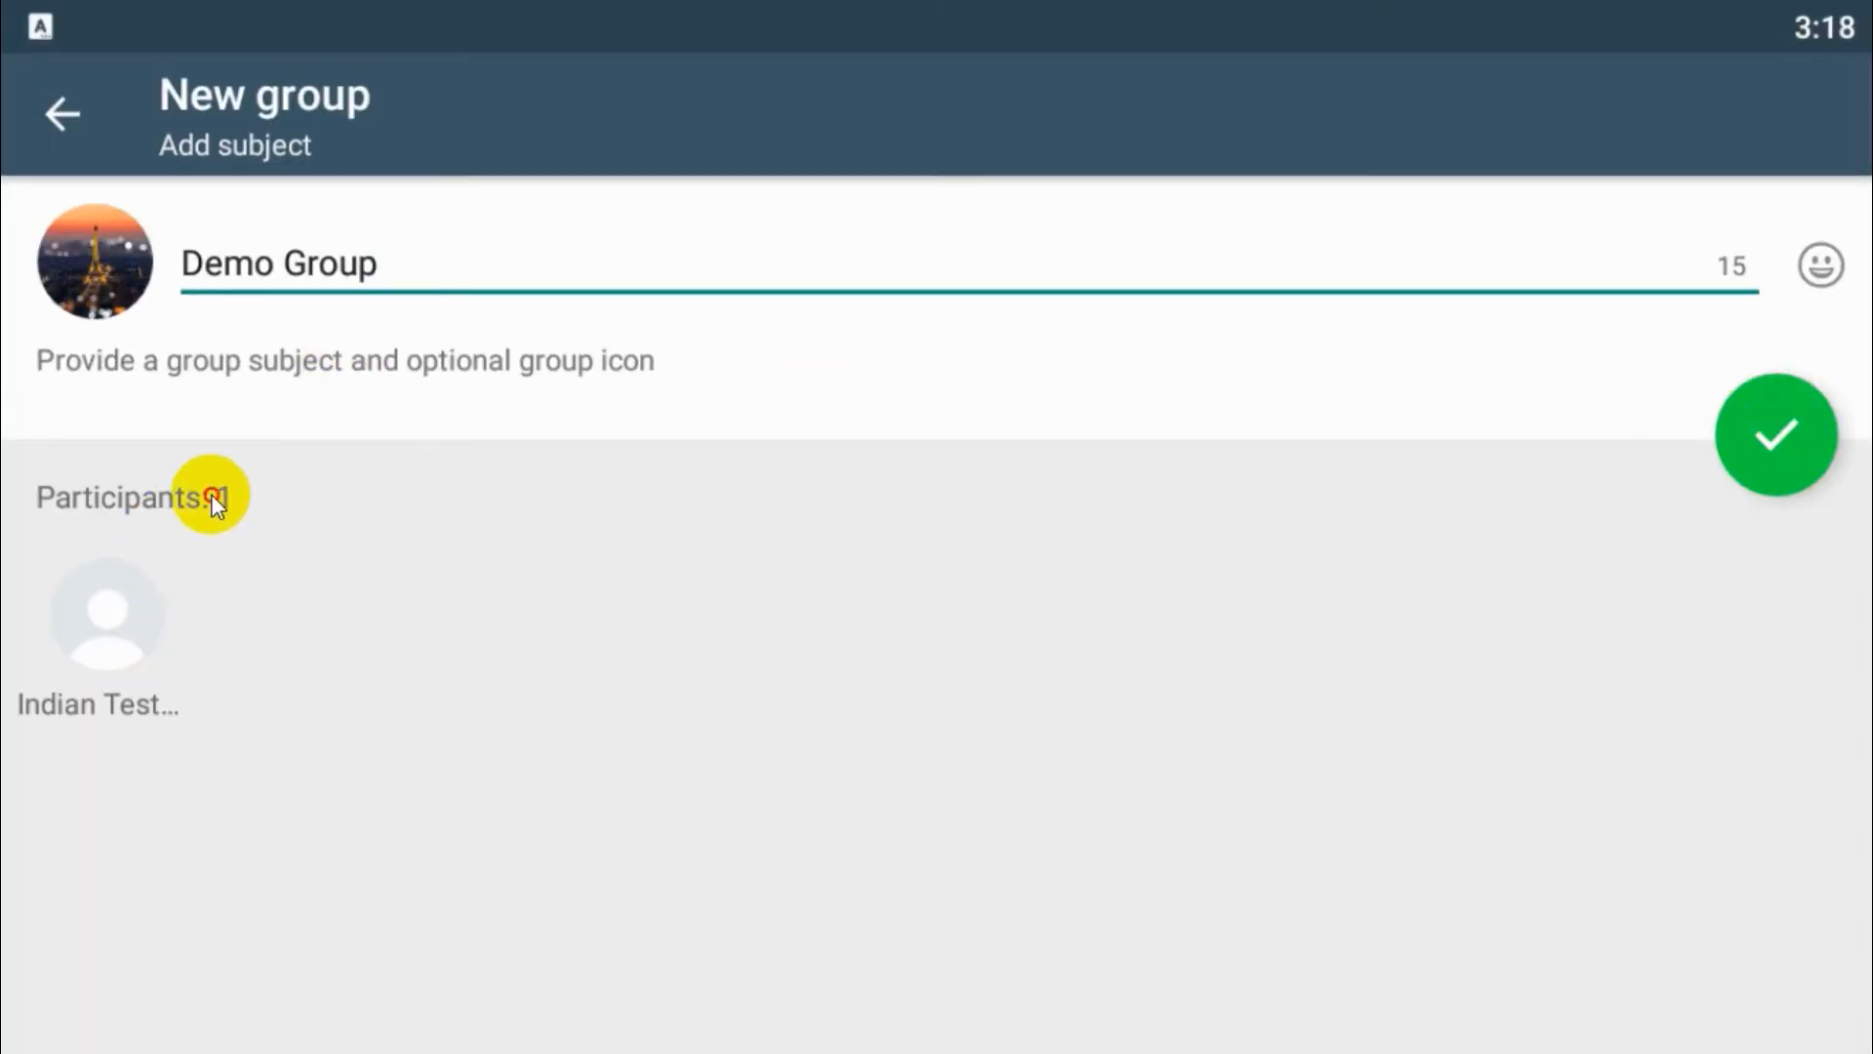
pyautogui.click(1777, 435)
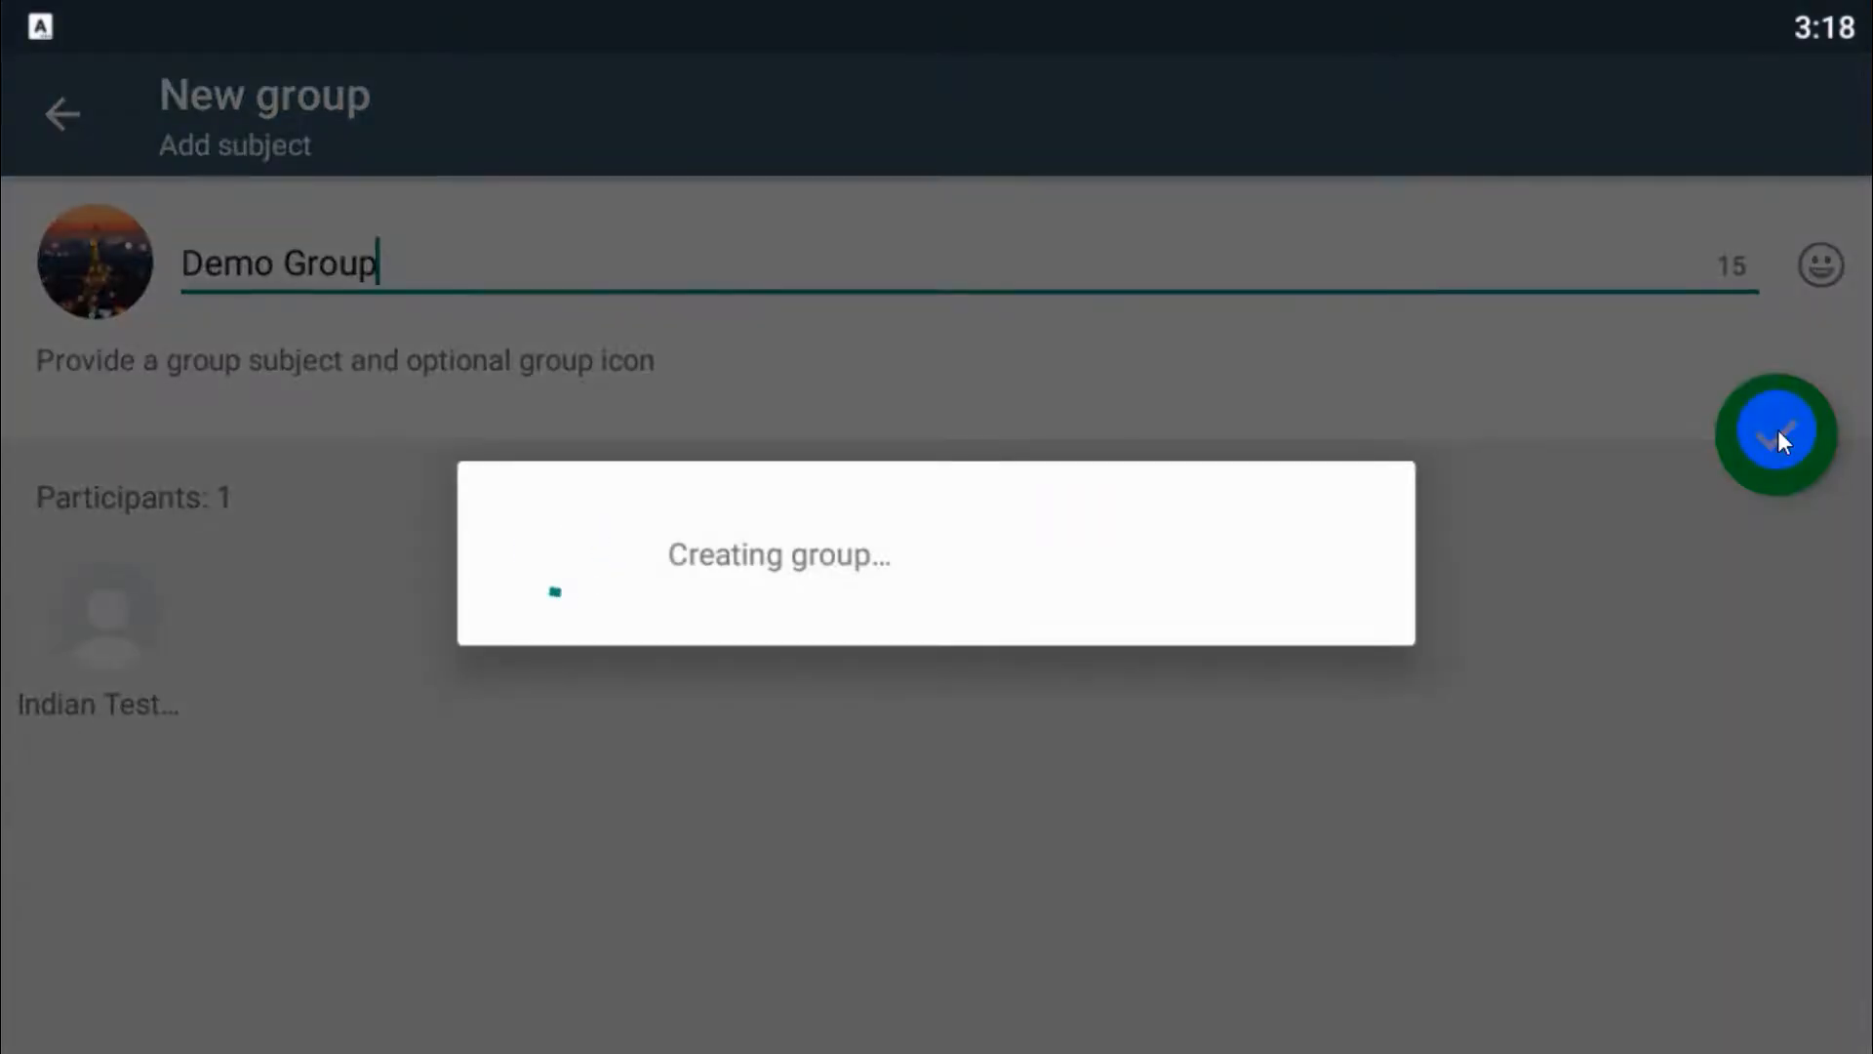
# - Open Demo Group's group info page from the chat's options menu
pyautogui.click(1776, 433)
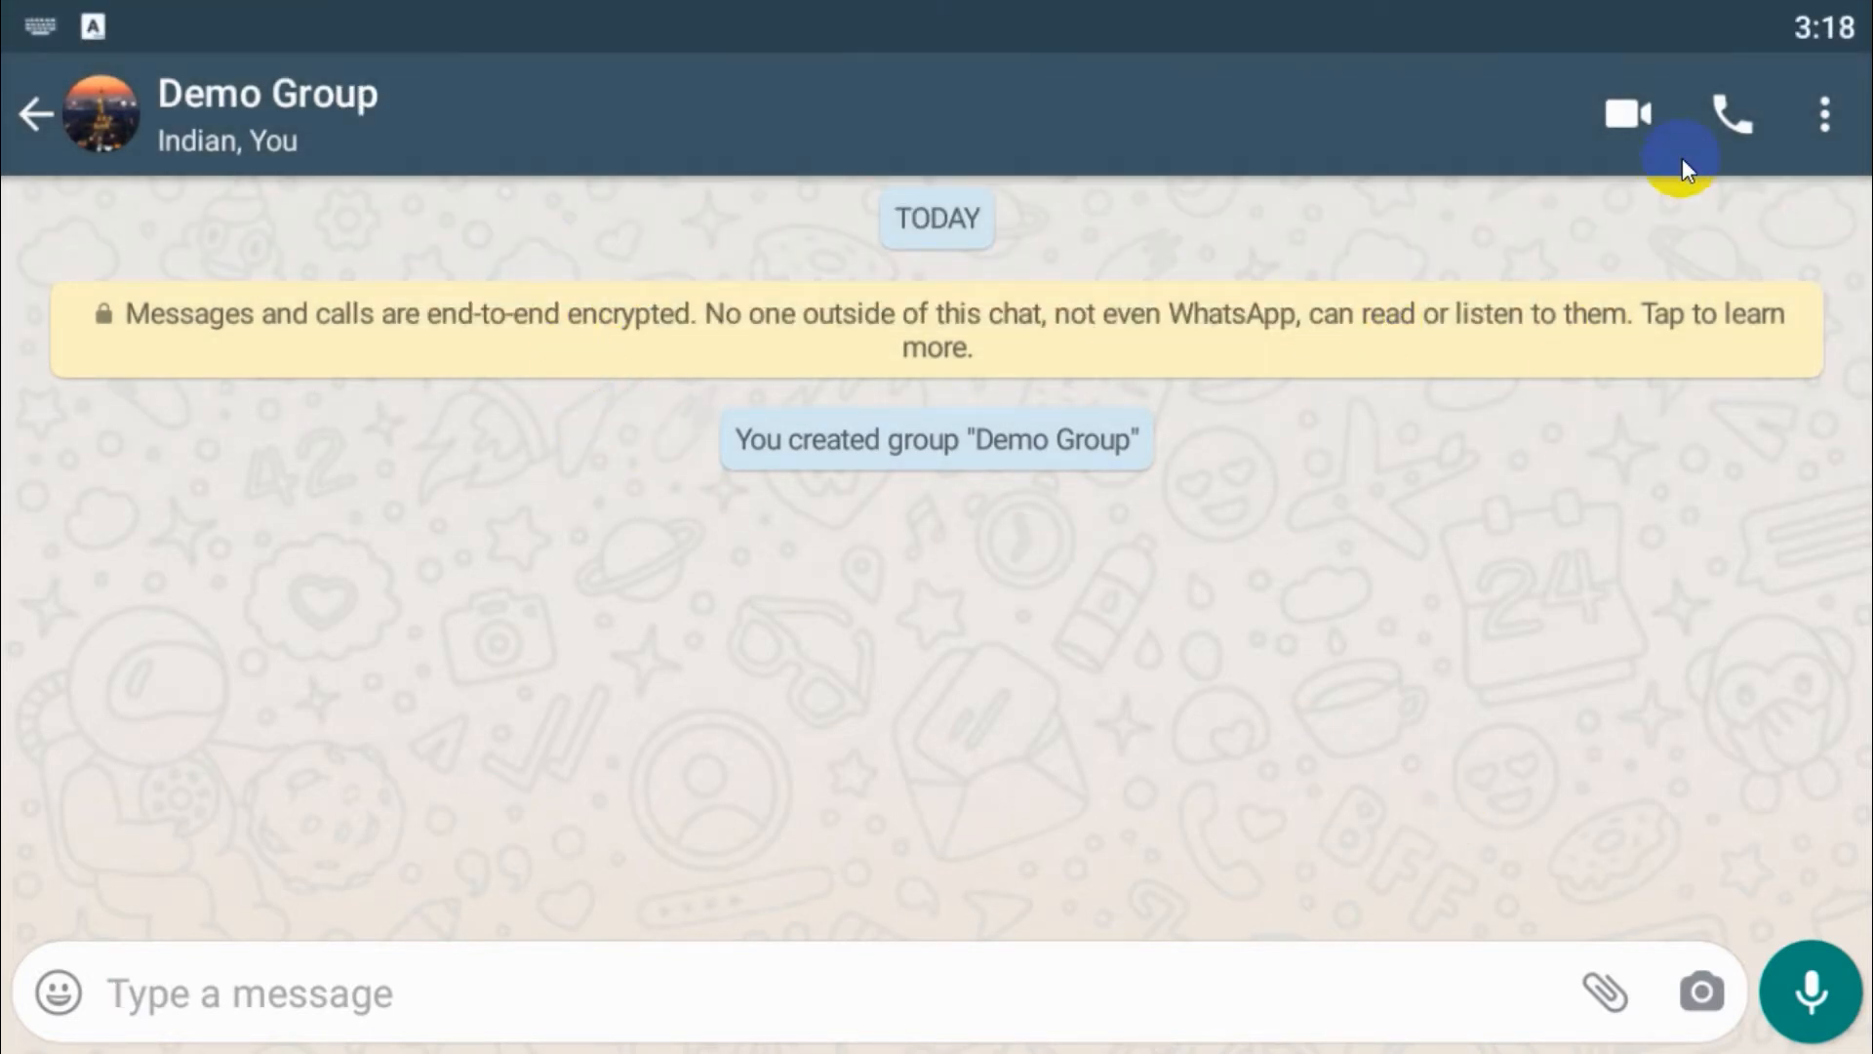
pyautogui.click(1825, 113)
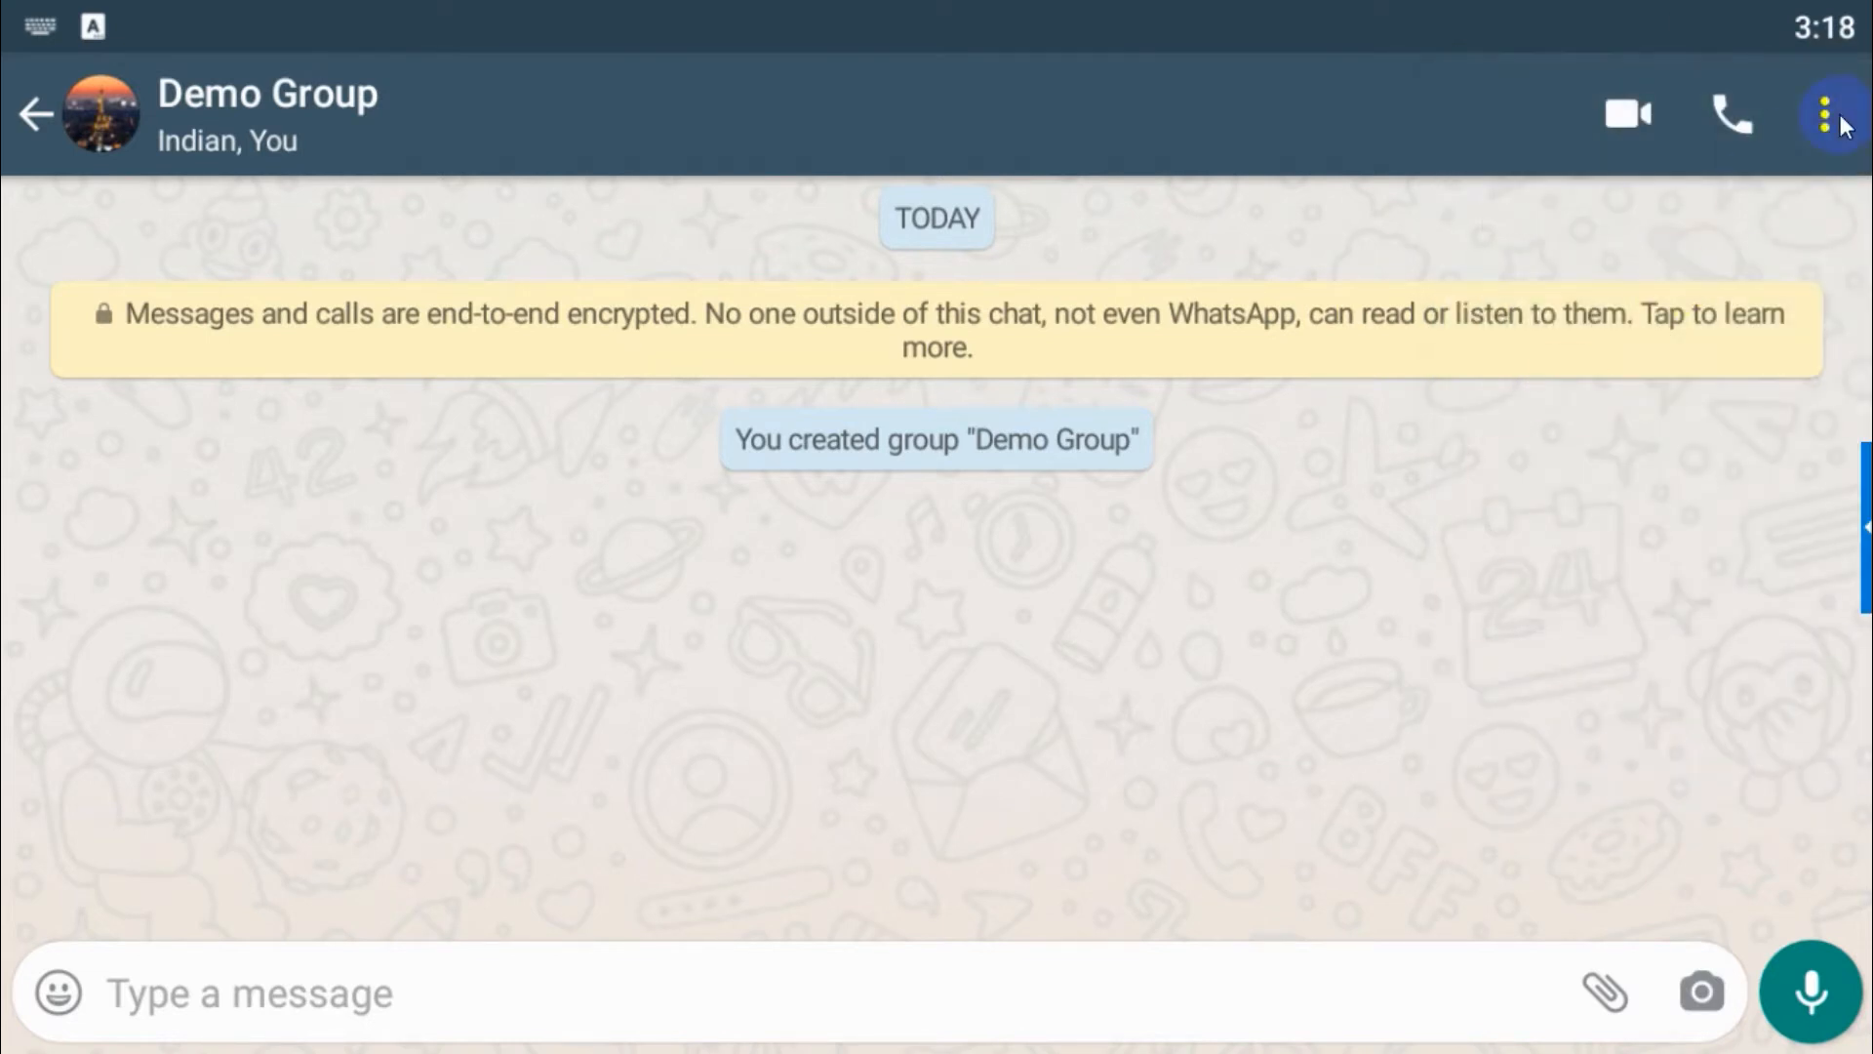
pyautogui.click(1837, 114)
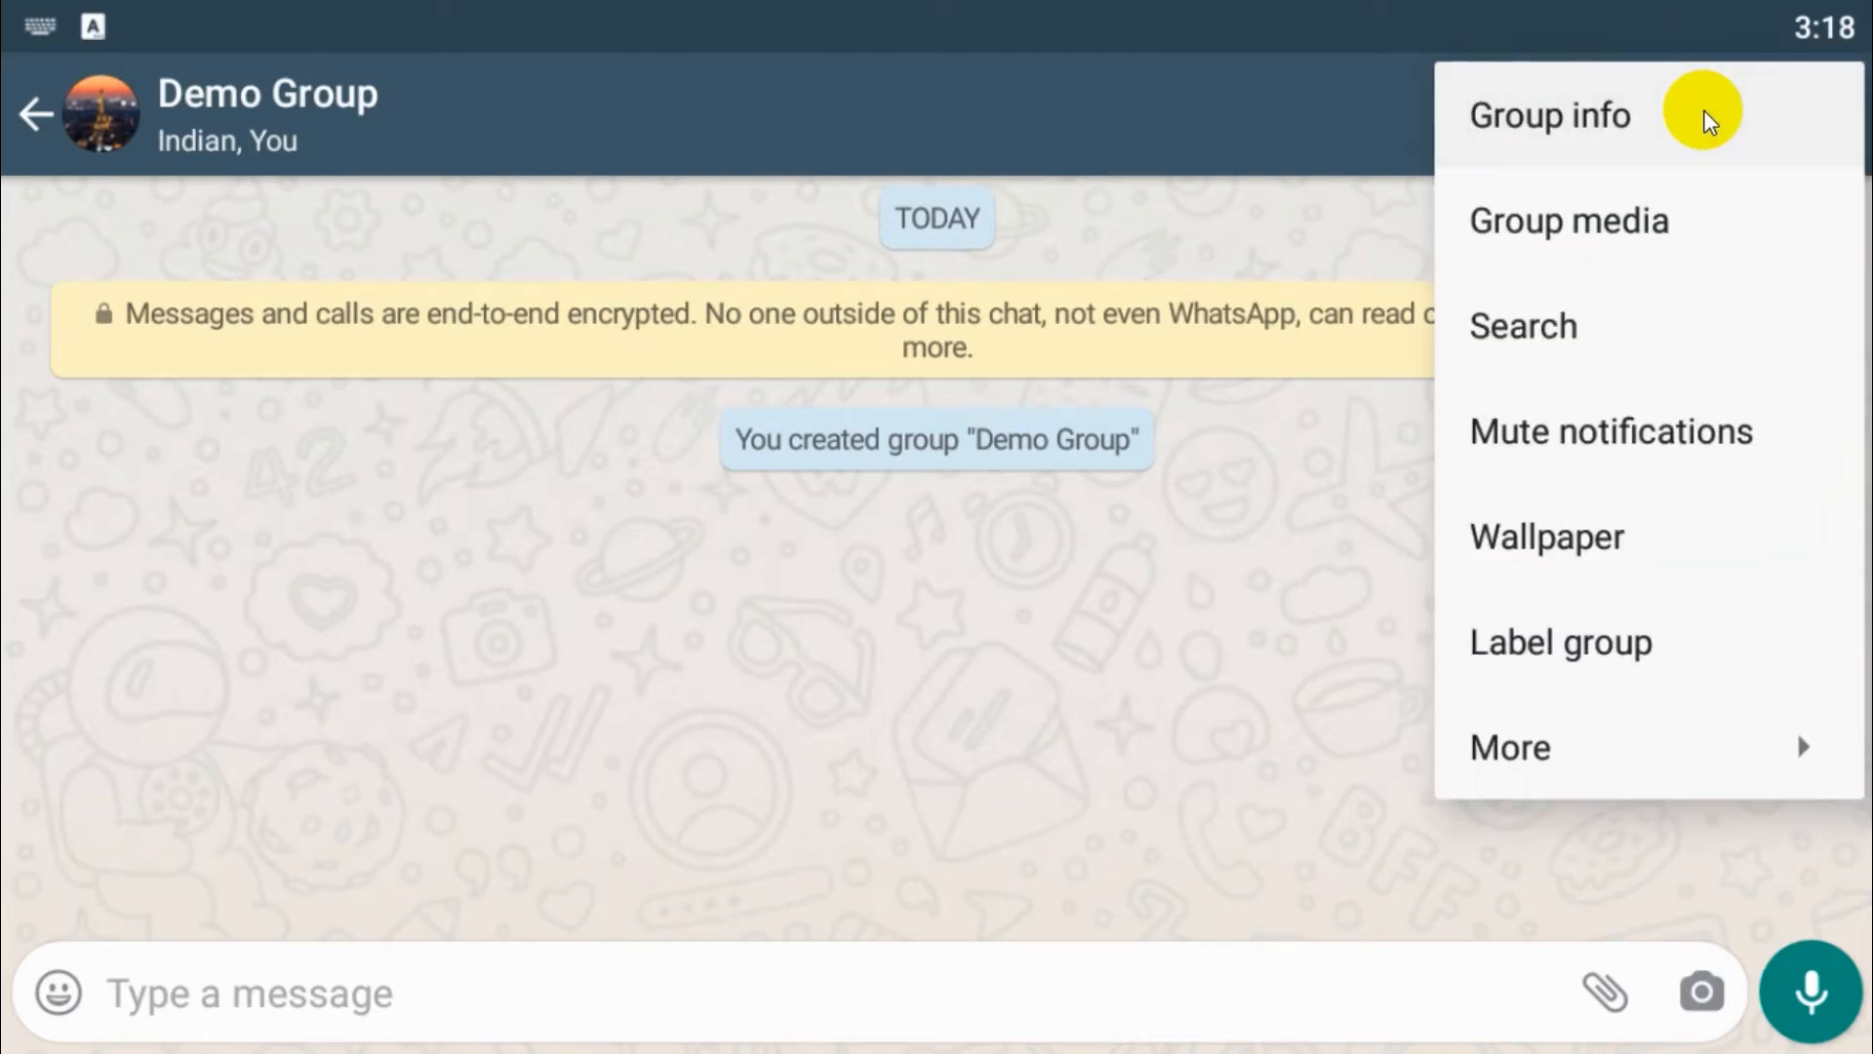
pyautogui.click(1549, 115)
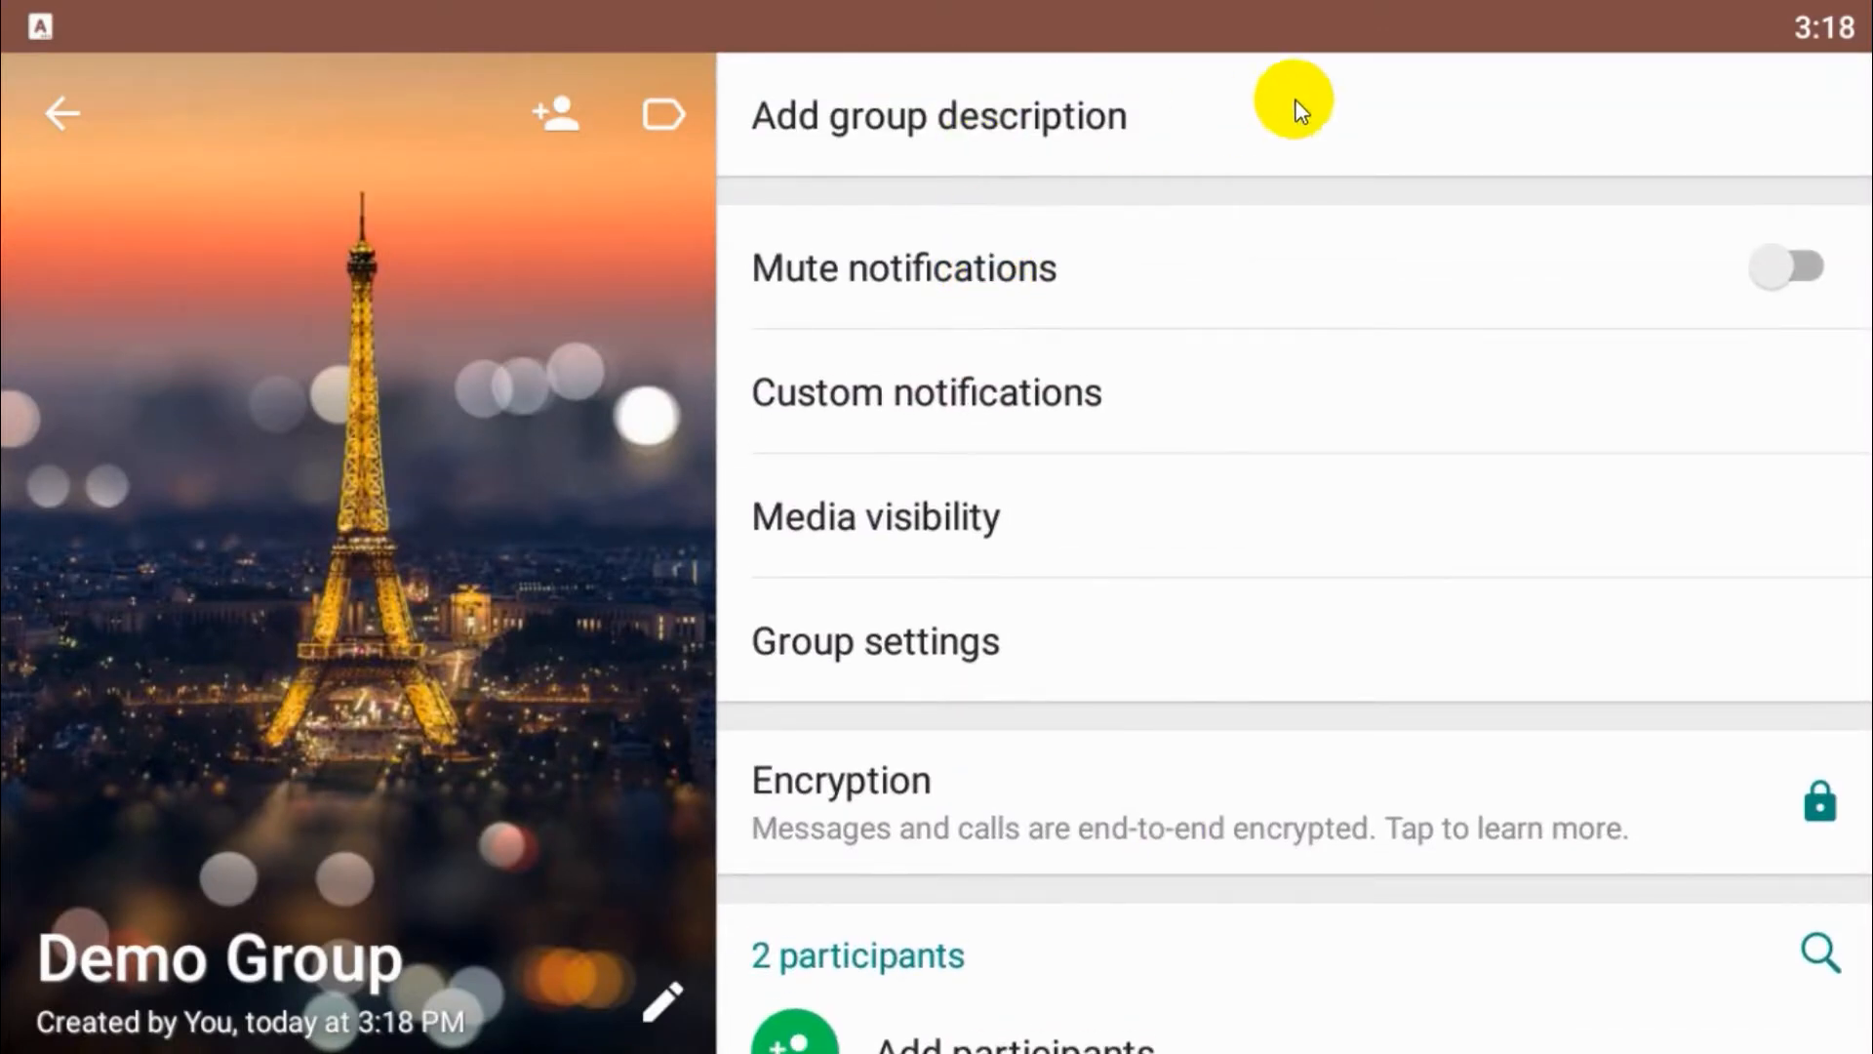
# - Save 'Only for Demo Purpose' as the group description
pyautogui.click(938, 115)
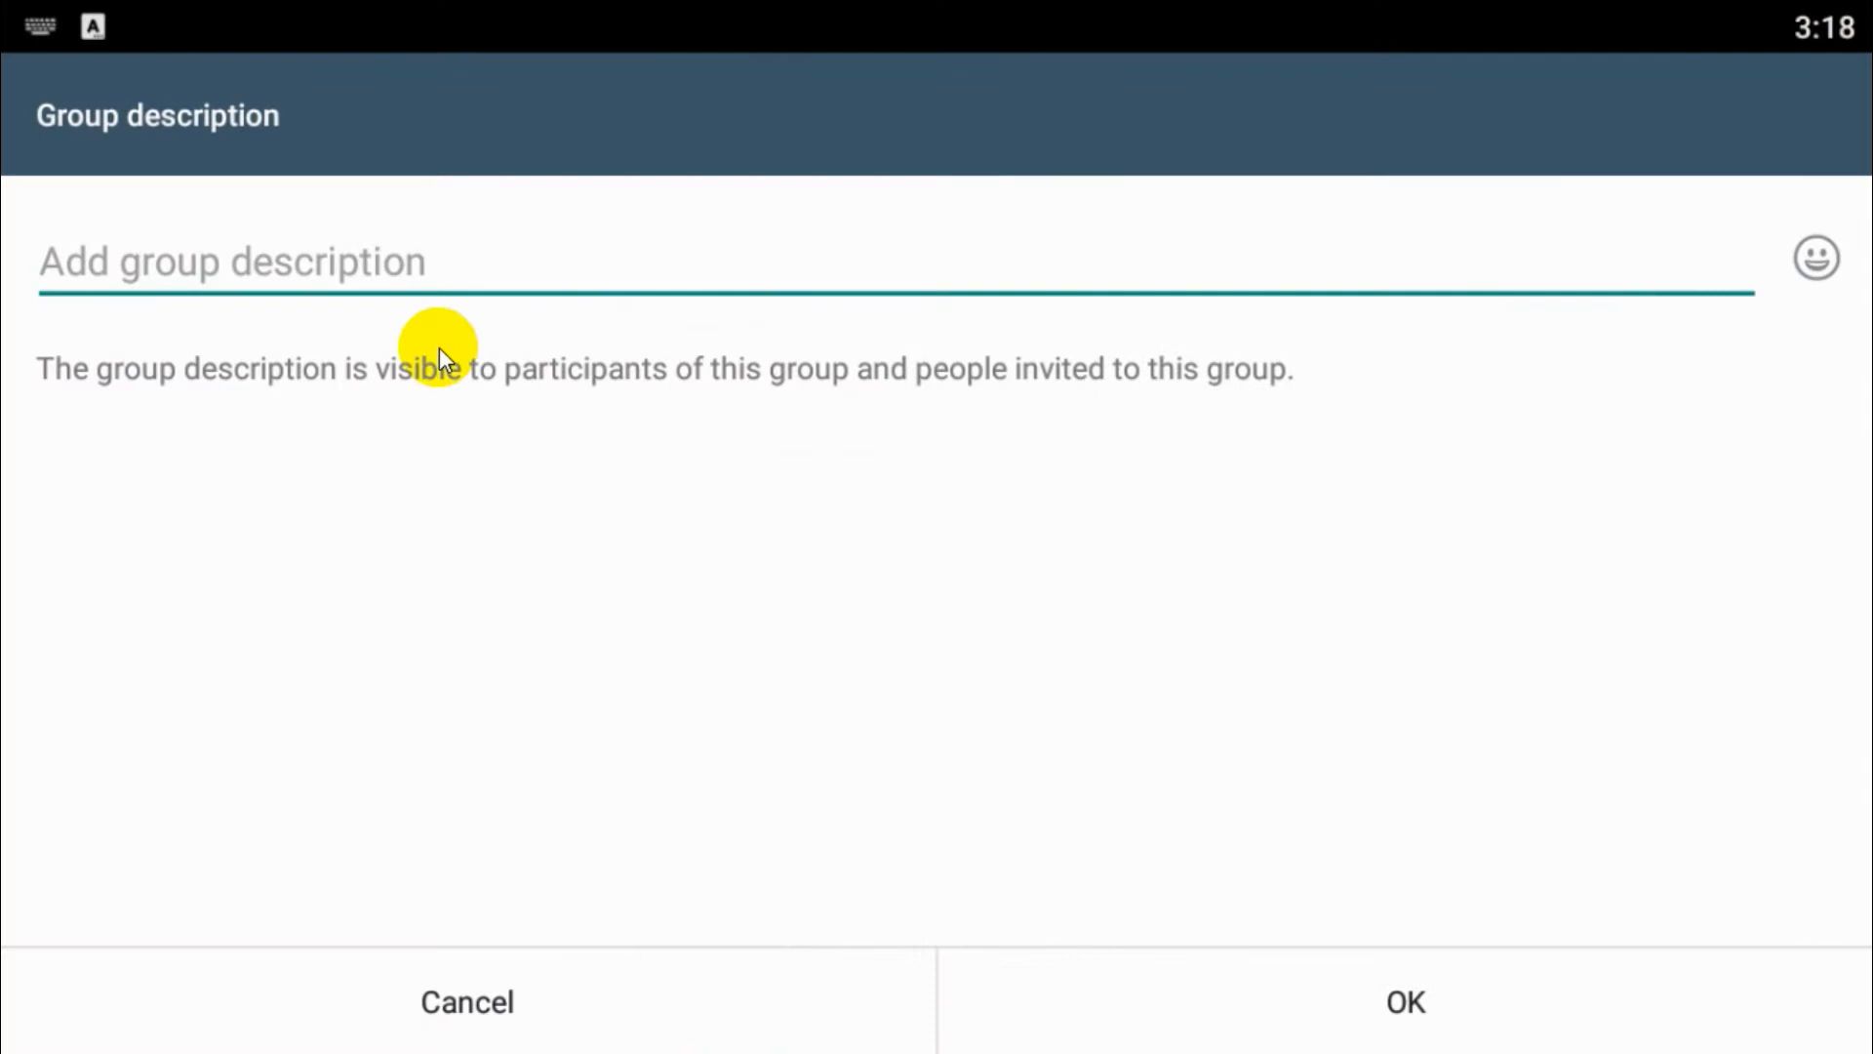
pyautogui.write('Only z')
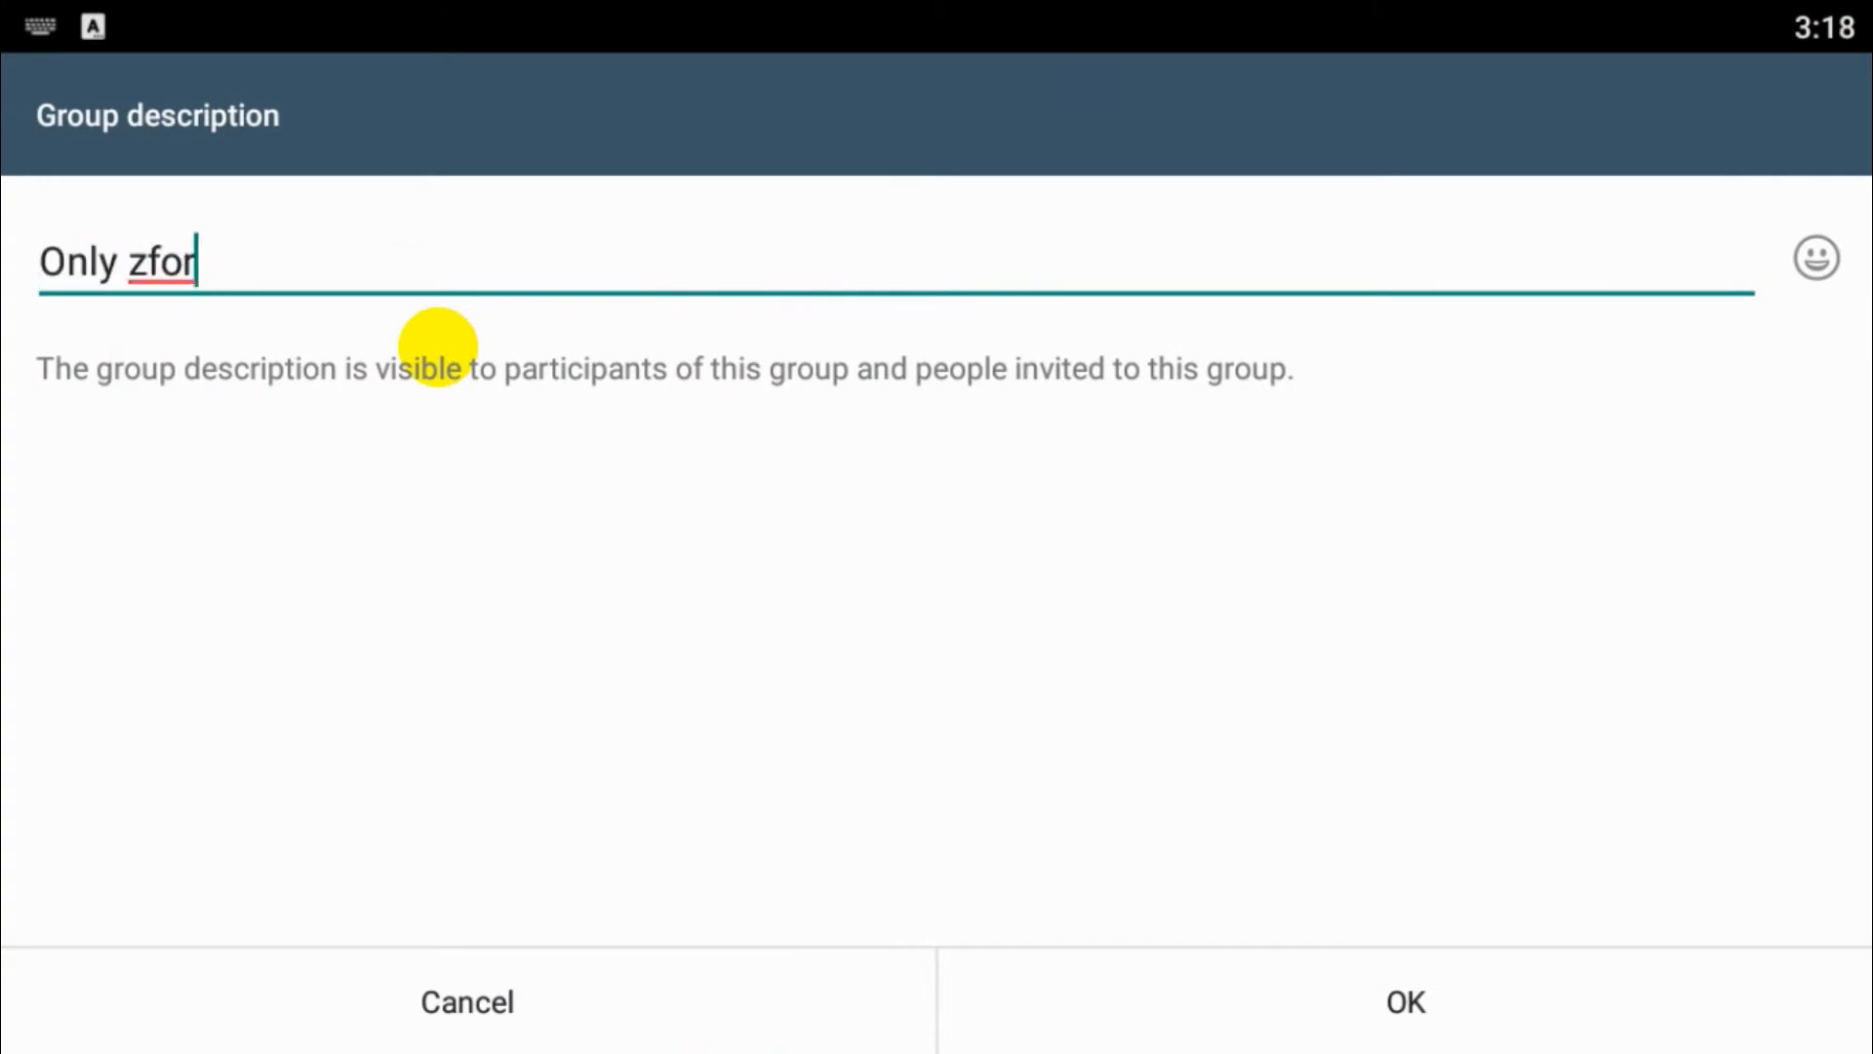
pyautogui.write('for D')
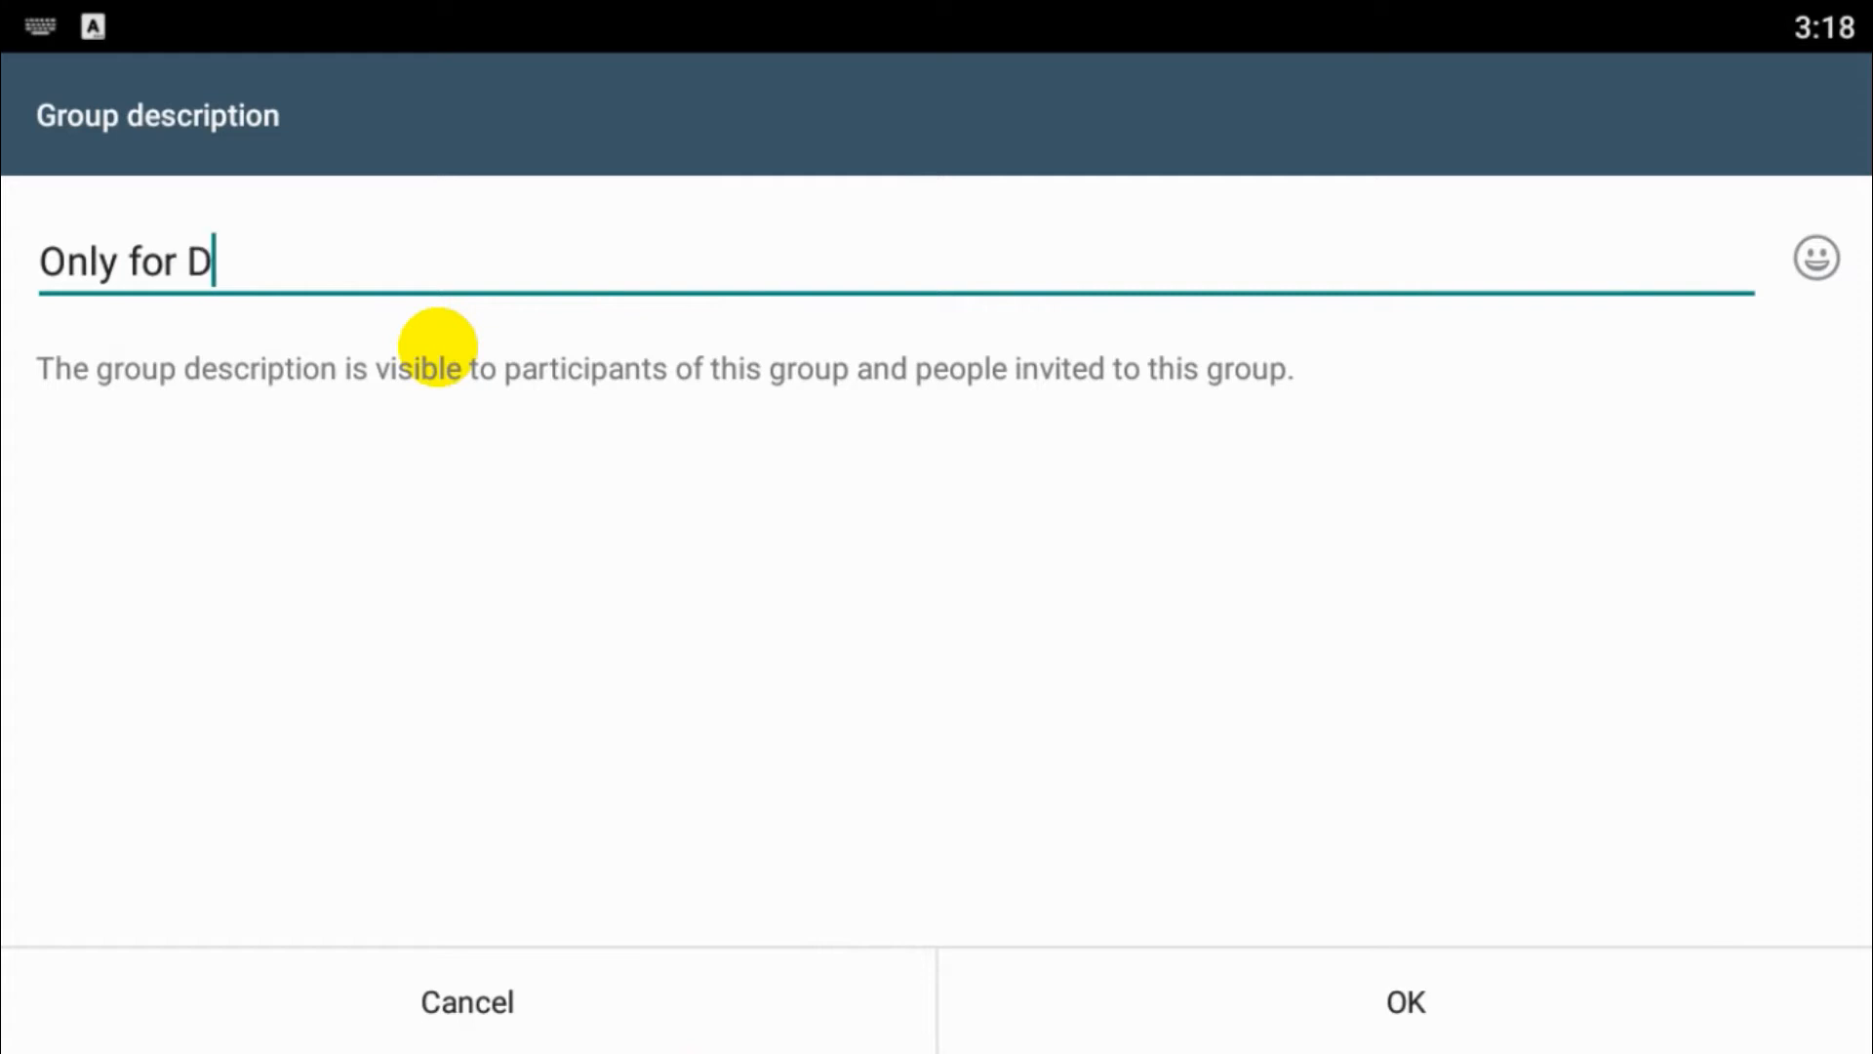
pyautogui.write('emo Purpo')
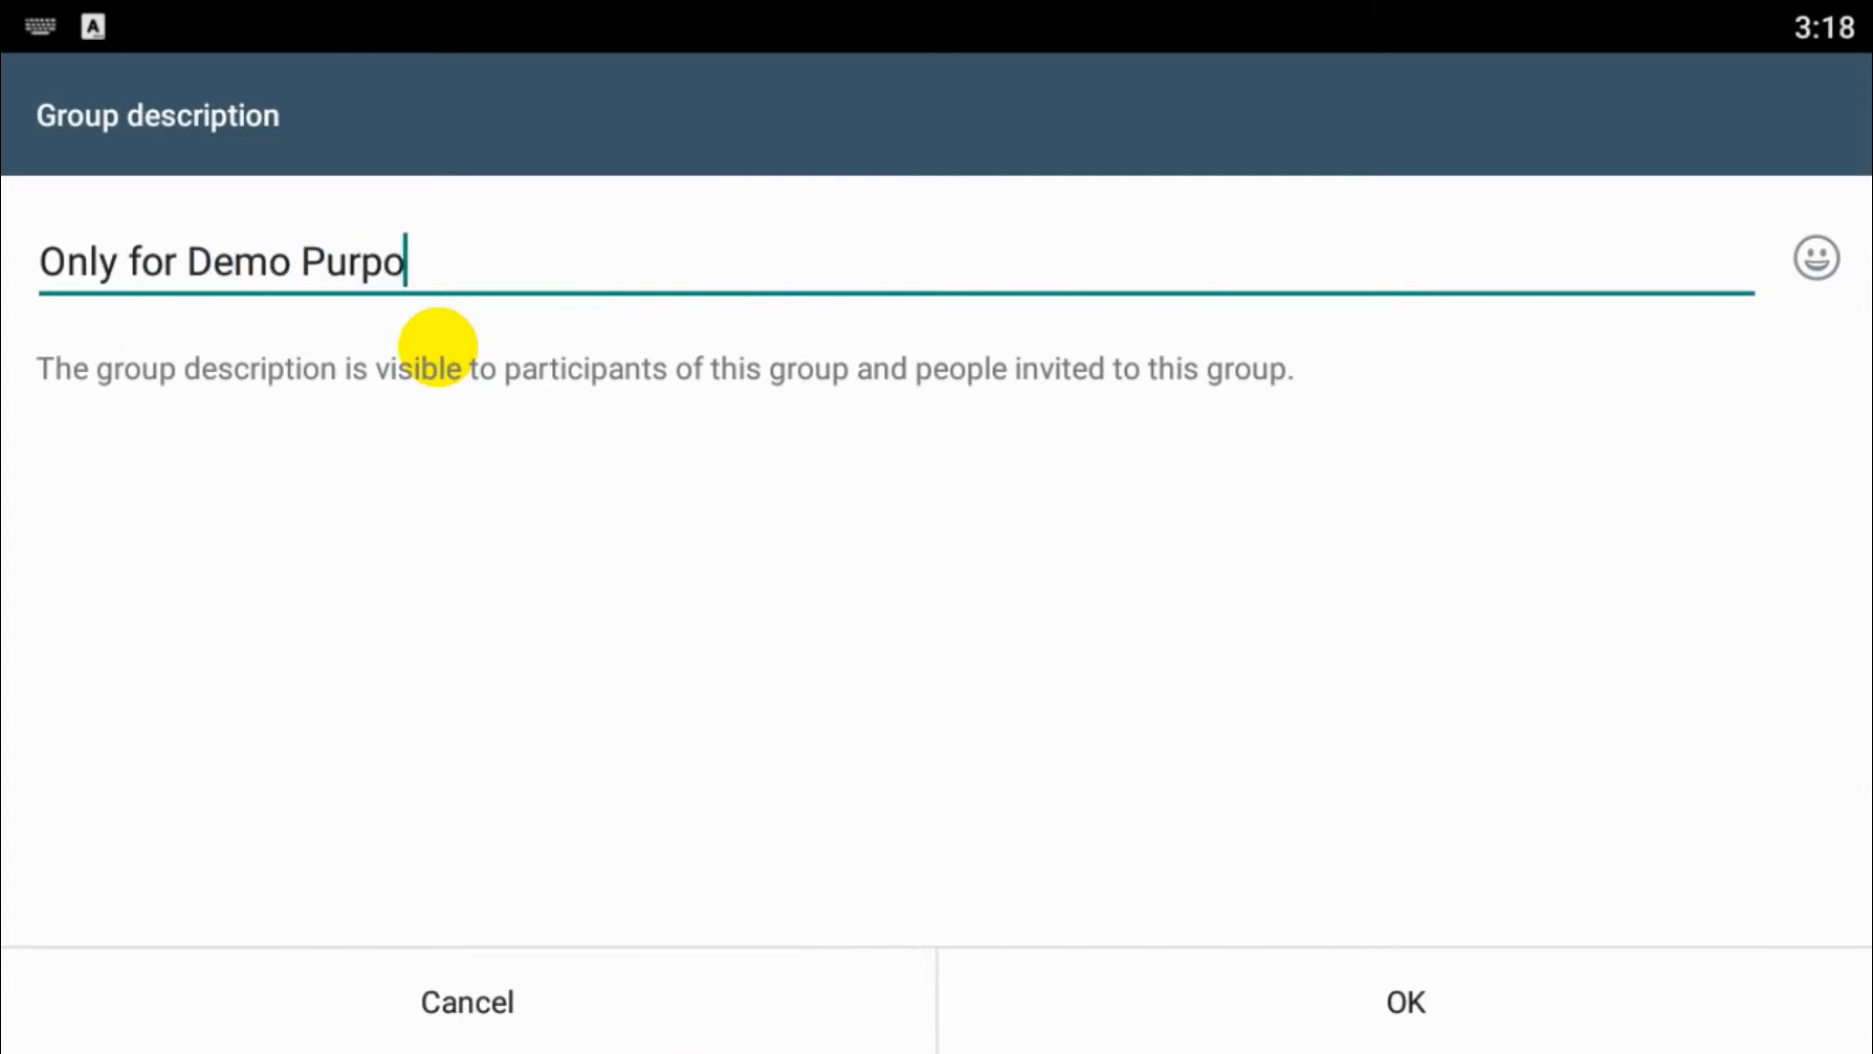
pyautogui.write('se')
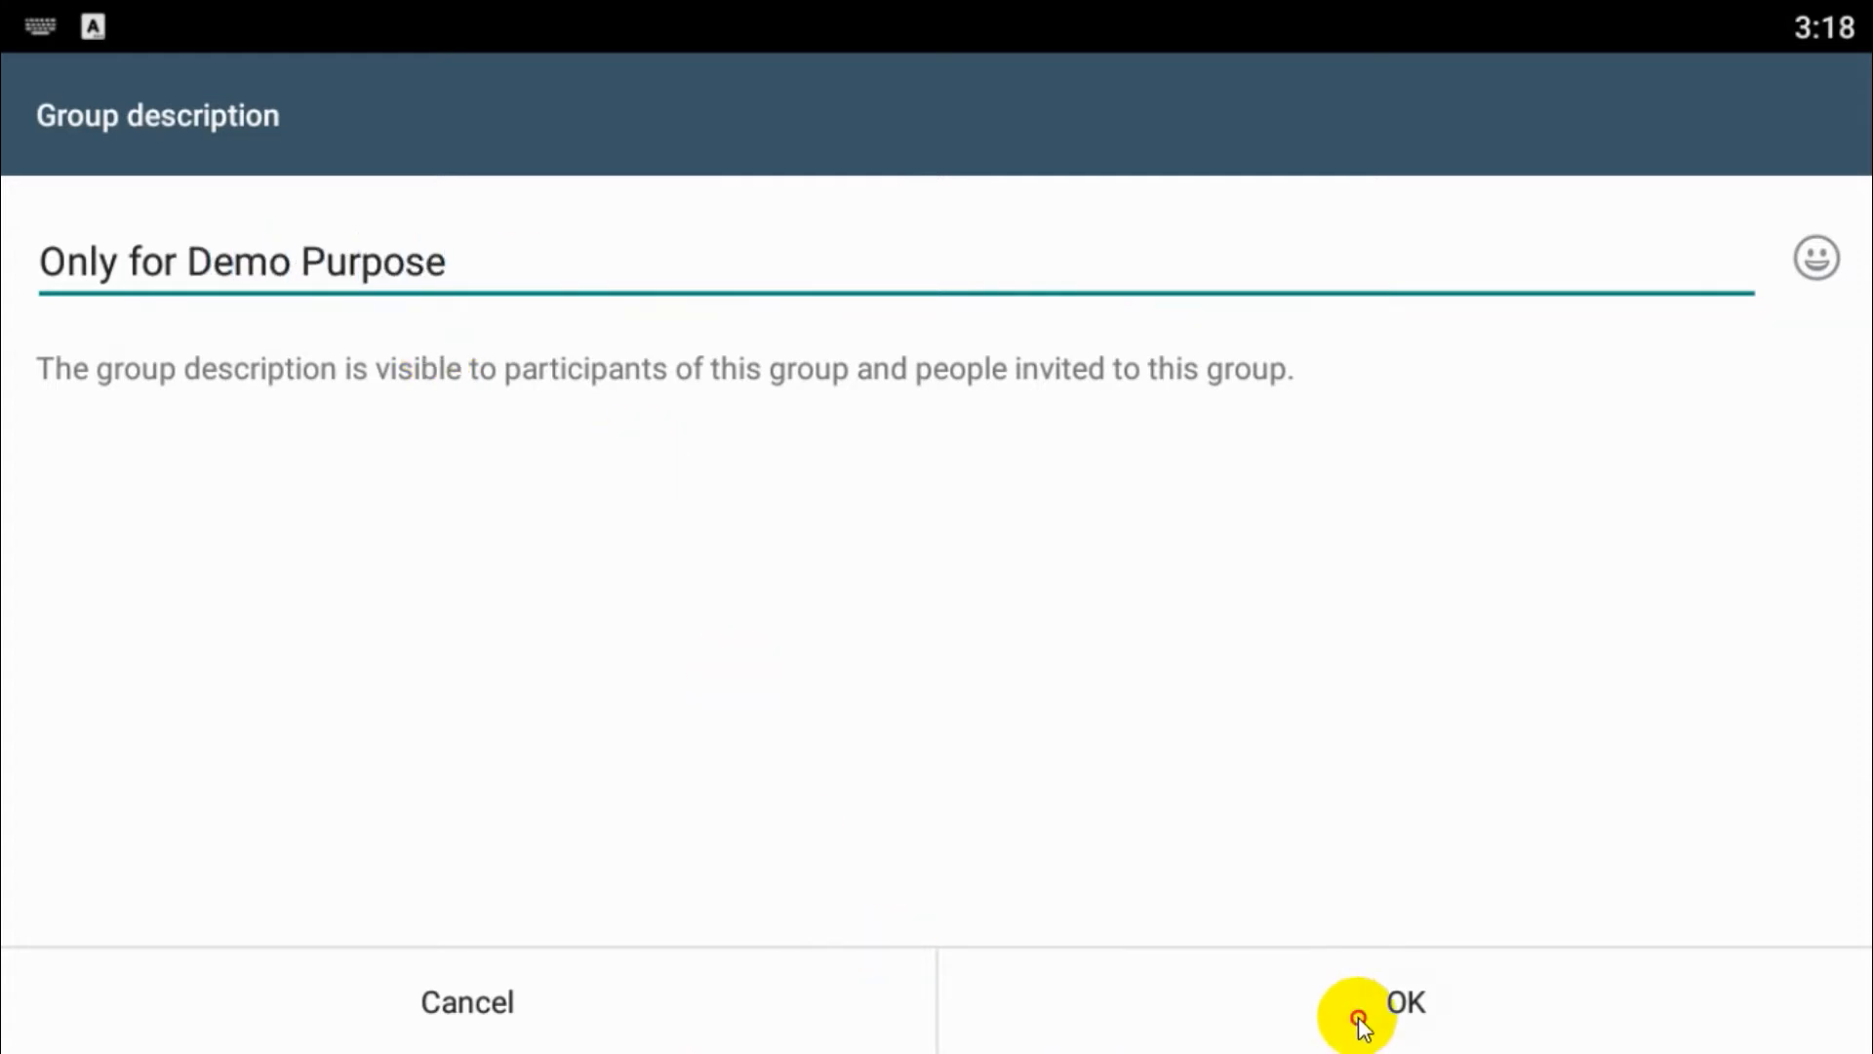
pyautogui.click(1373, 1001)
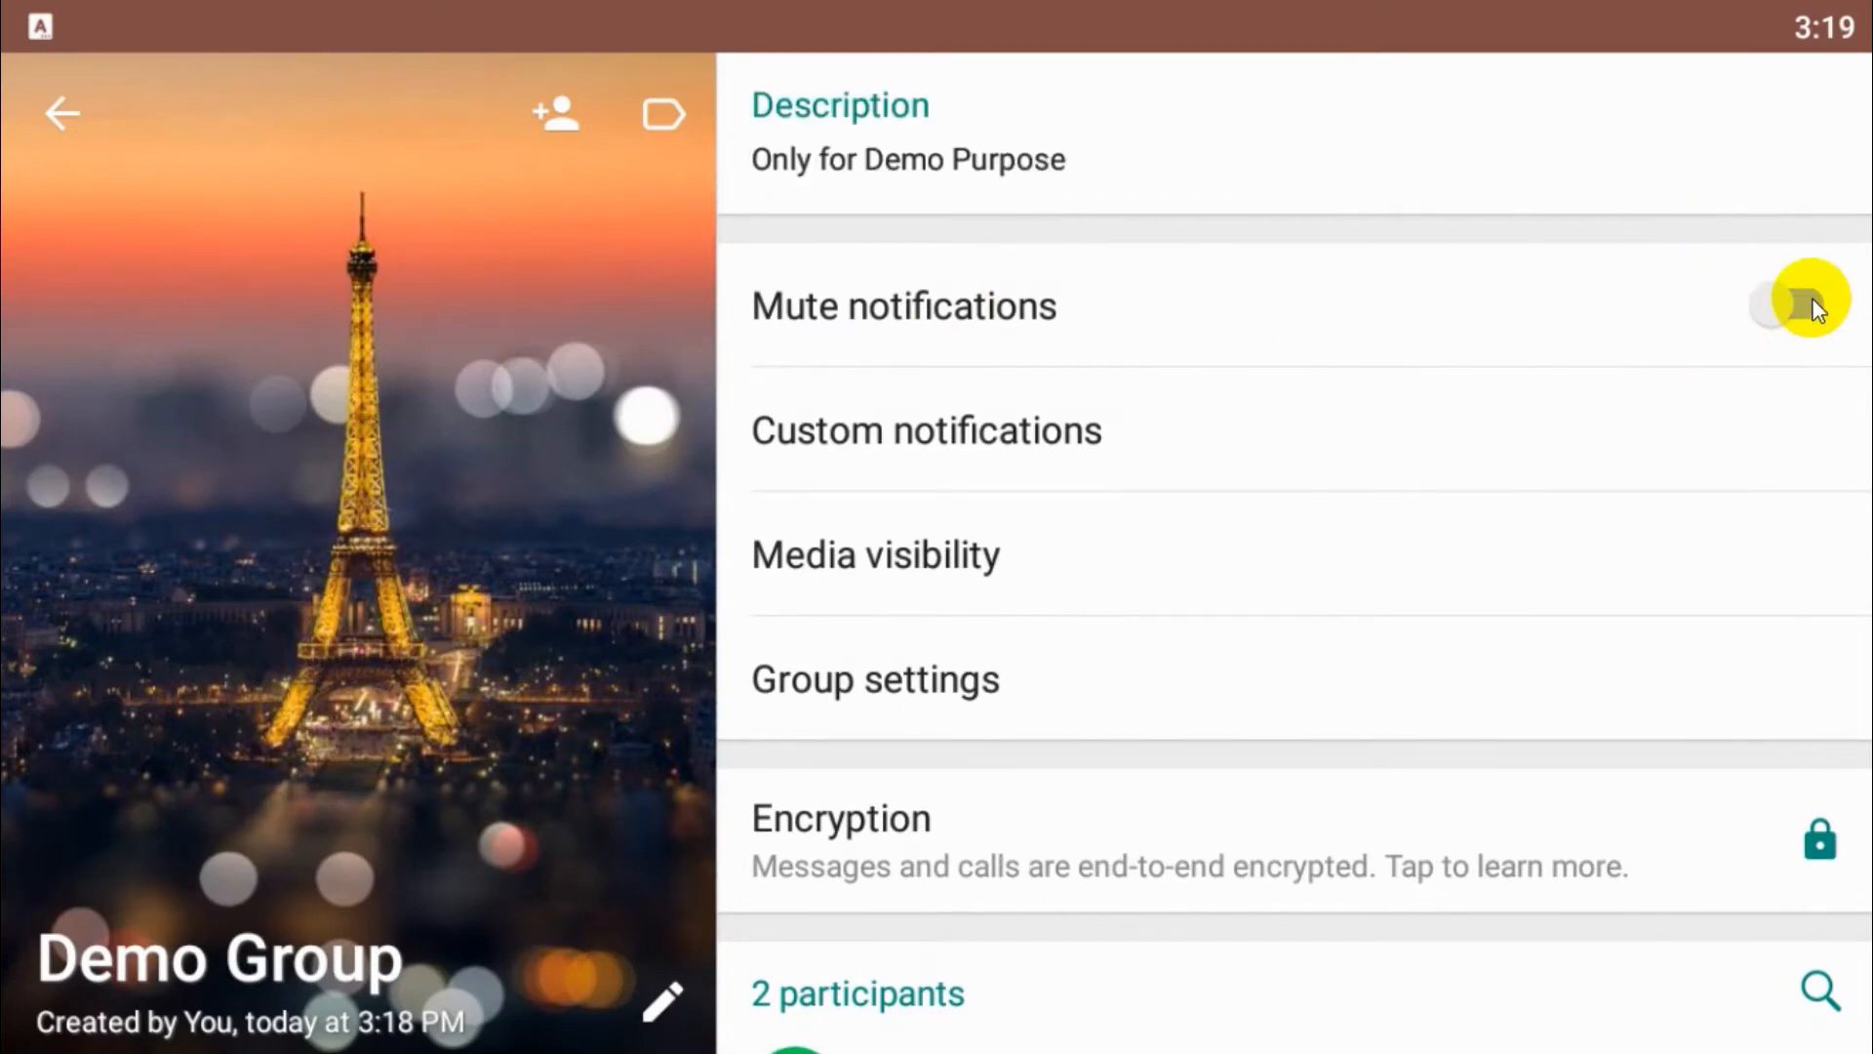
# - Mute Demo Group's notifications for 1 year and go to its custom notification settings
pyautogui.click(1798, 306)
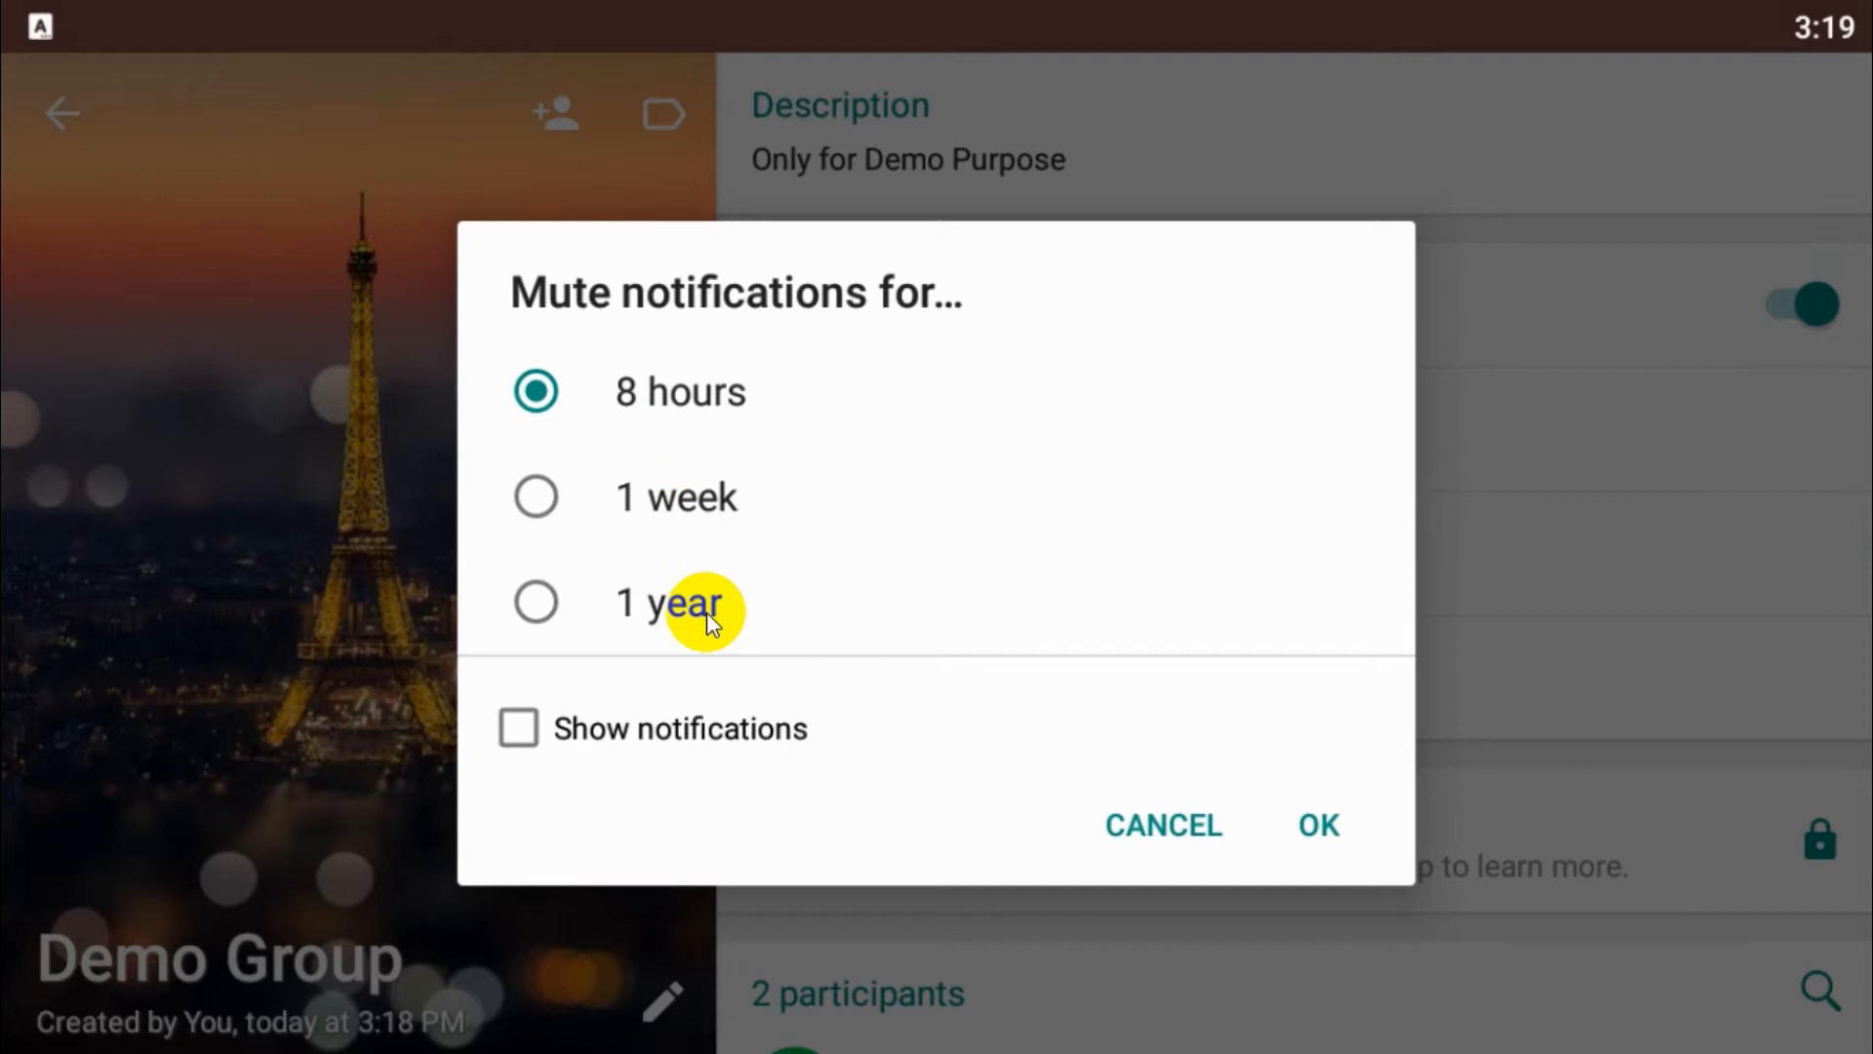
pyautogui.click(535, 601)
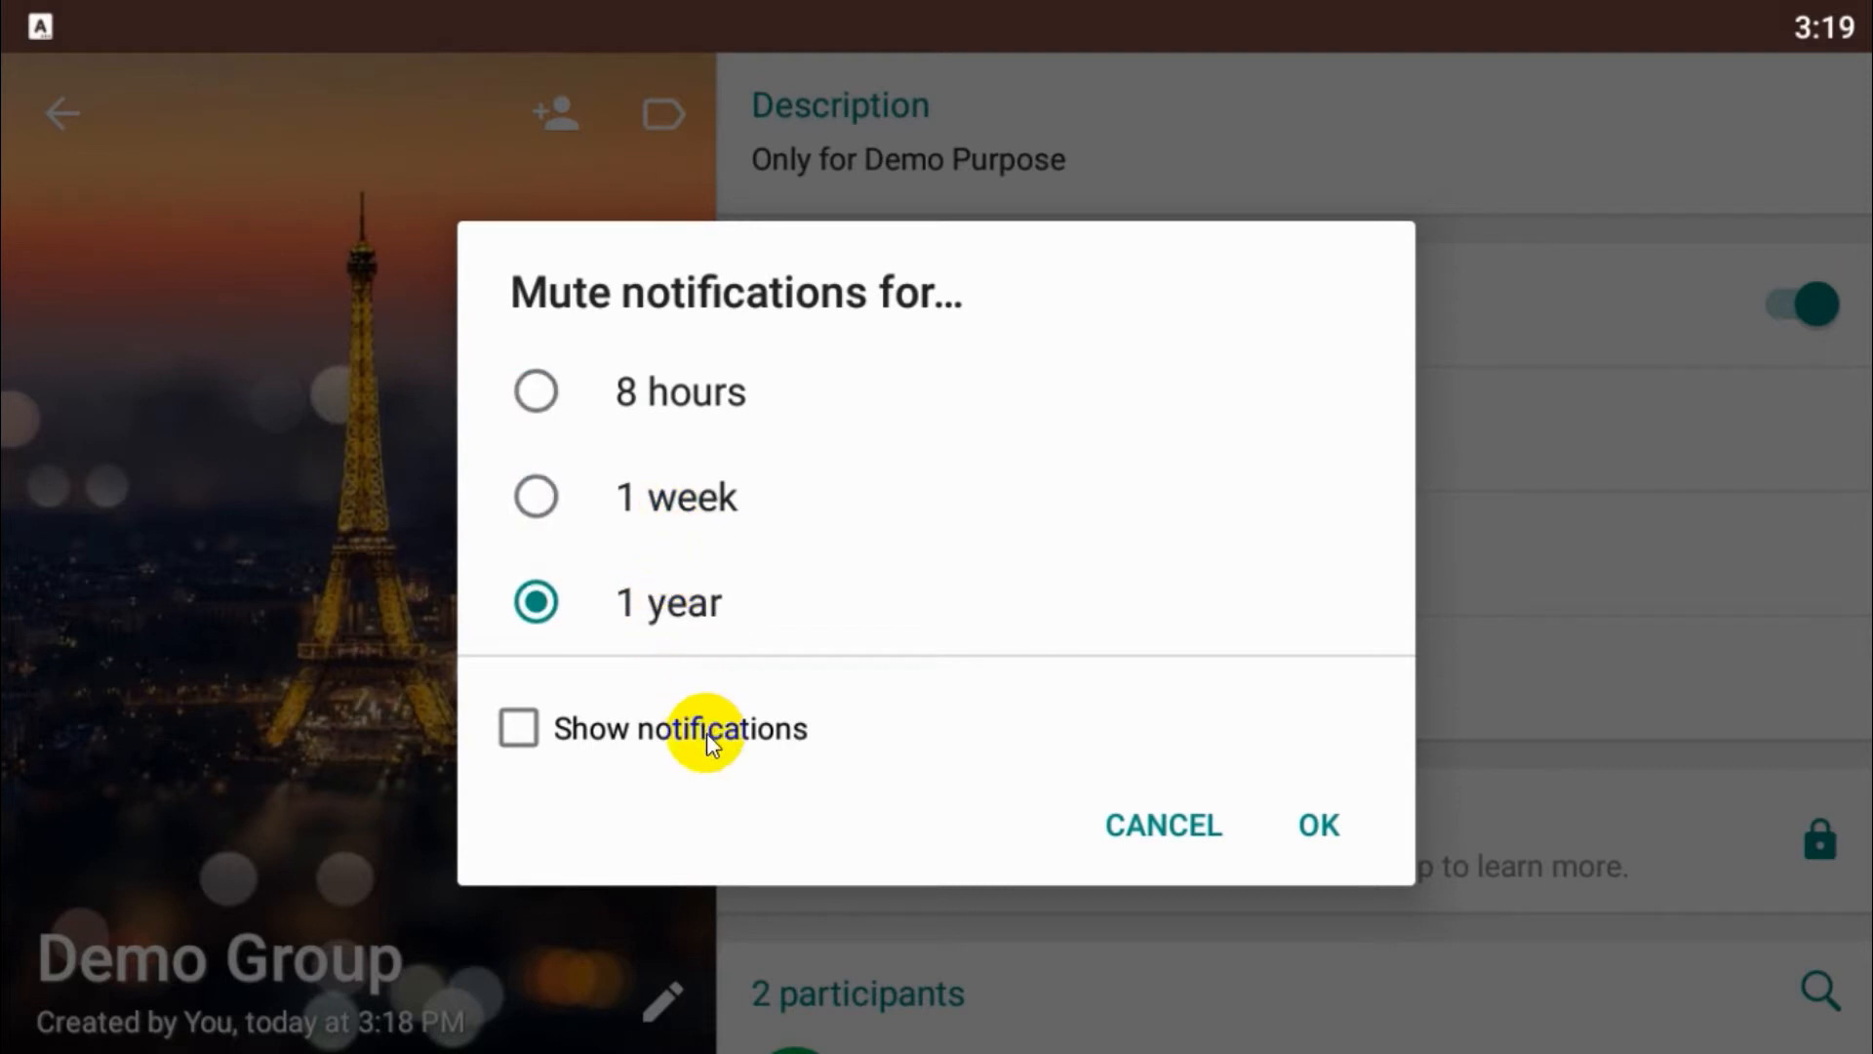
pyautogui.moveTo(1329, 826)
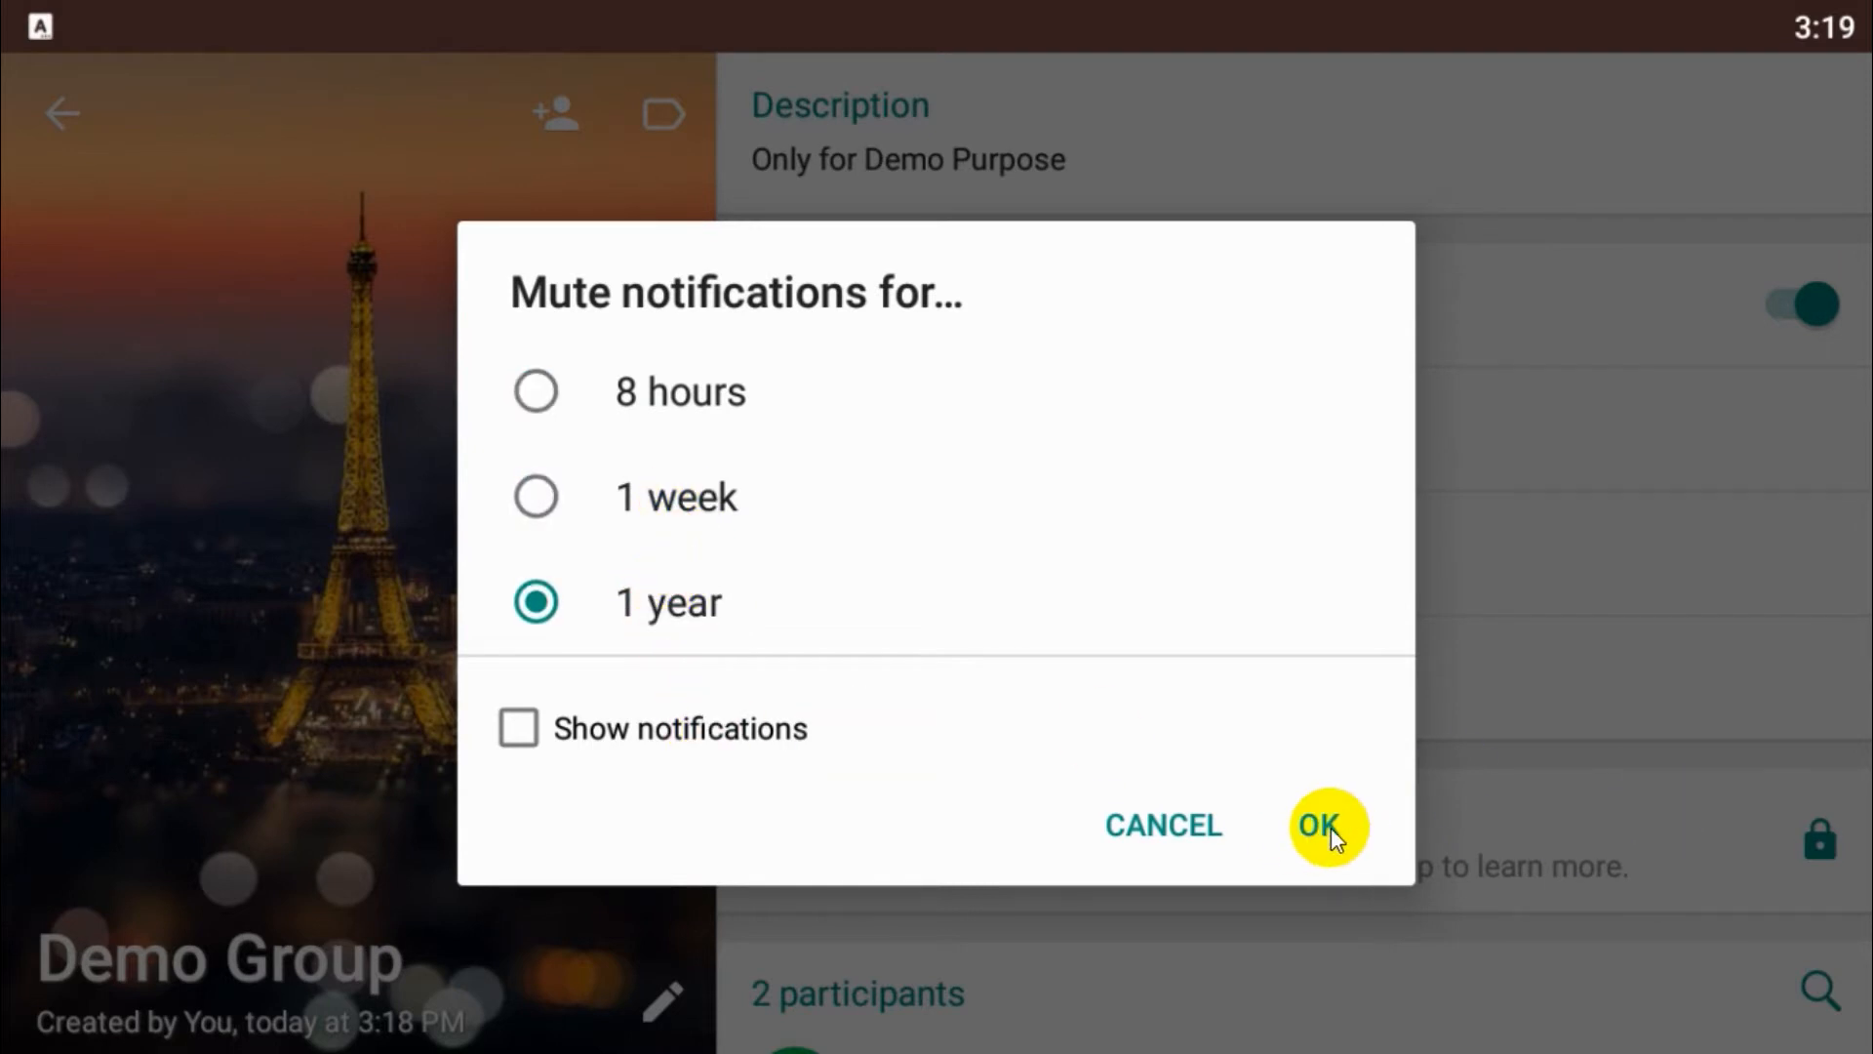
pyautogui.click(1326, 826)
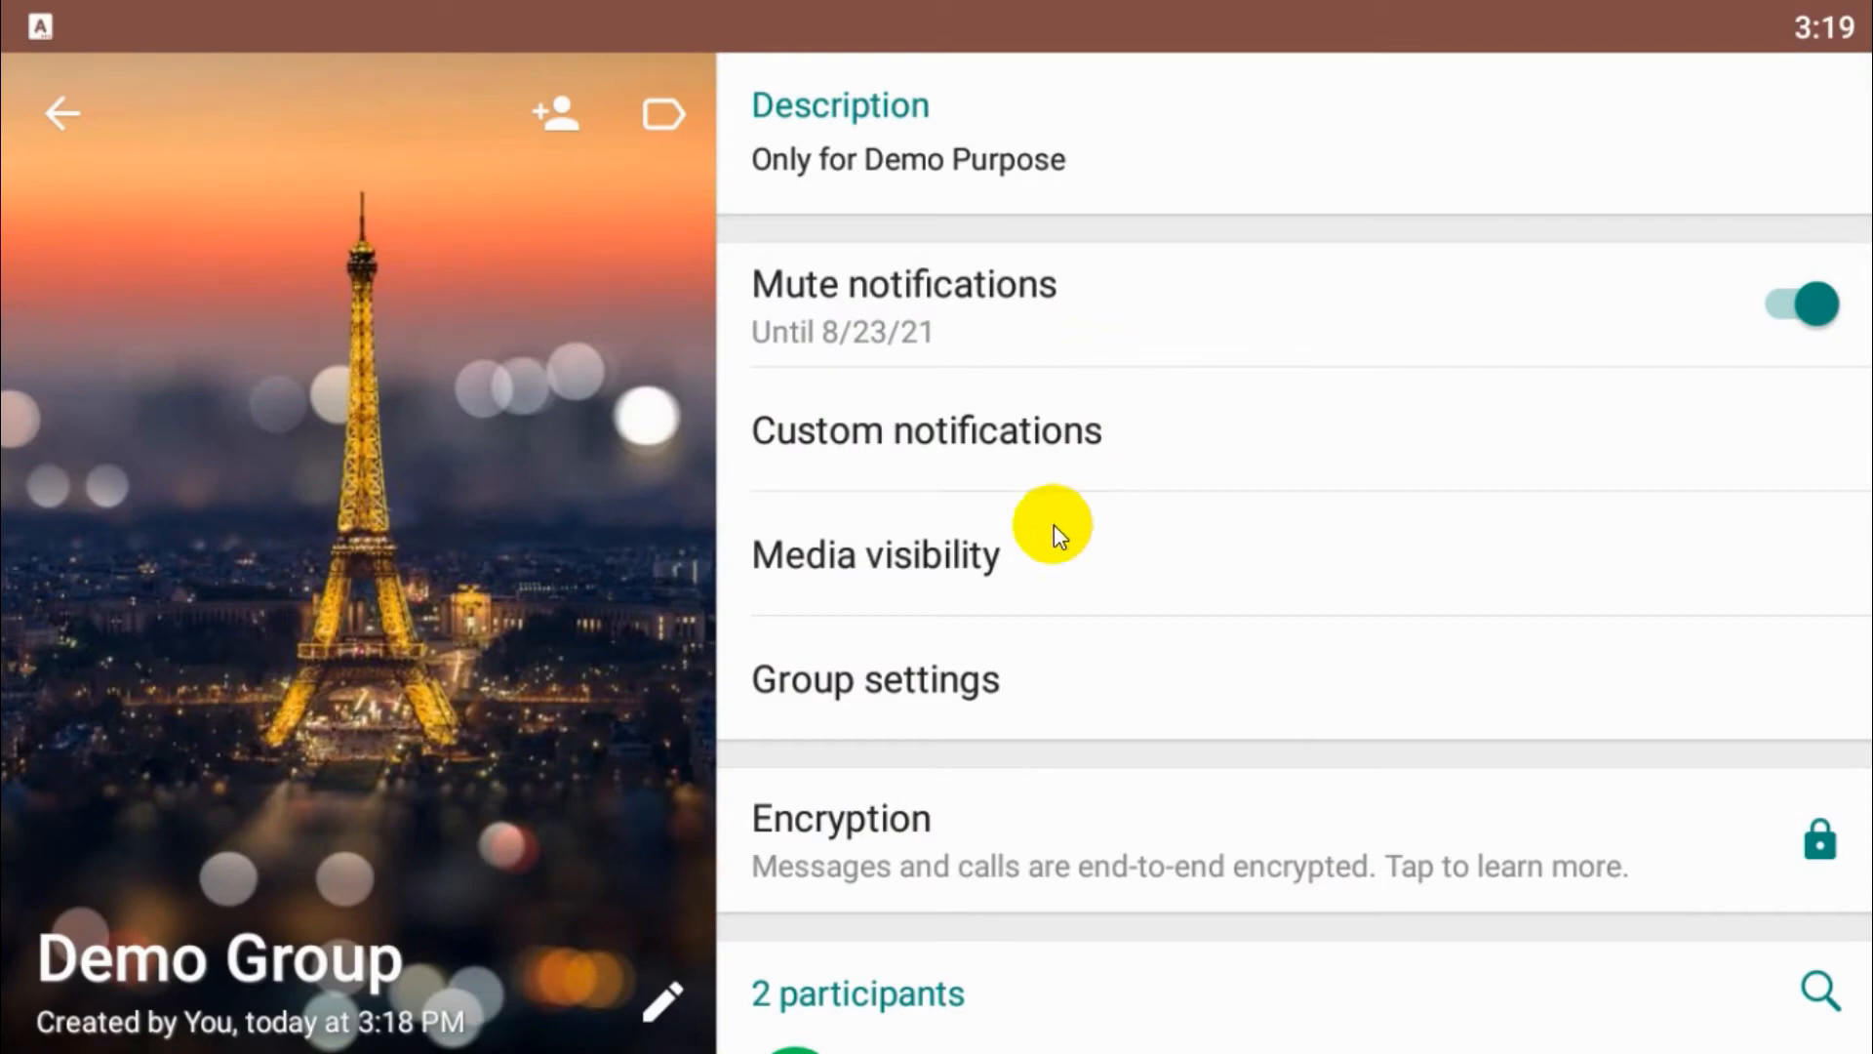
pyautogui.click(925, 430)
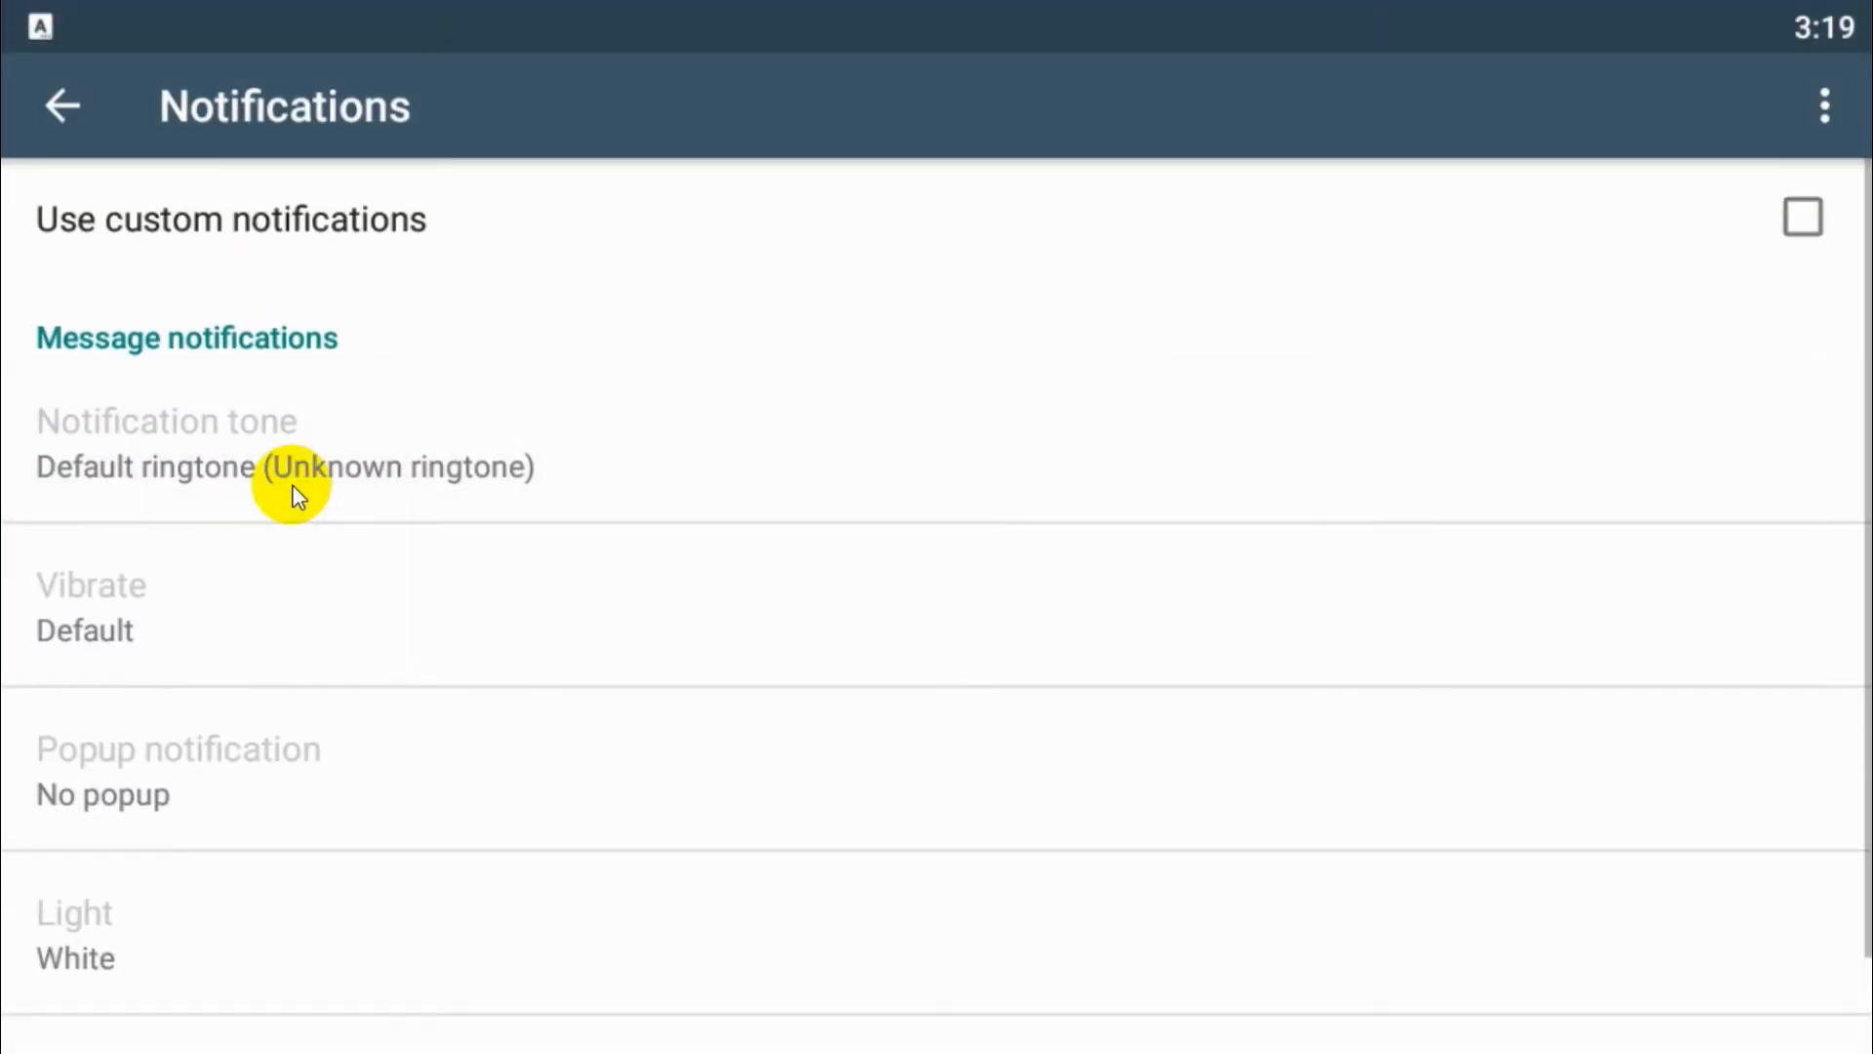
# - Enable custom notifications with Antimony tone, short vibration, always-shown popups and green light
pyautogui.click(1802, 219)
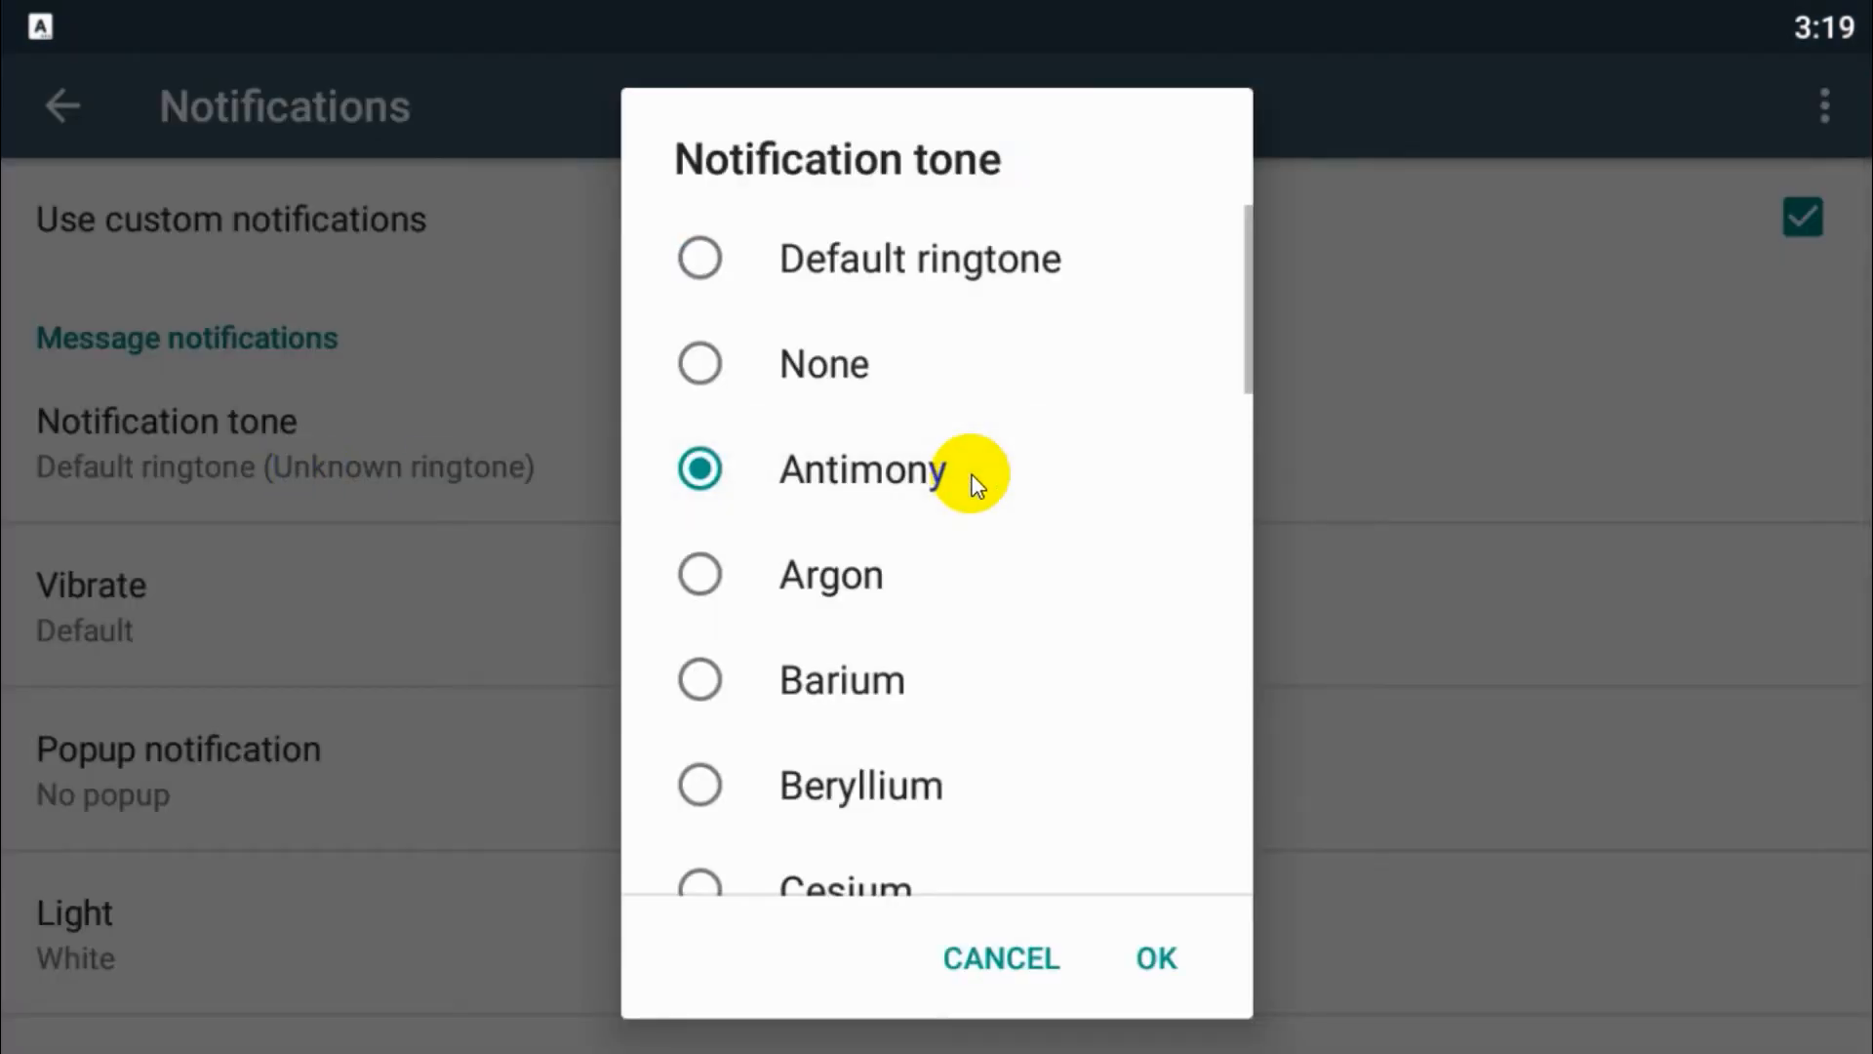
pyautogui.click(1154, 957)
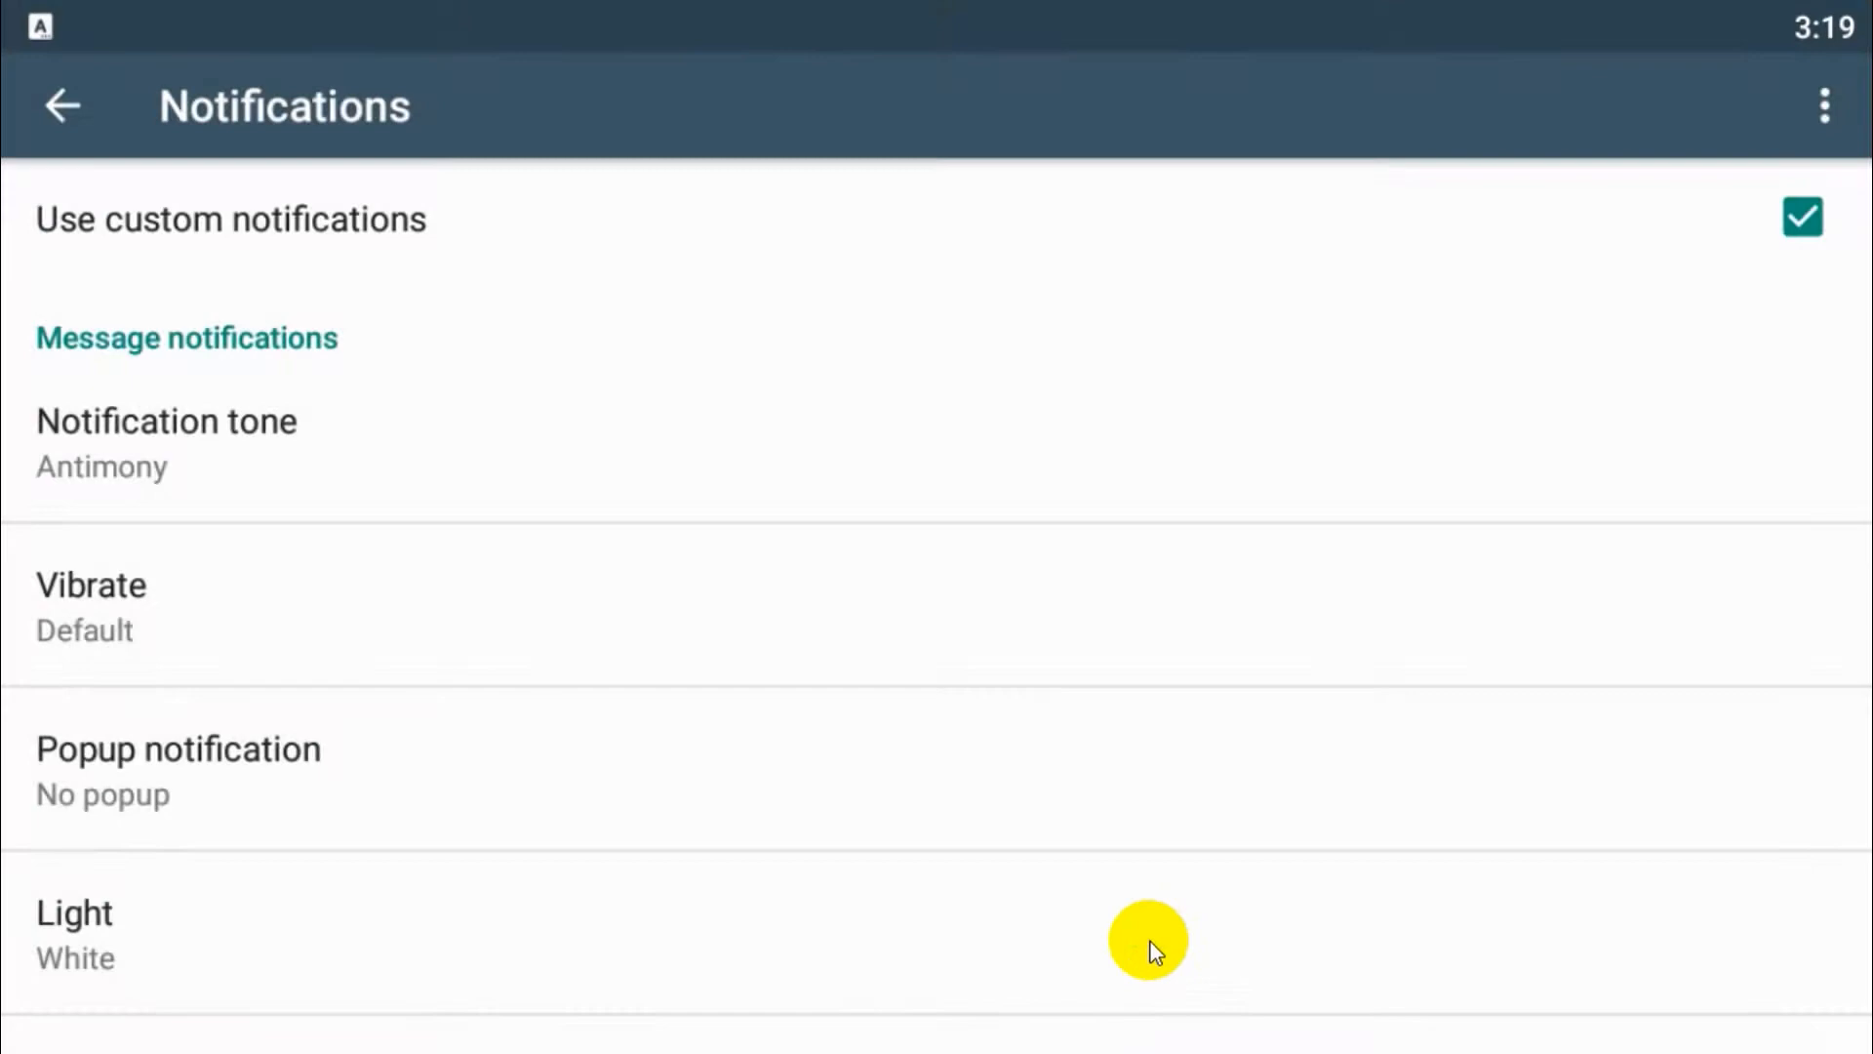
pyautogui.click(91, 584)
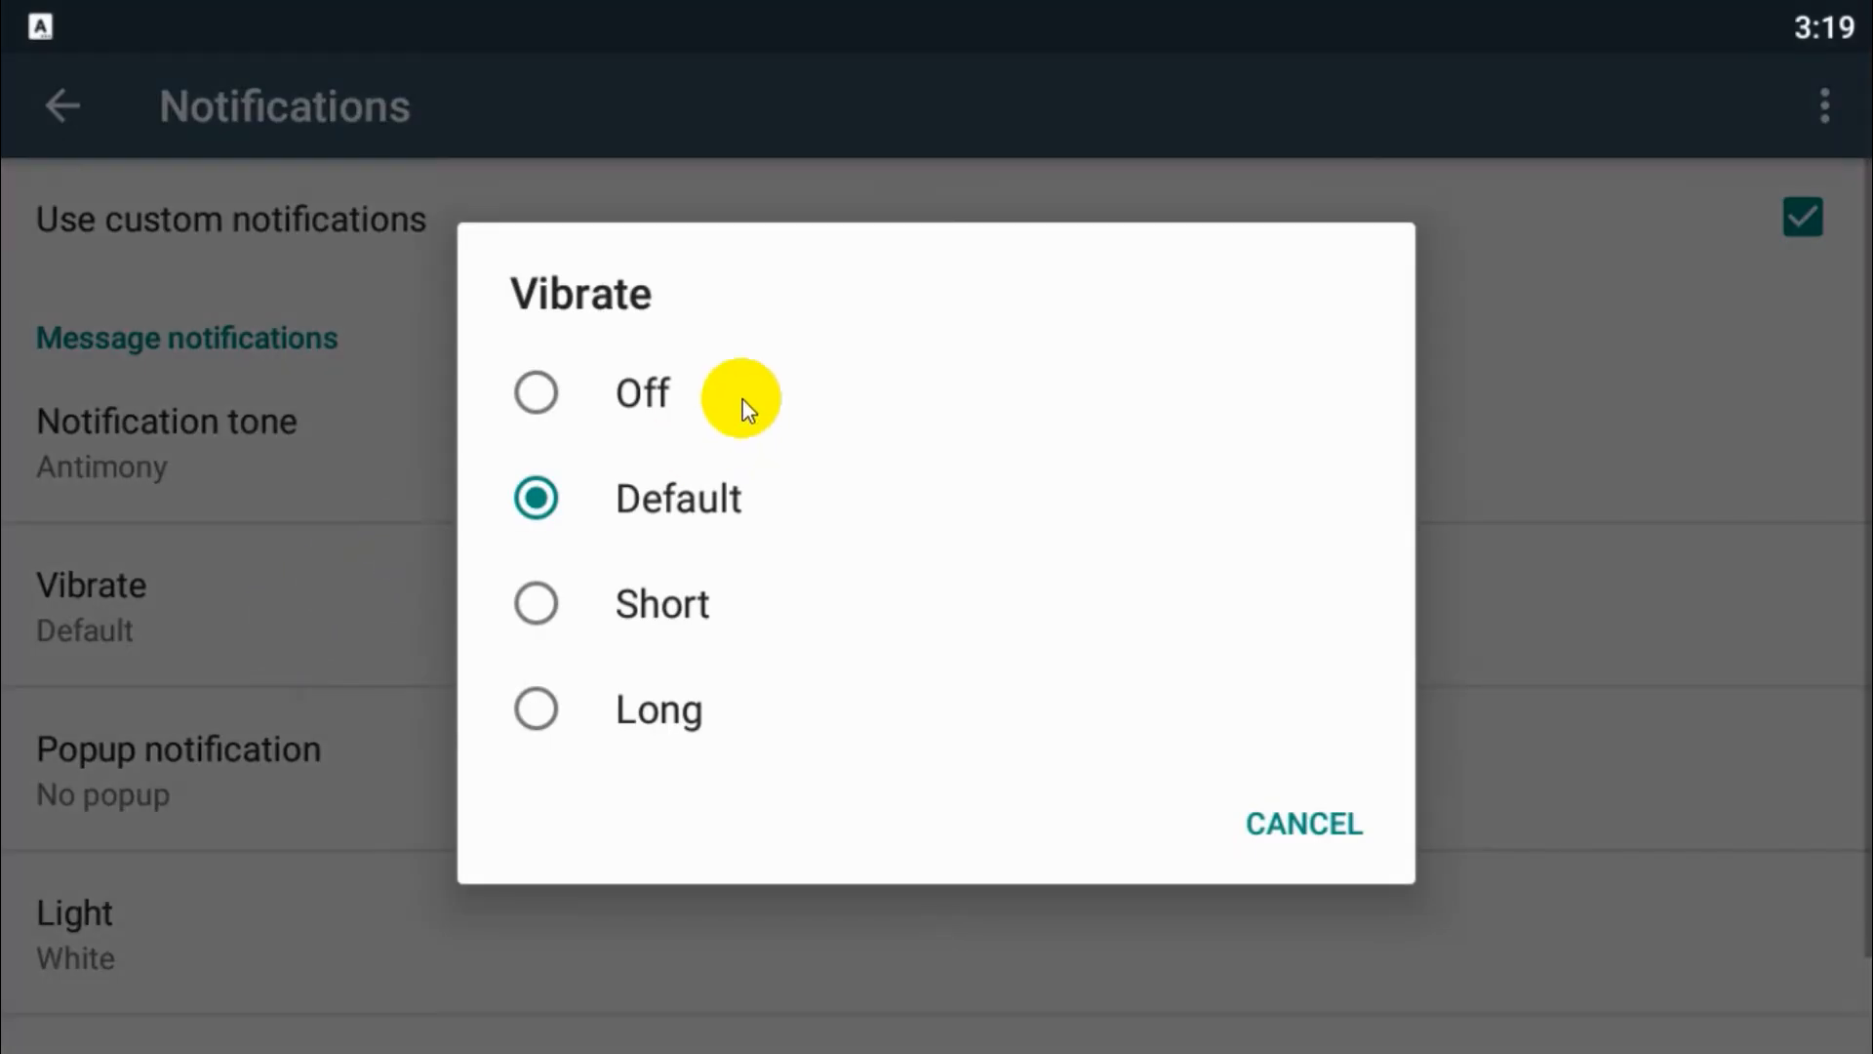
pyautogui.click(660, 603)
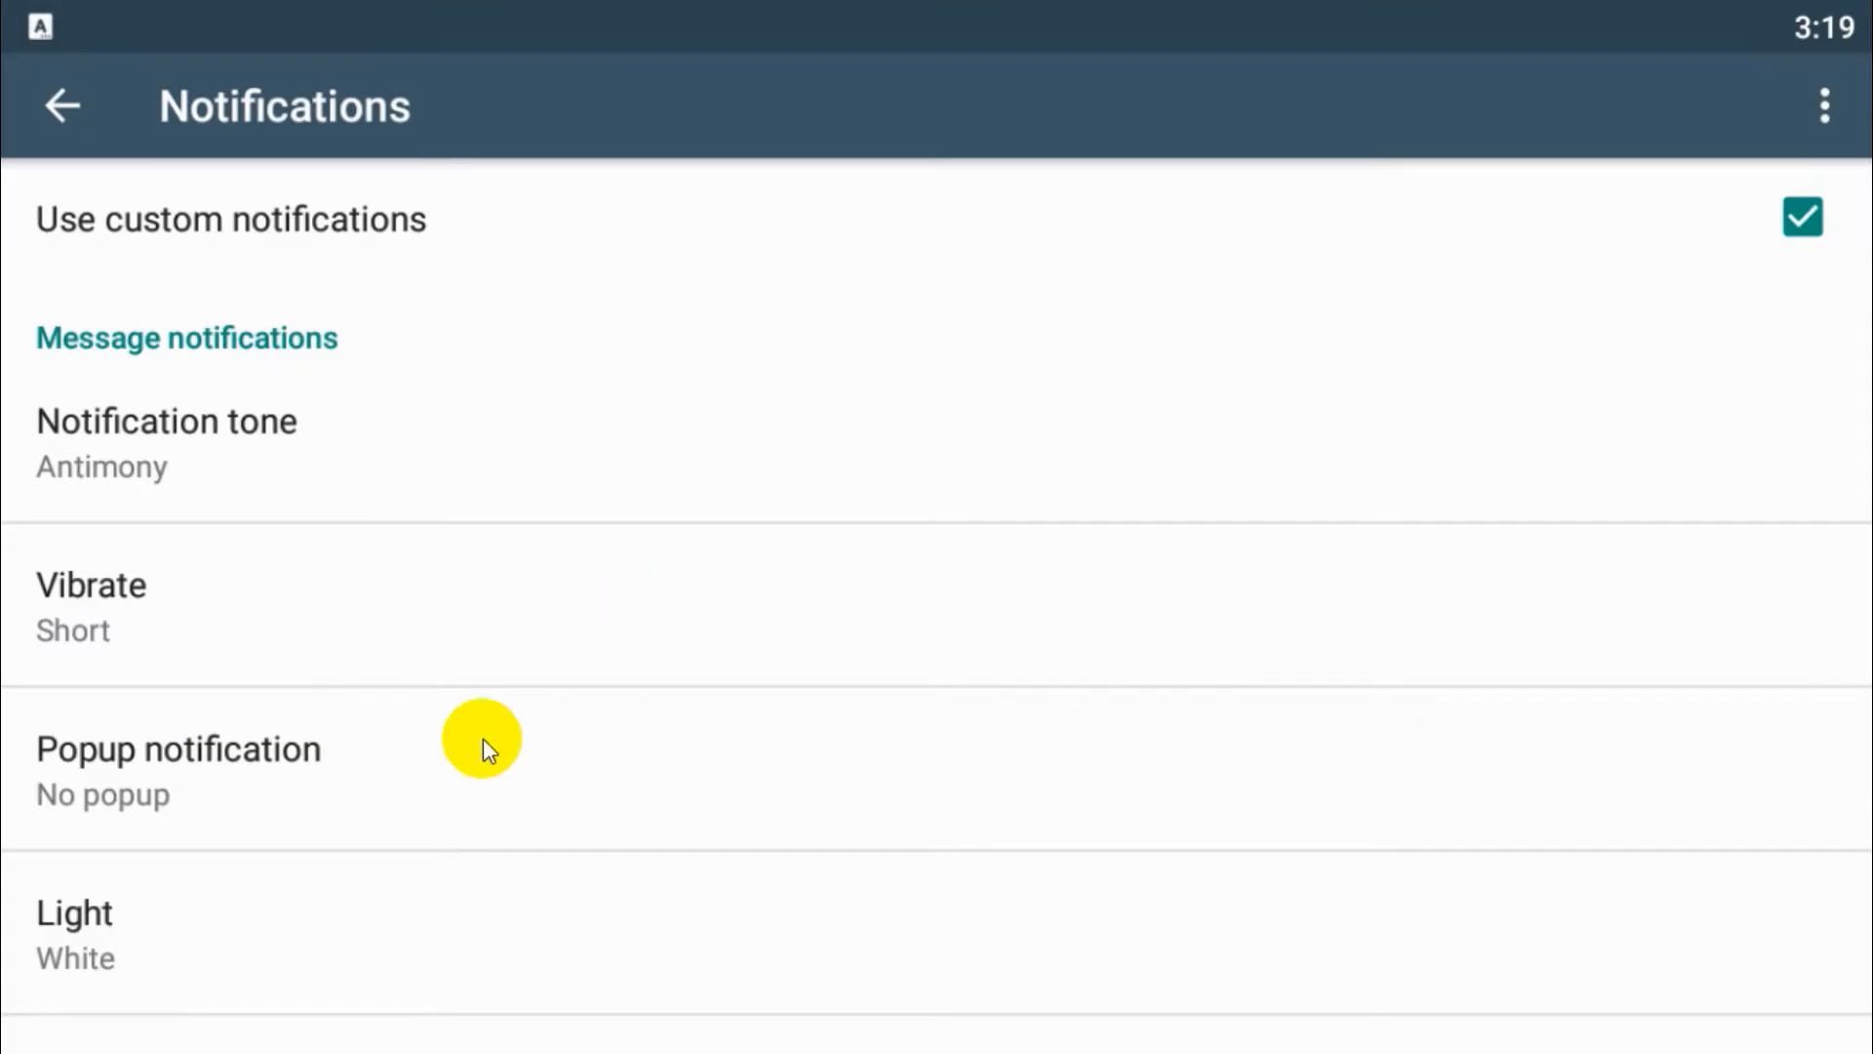
pyautogui.click(178, 749)
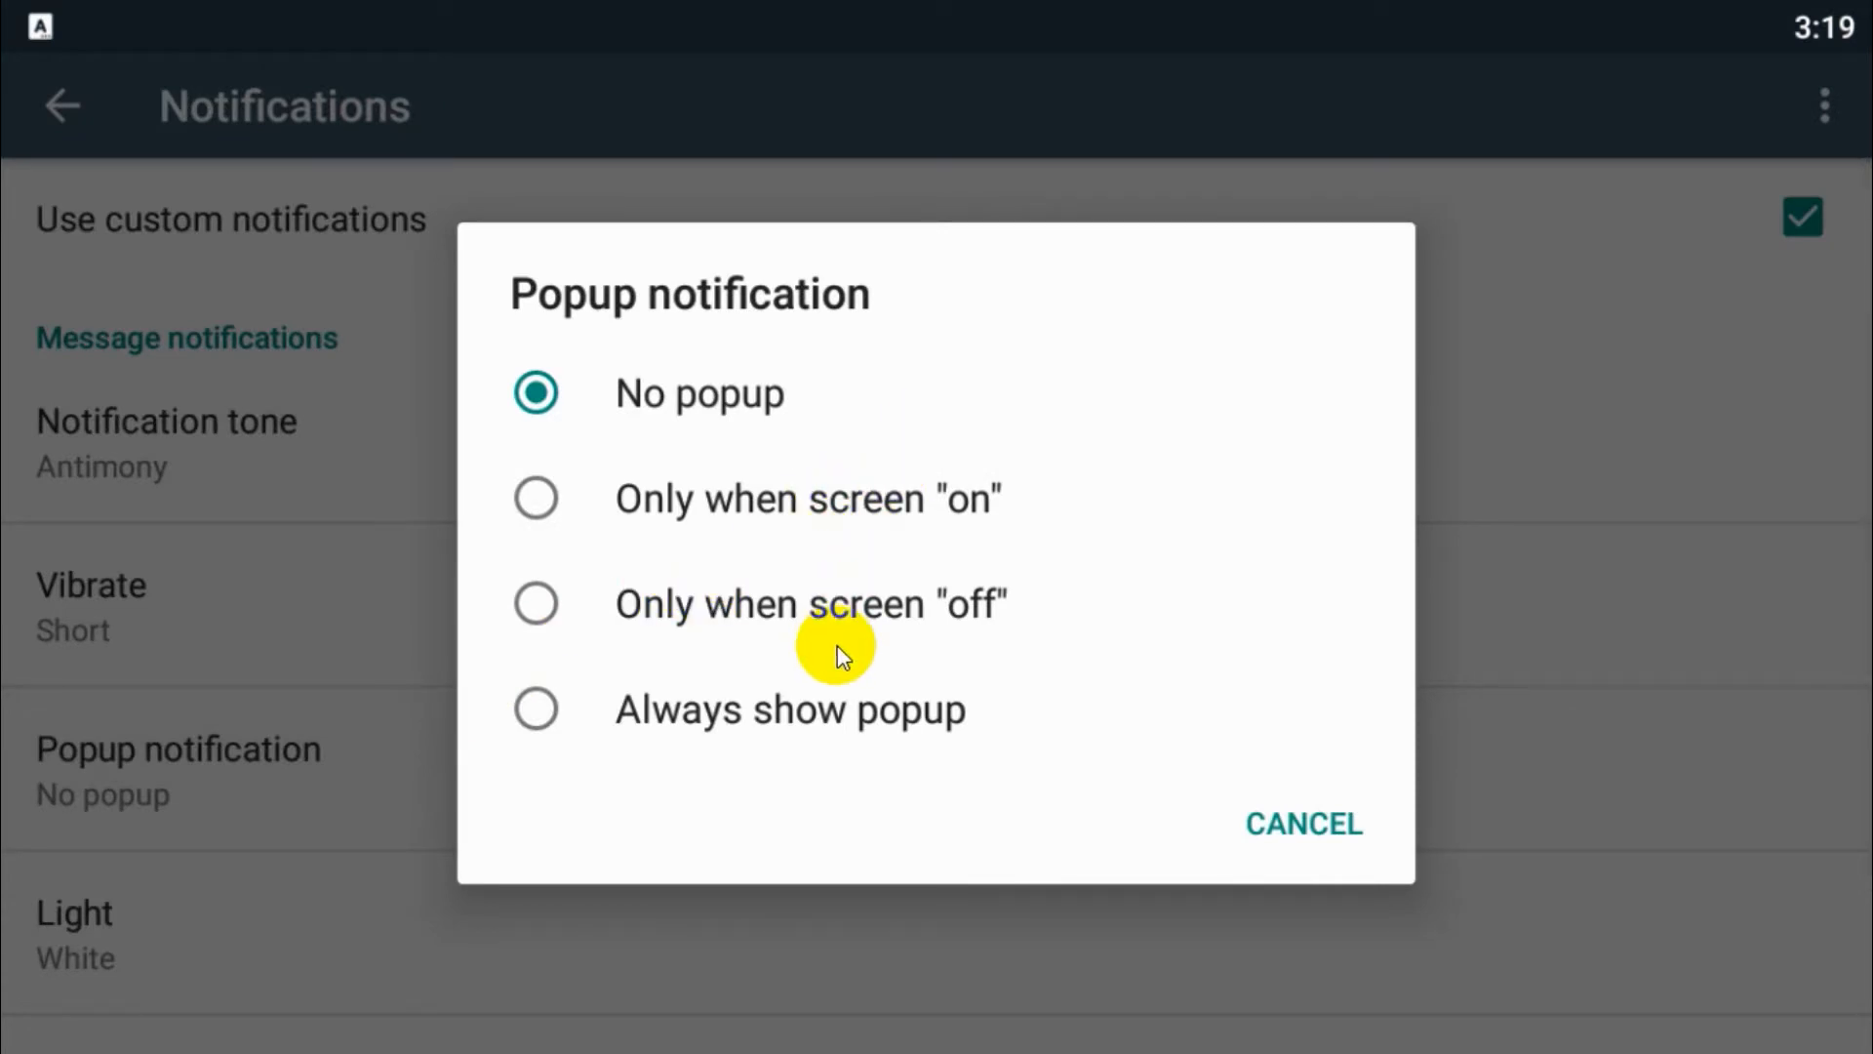
pyautogui.moveTo(829, 712)
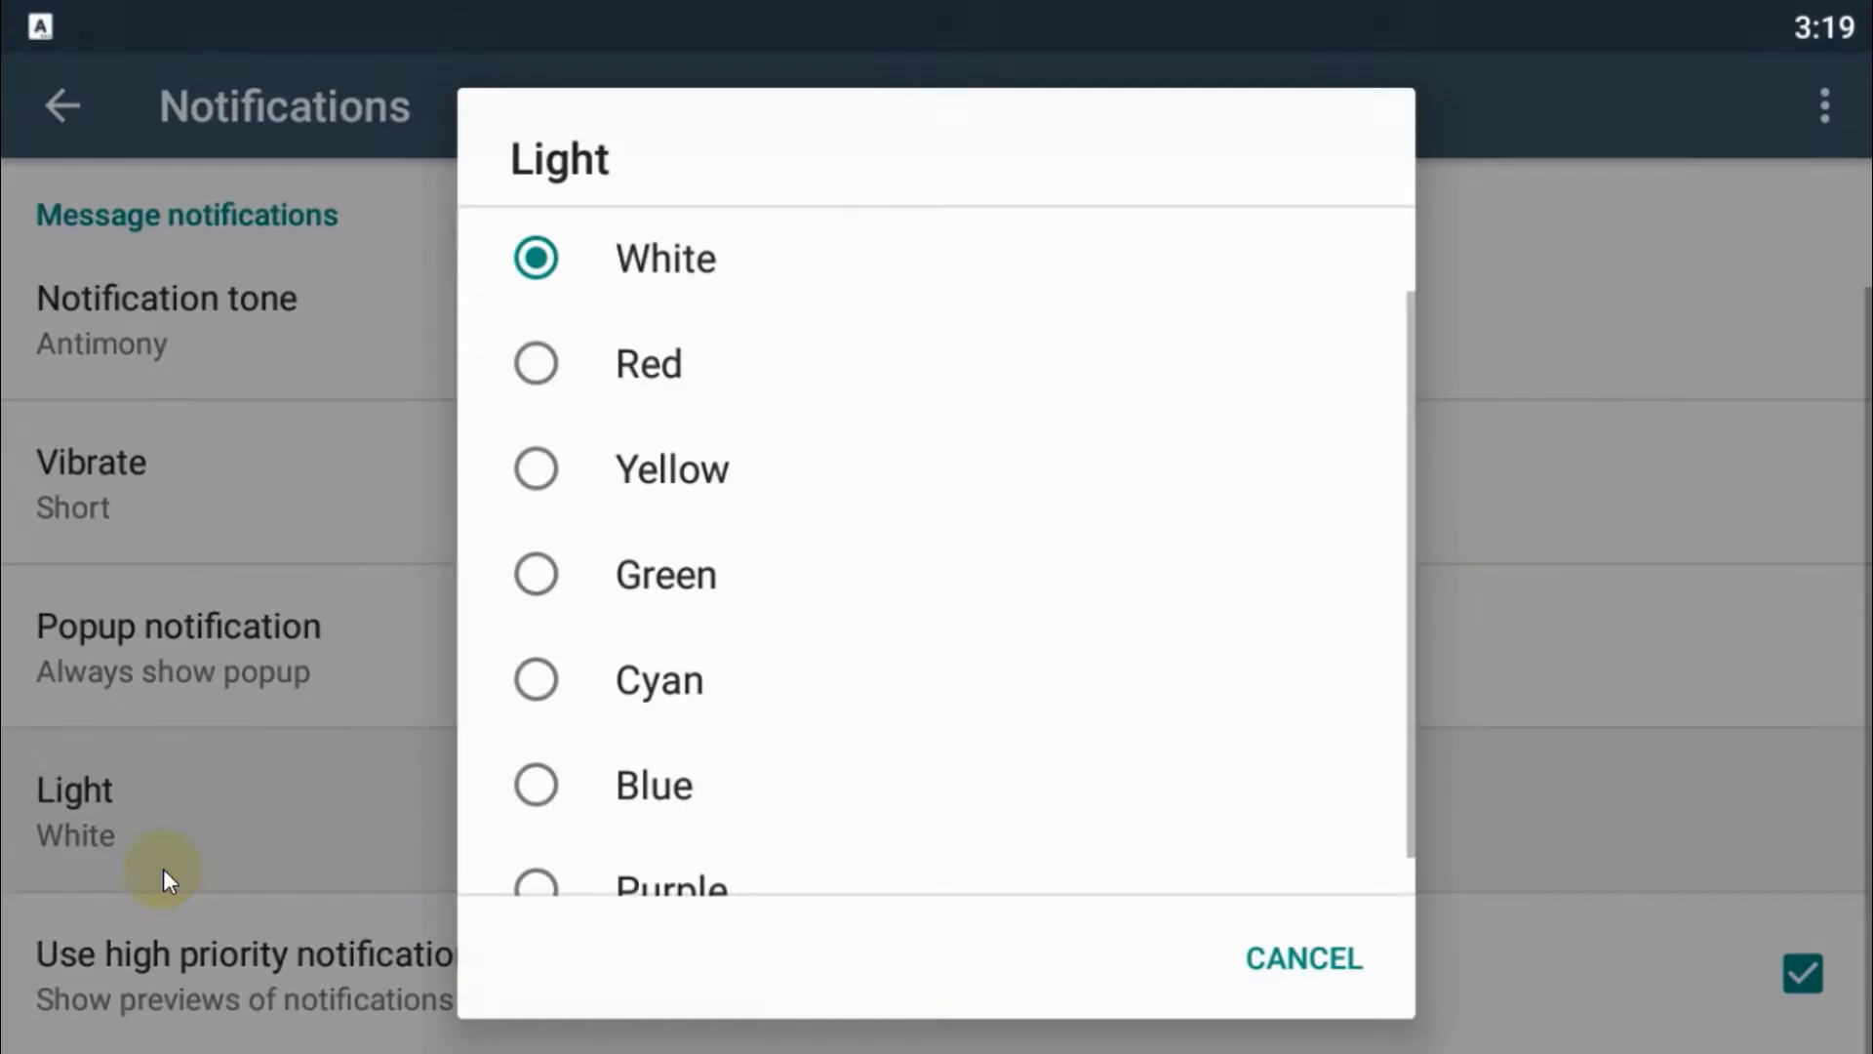
pyautogui.click(665, 573)
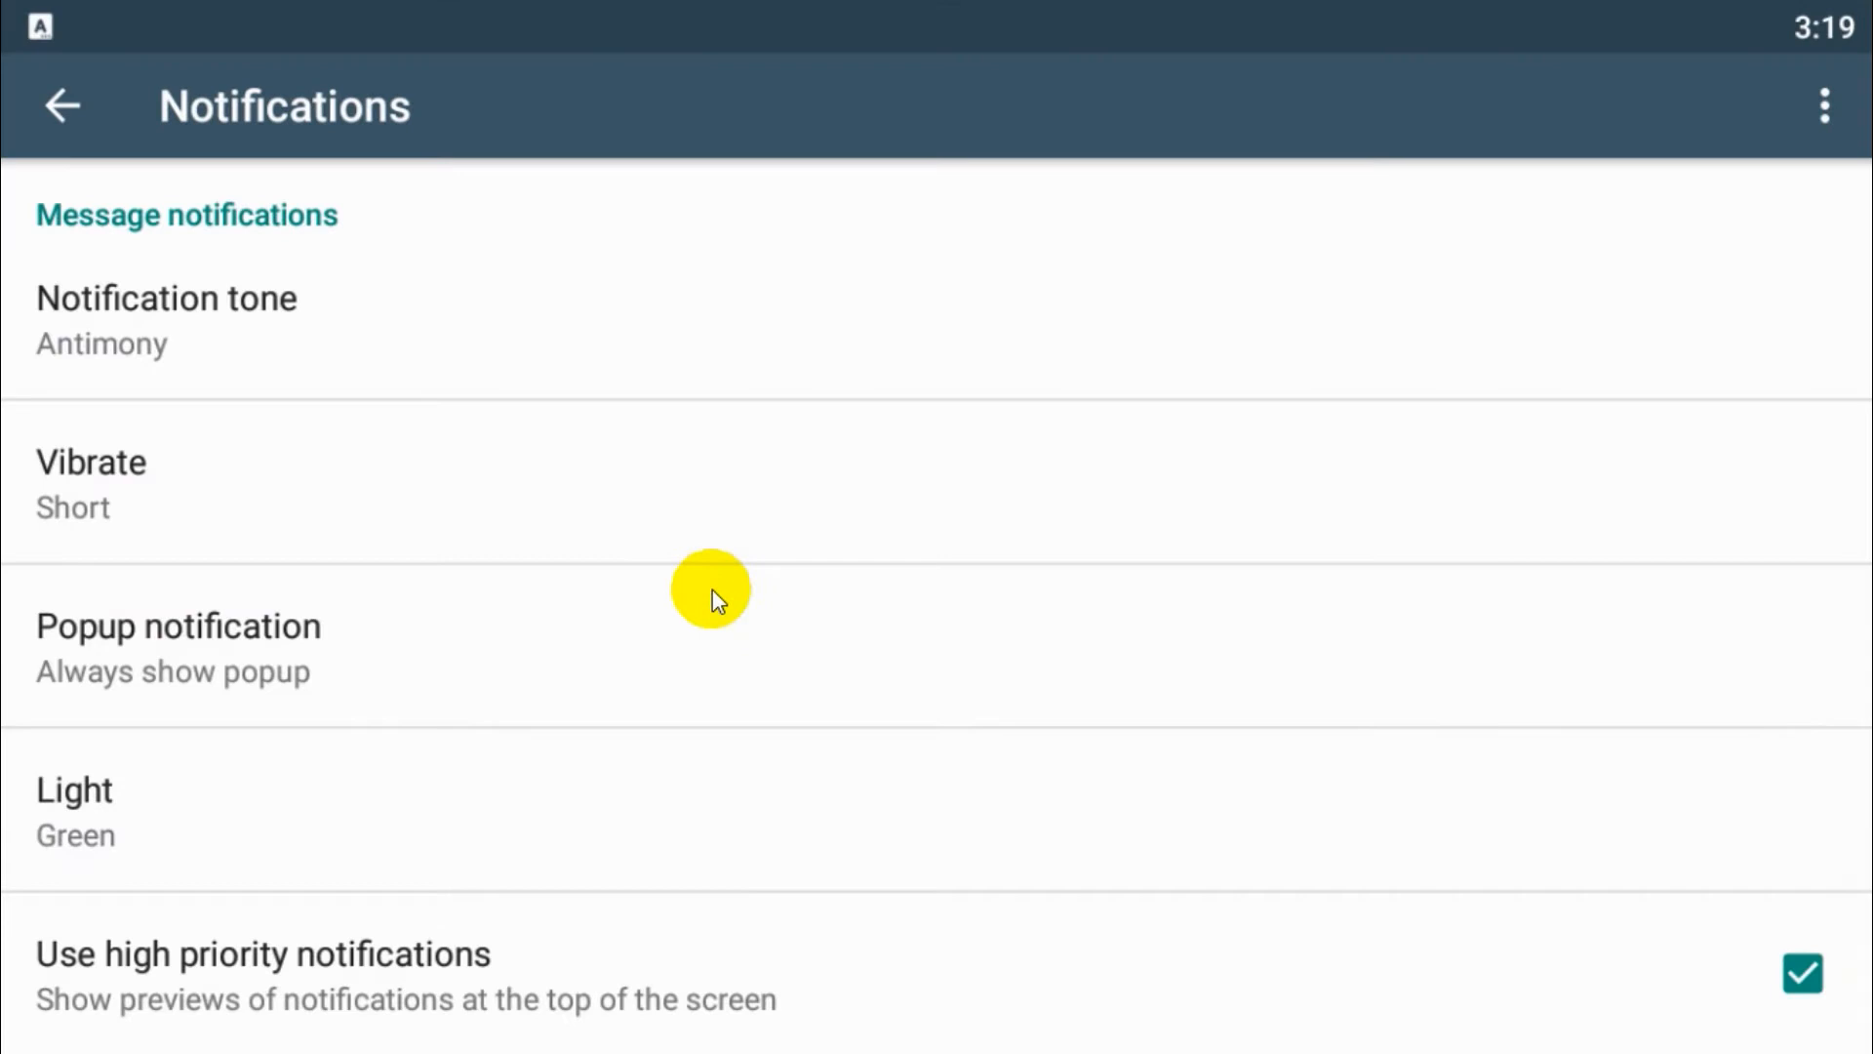
pyautogui.moveTo(964, 1031)
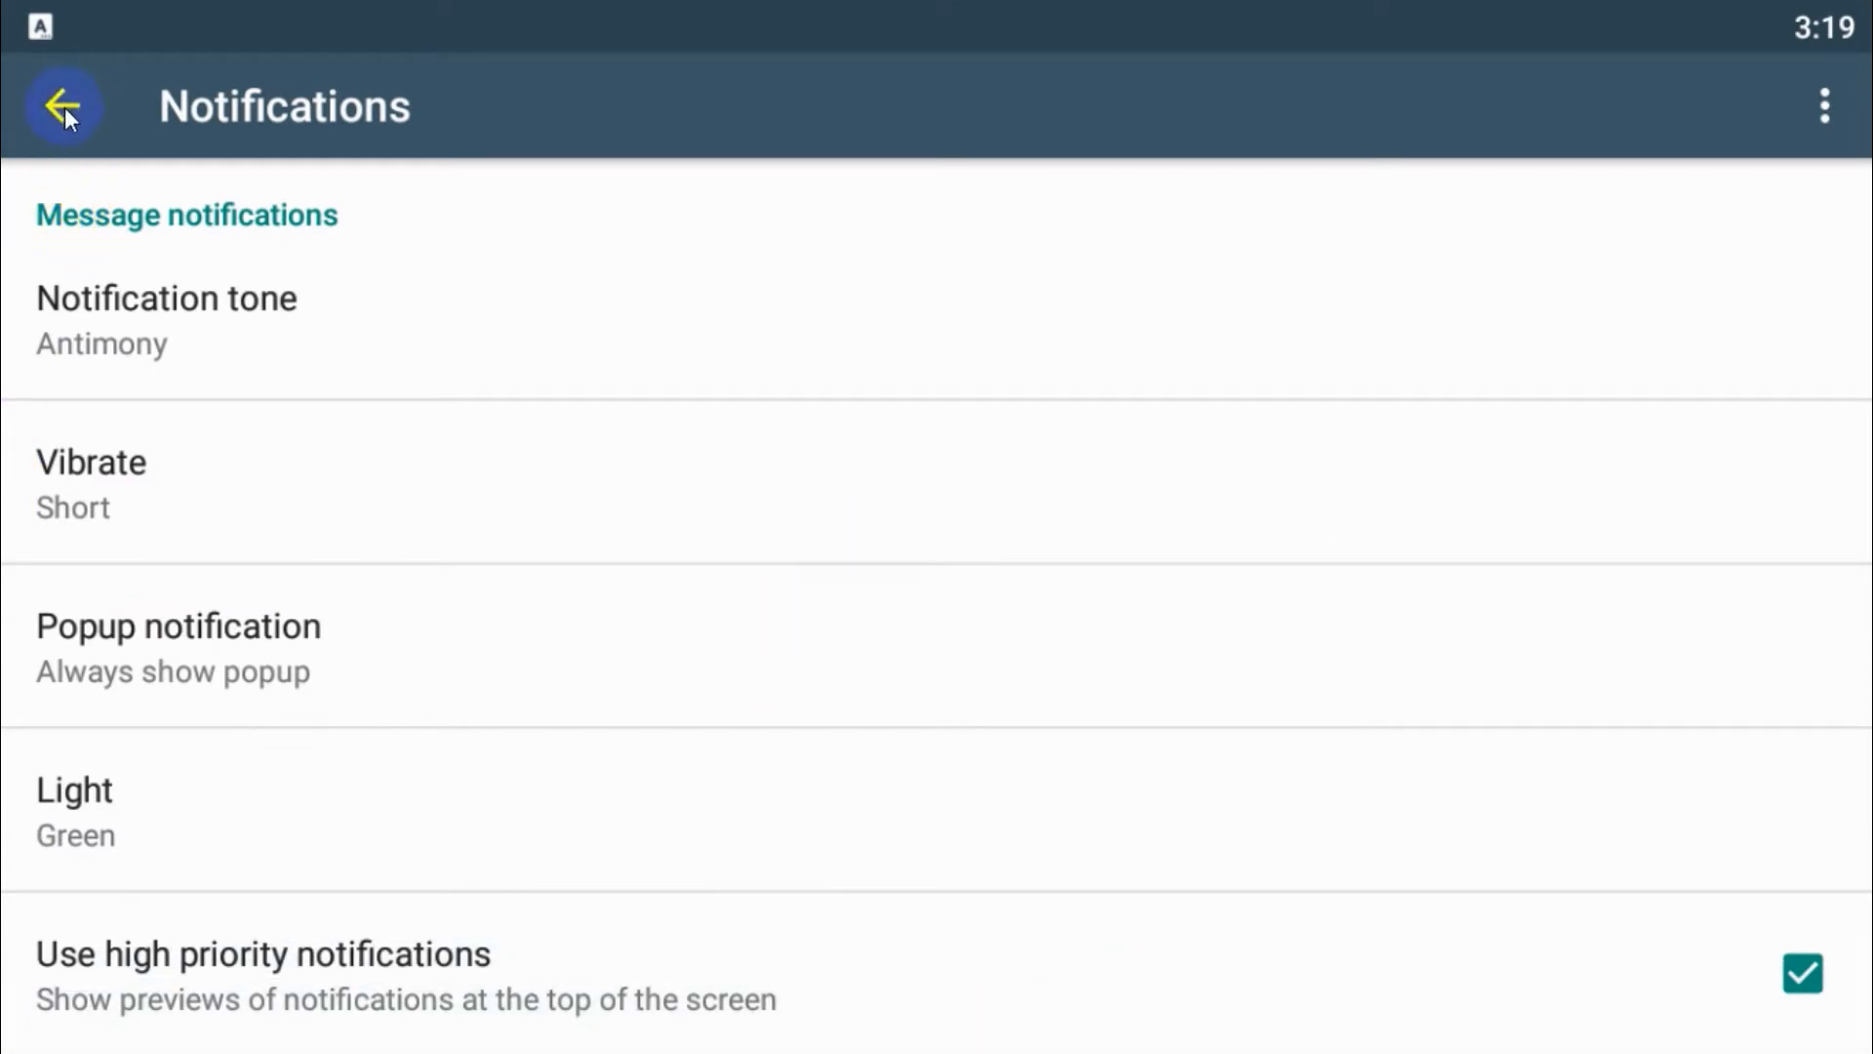
# - Back in group info, set media visibility to No so group media stays out of the gallery
pyautogui.click(63, 106)
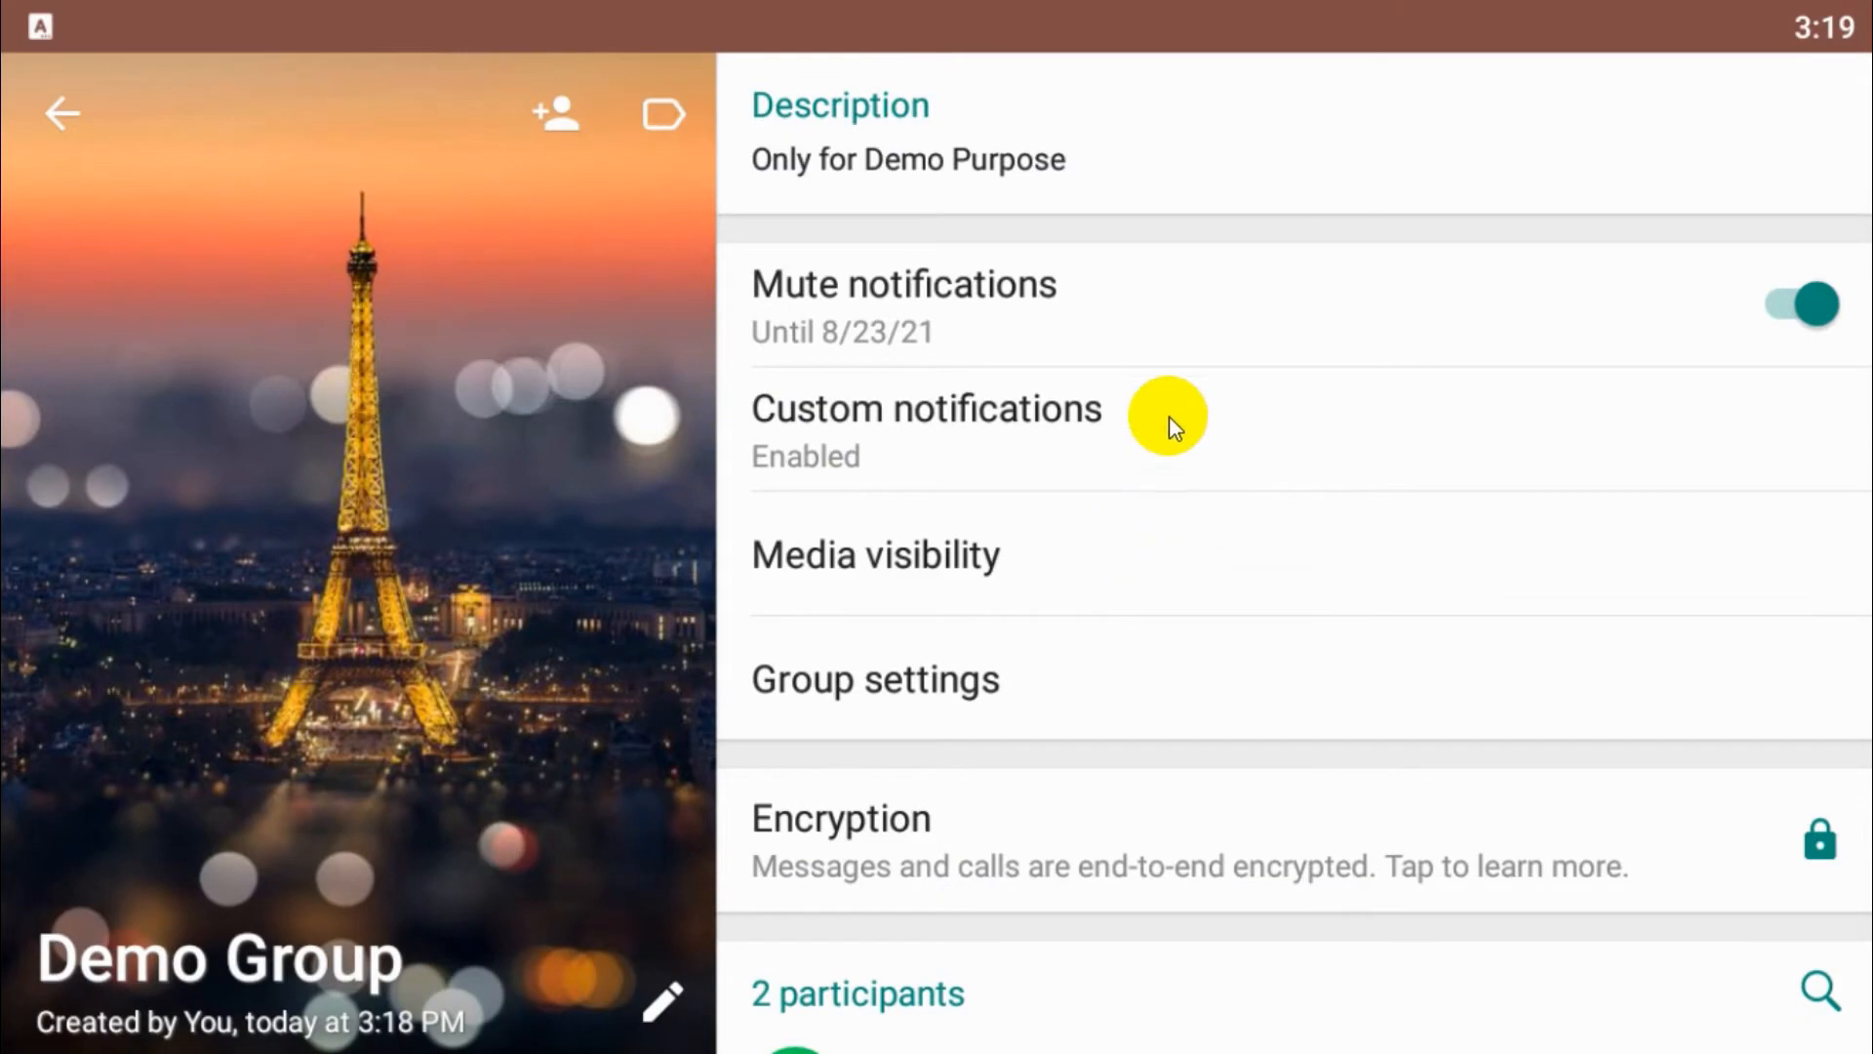
pyautogui.click(874, 555)
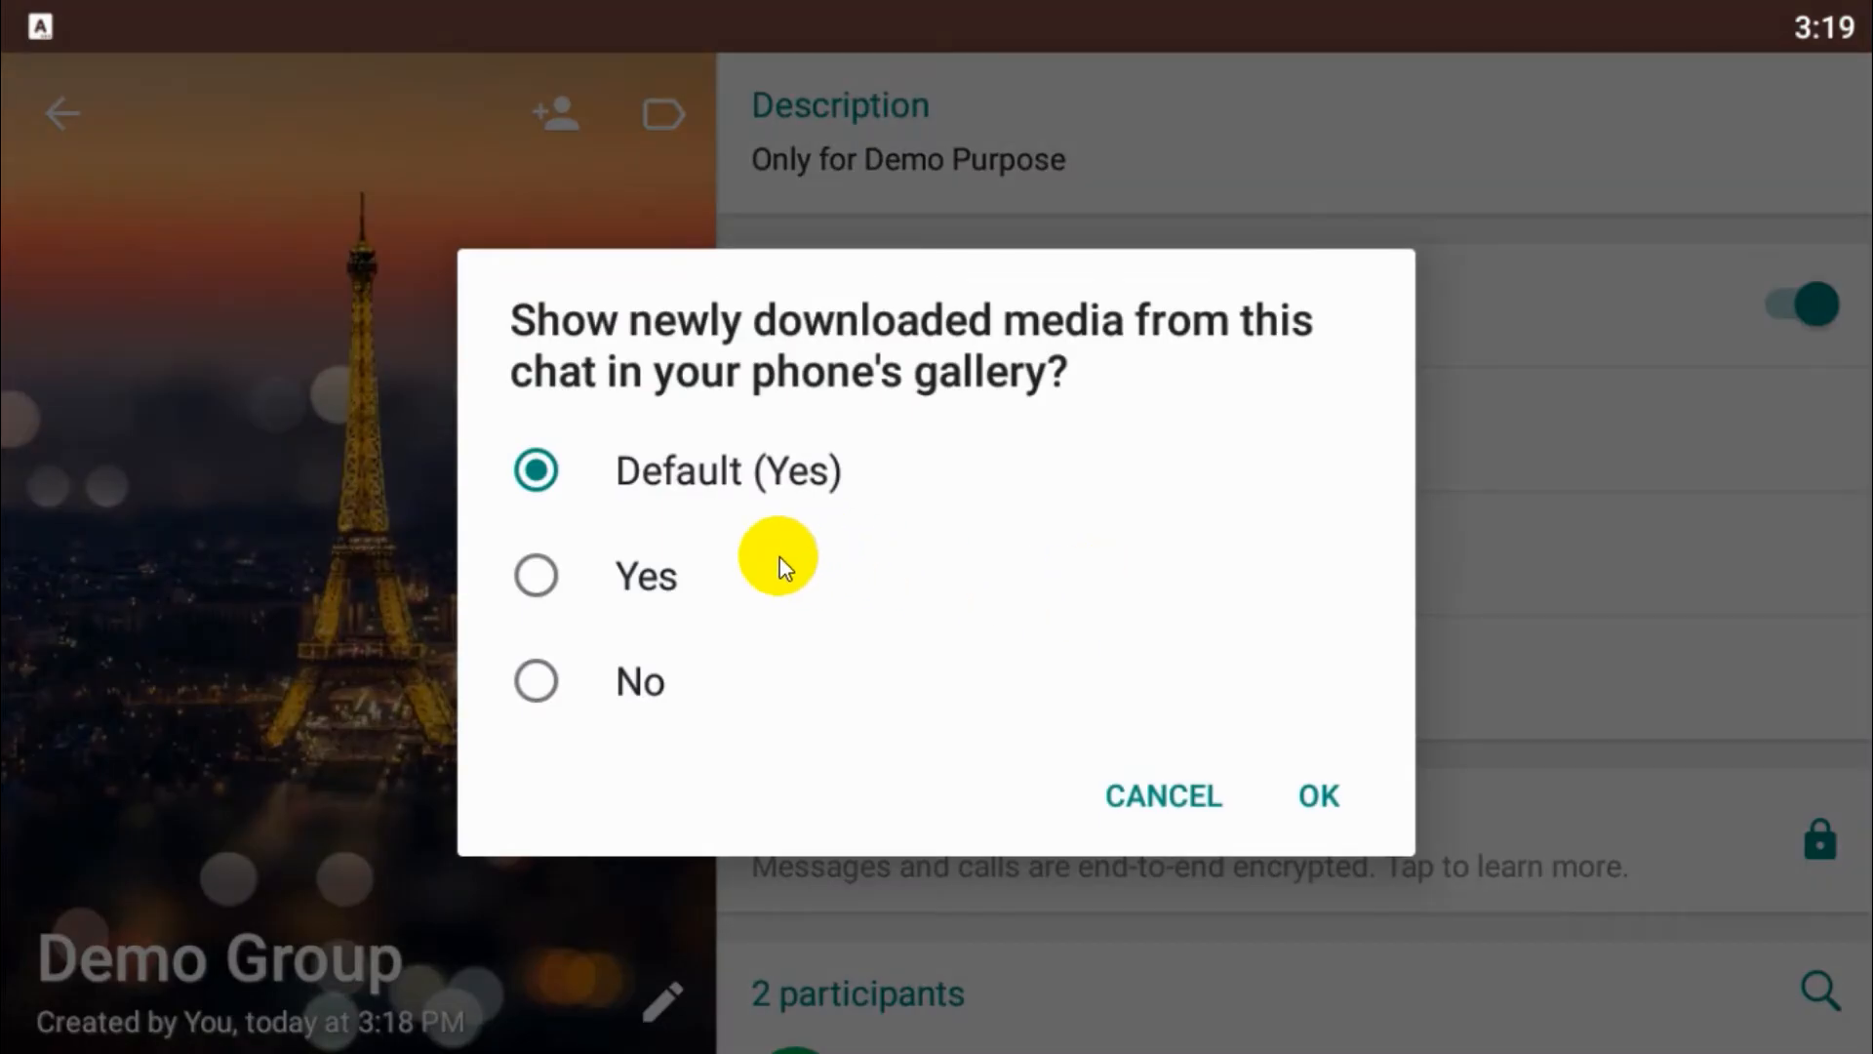
pyautogui.click(535, 680)
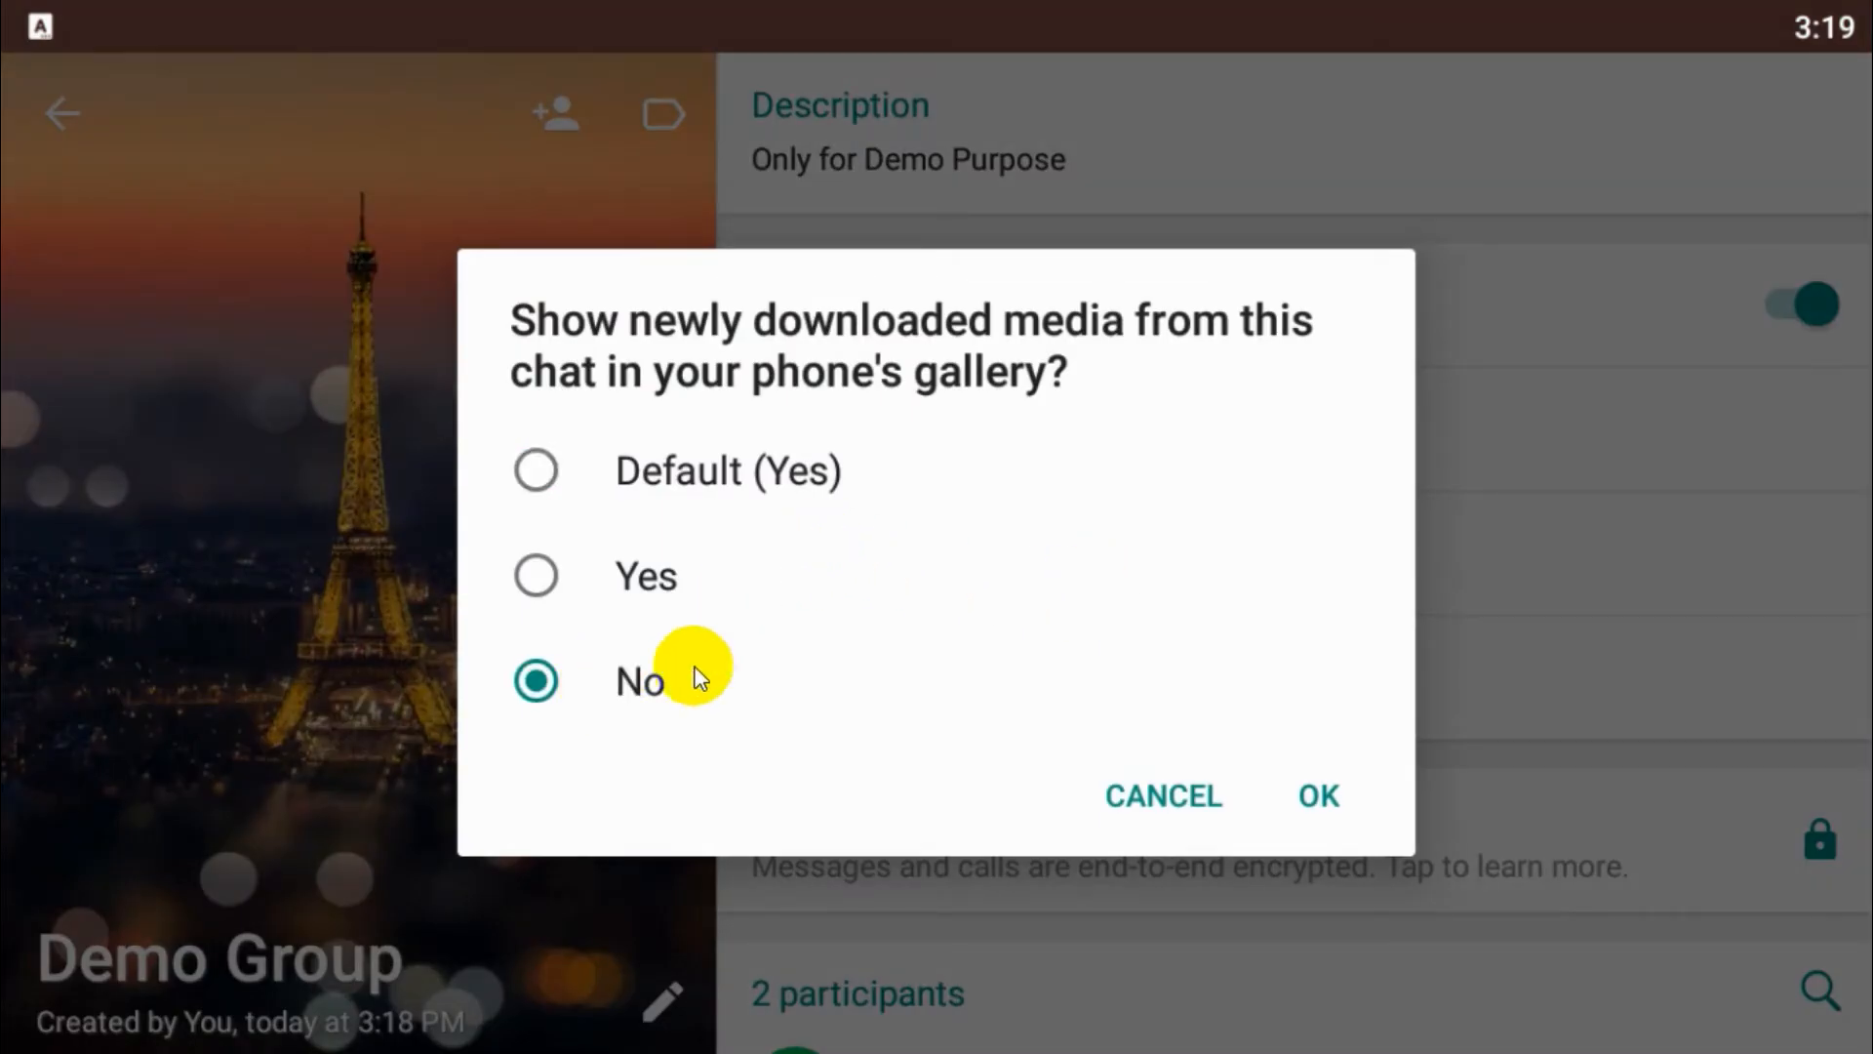
pyautogui.click(1315, 796)
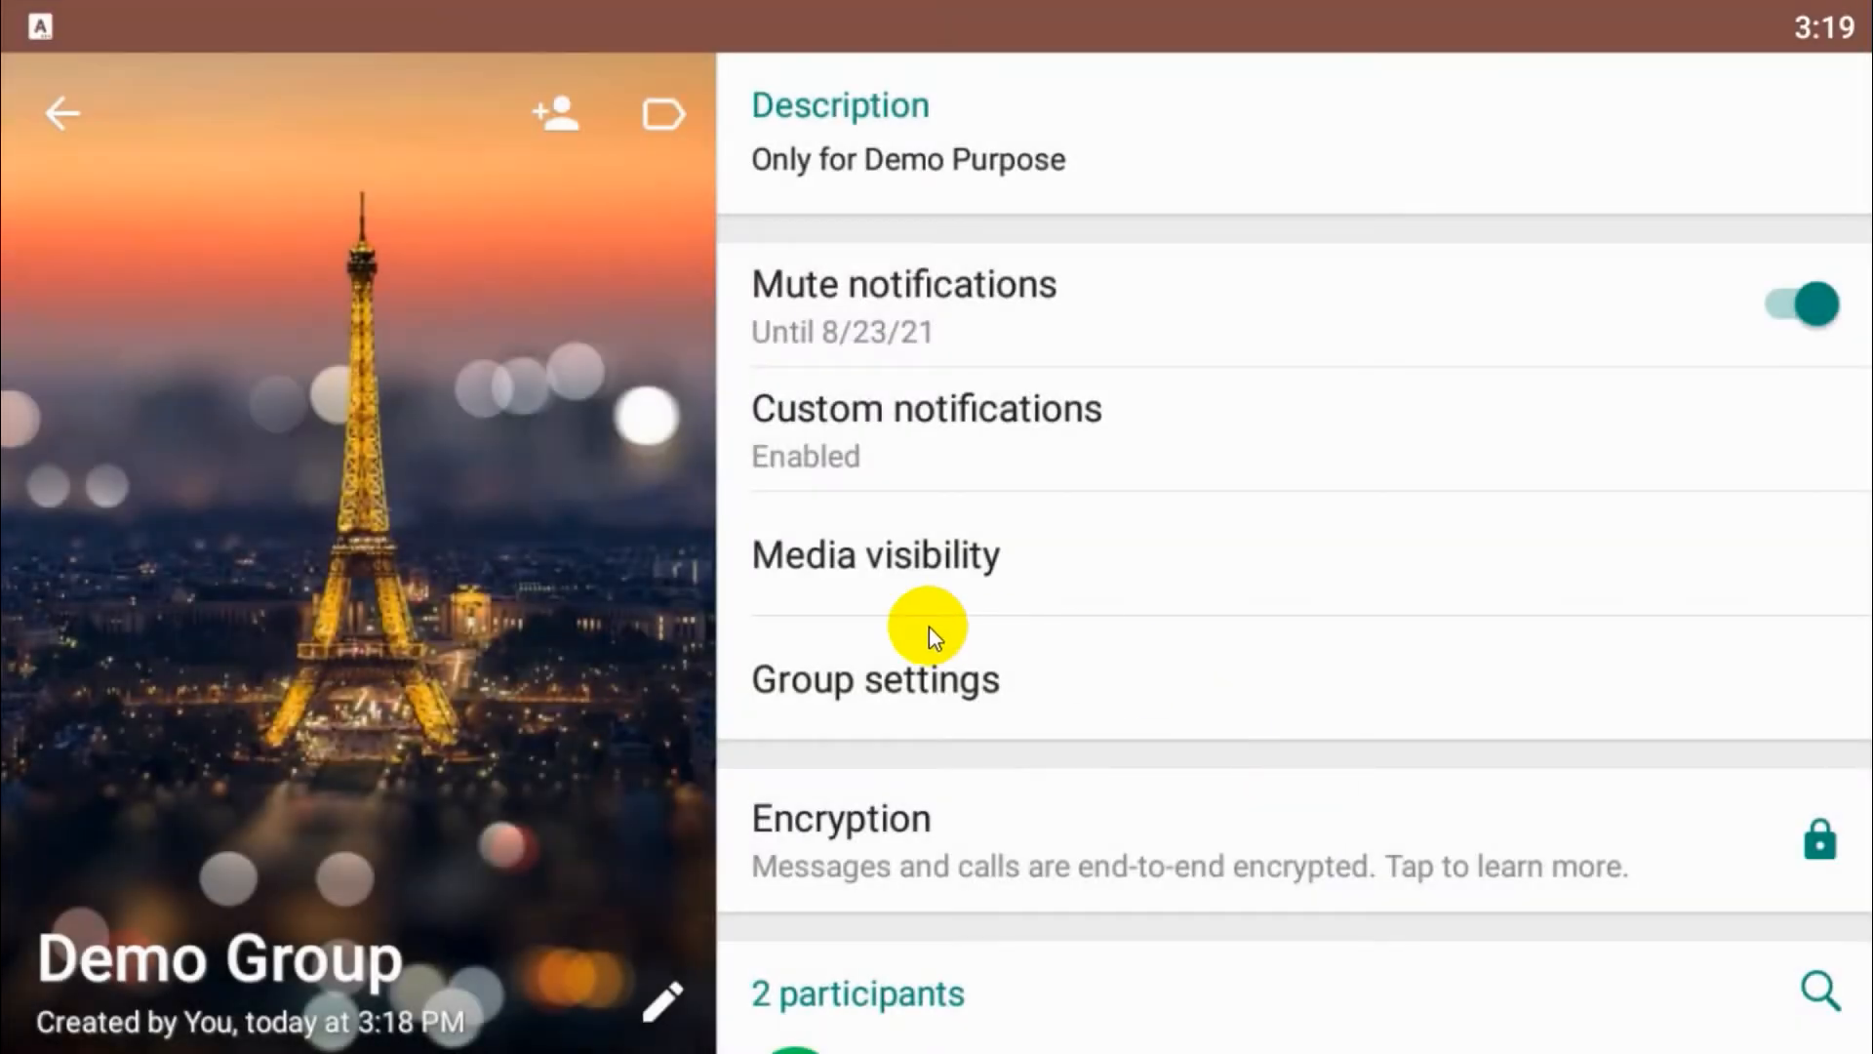
# - In Group settings, restrict editing group info to Only admins
pyautogui.click(874, 679)
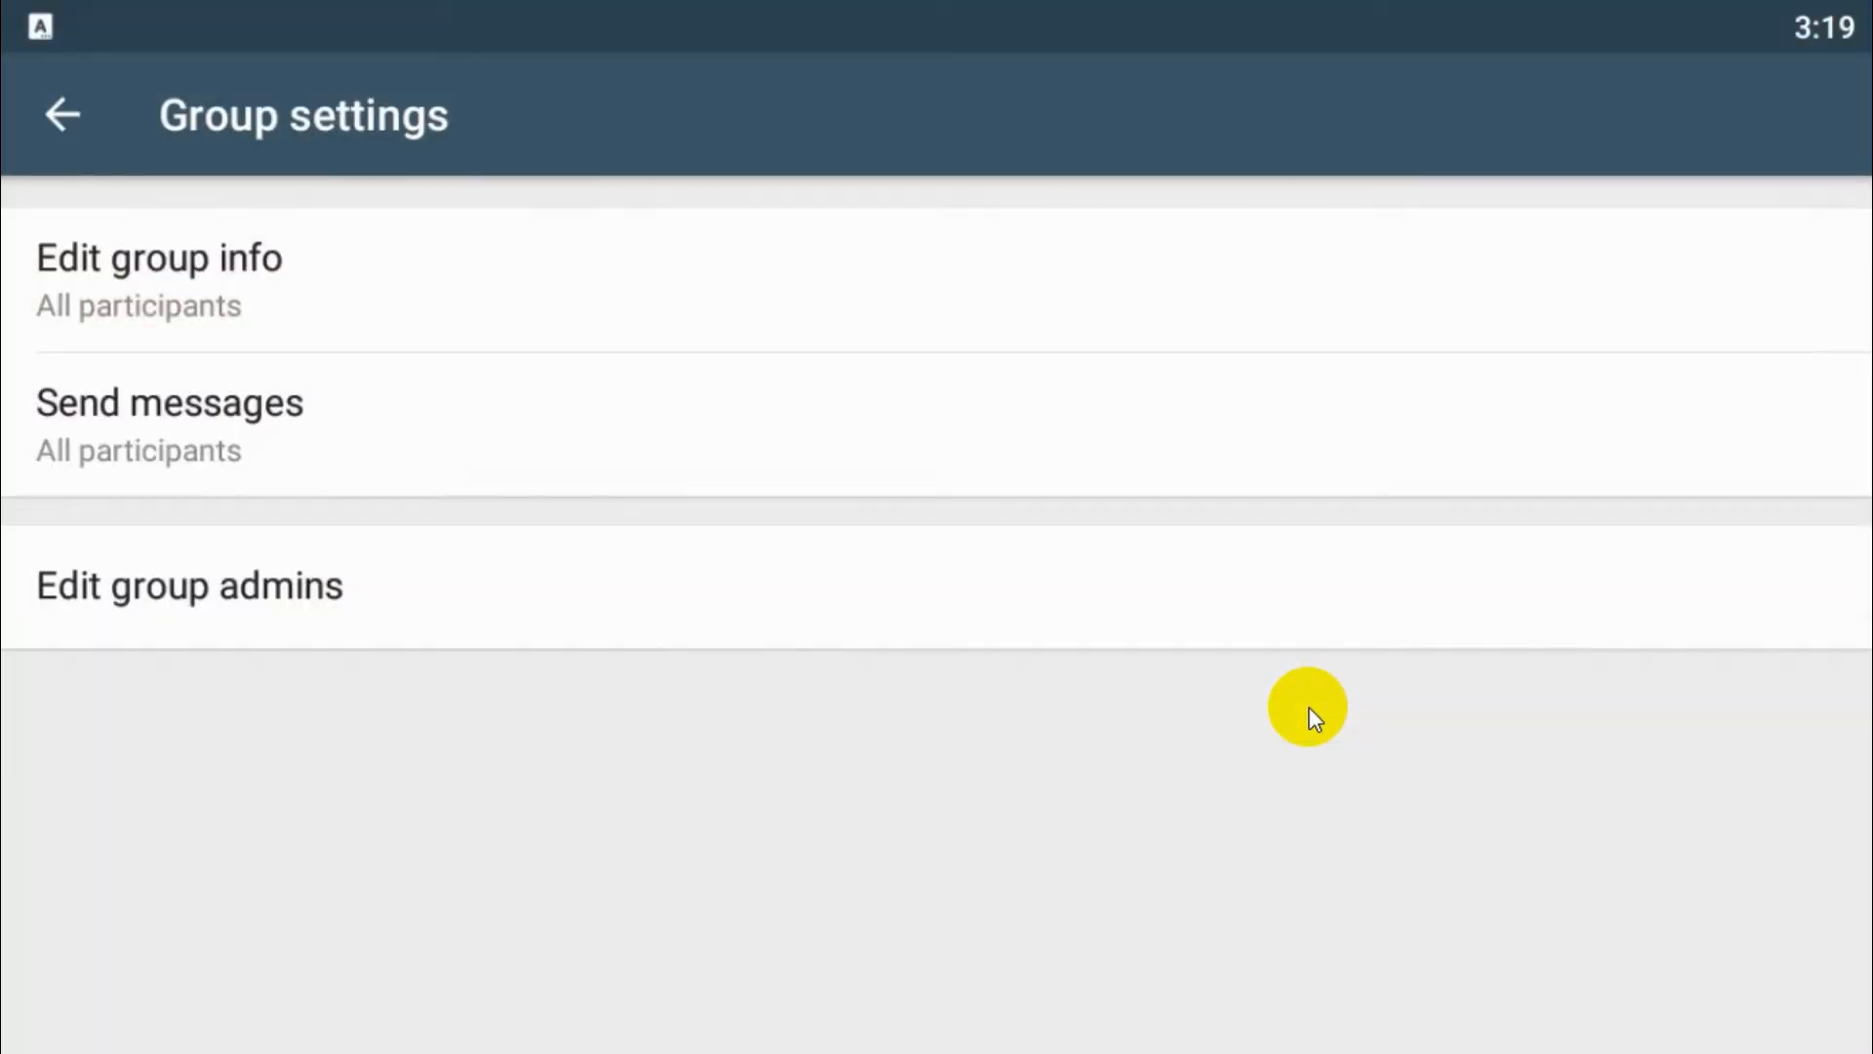
pyautogui.click(159, 257)
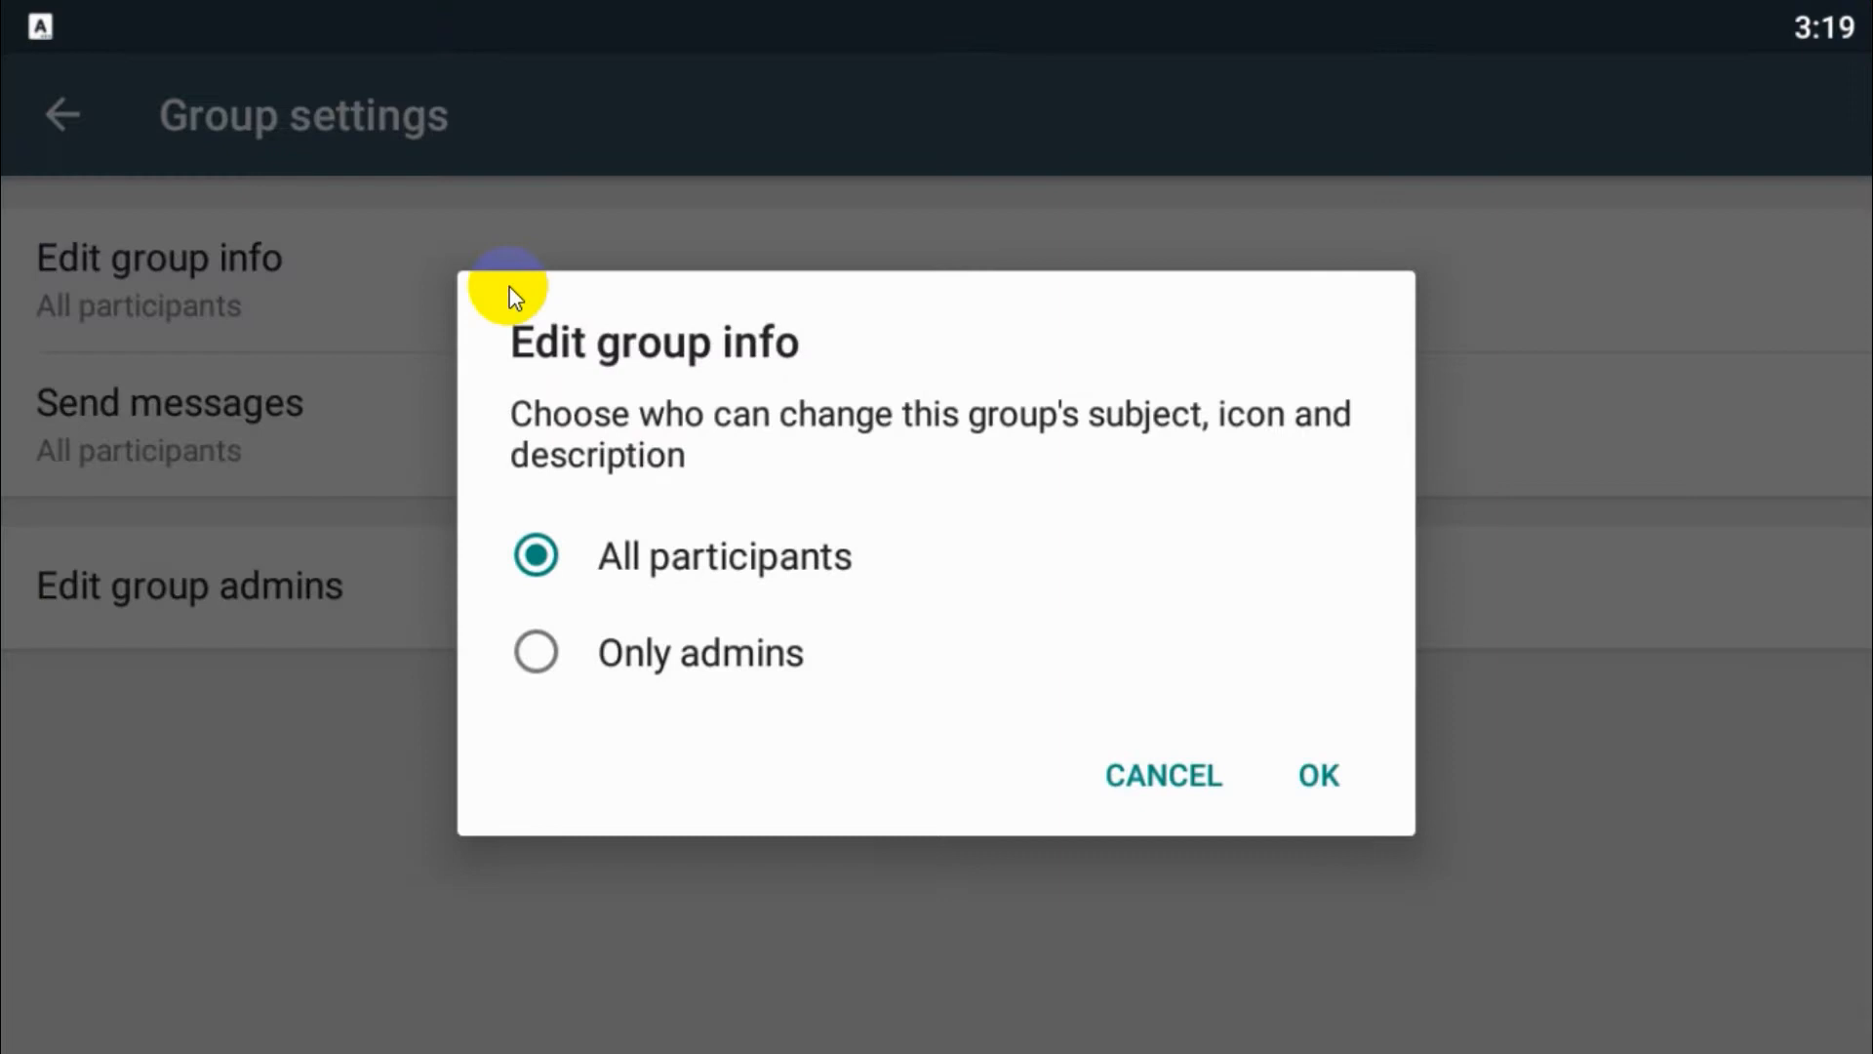
pyautogui.moveTo(1297, 425)
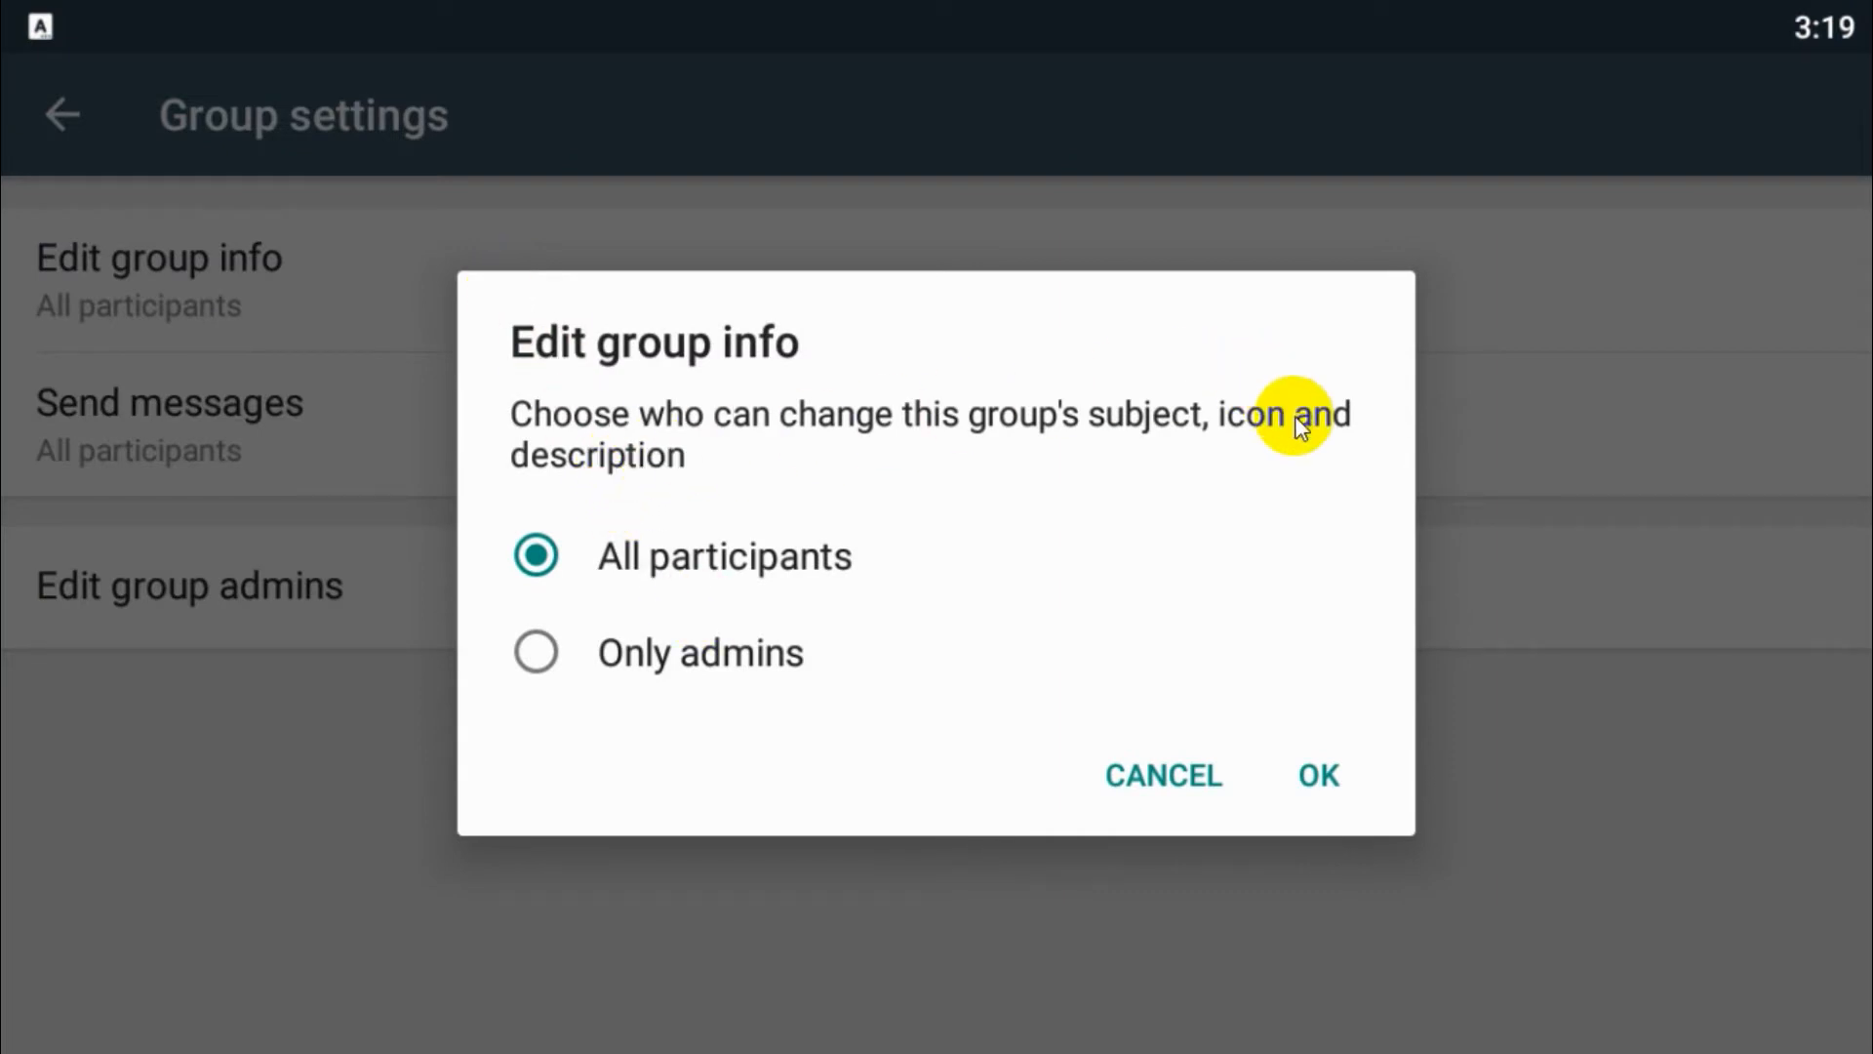
pyautogui.click(536, 652)
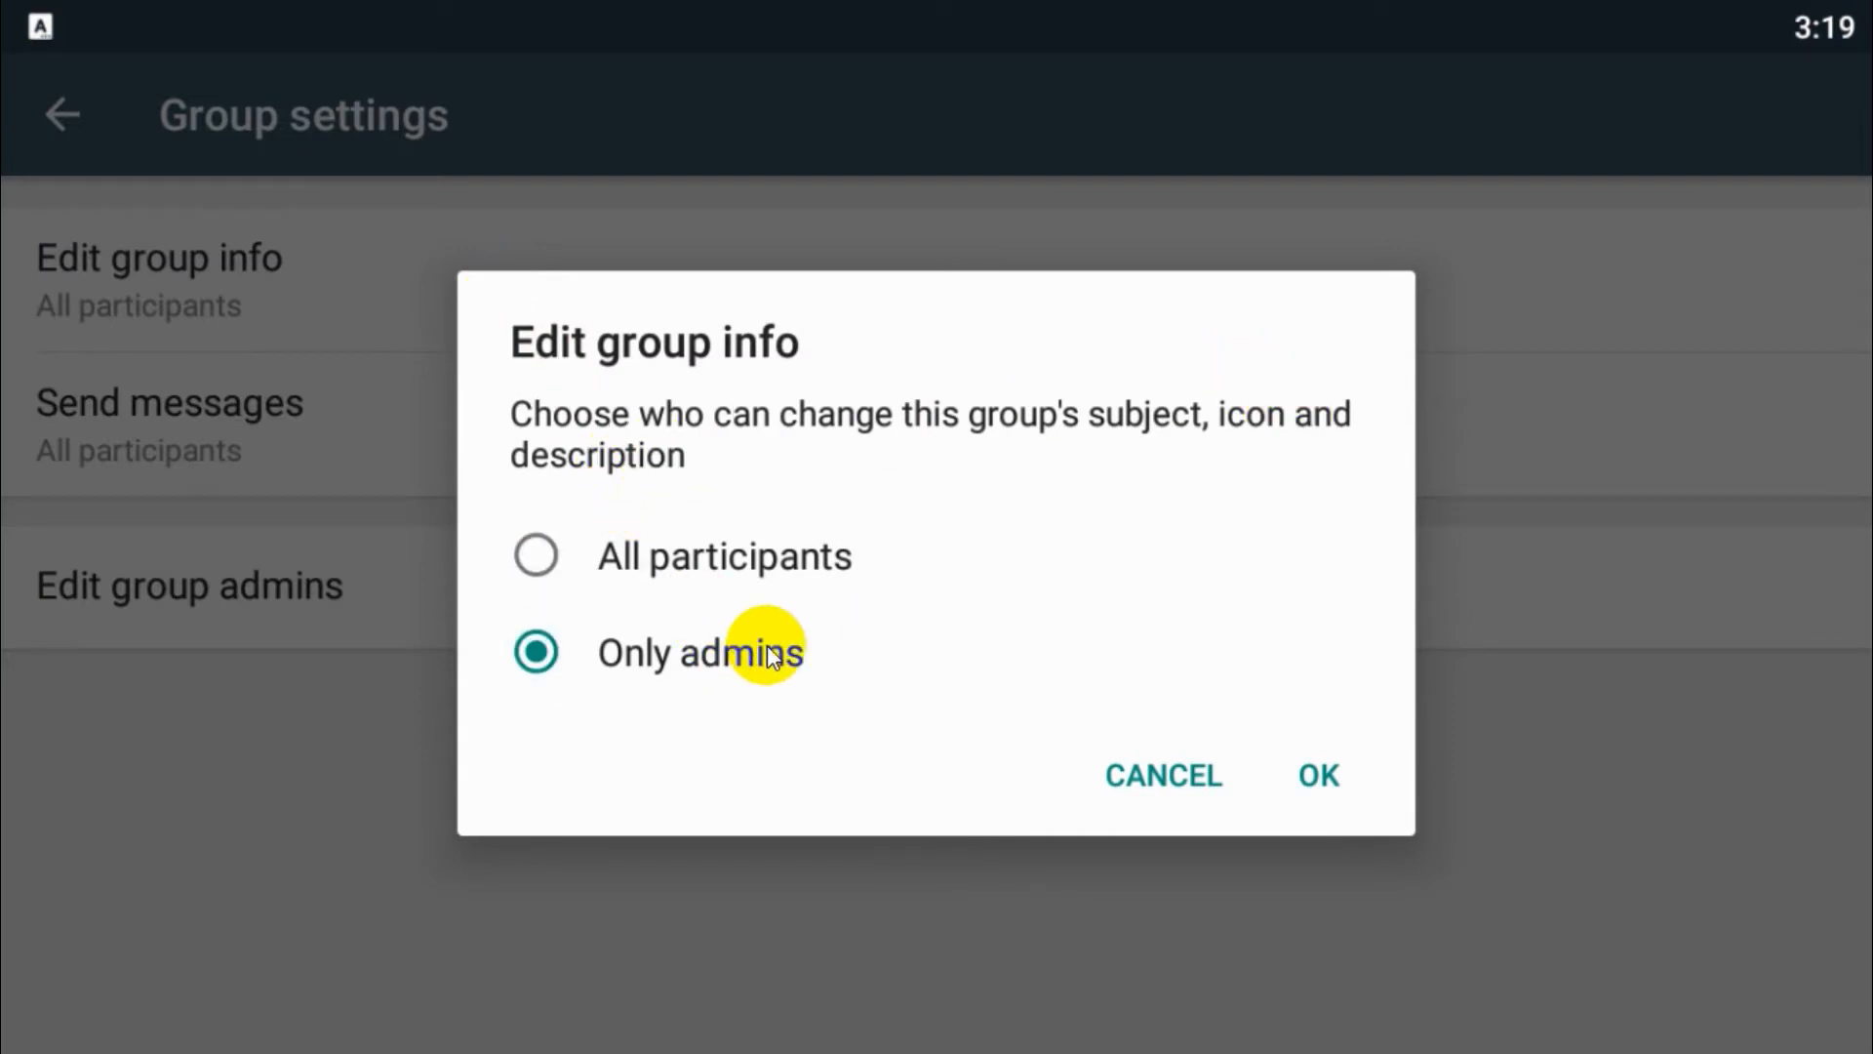
pyautogui.click(1316, 774)
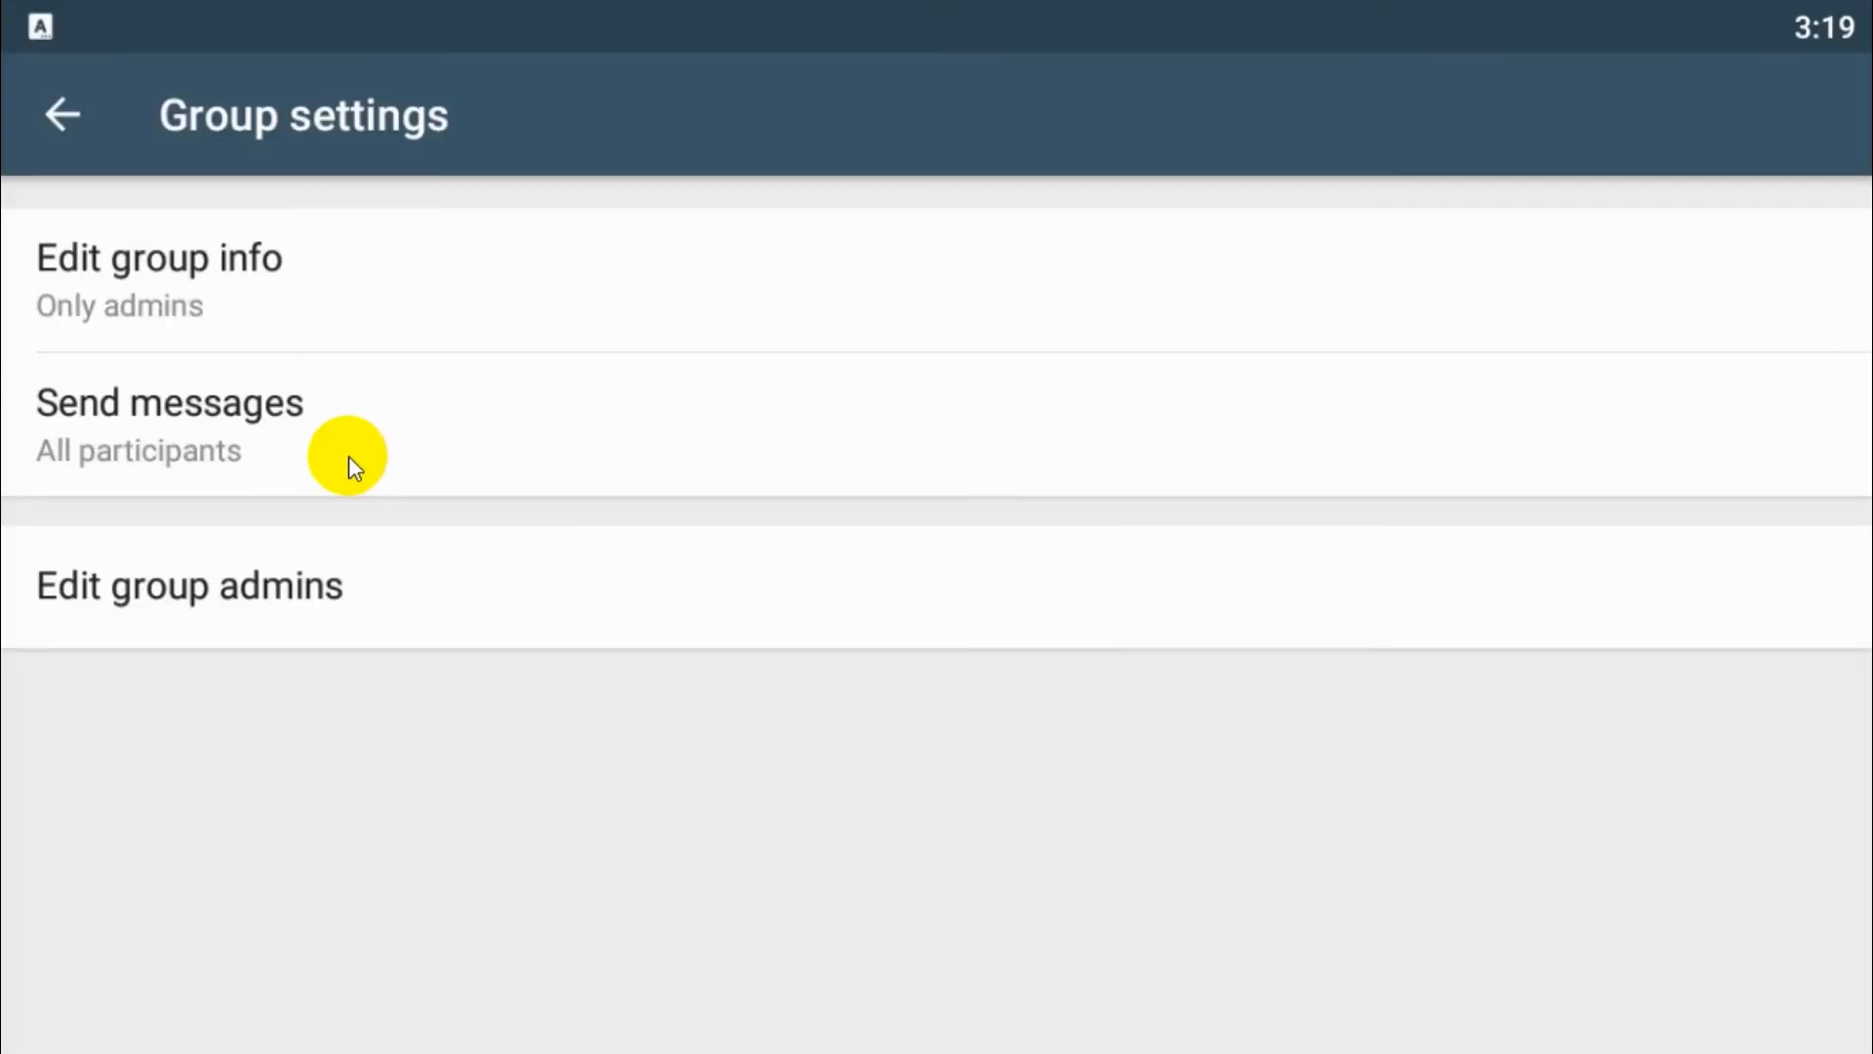
# - Go into the send-messages permission and the admin picker list
pyautogui.click(170, 424)
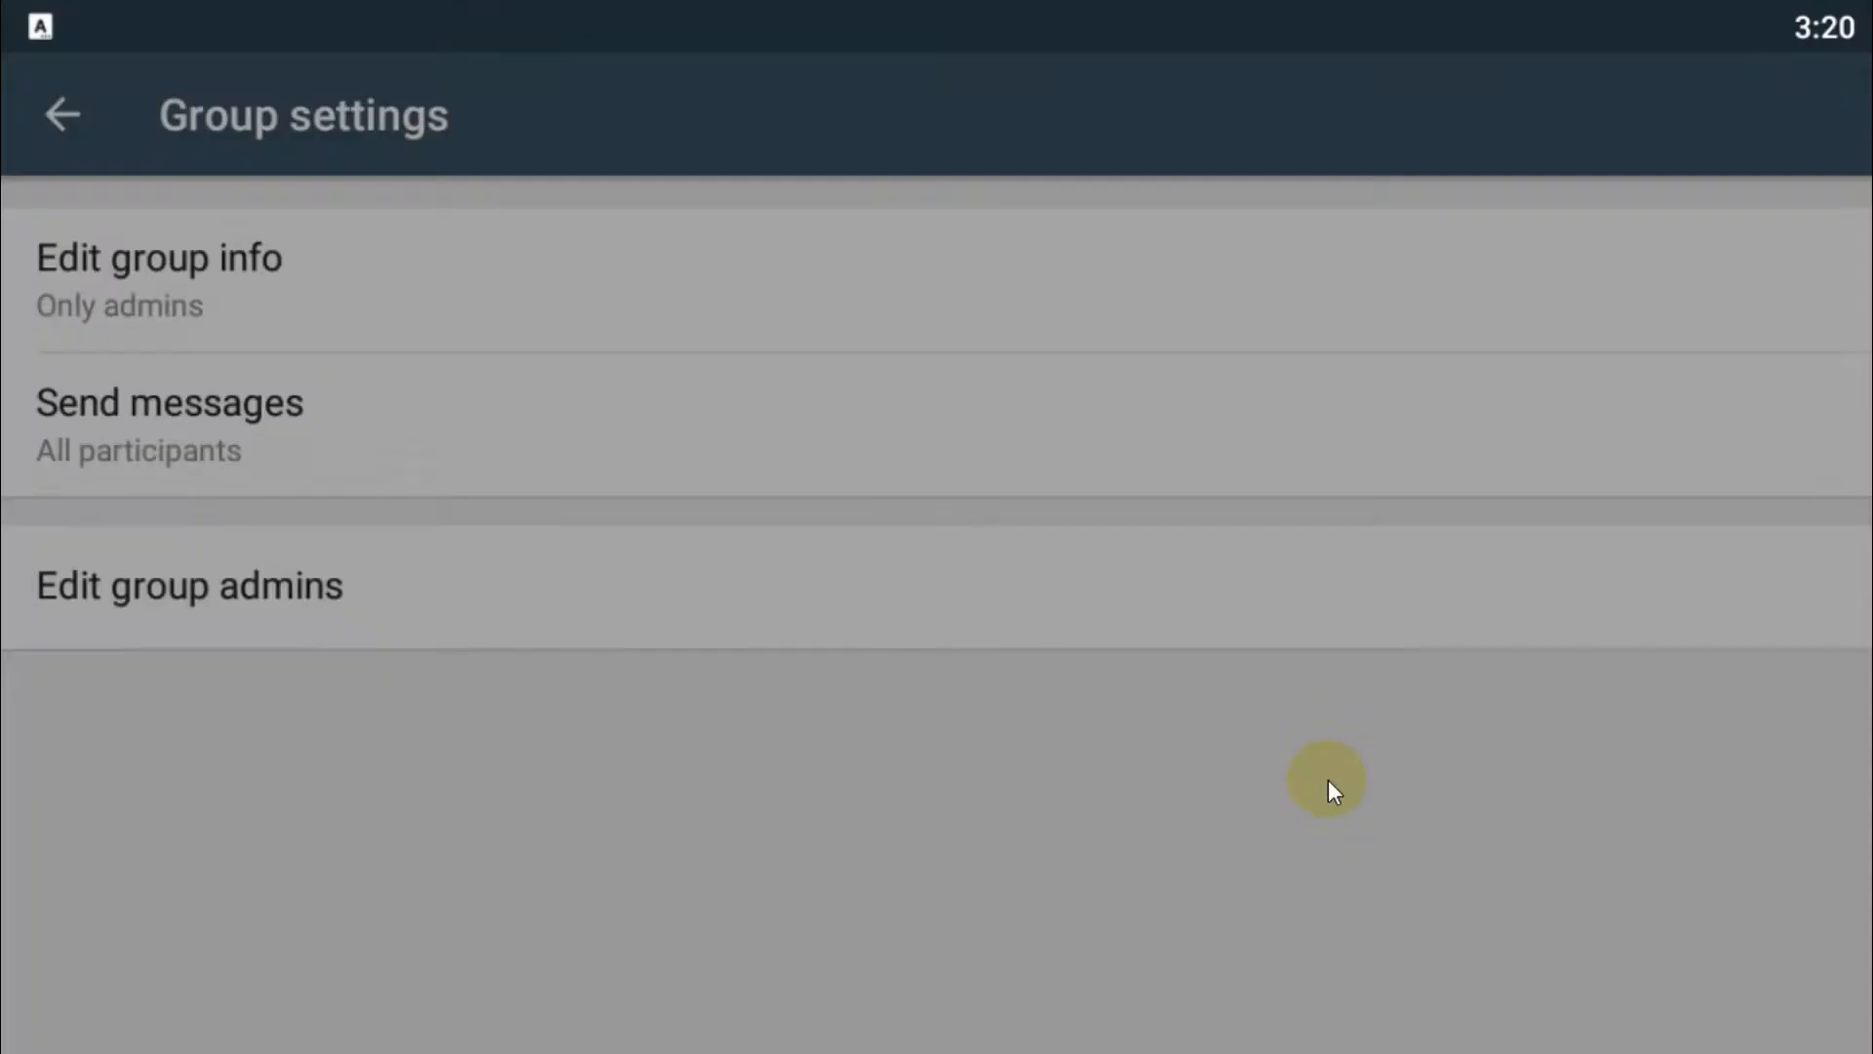
pyautogui.click(189, 585)
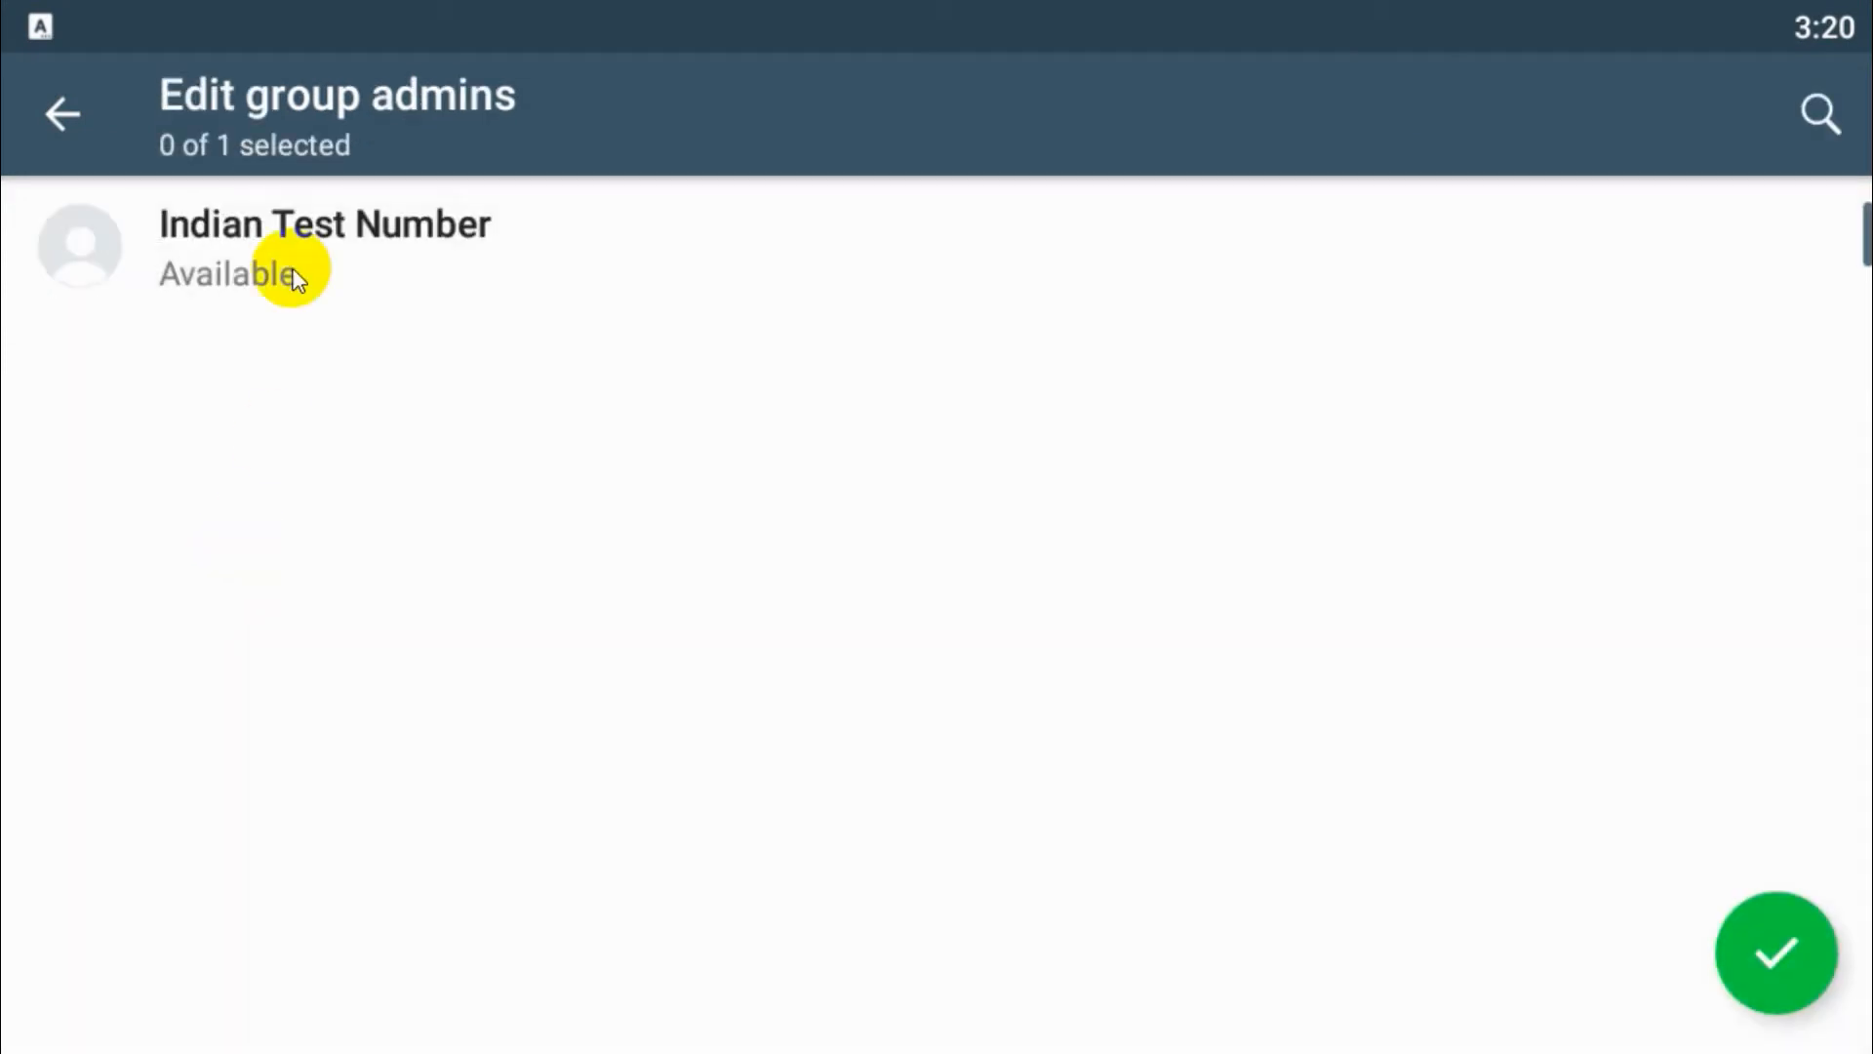
# - Make Indian Test Number an admin so only admins can send messages, then return to group info
pyautogui.click(324, 245)
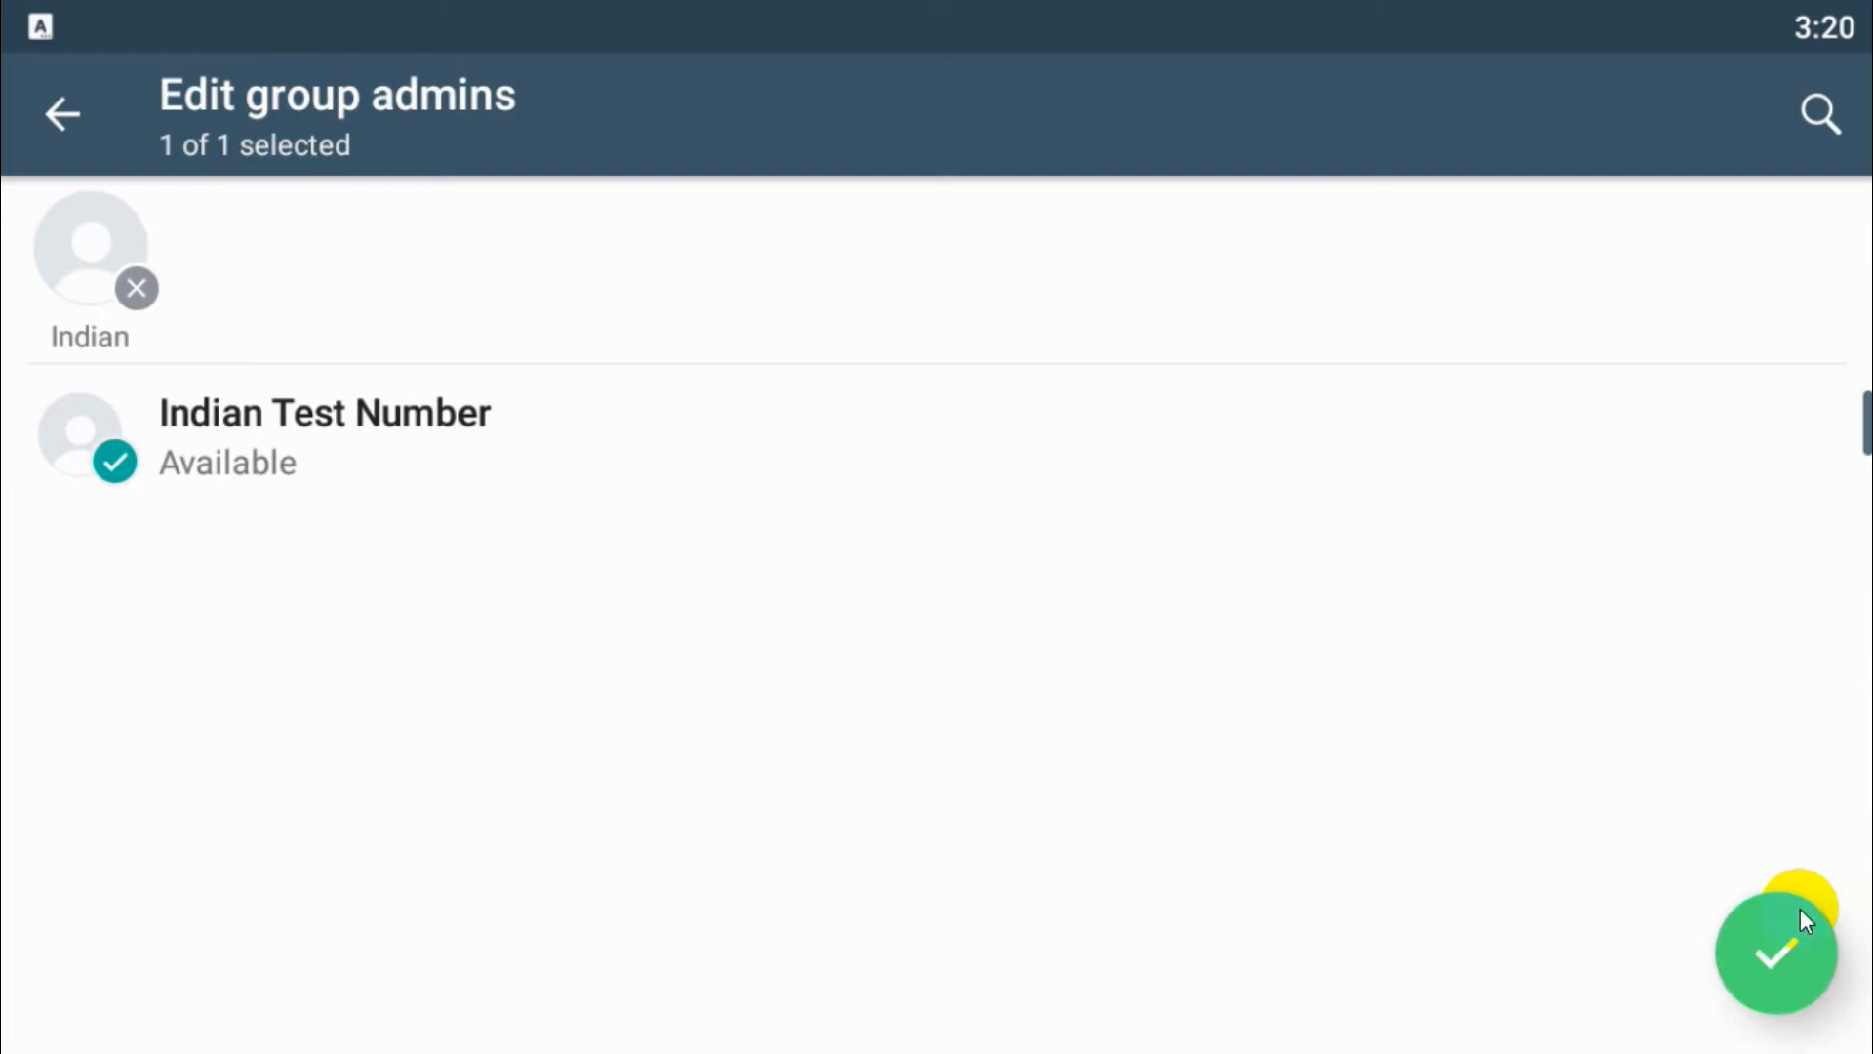
pyautogui.click(1776, 952)
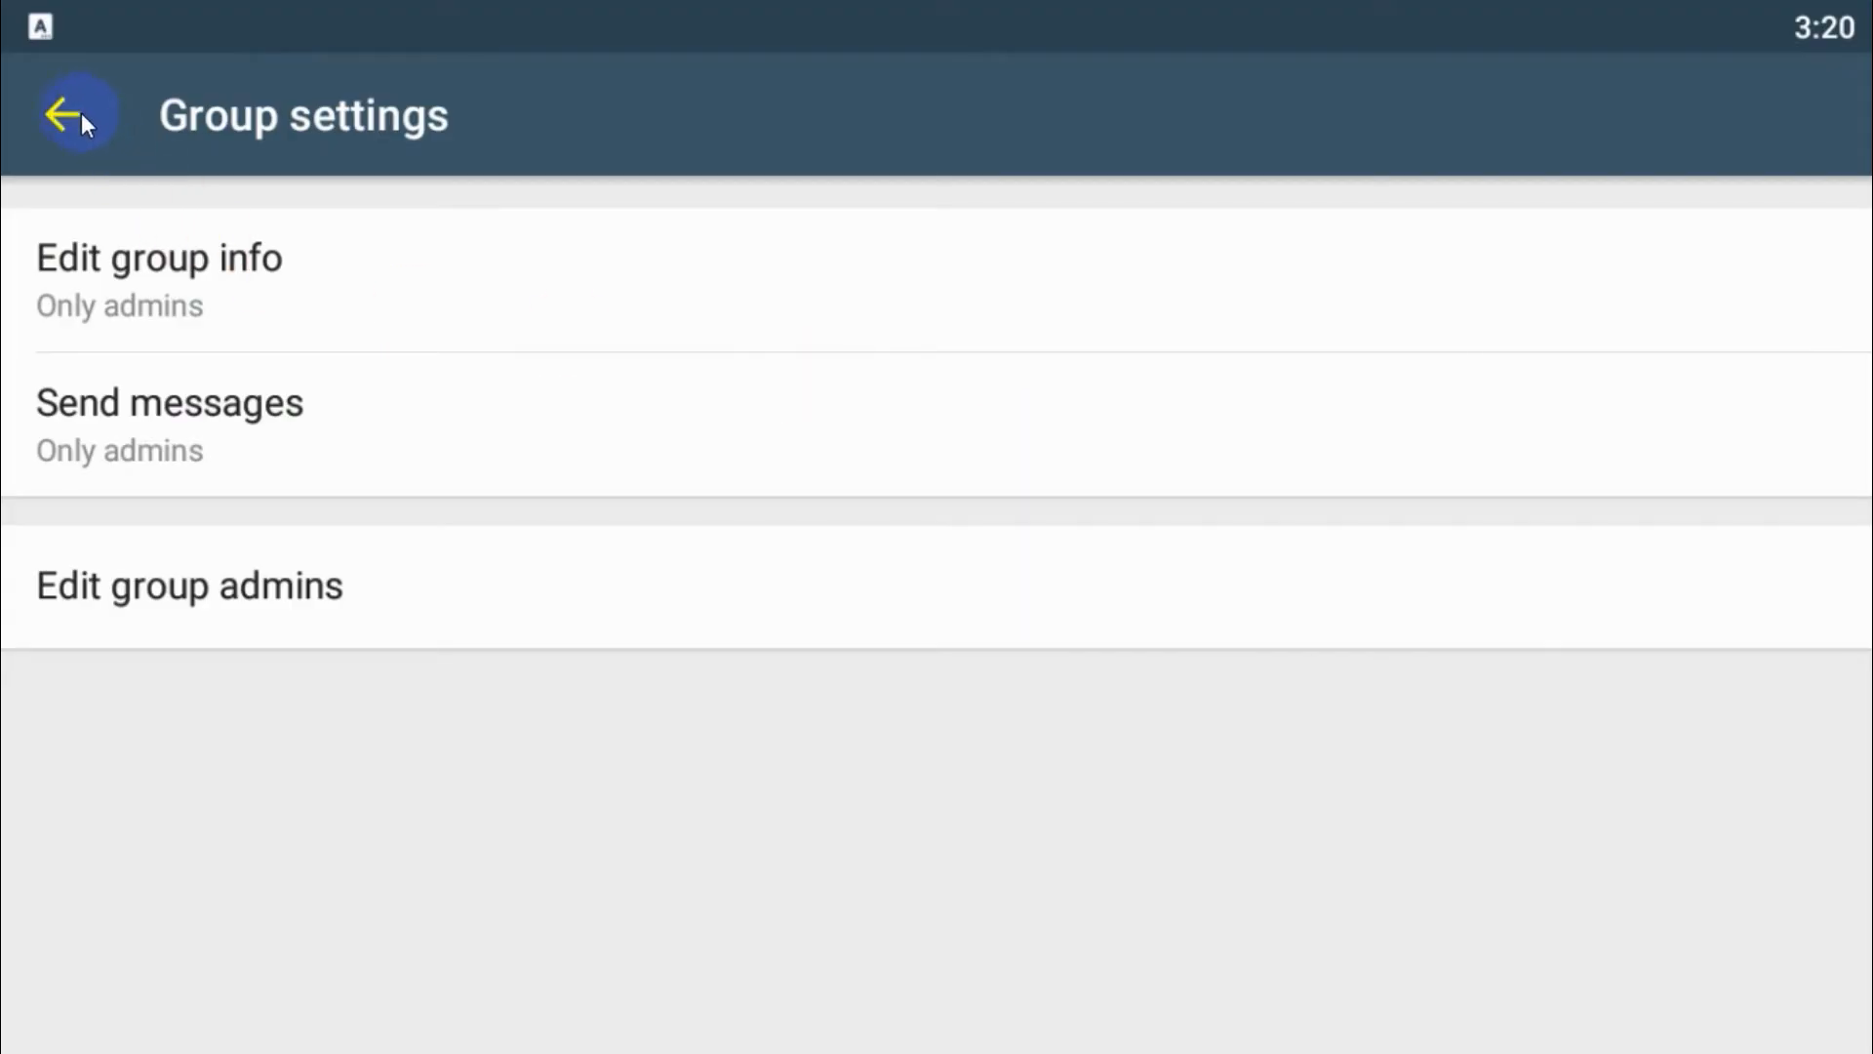
pyautogui.click(74, 115)
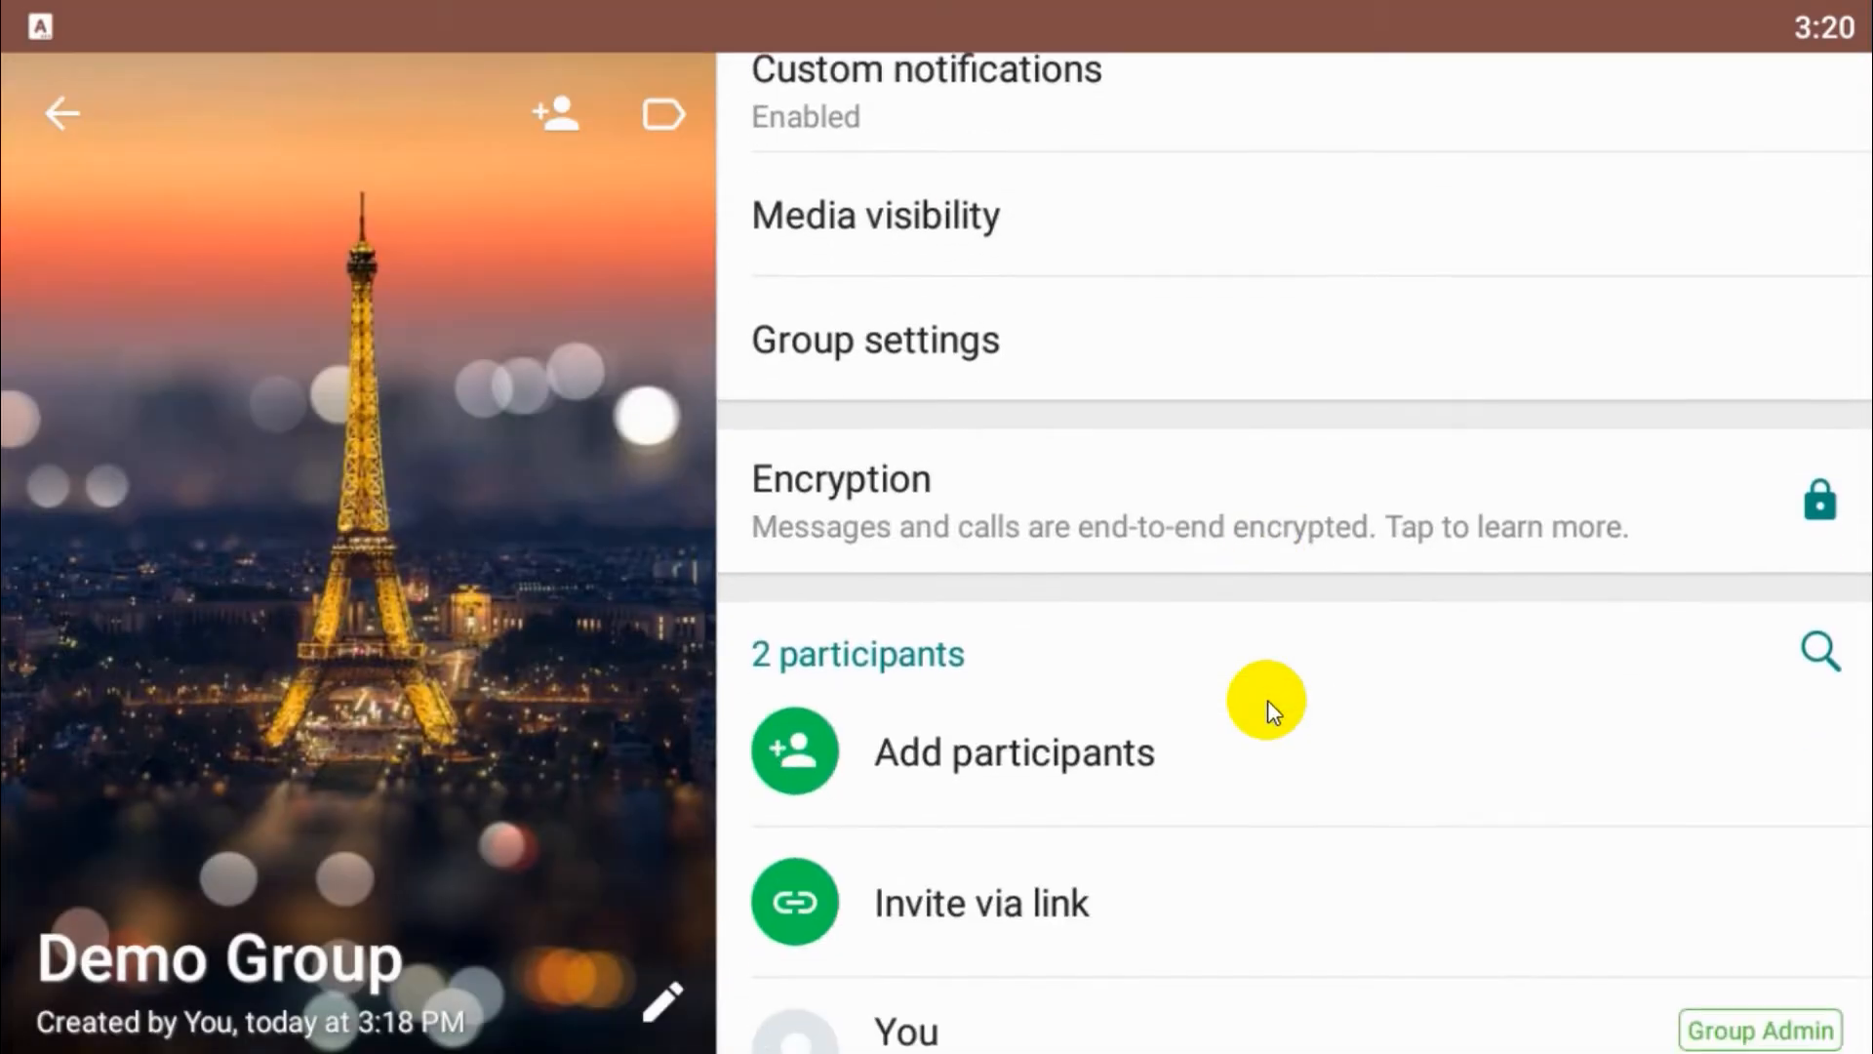
pyautogui.scroll(-3)
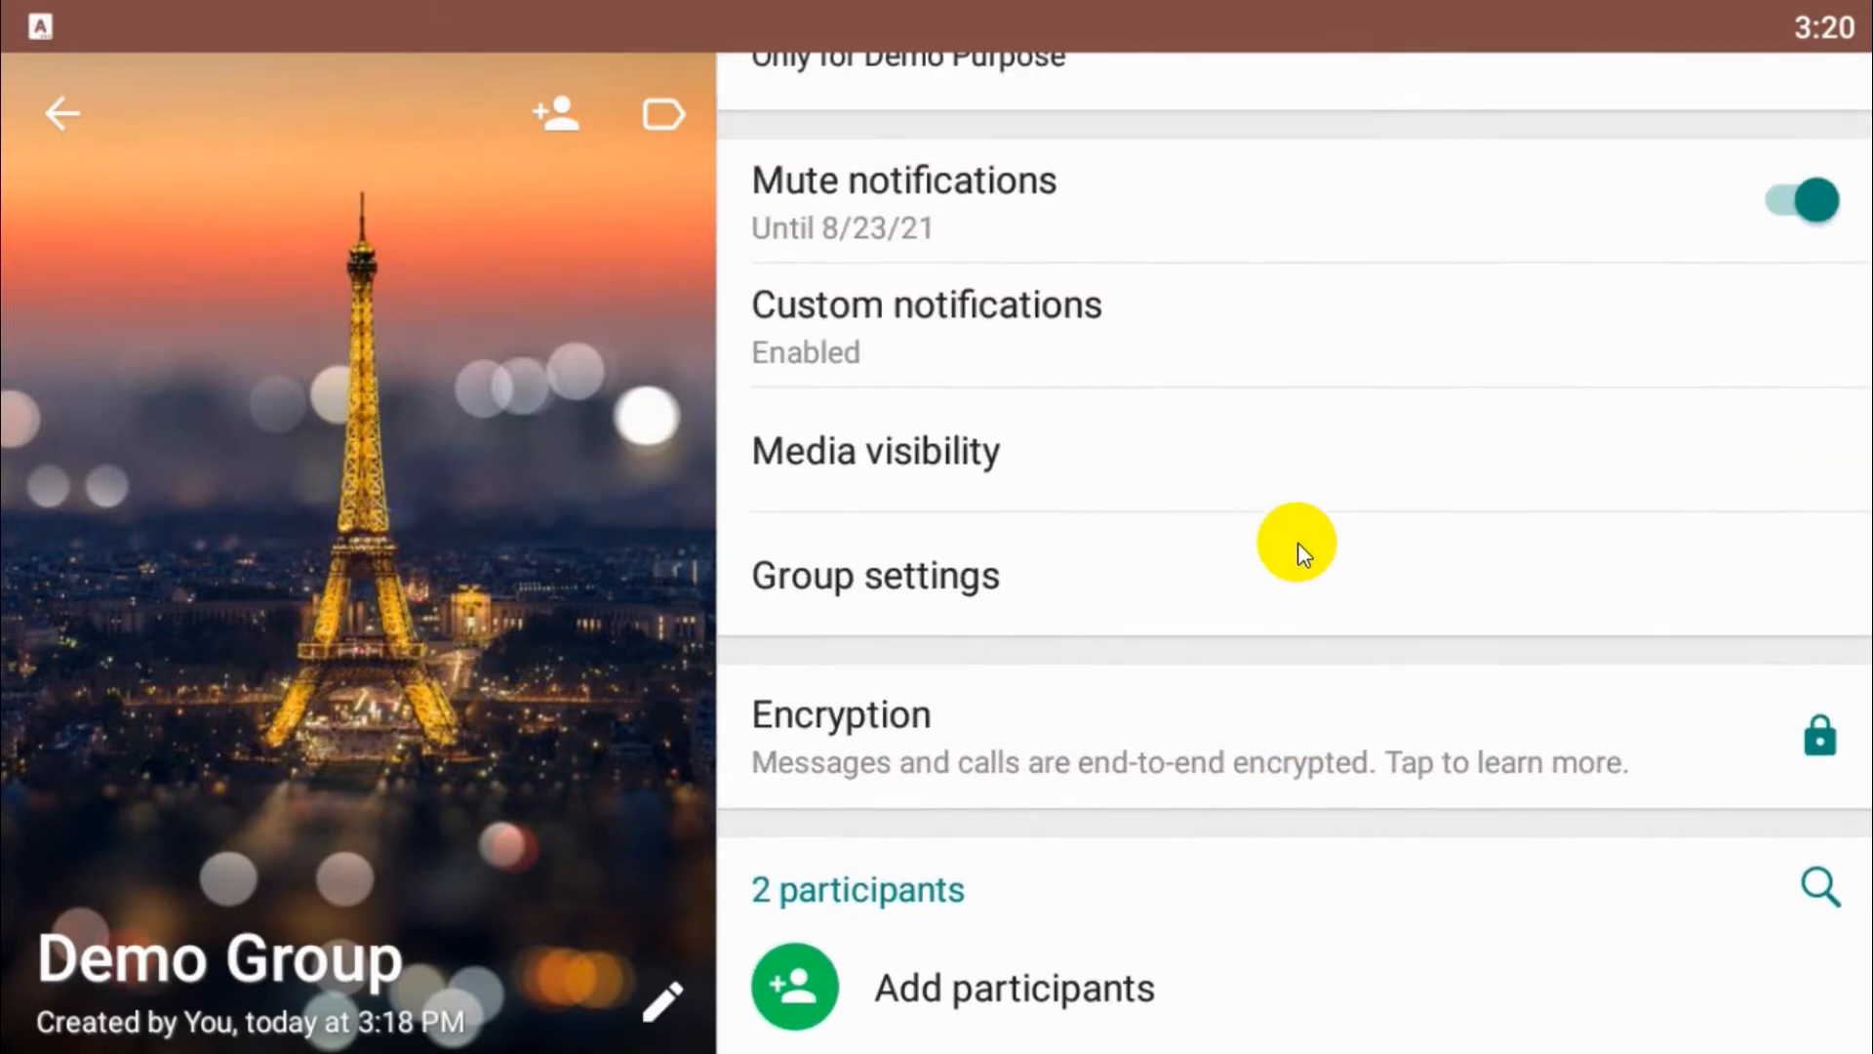
pyautogui.scroll(-3)
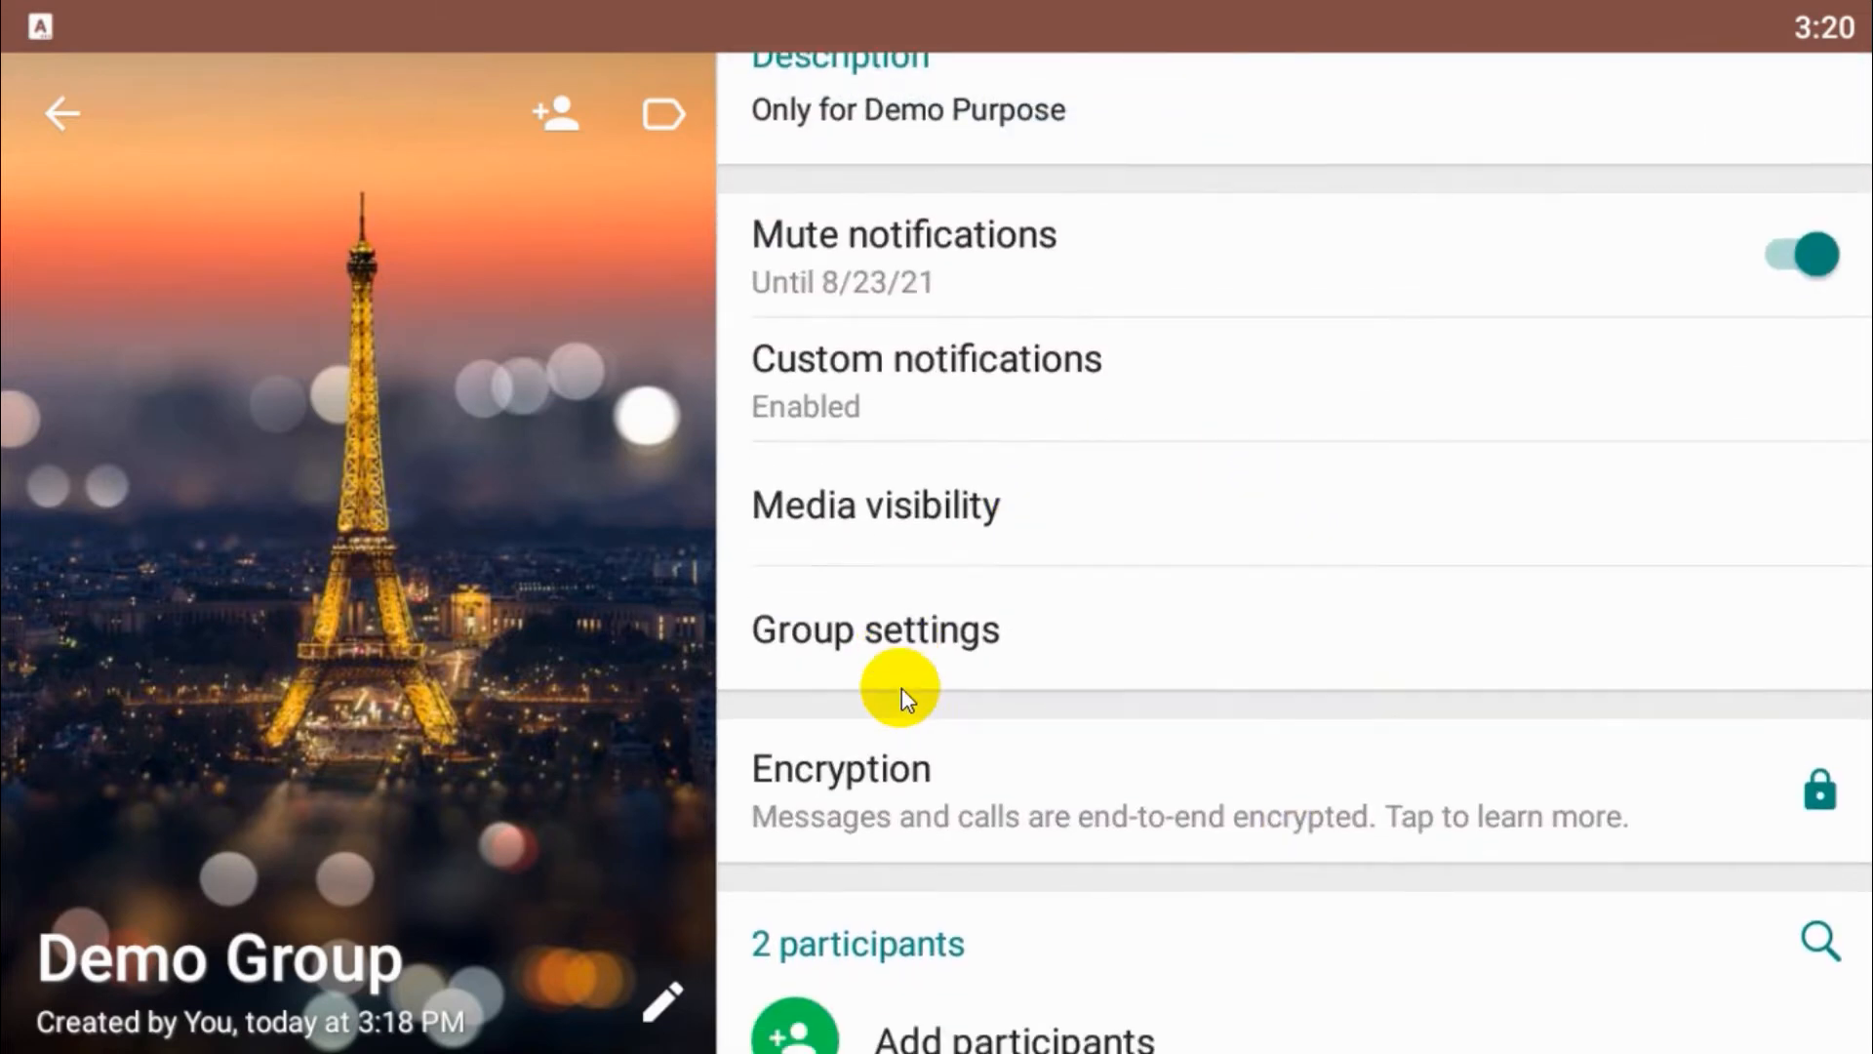
pyautogui.scroll(-3)
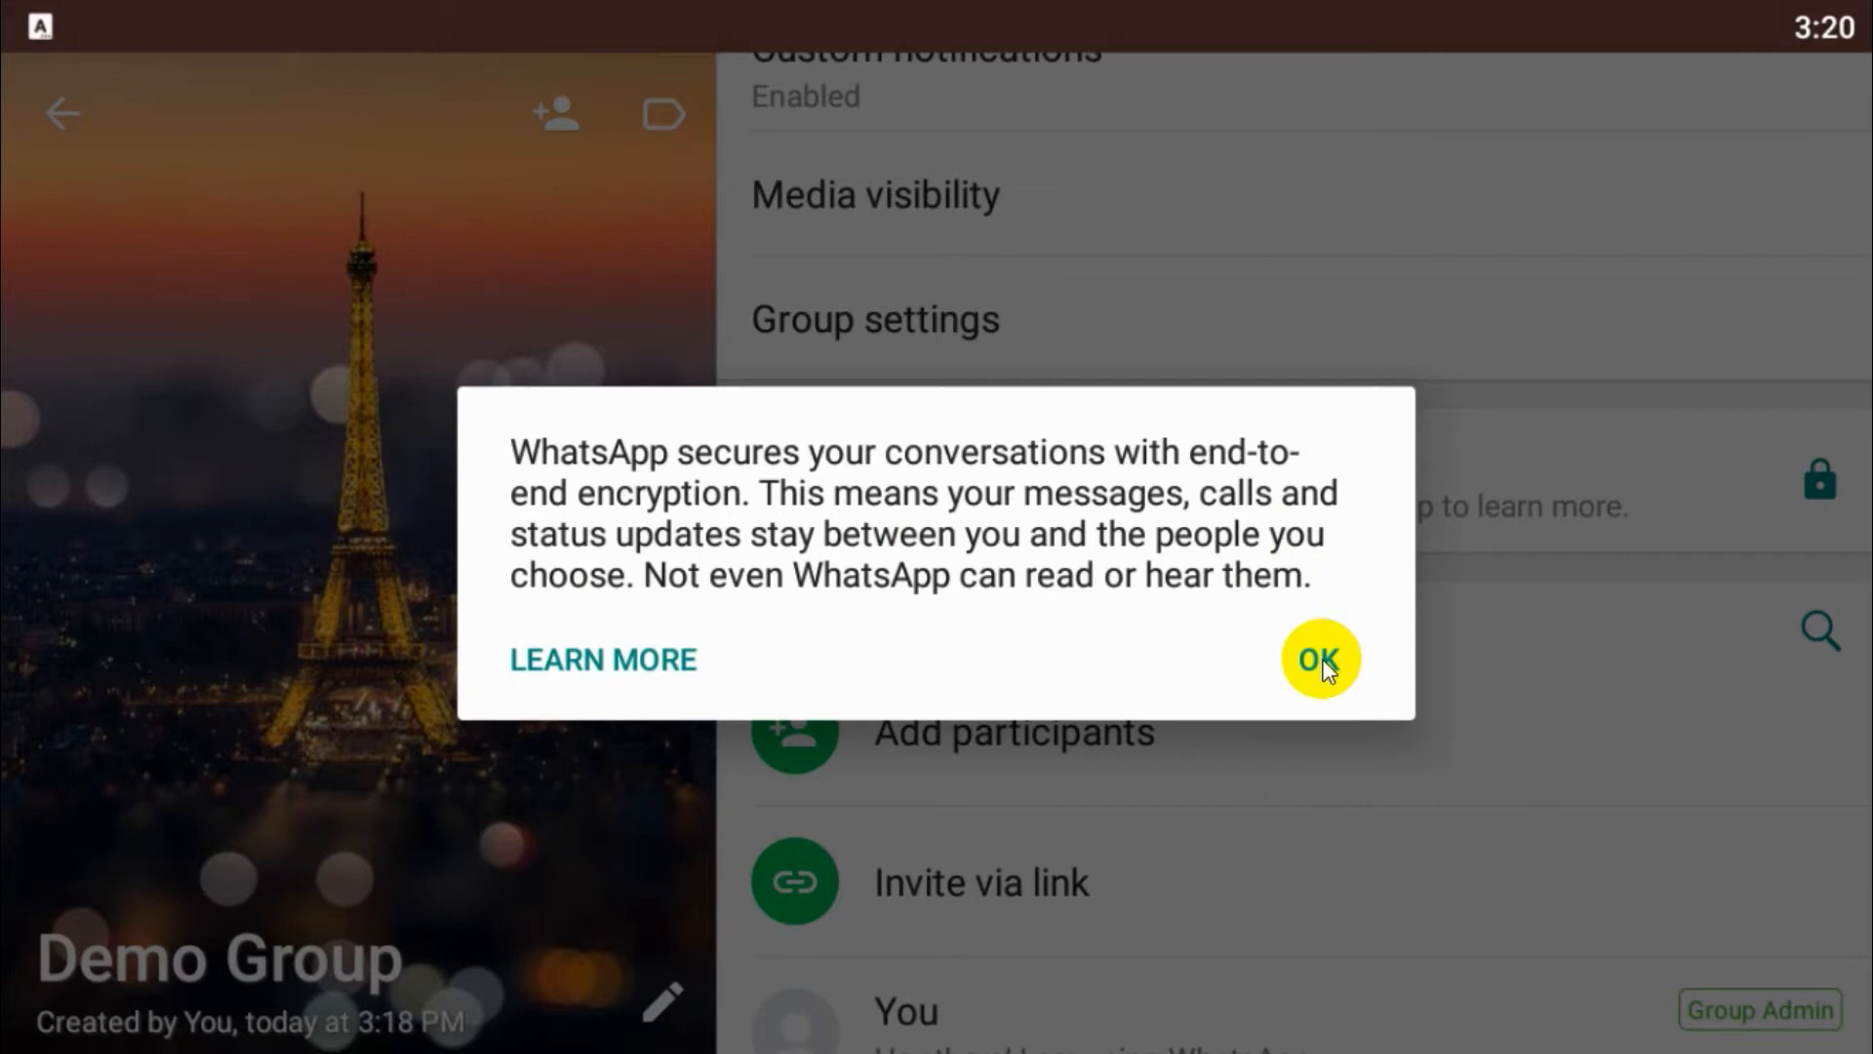
pyautogui.click(1319, 659)
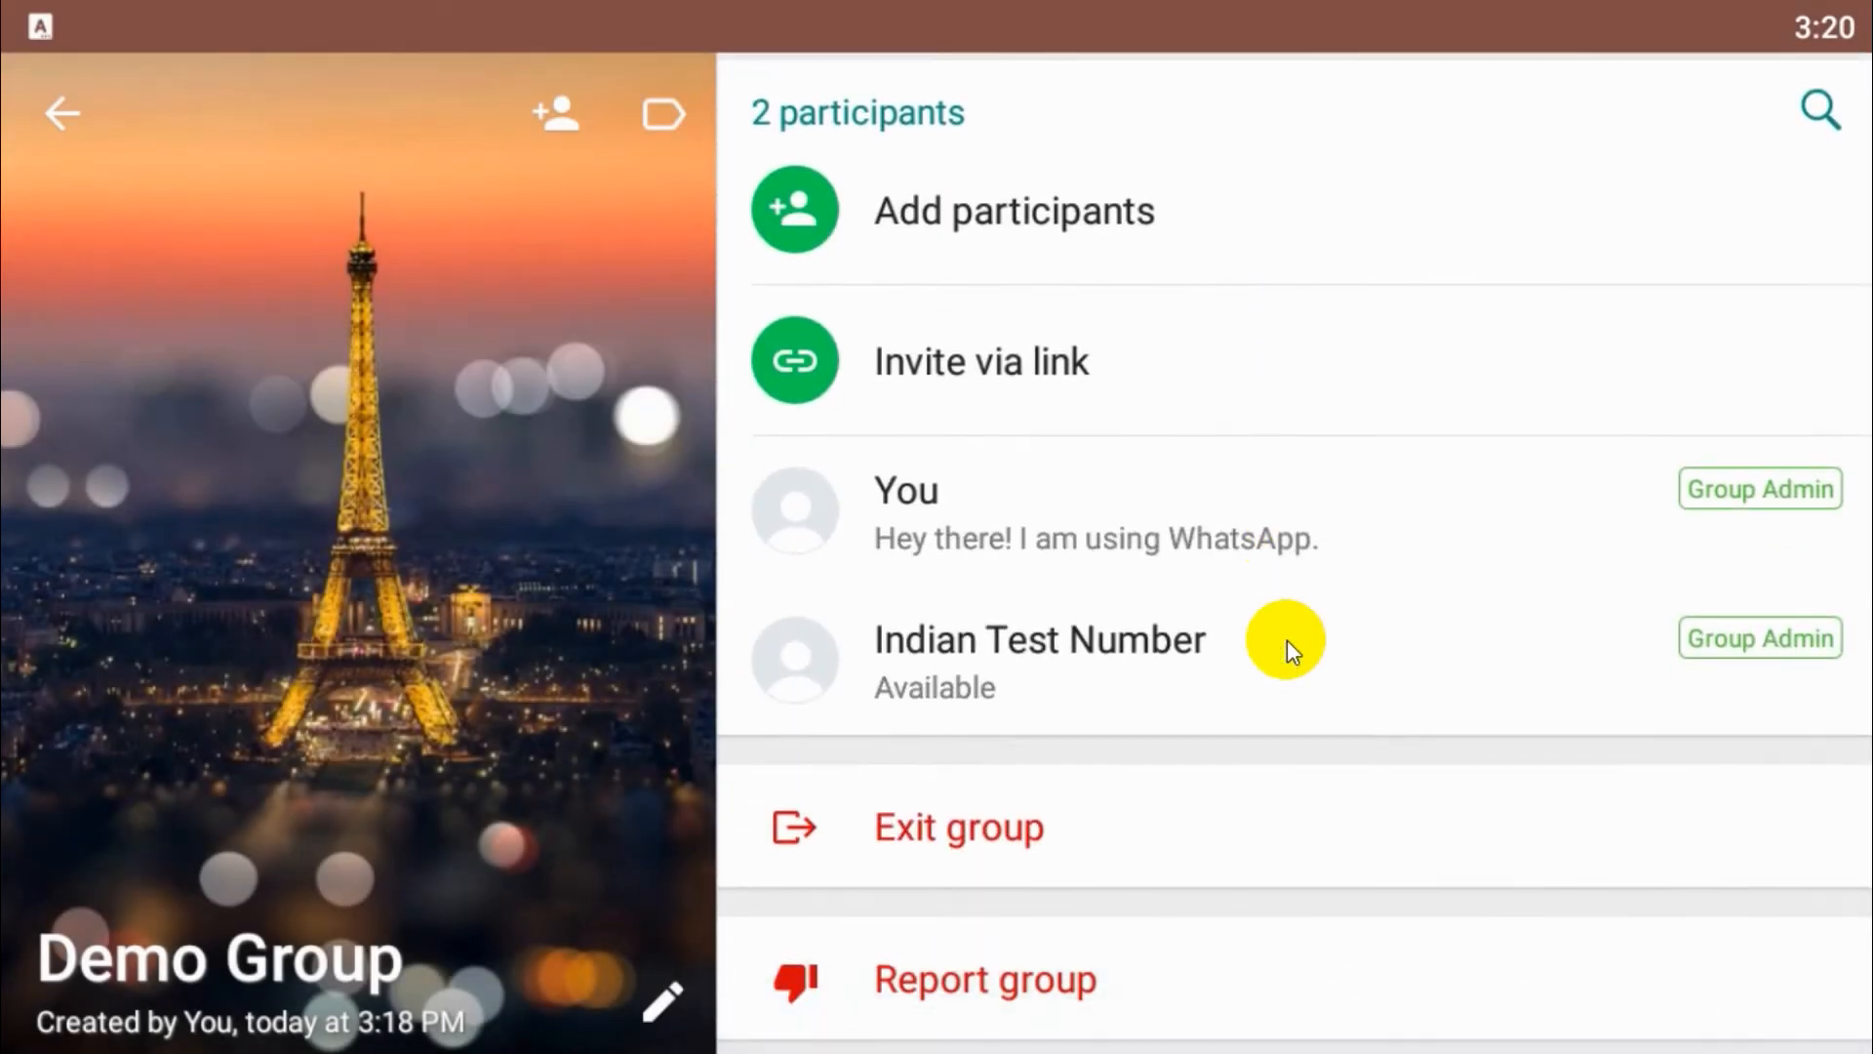
pyautogui.moveTo(938, 884)
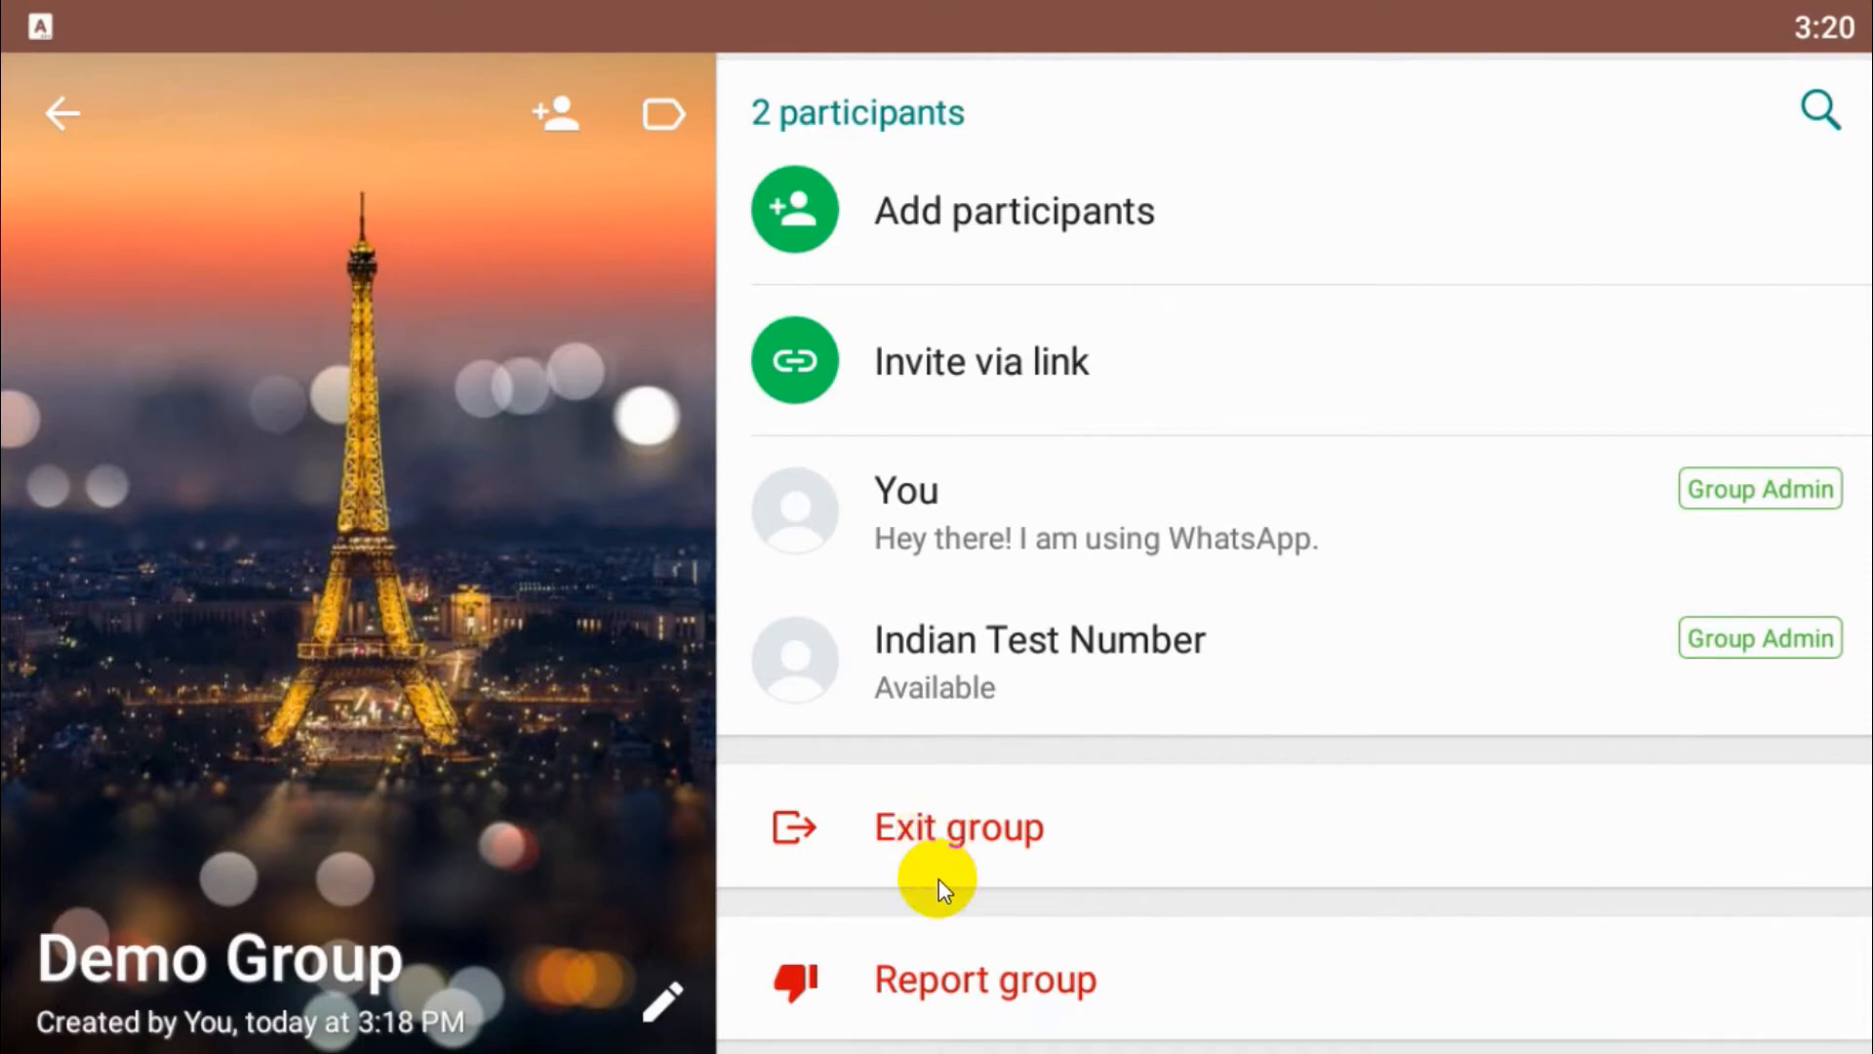
pyautogui.click(984, 979)
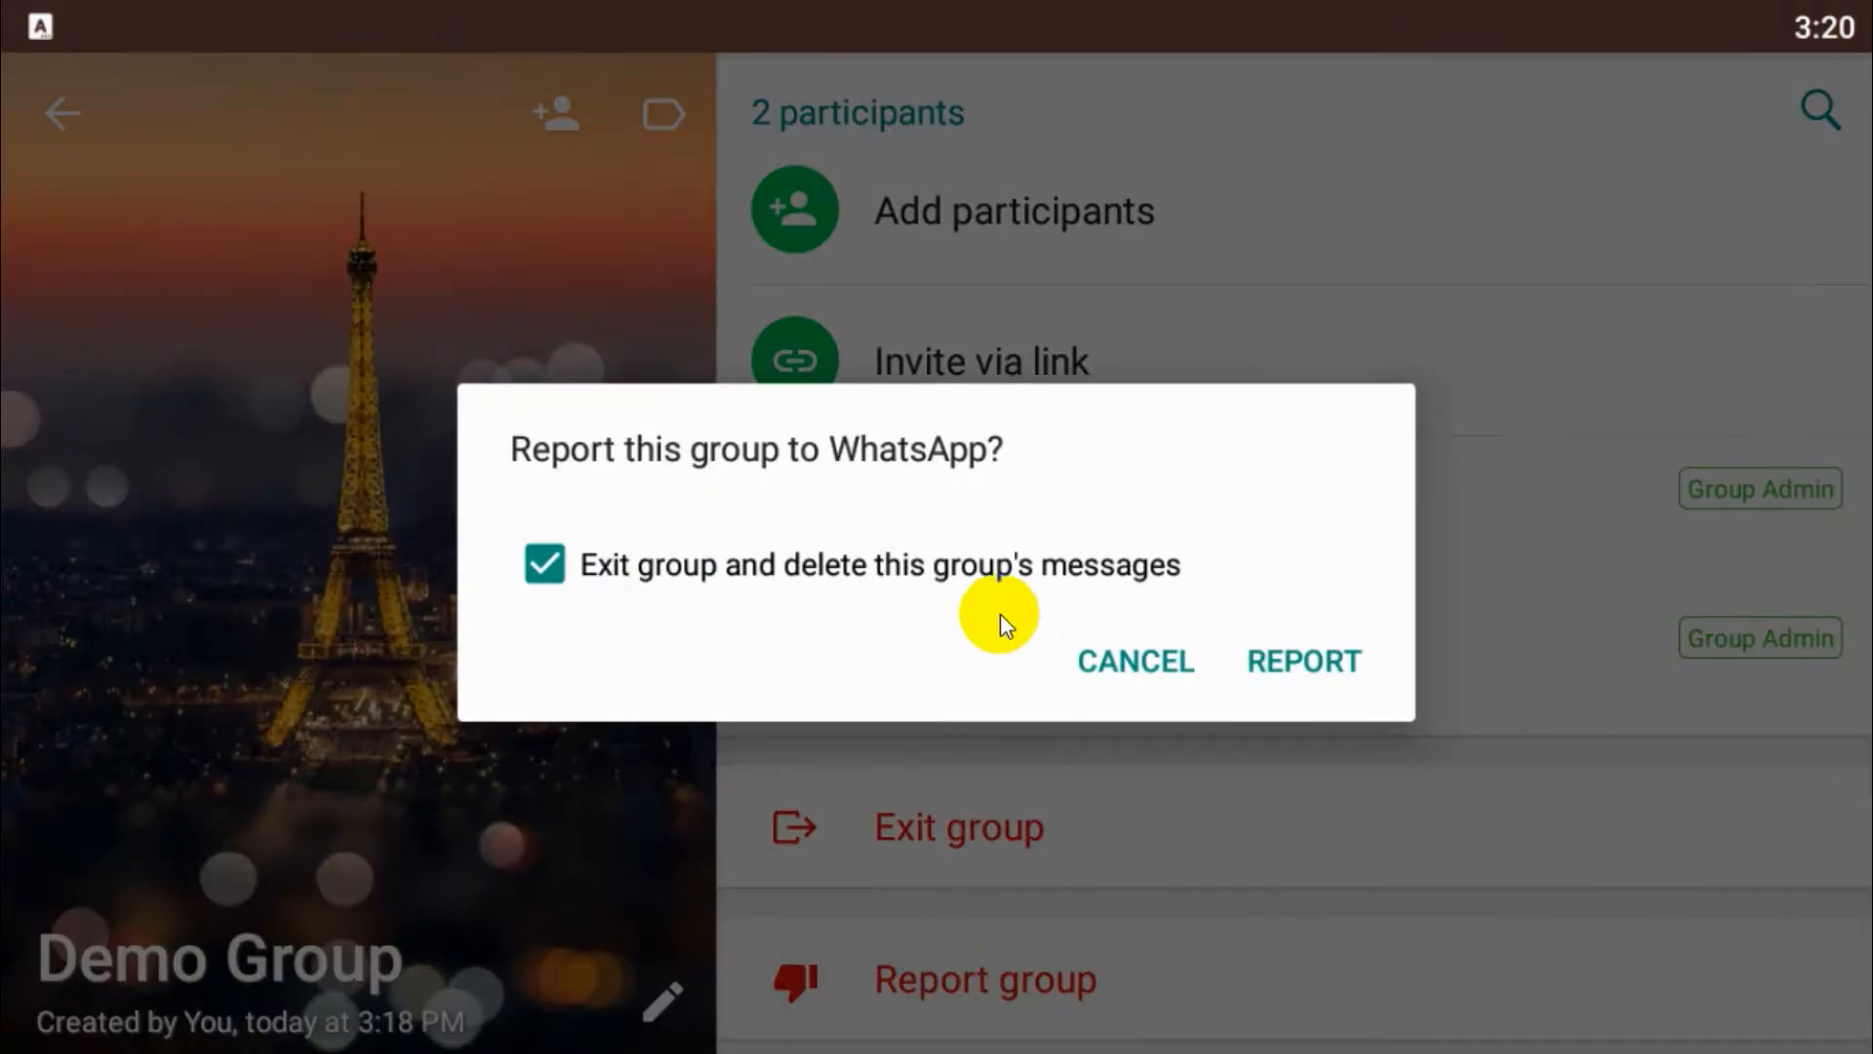
pyautogui.moveTo(1210, 690)
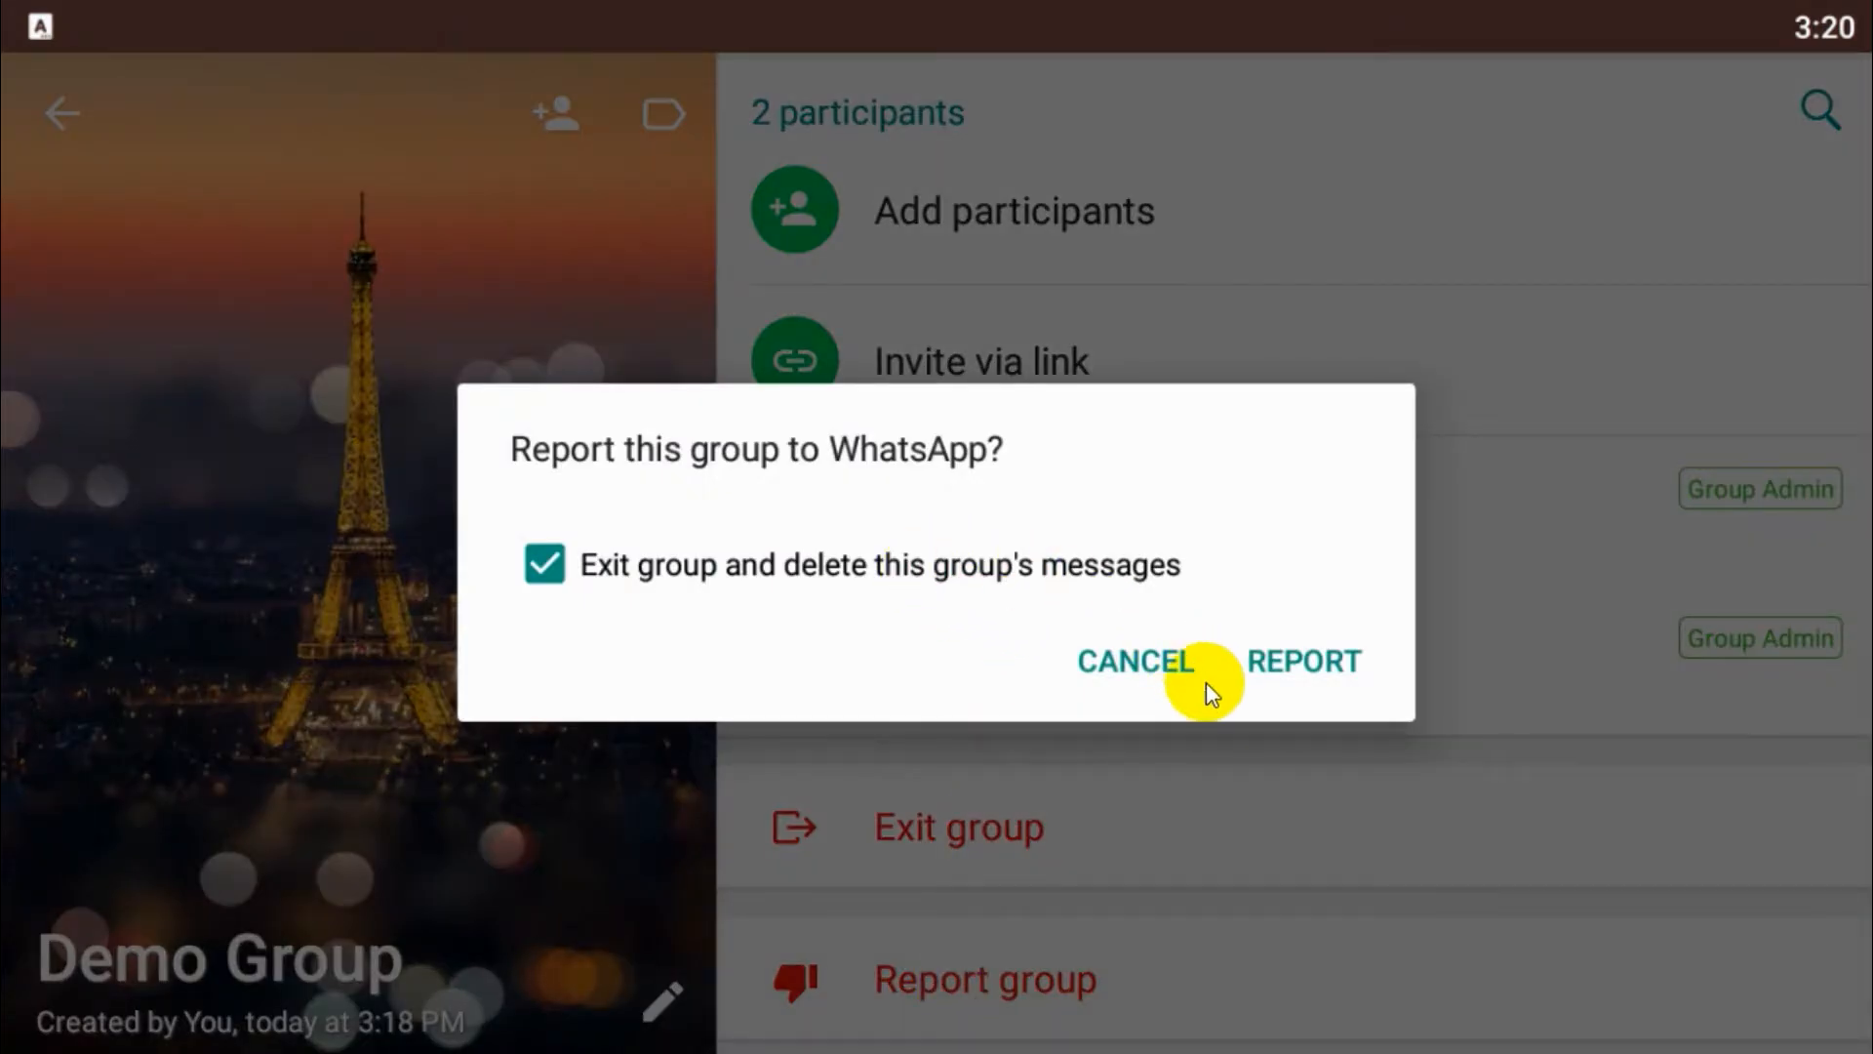
pyautogui.click(1136, 661)
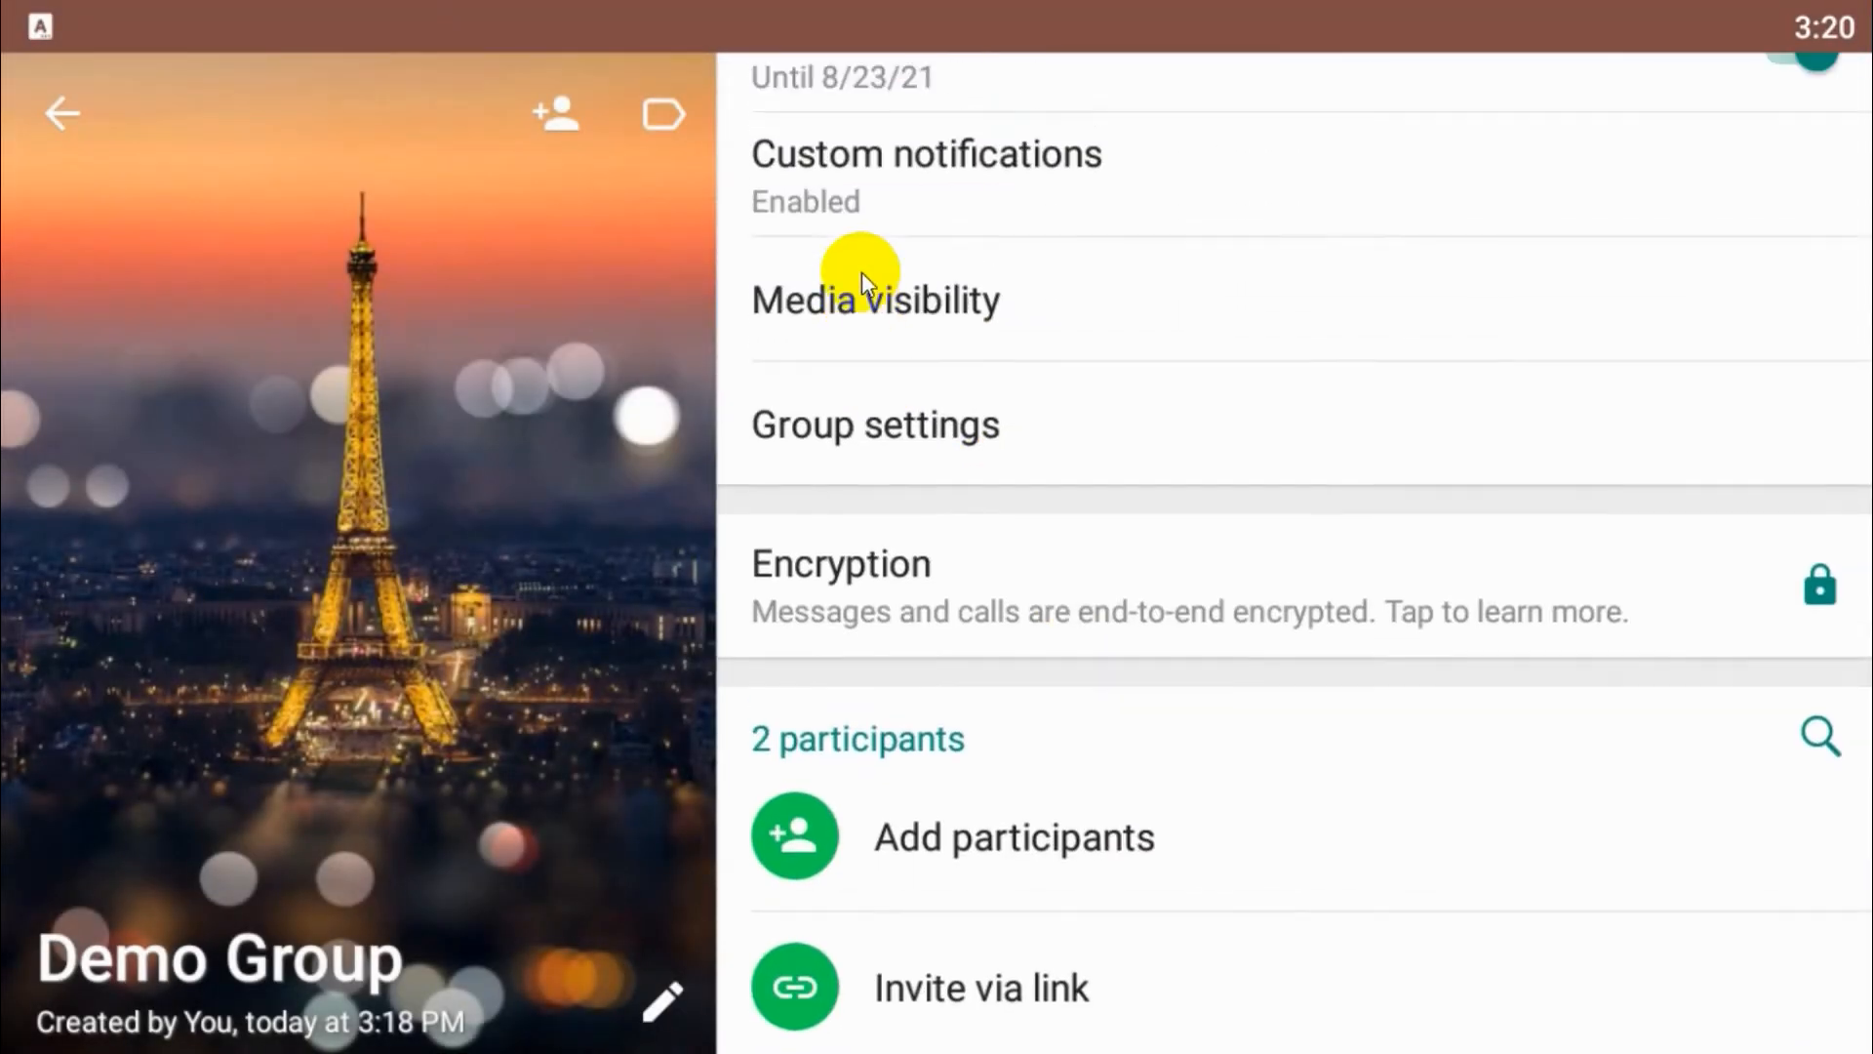
pyautogui.scroll(-3)
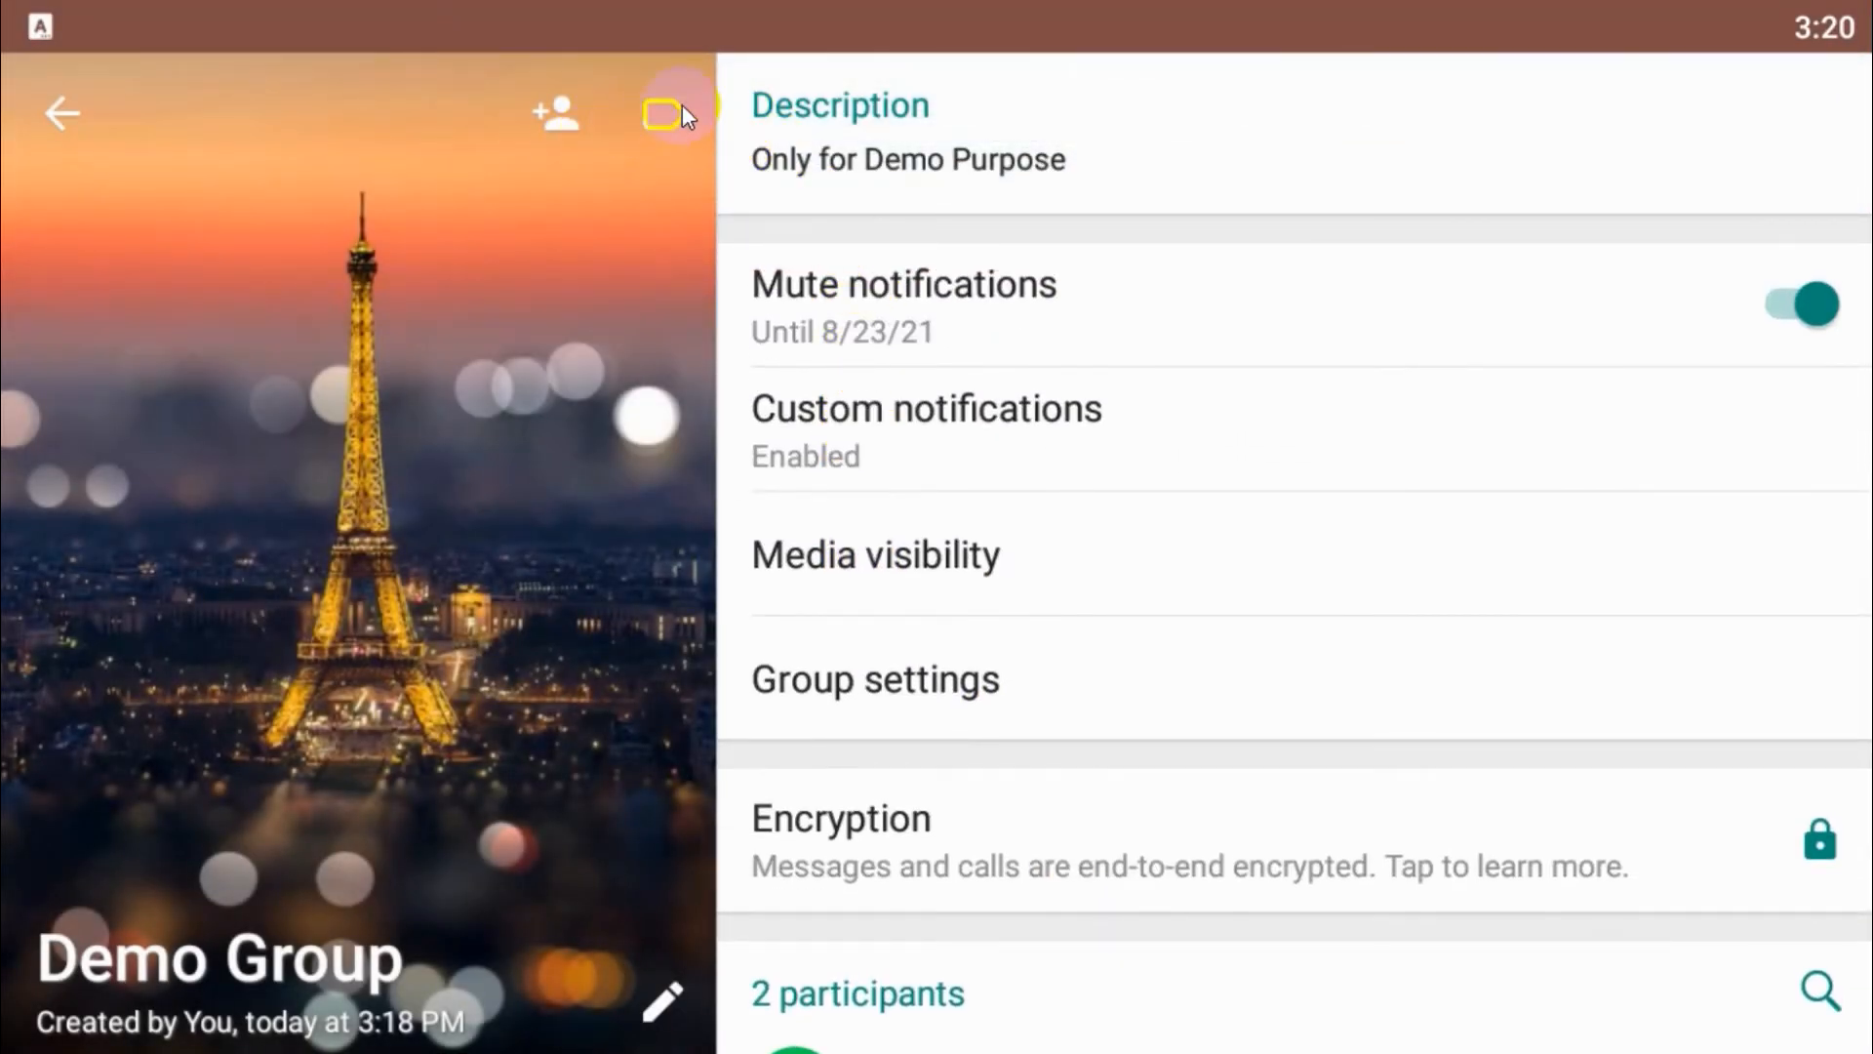
pyautogui.click(663, 113)
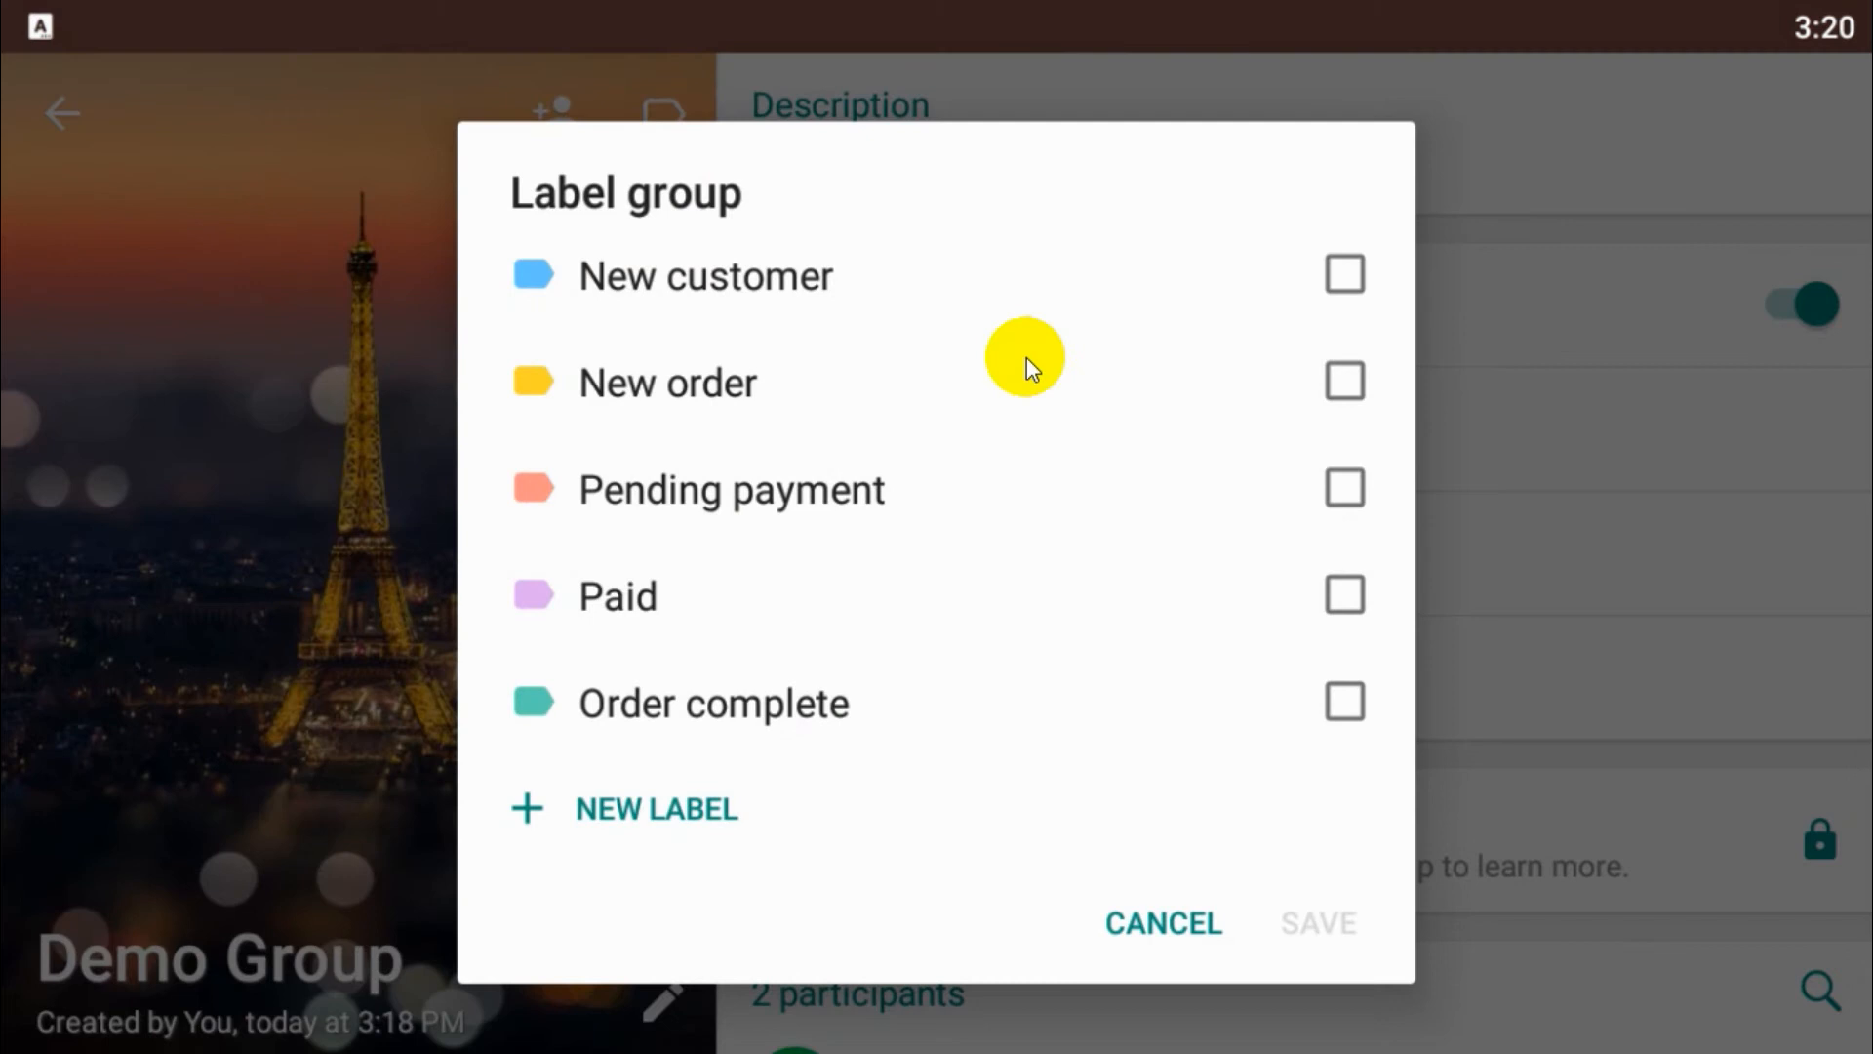
pyautogui.moveTo(877, 203)
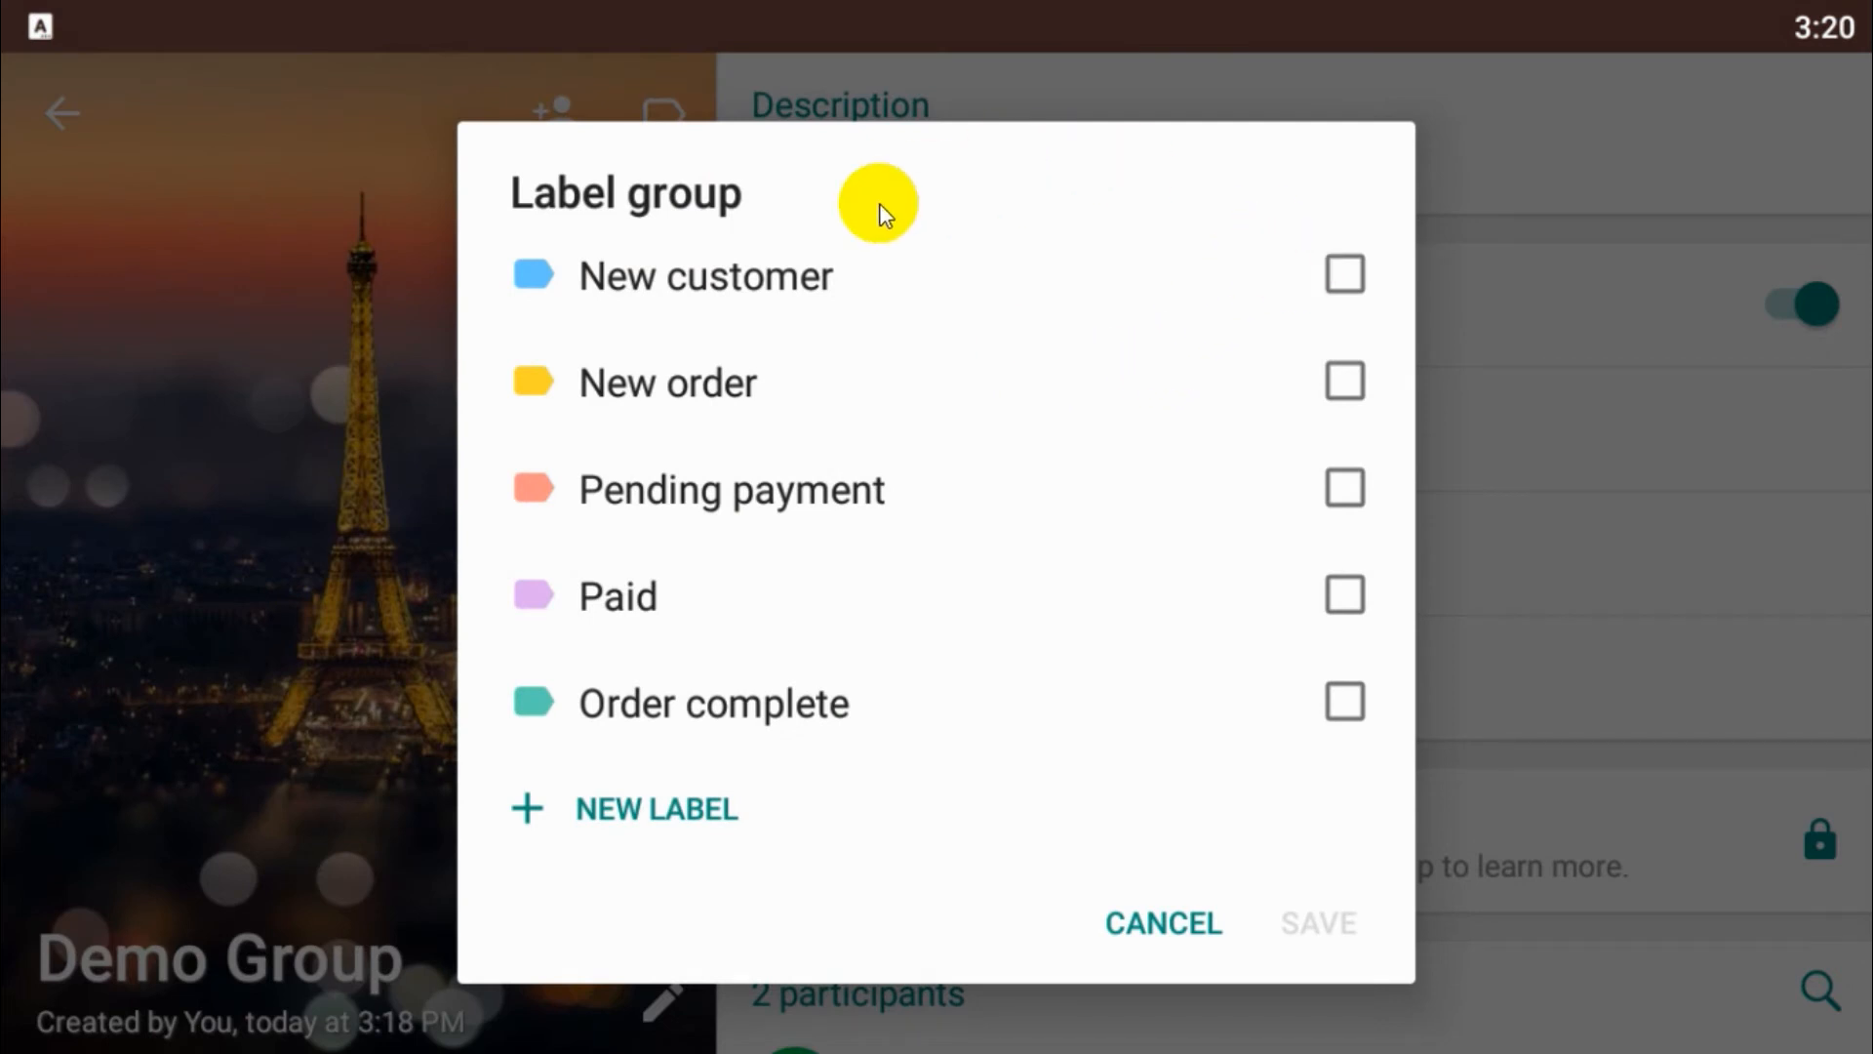
pyautogui.moveTo(749, 858)
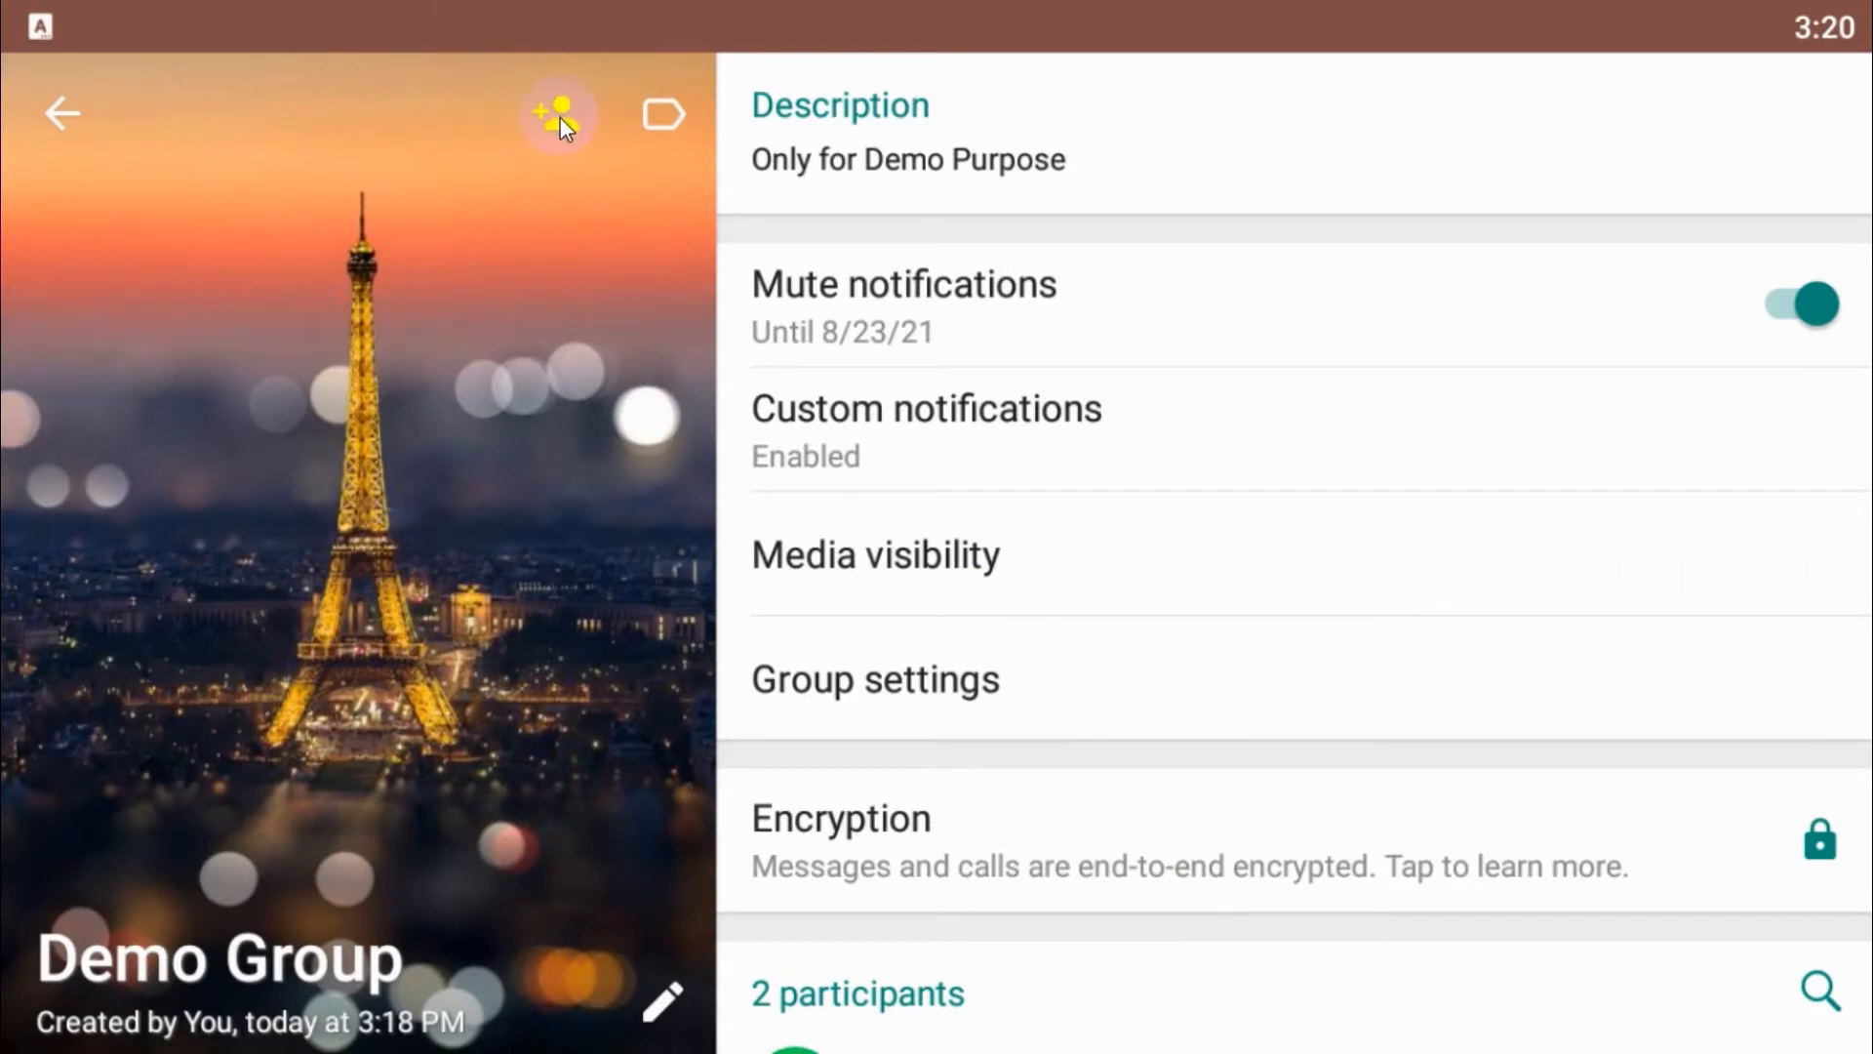
pyautogui.click(555, 115)
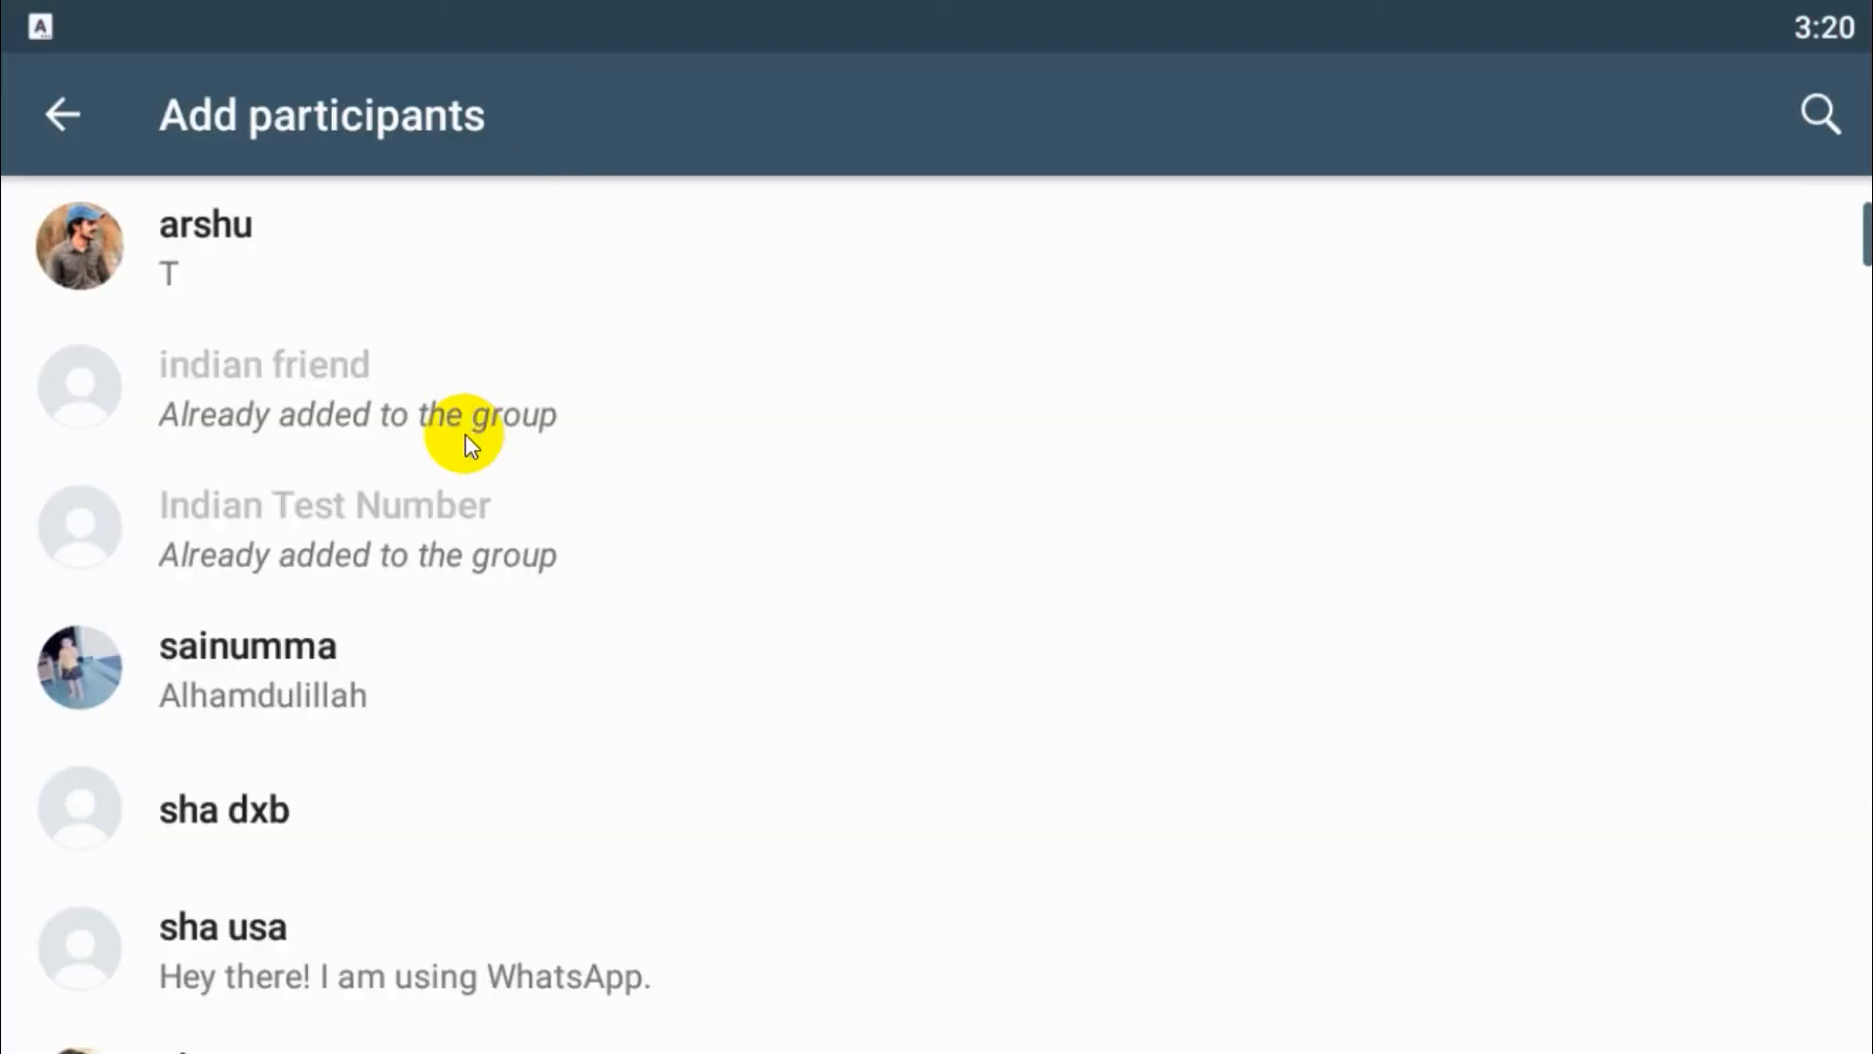
pyautogui.scroll(-3)
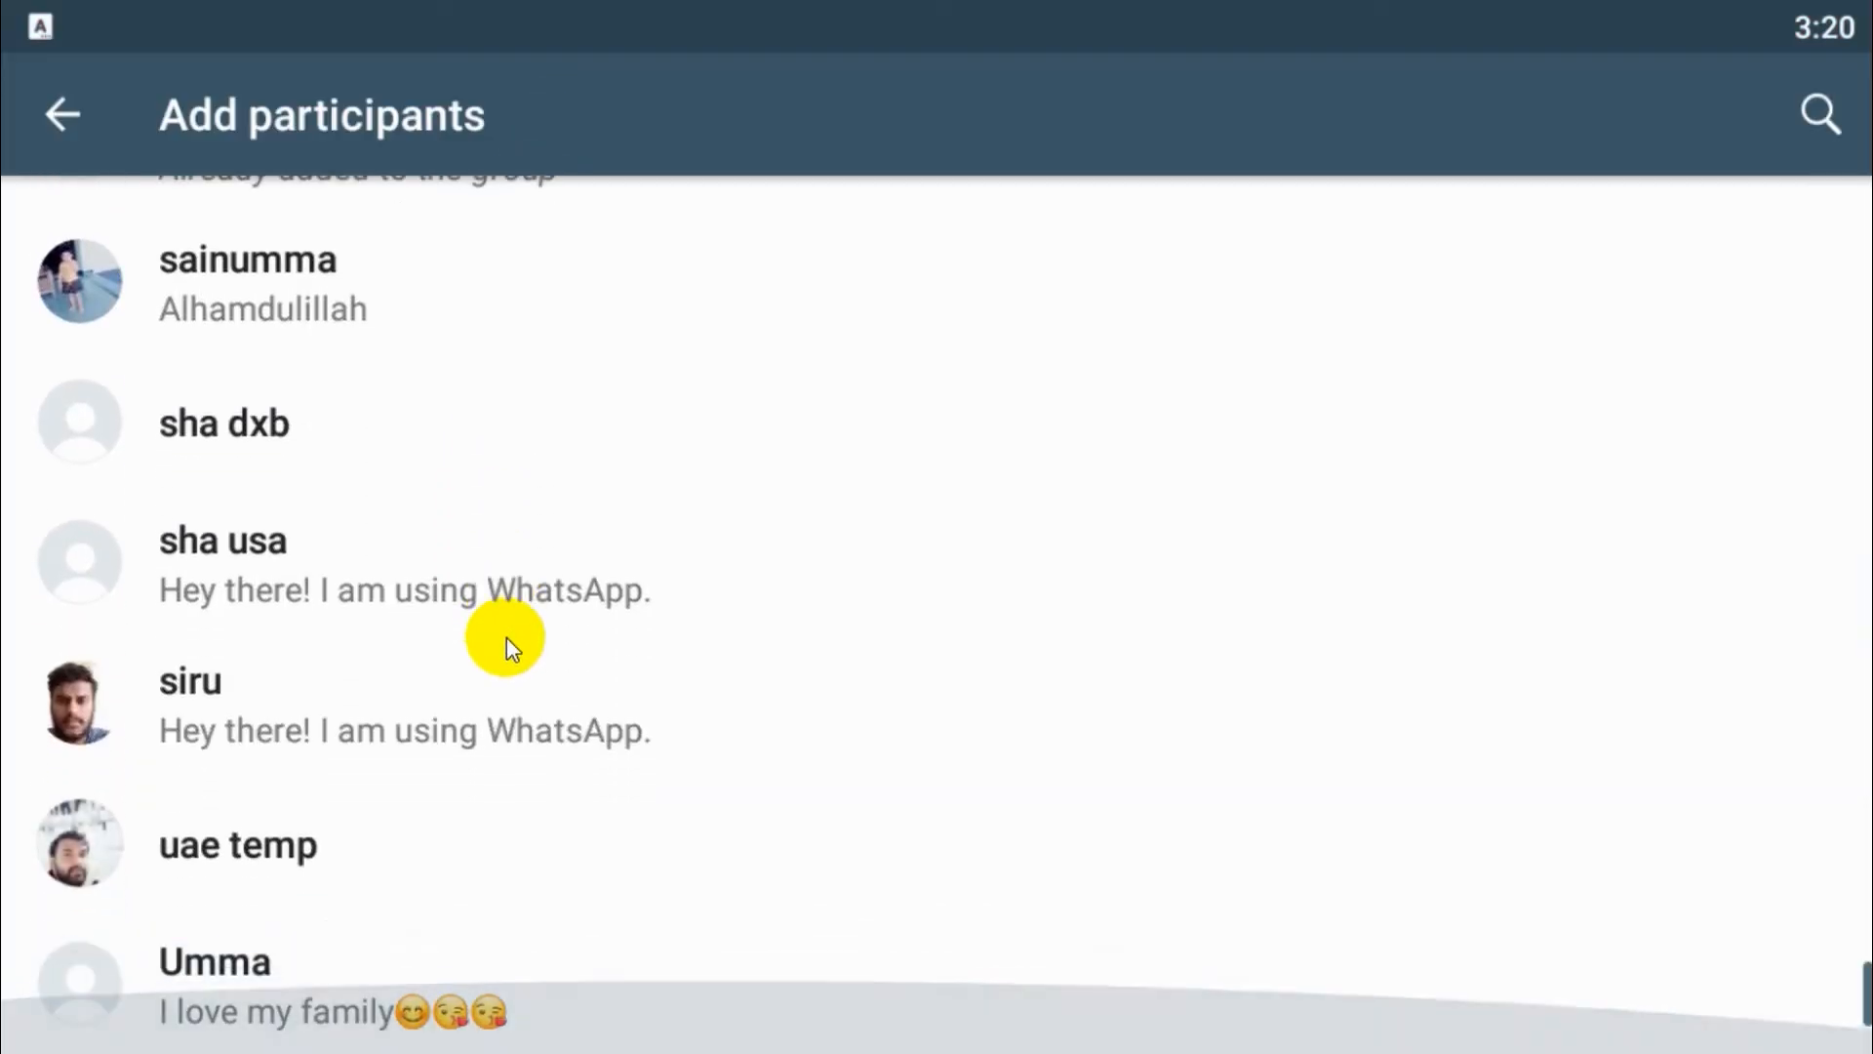
pyautogui.click(65, 117)
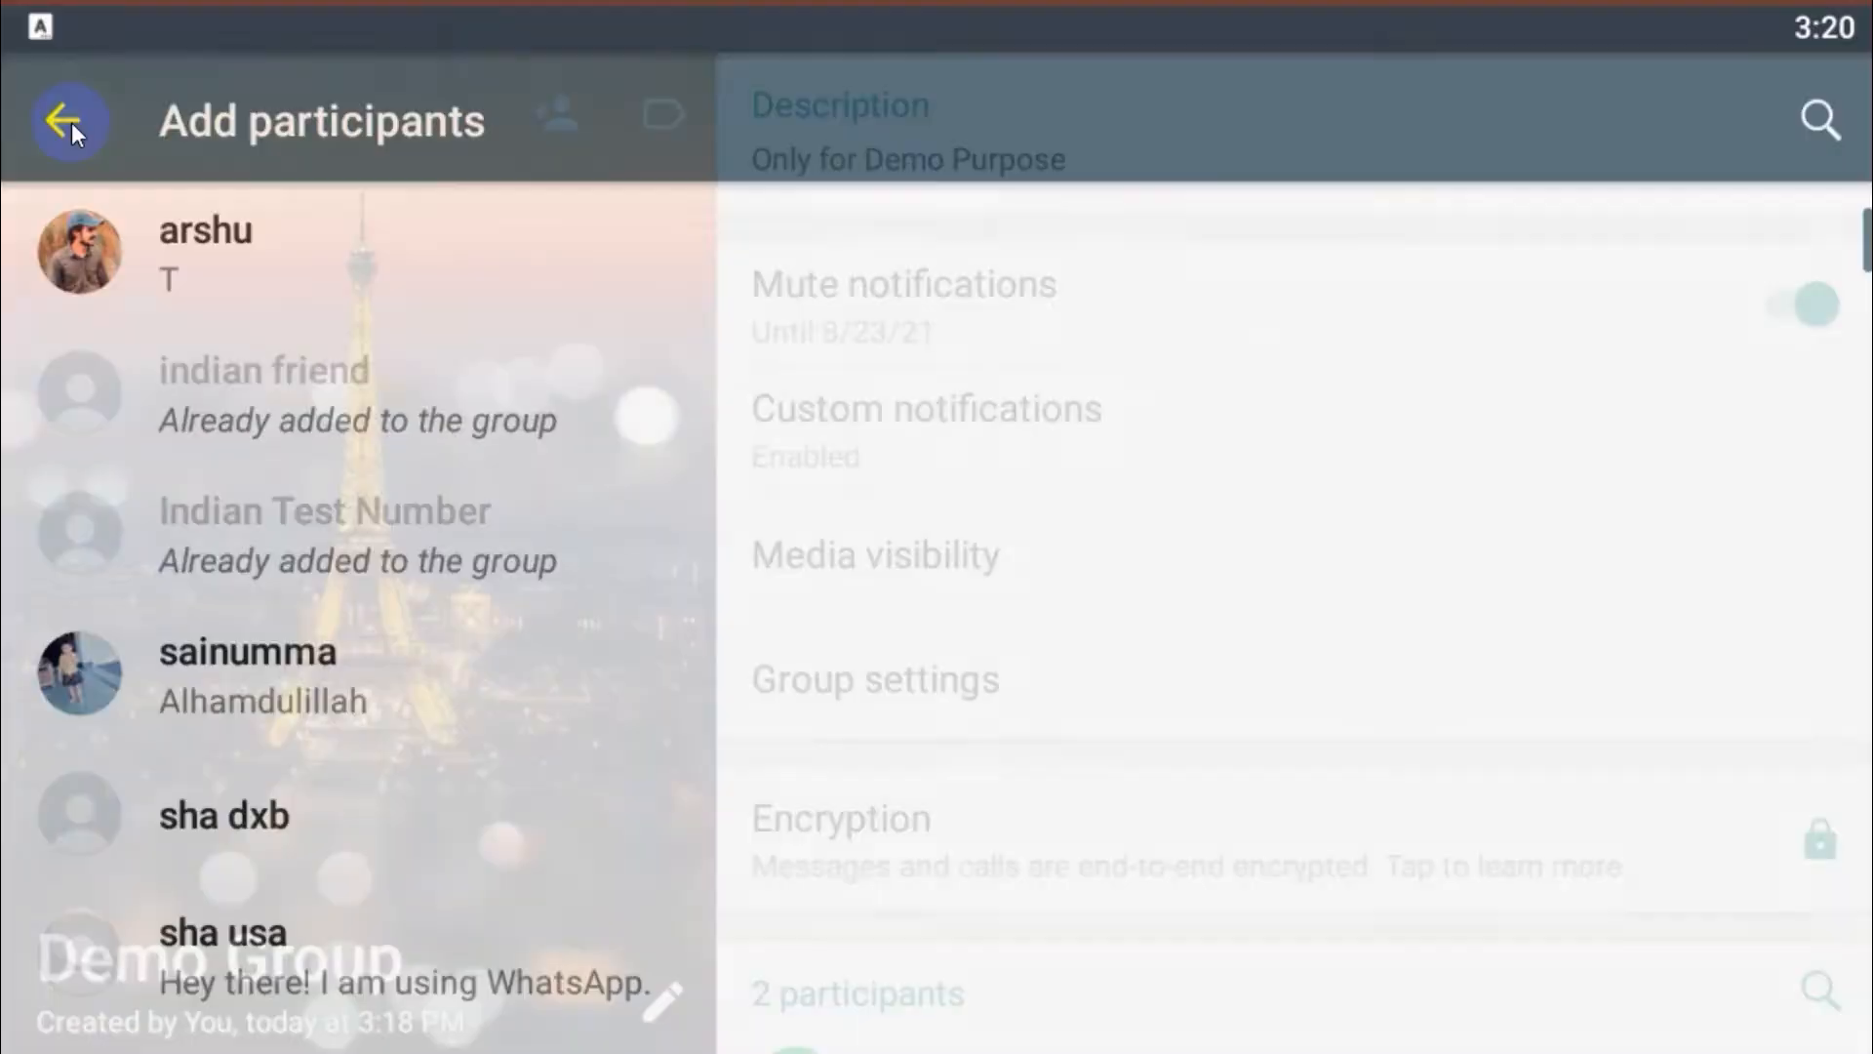
pyautogui.click(68, 119)
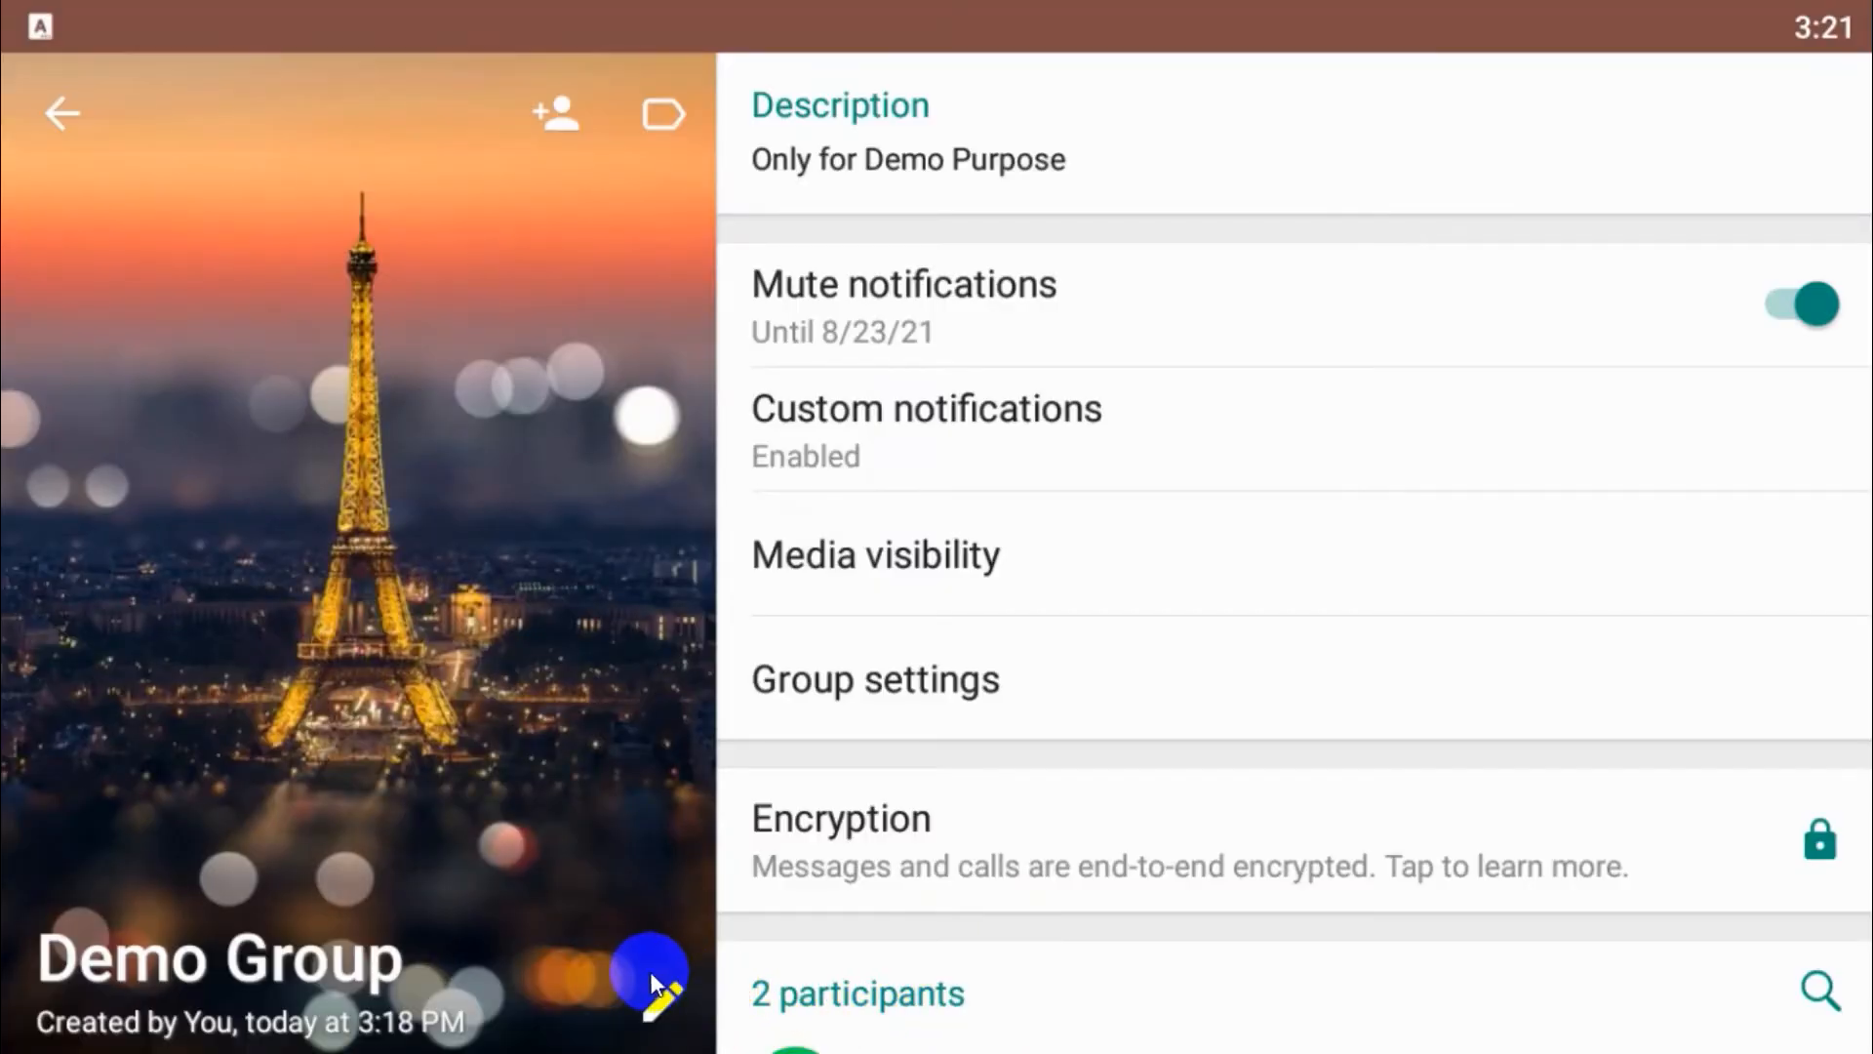
# - Cancel the Enter new subject dialog, leaving the name Demo Group unchanged
pyautogui.click(649, 968)
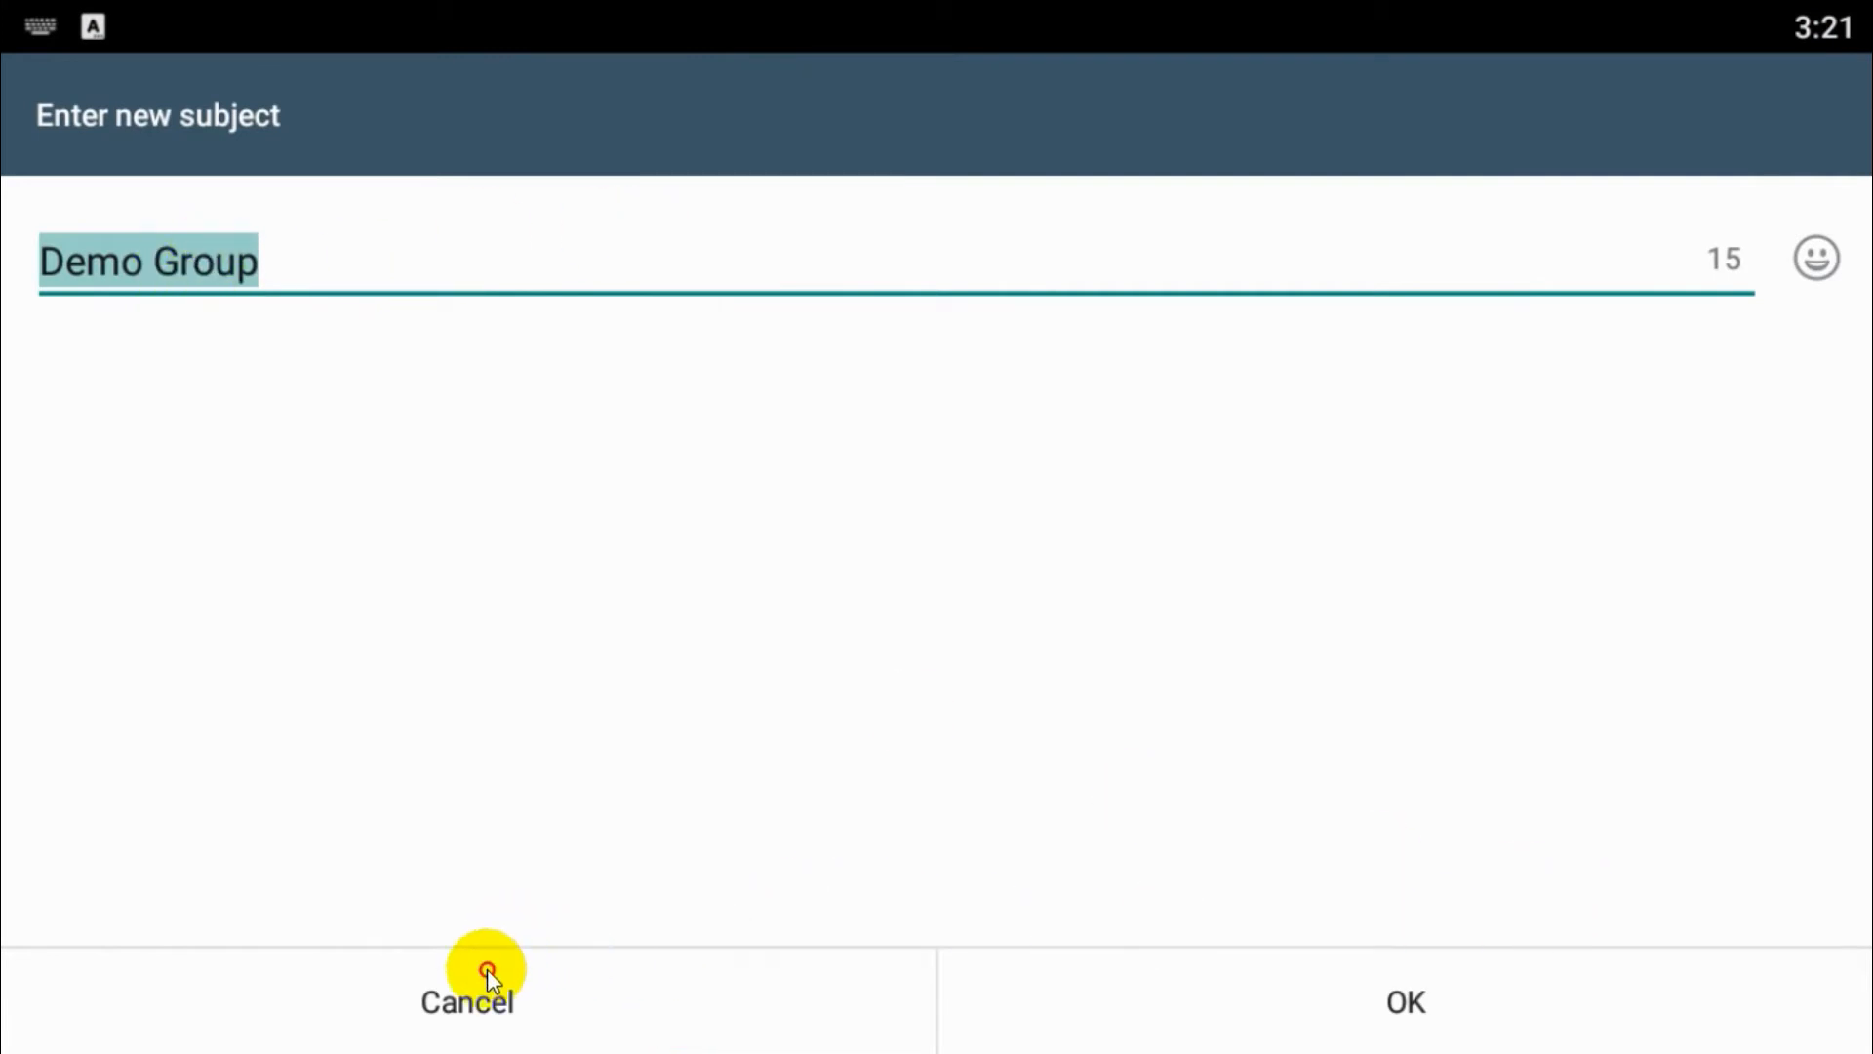
pyautogui.click(467, 1001)
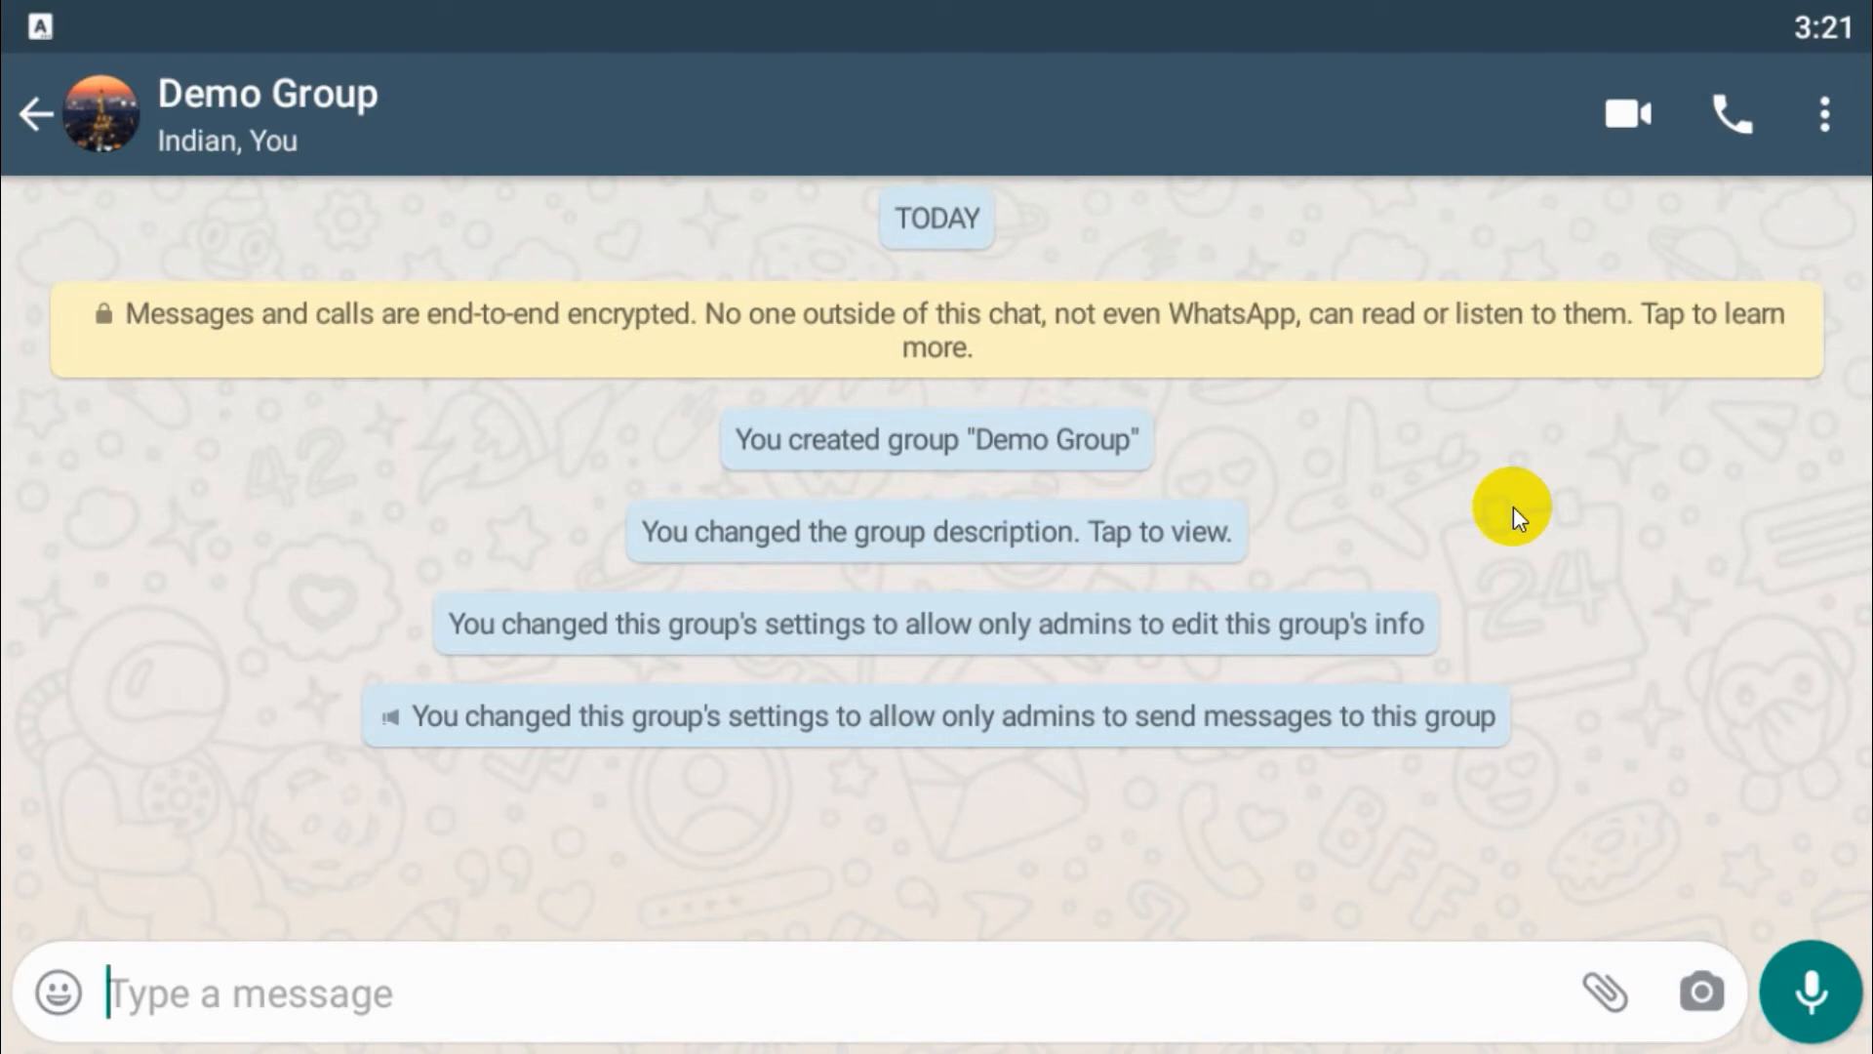
pyautogui.moveTo(735, 644)
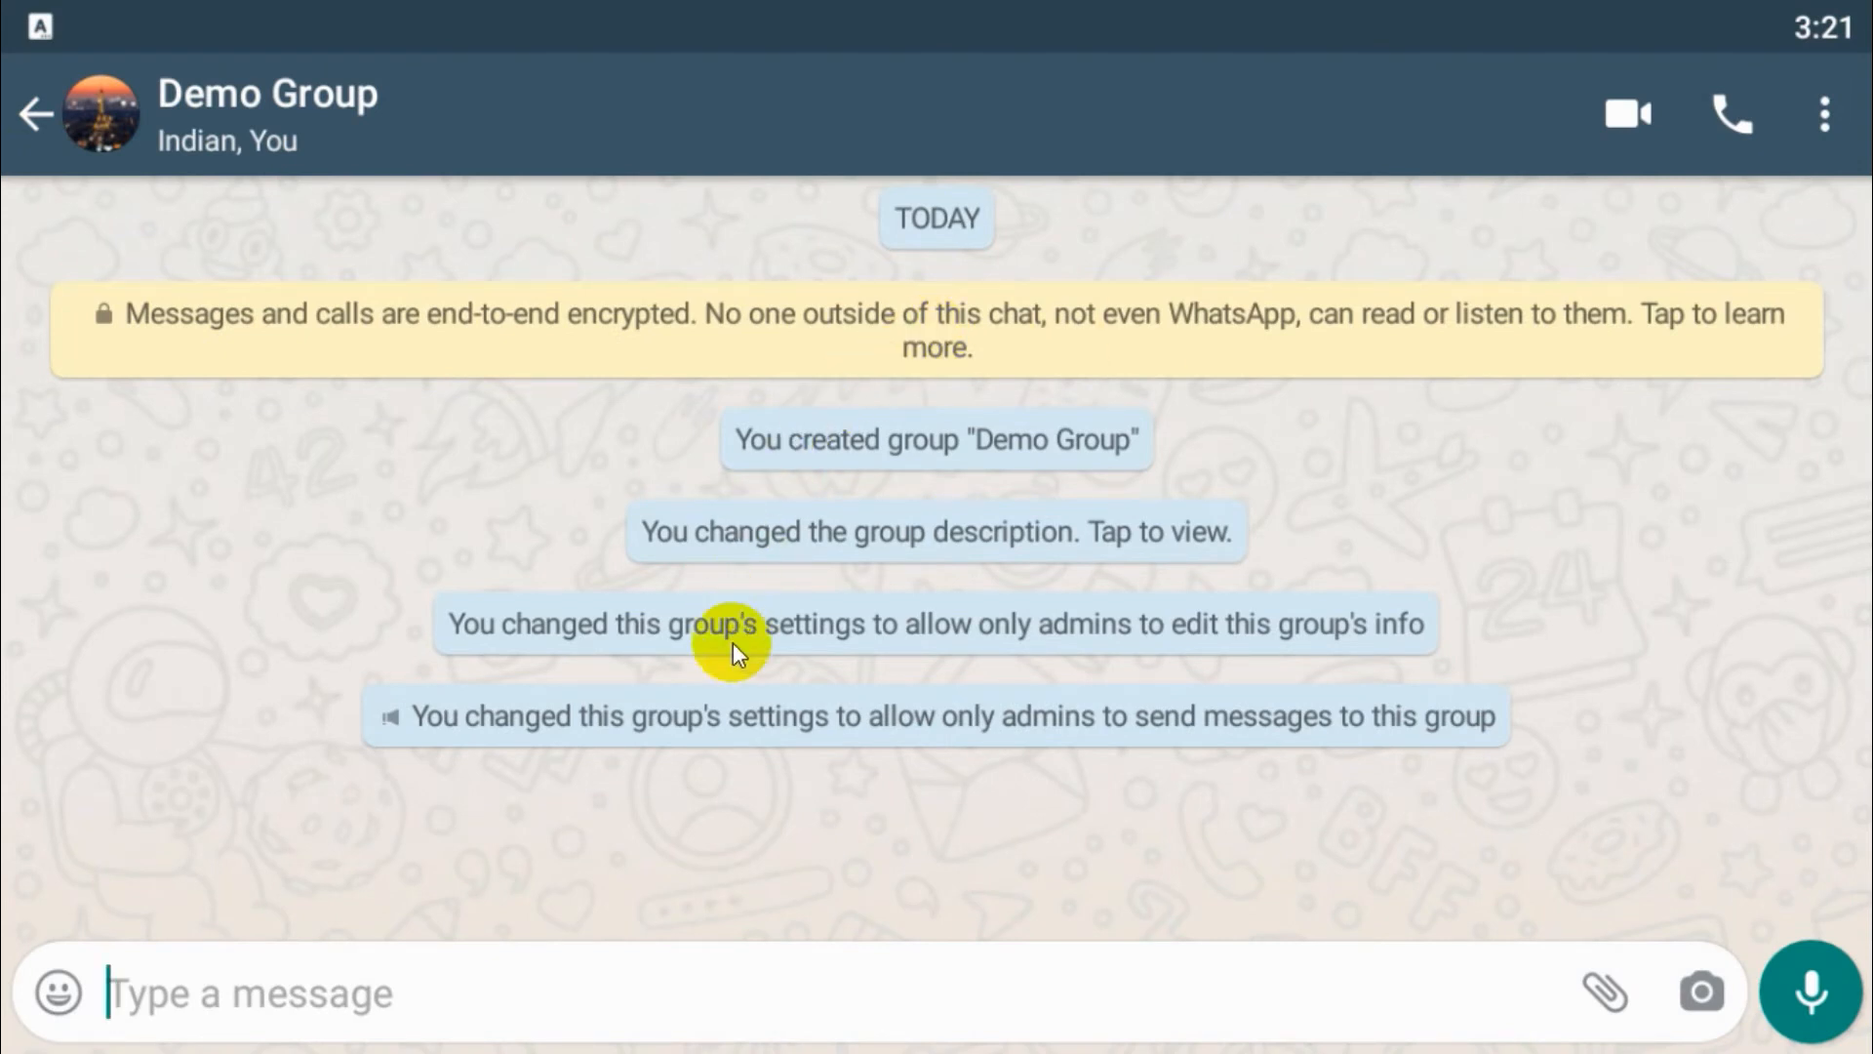
pyautogui.moveTo(1804, 94)
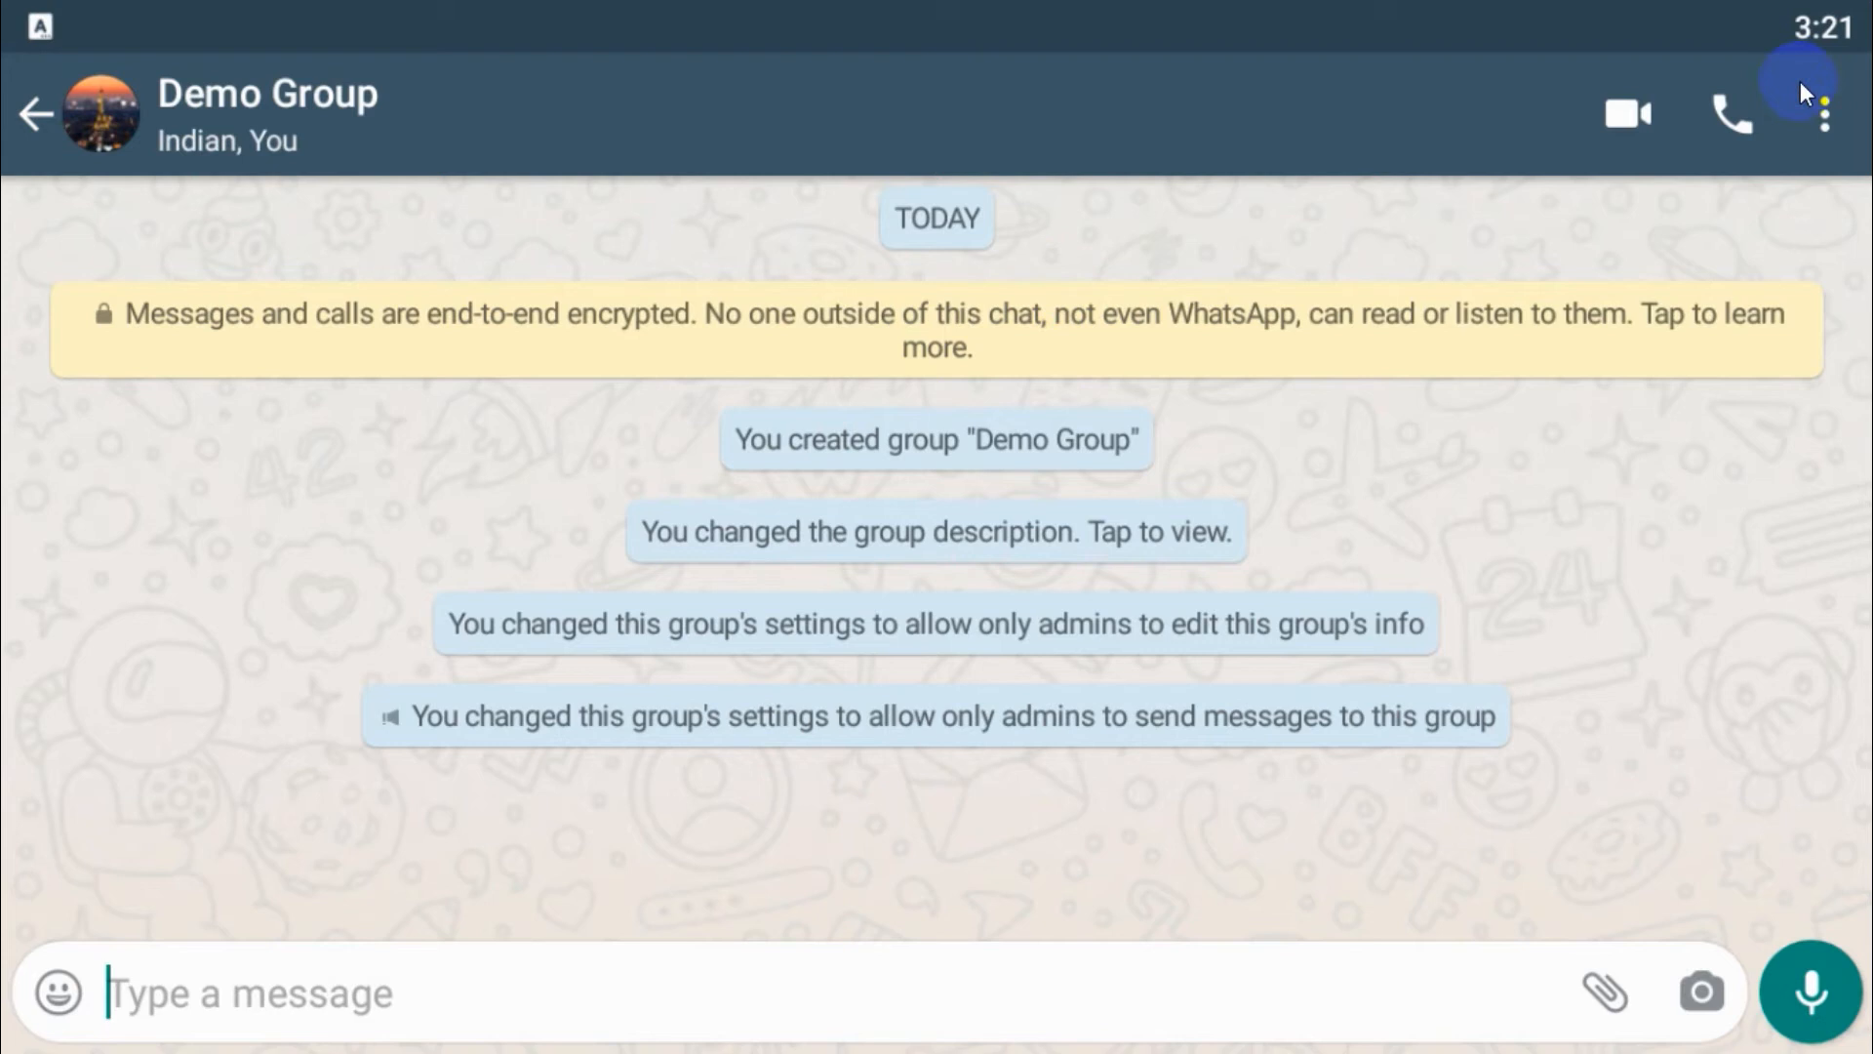
pyautogui.click(1824, 113)
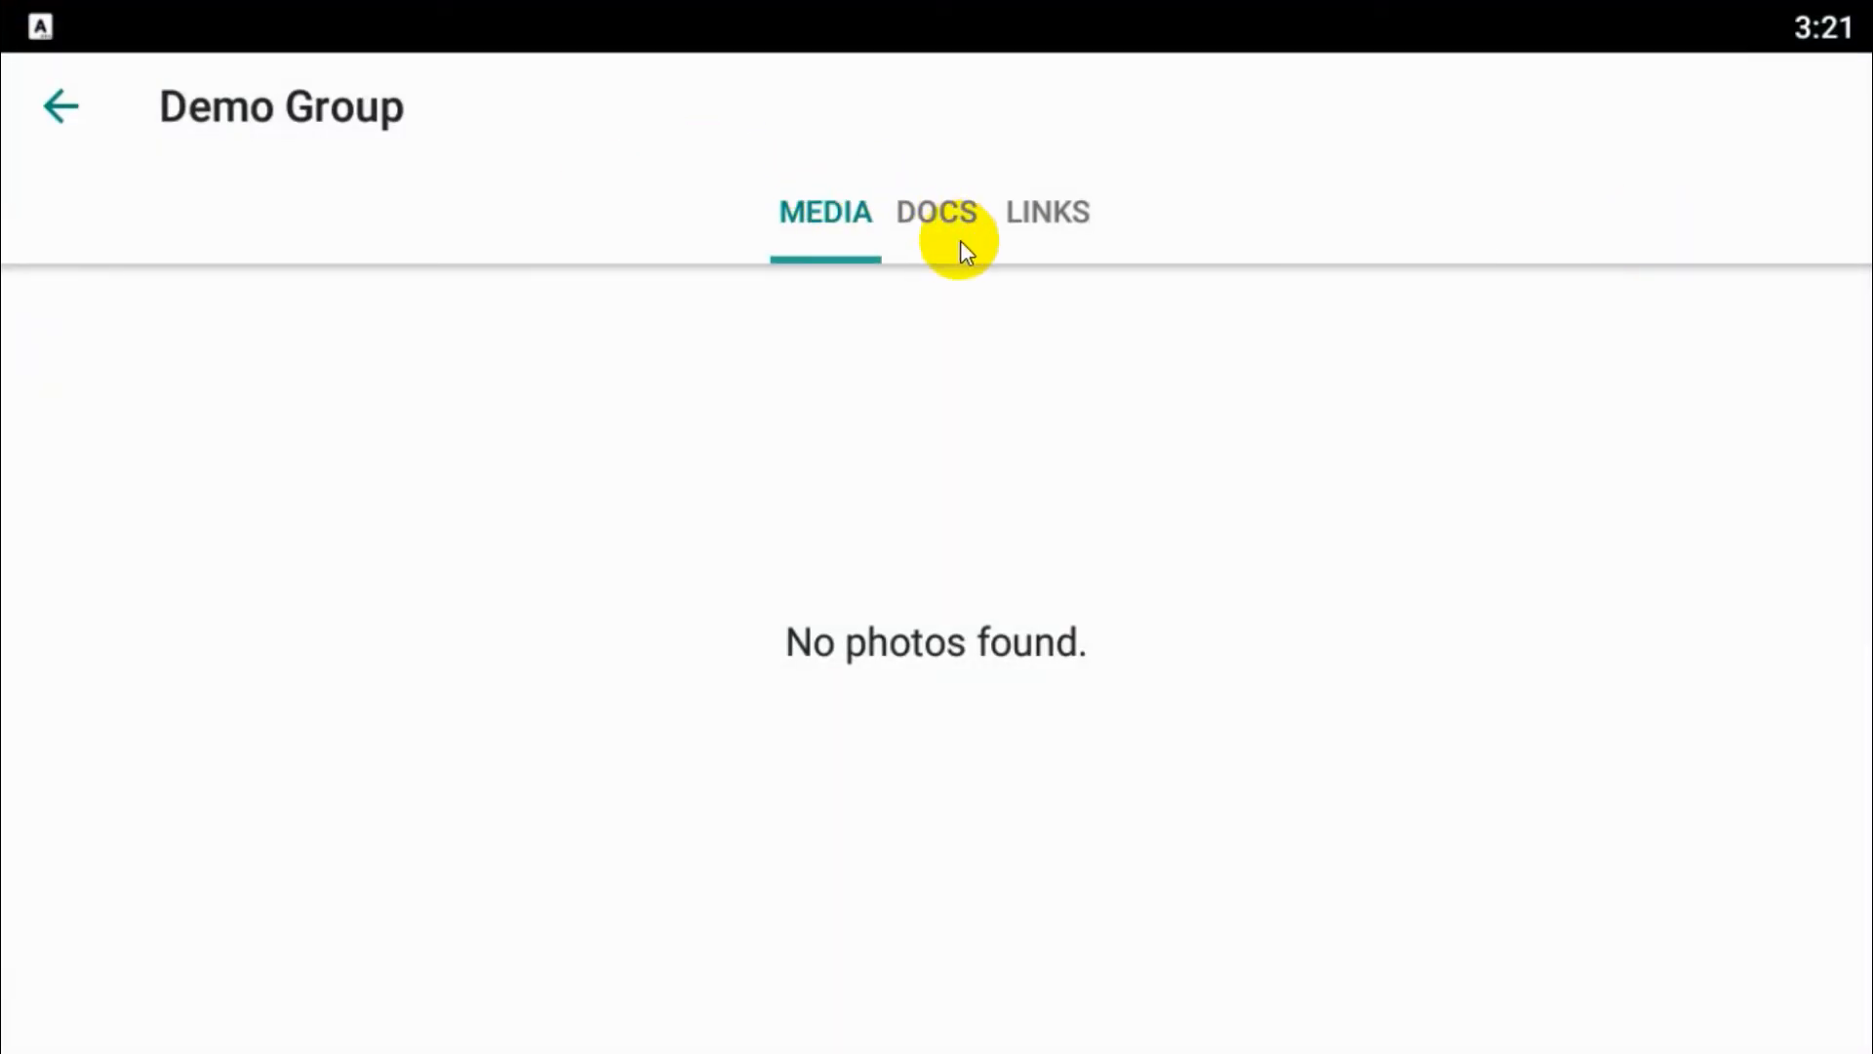
pyautogui.click(60, 107)
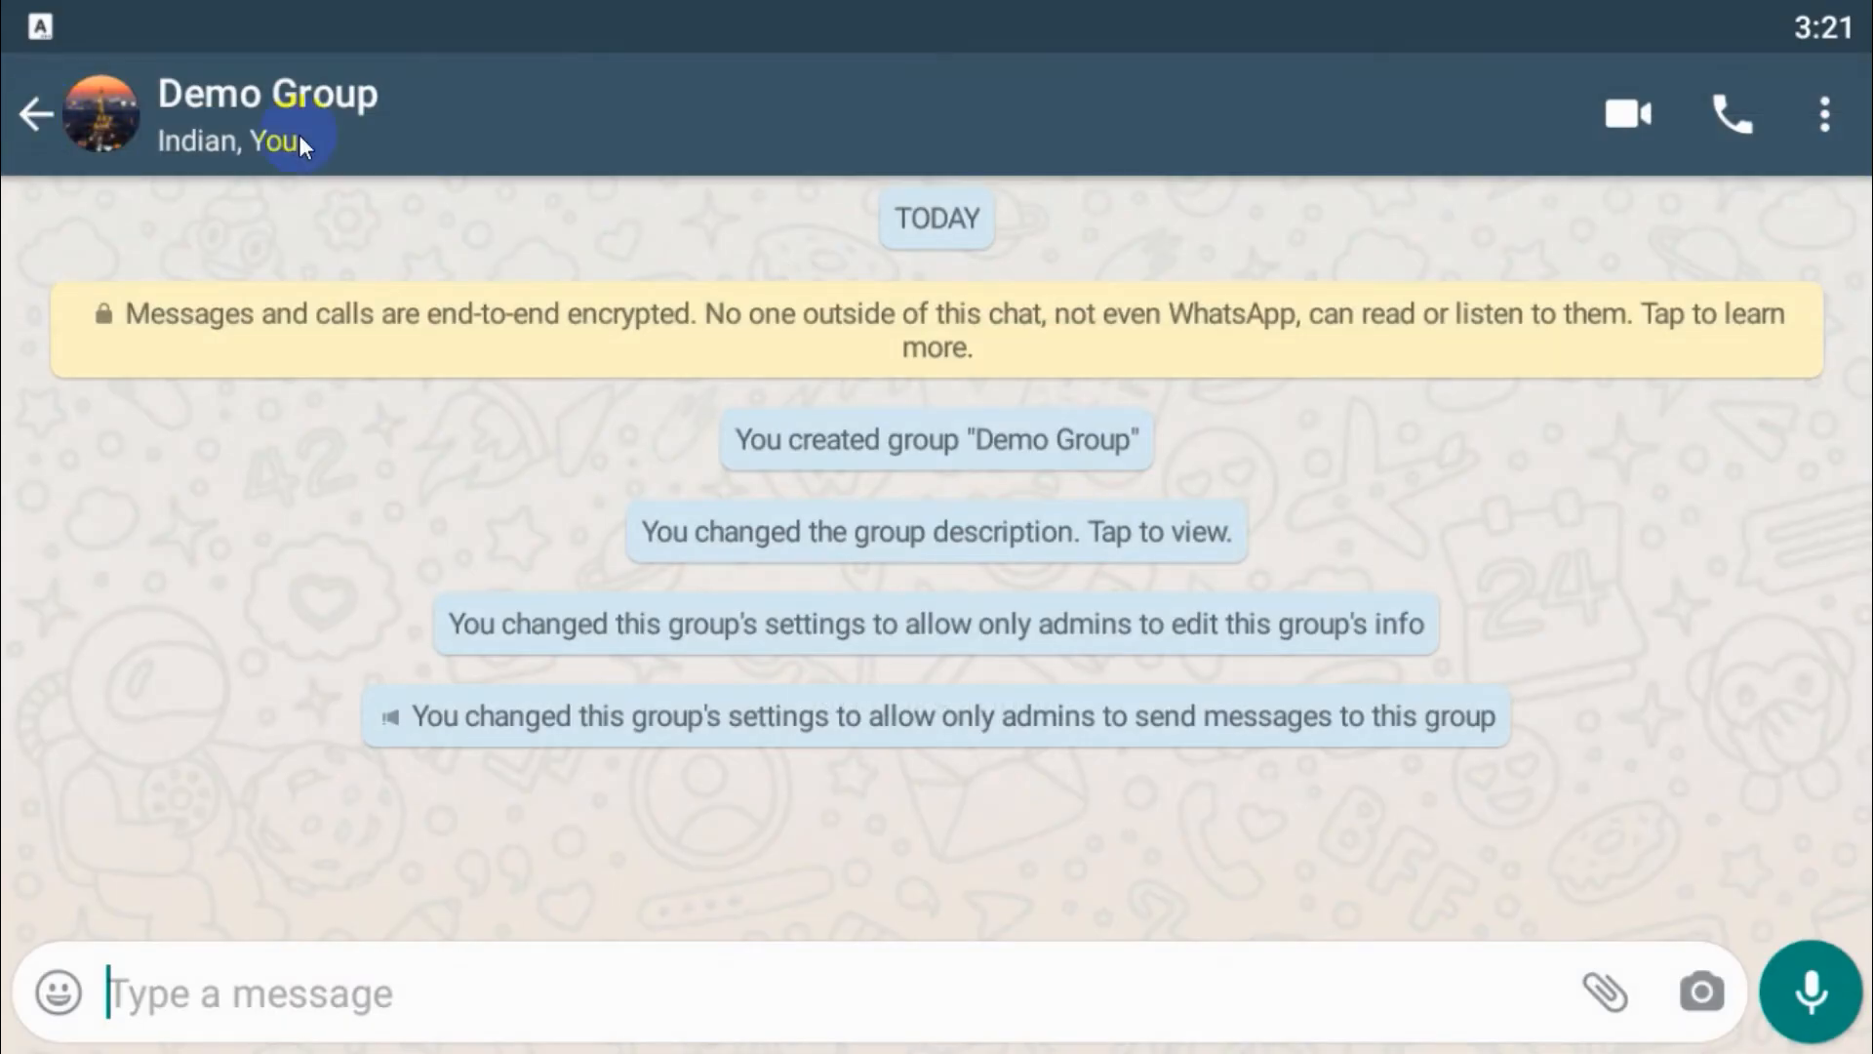
pyautogui.click(1824, 113)
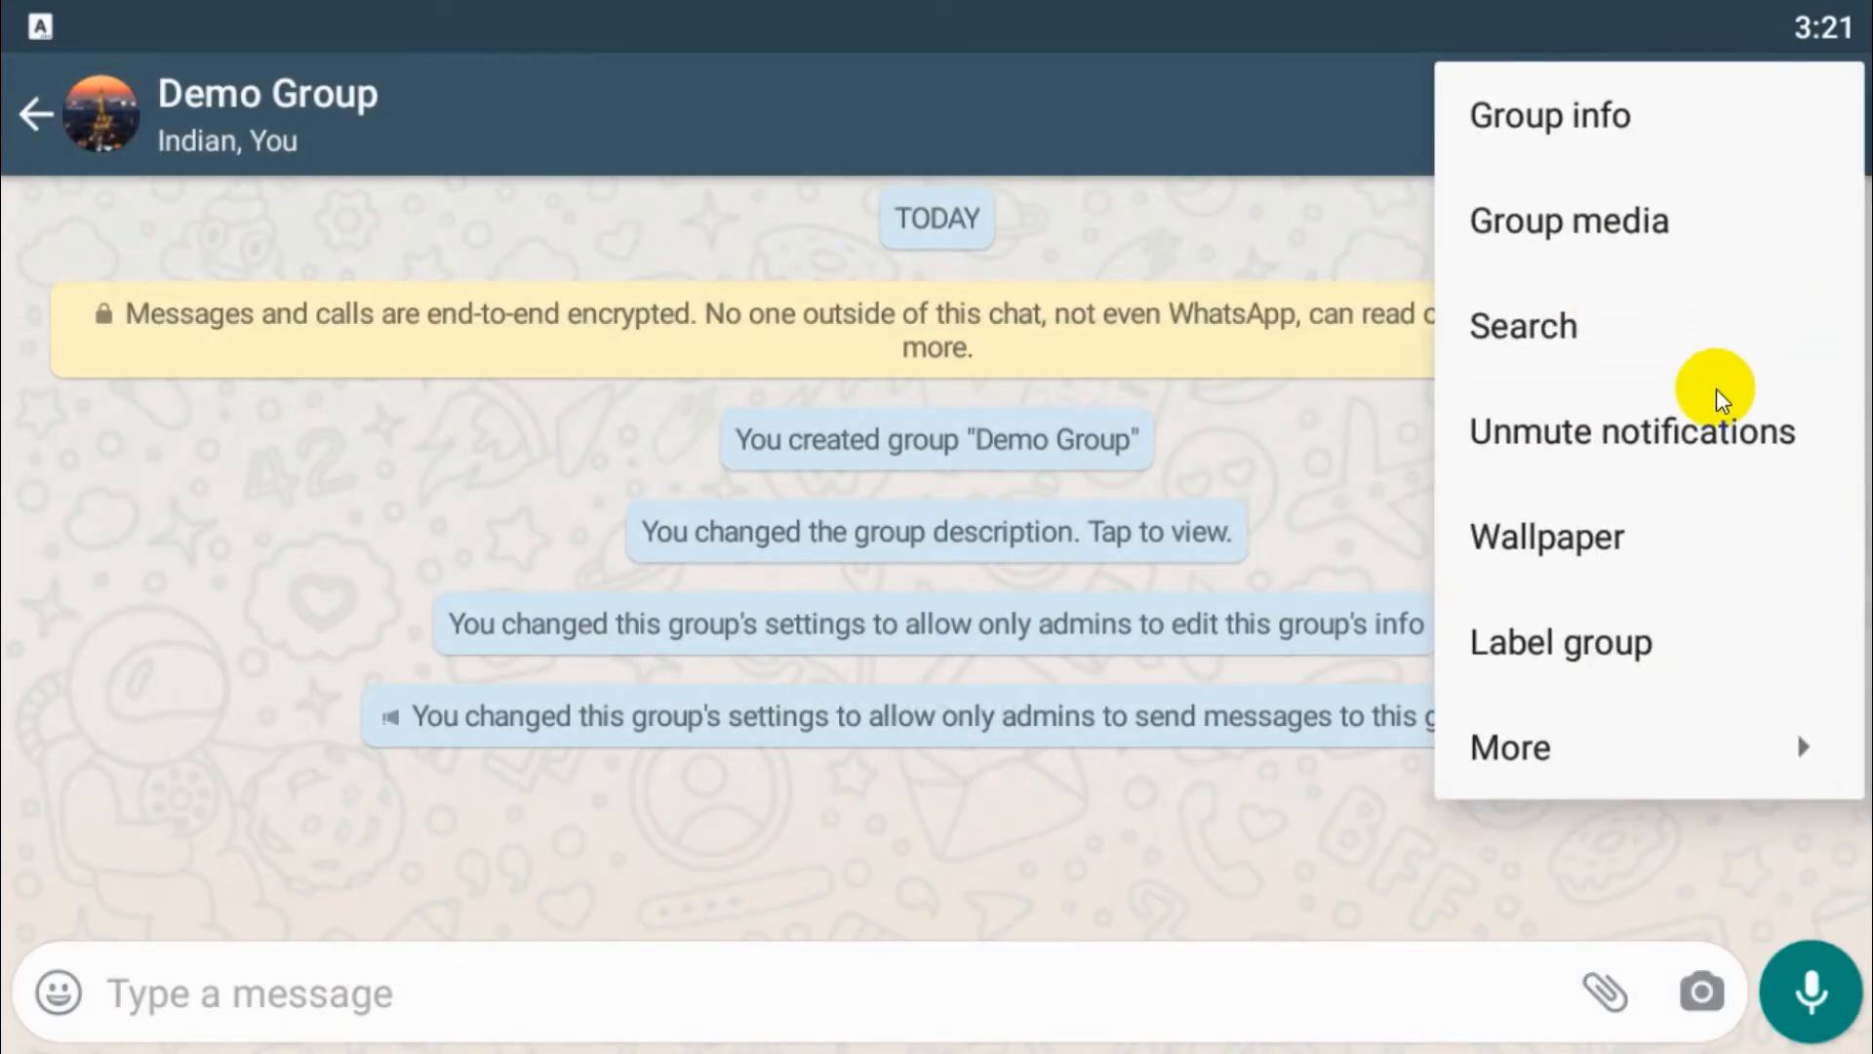
pyautogui.moveTo(1659, 324)
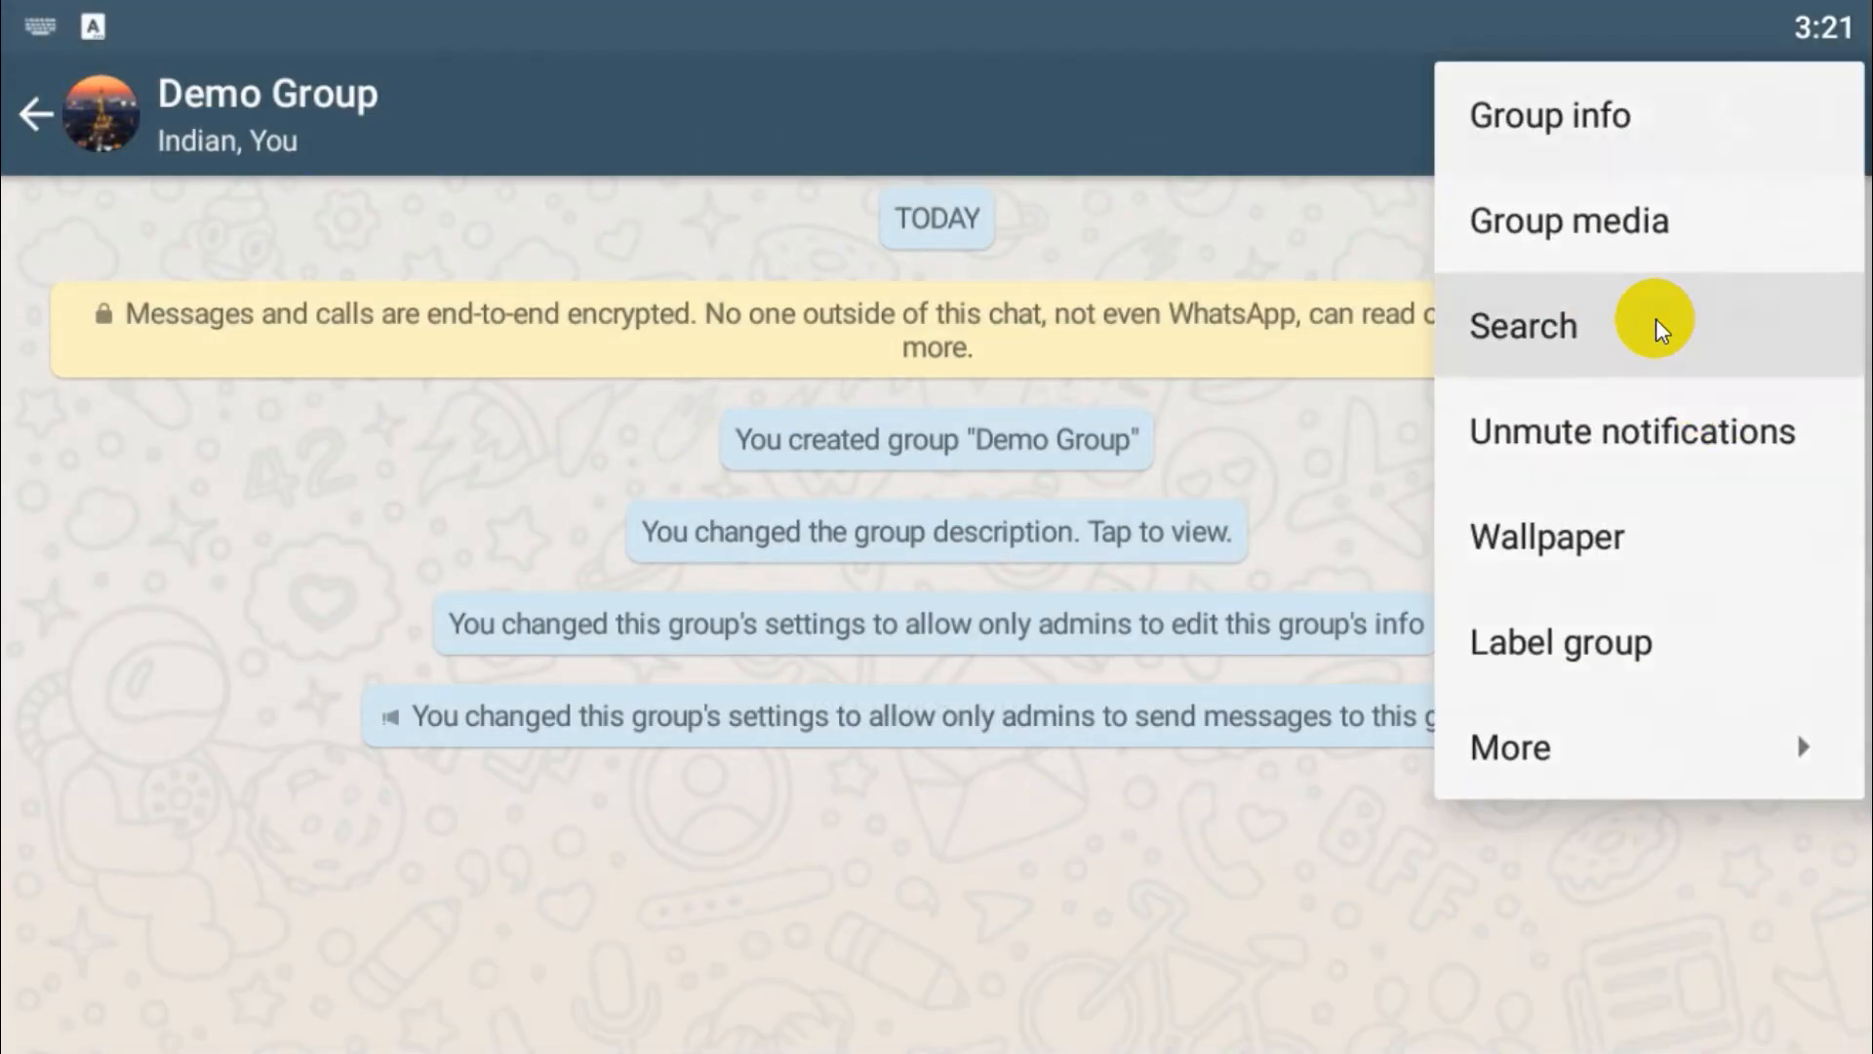
pyautogui.click(1522, 324)
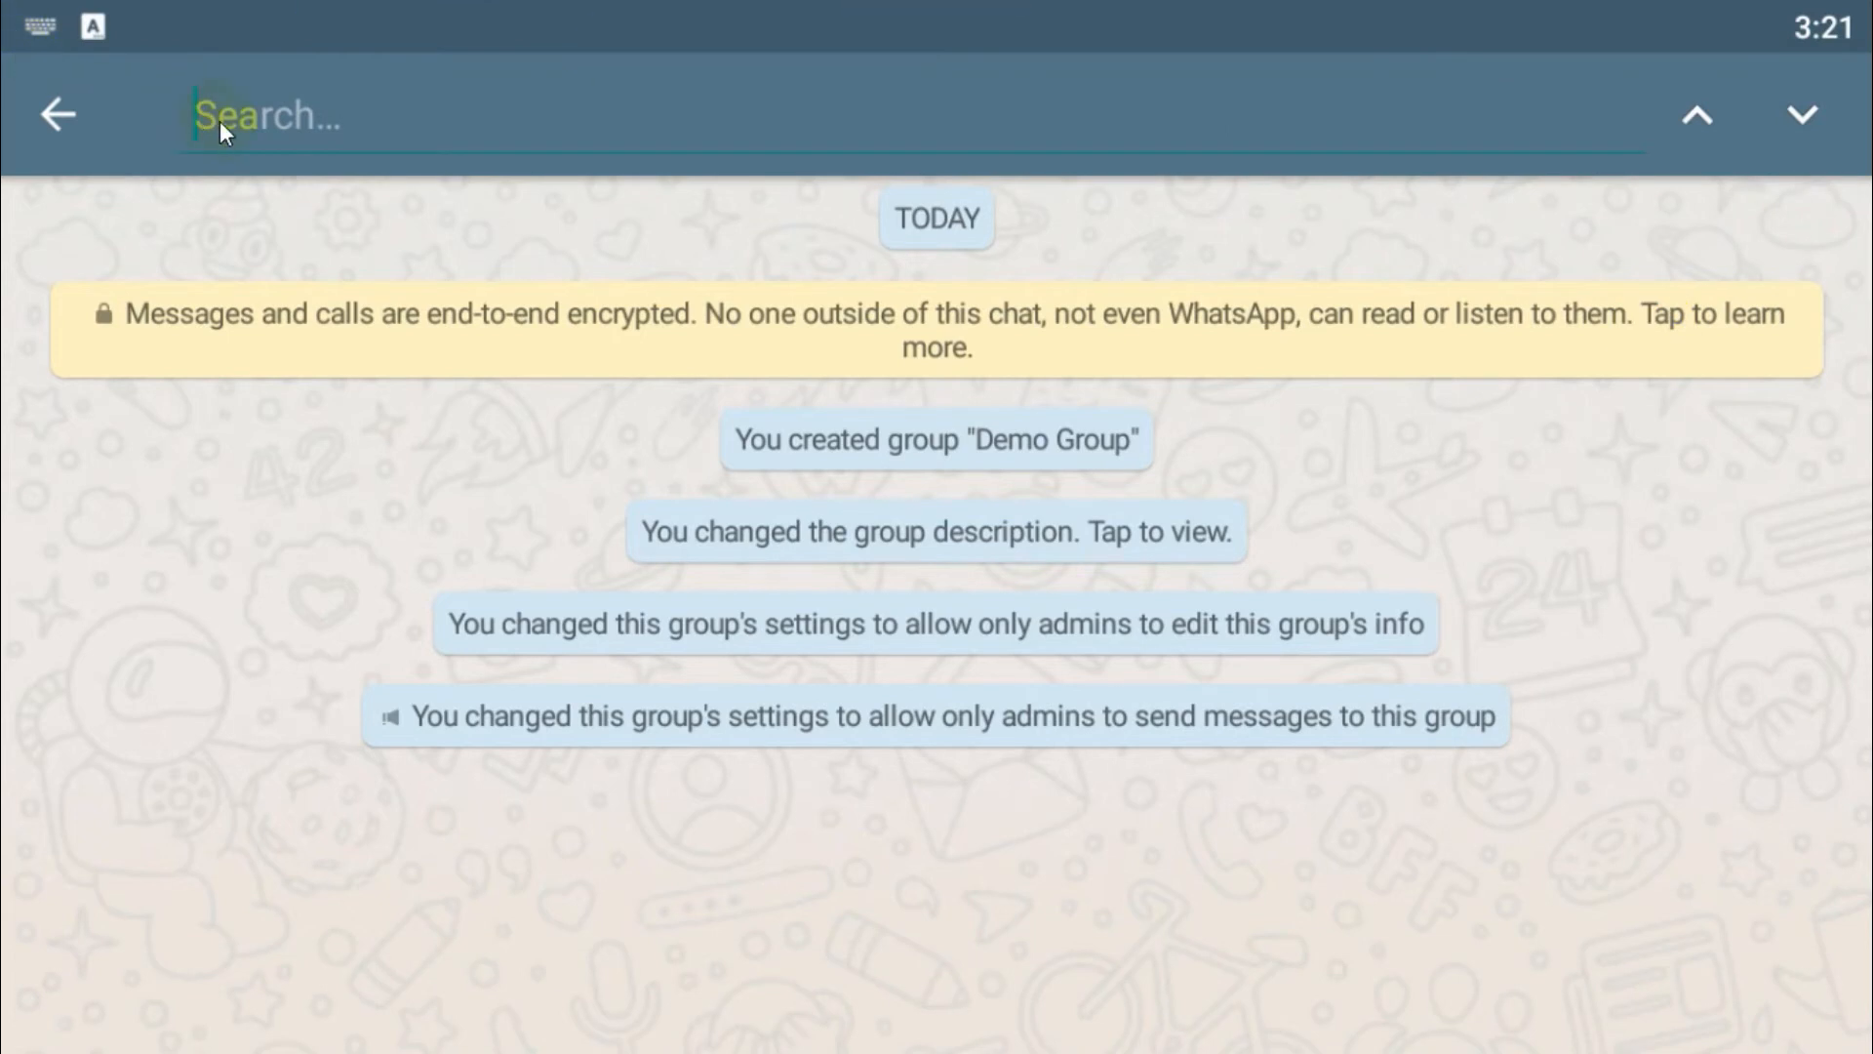
pyautogui.write('changed')
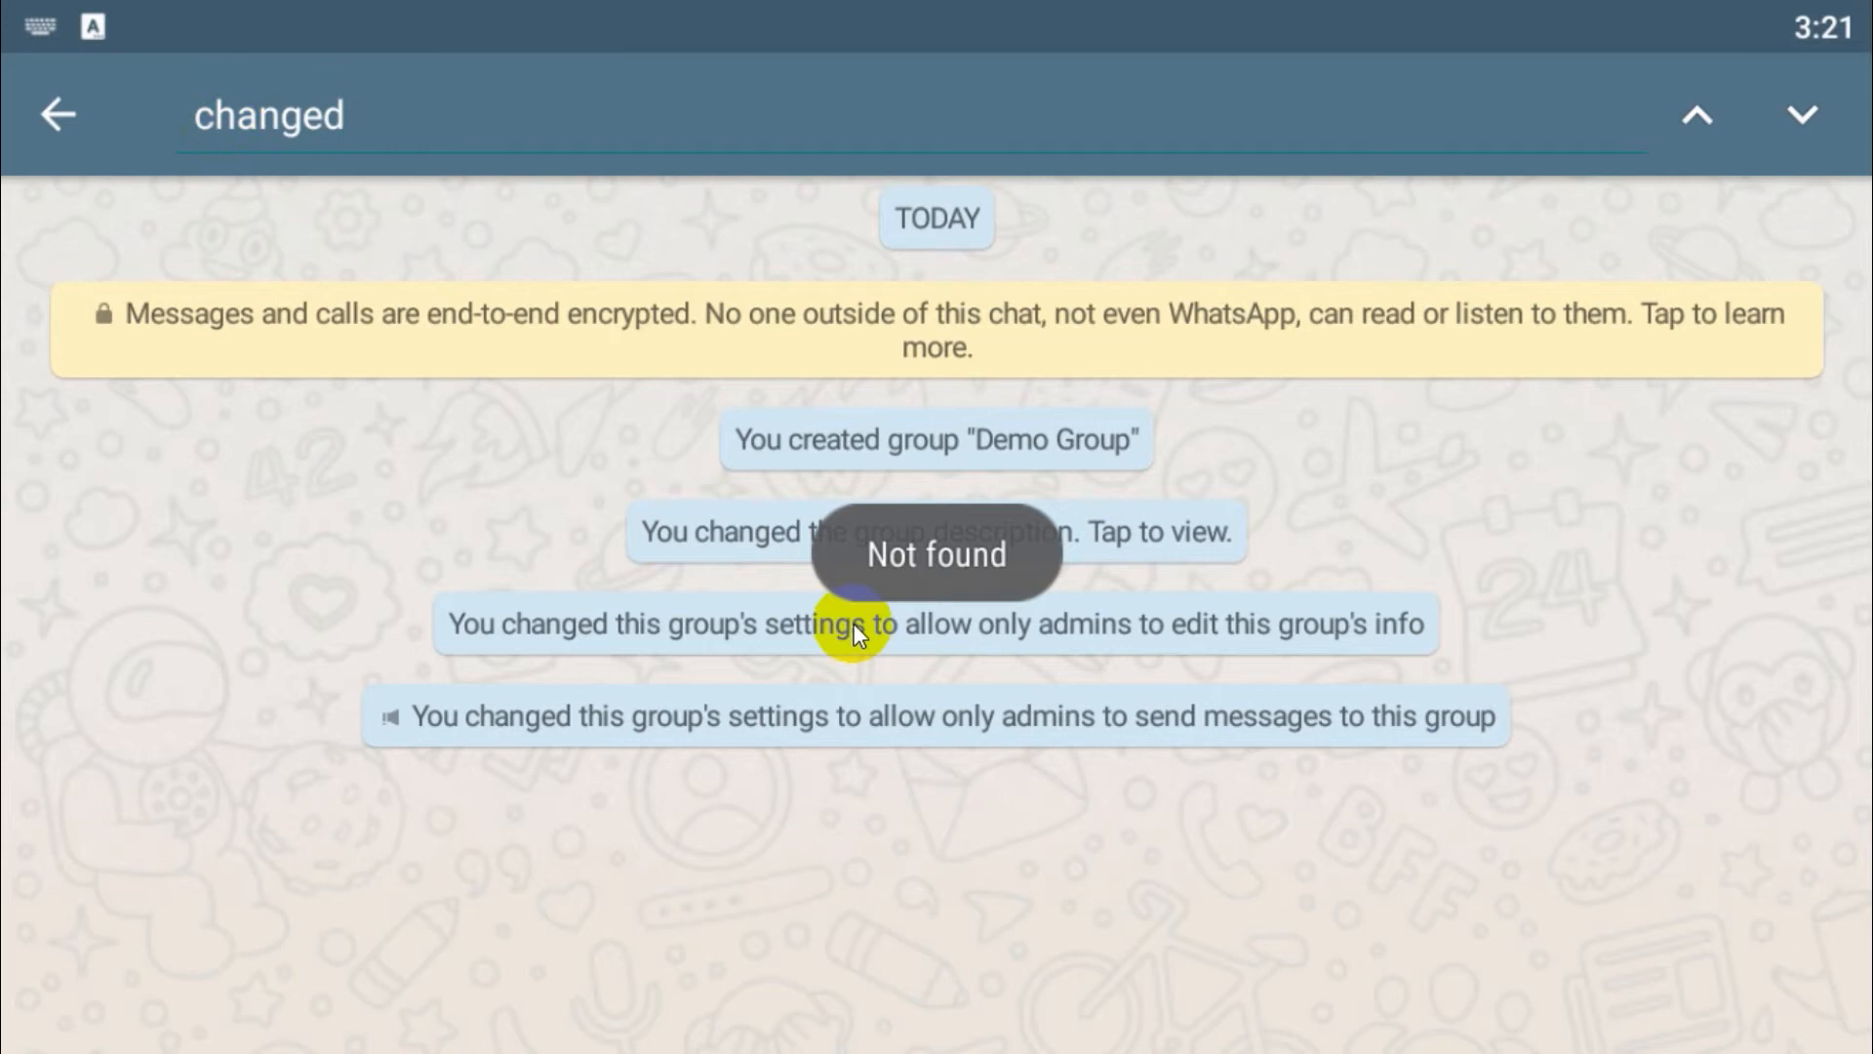
pyautogui.click(57, 114)
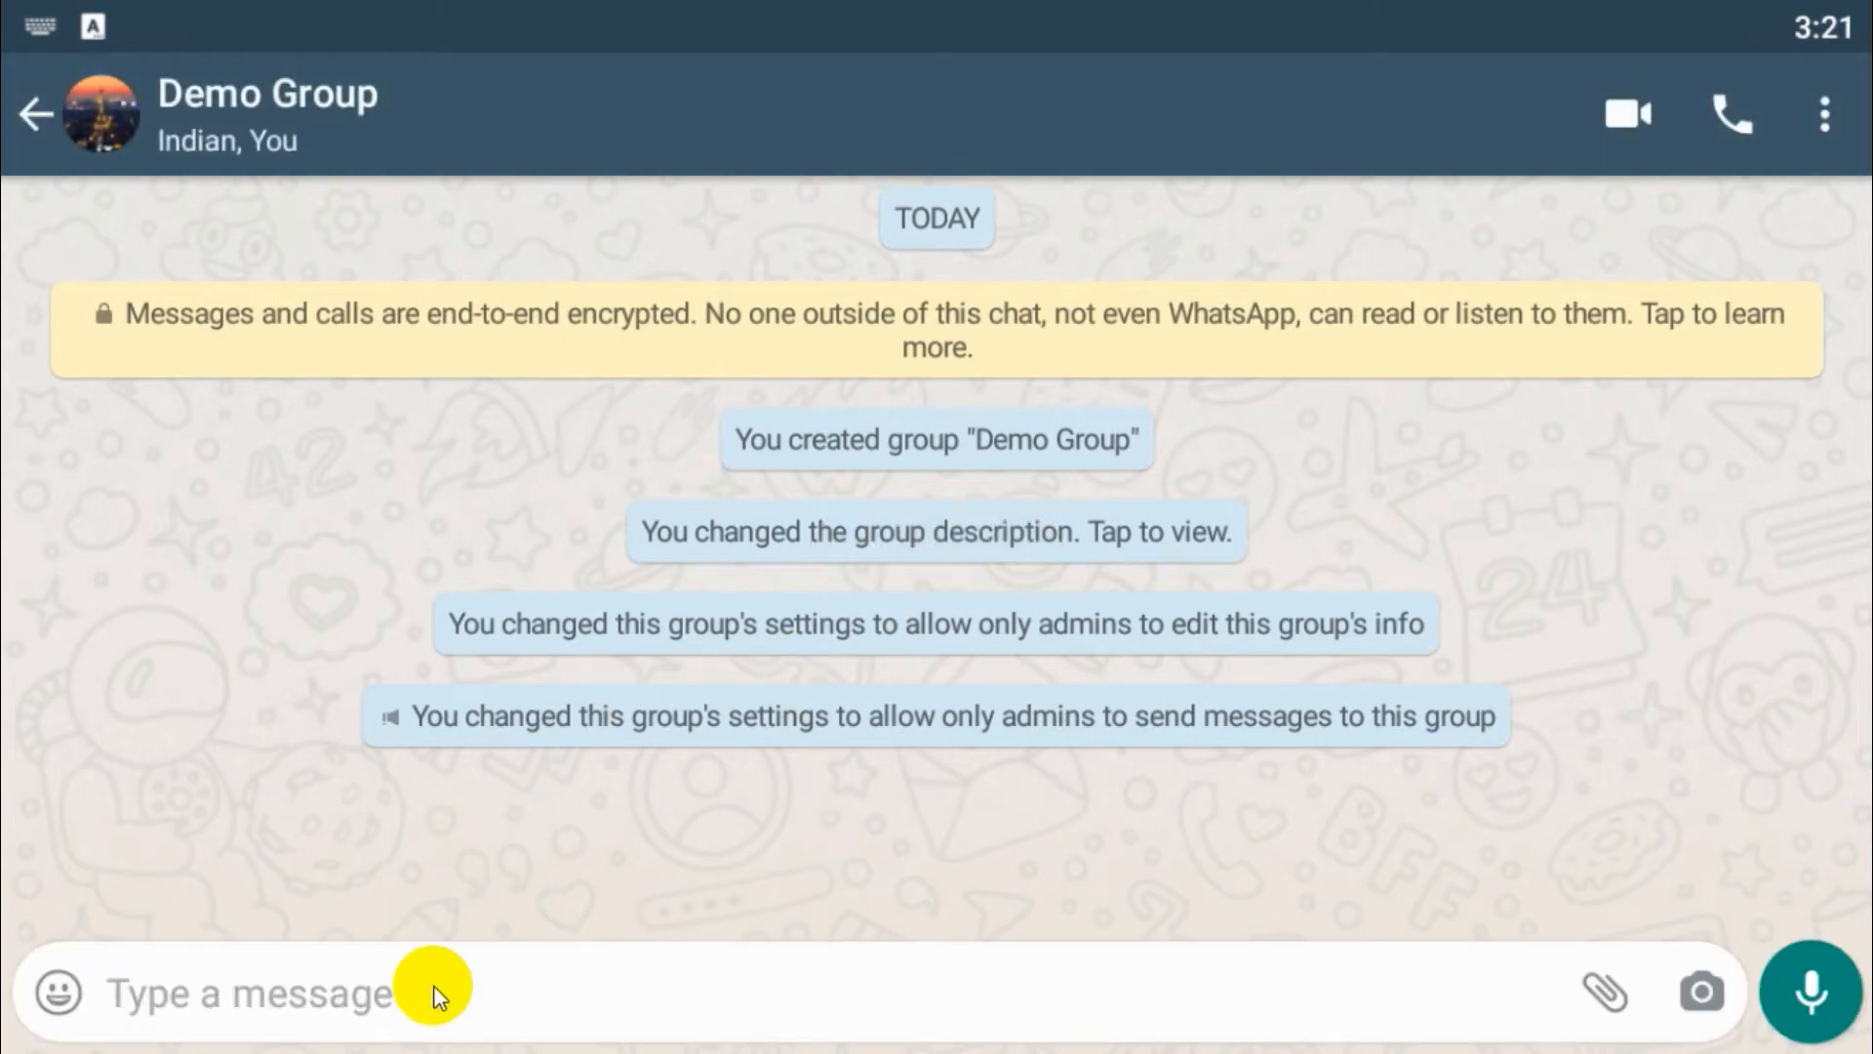
# - Send the message 'changed' to the Demo Group chat
pyautogui.write('changed')
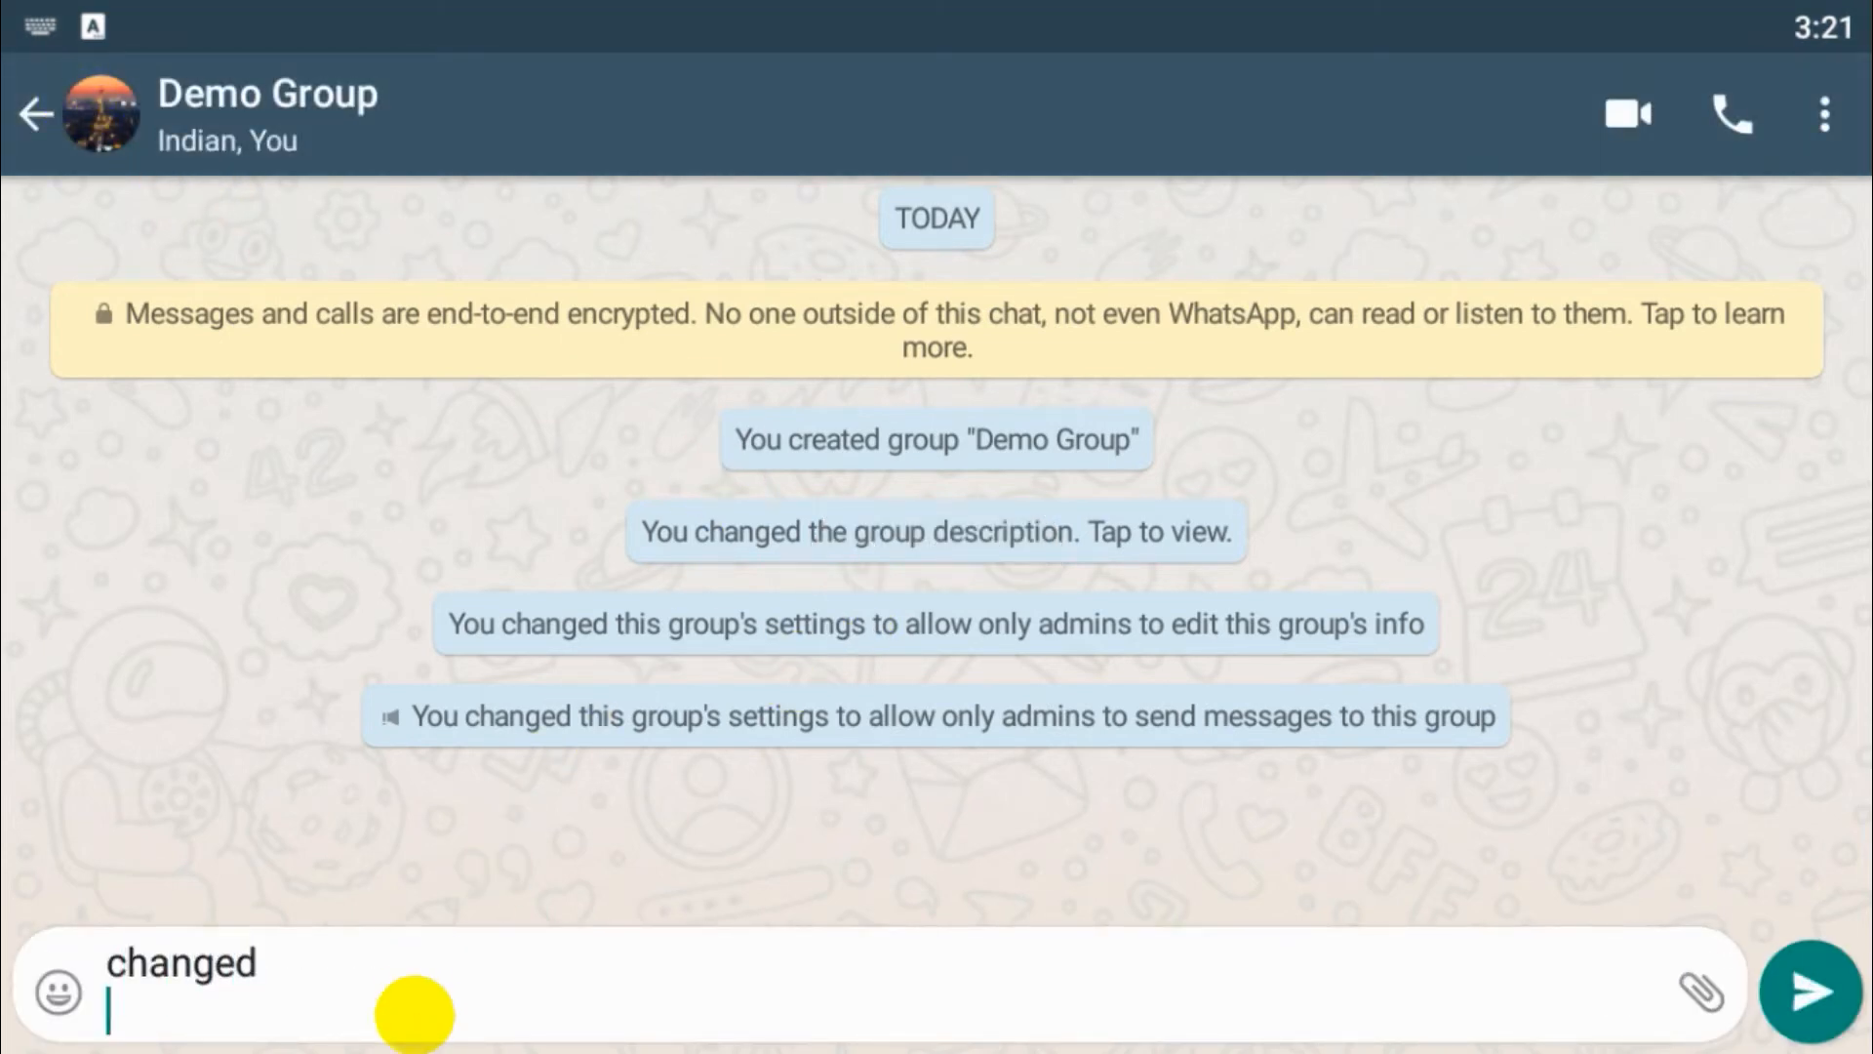
pyautogui.click(1808, 990)
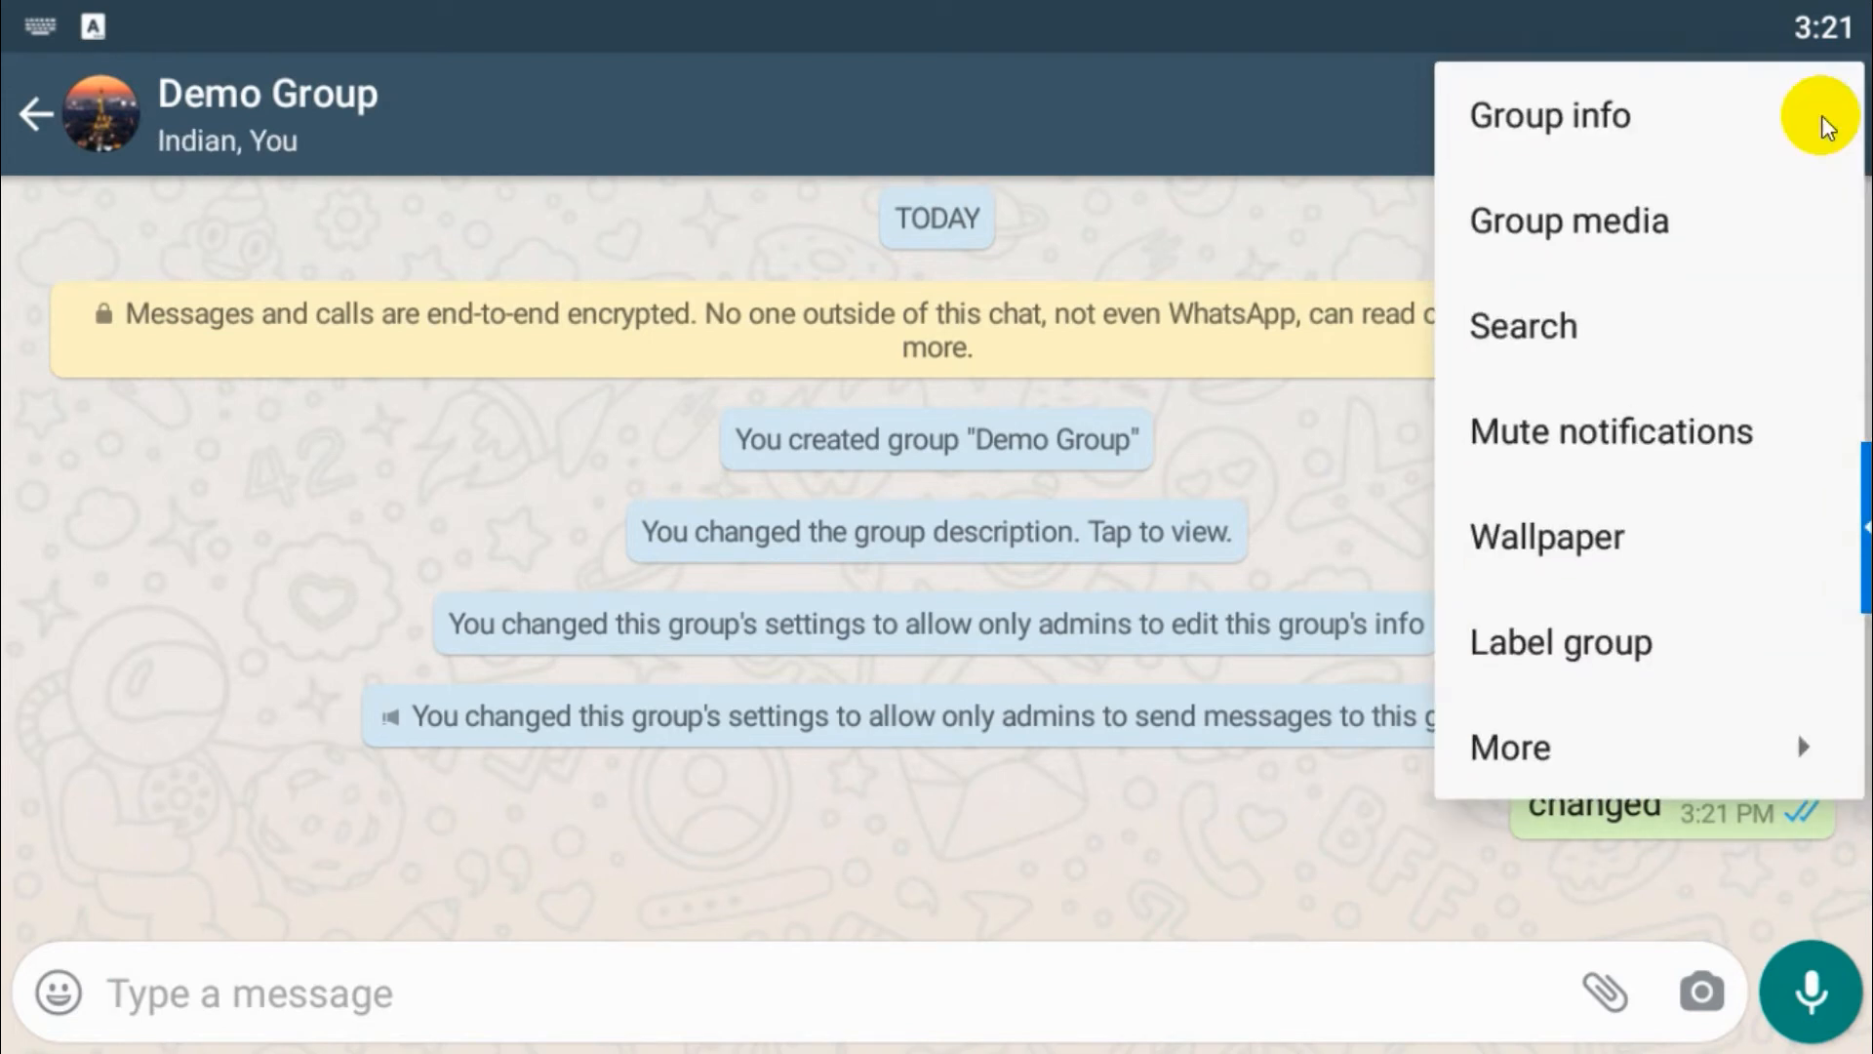
pyautogui.moveTo(1638, 463)
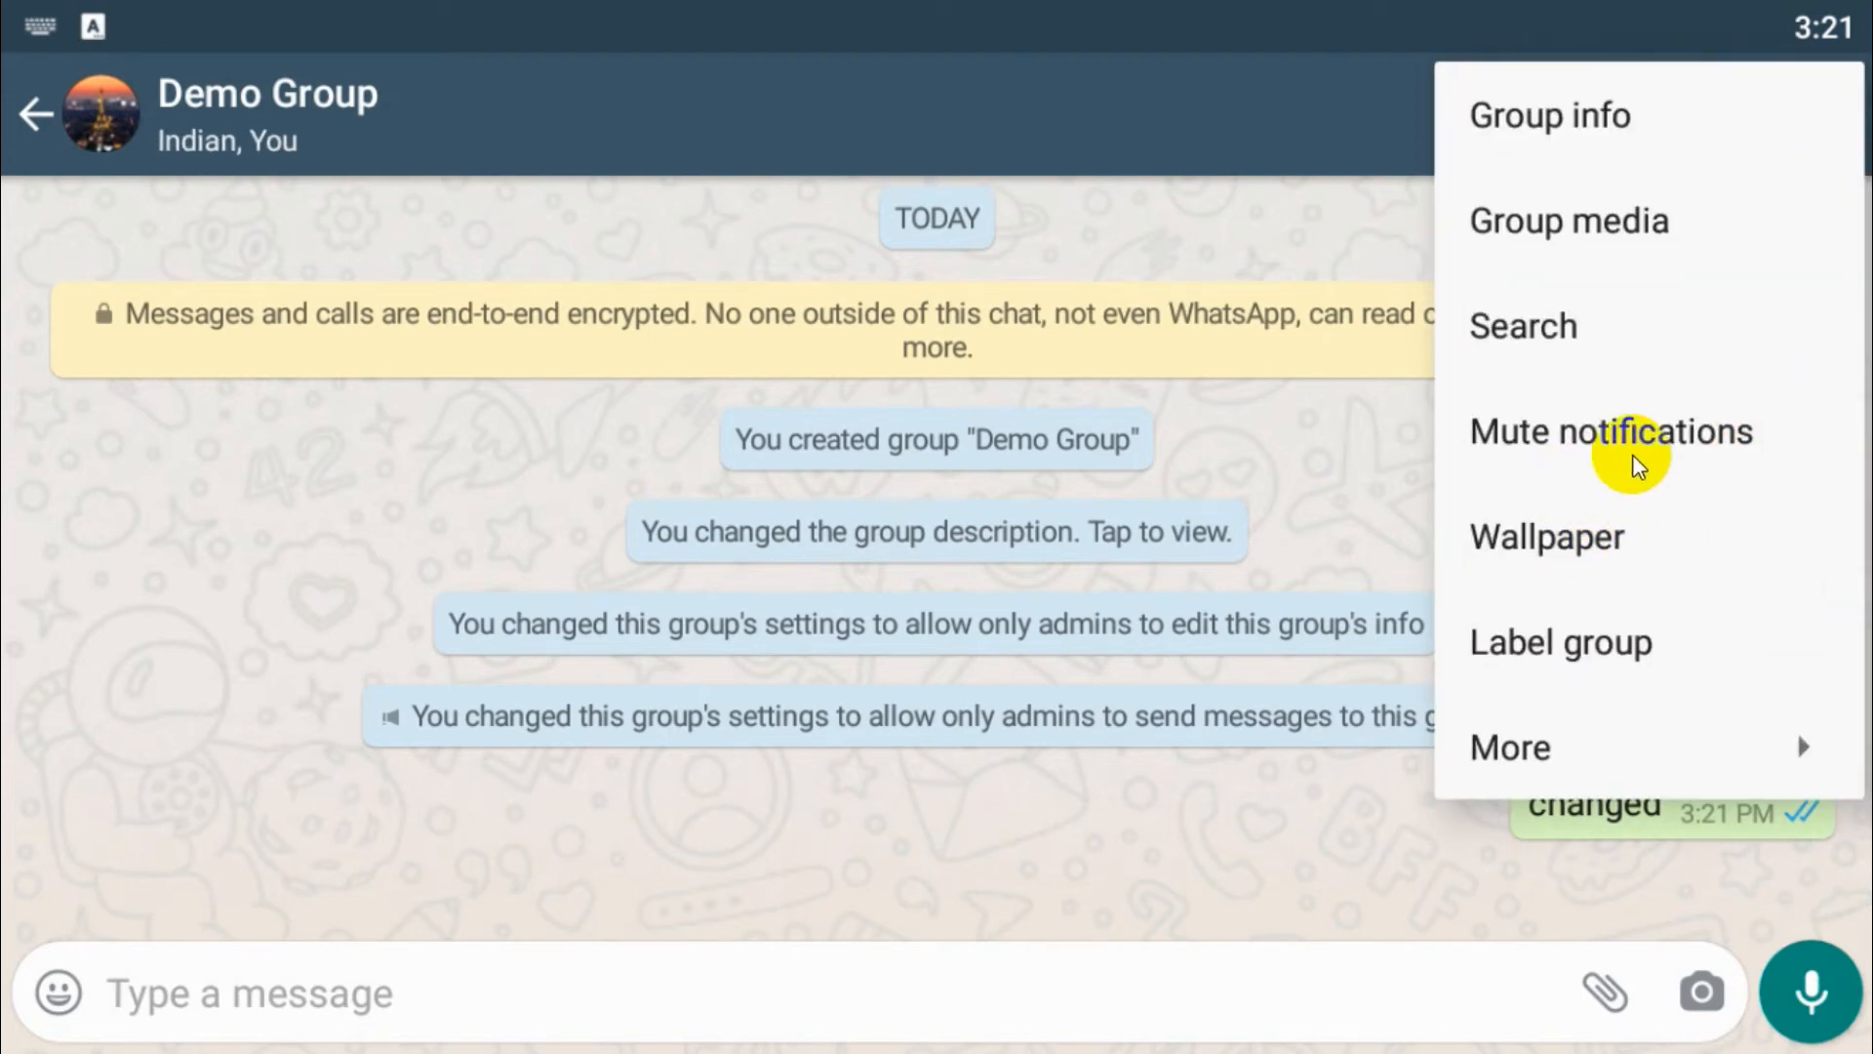
# - Reach the Google Play page for the WhatsApp Wallpaper app via the wallpaper library option
pyautogui.click(1545, 536)
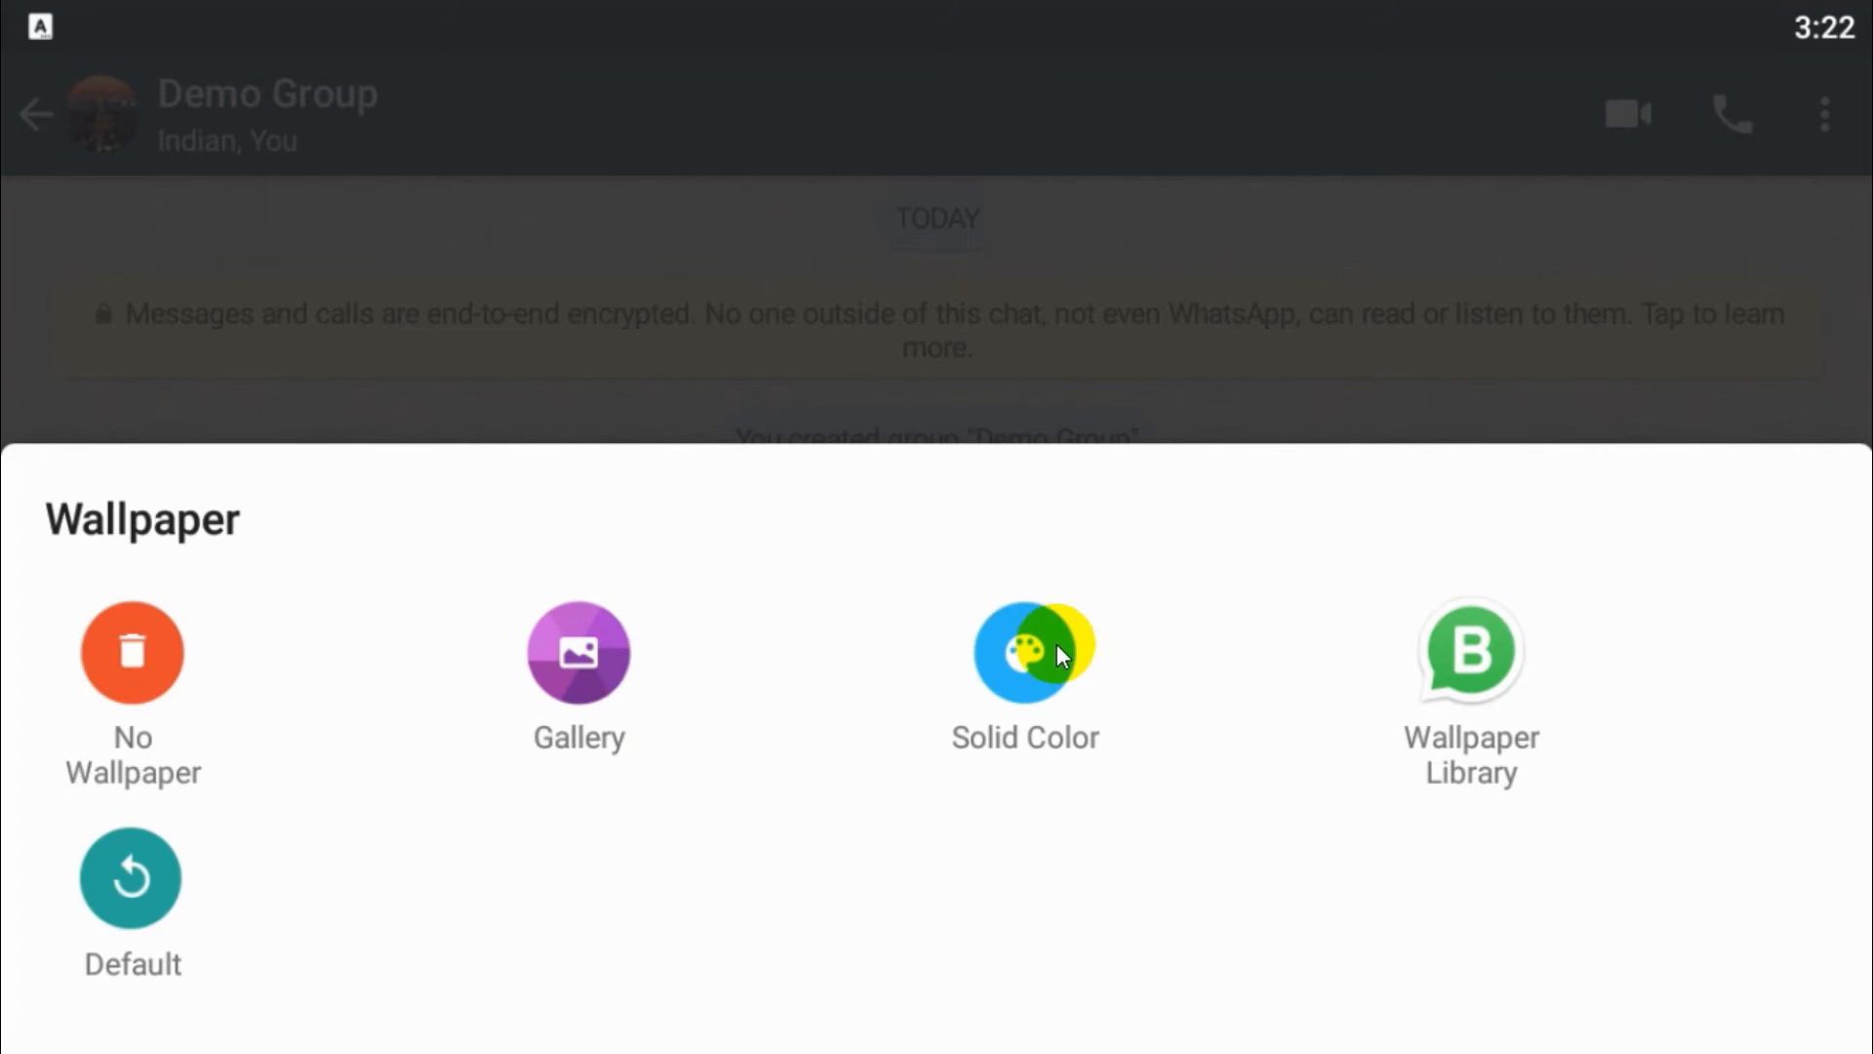
pyautogui.click(1471, 652)
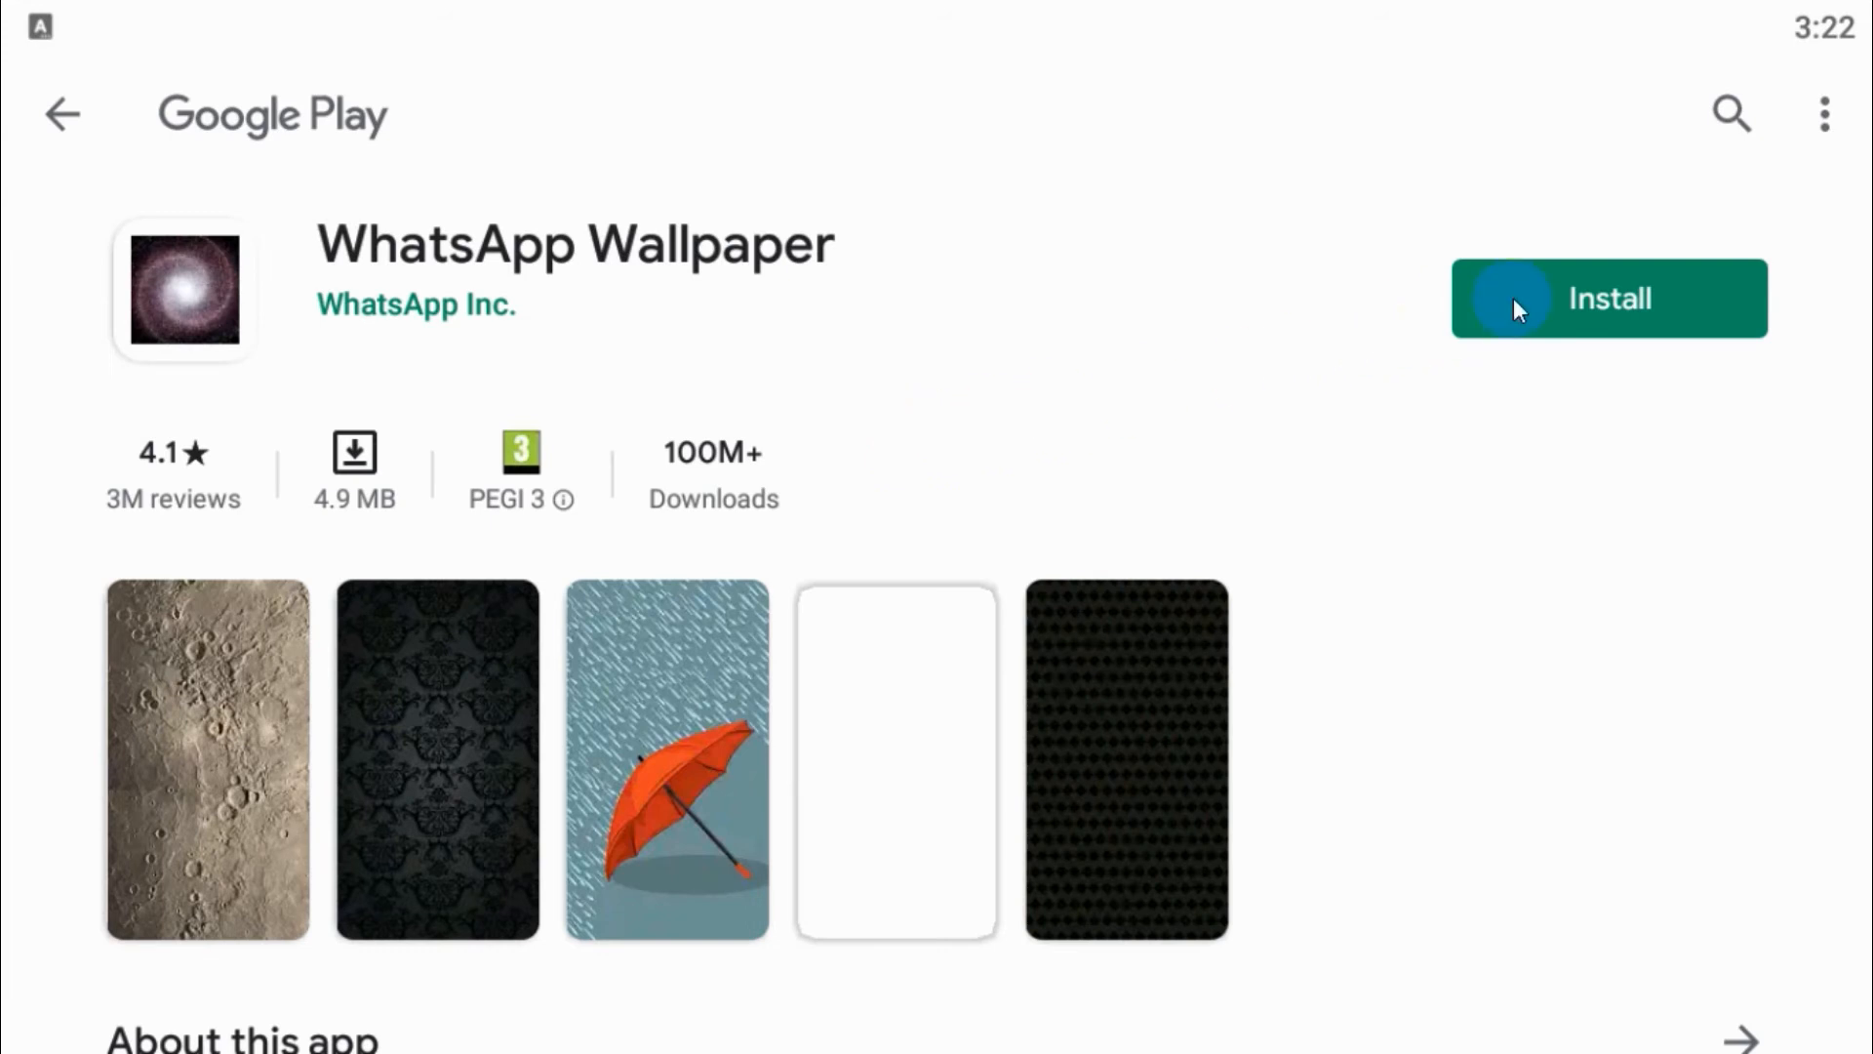
# - Install the WhatsApp Wallpaper app and return to the Demo Group chat
pyautogui.click(1608, 297)
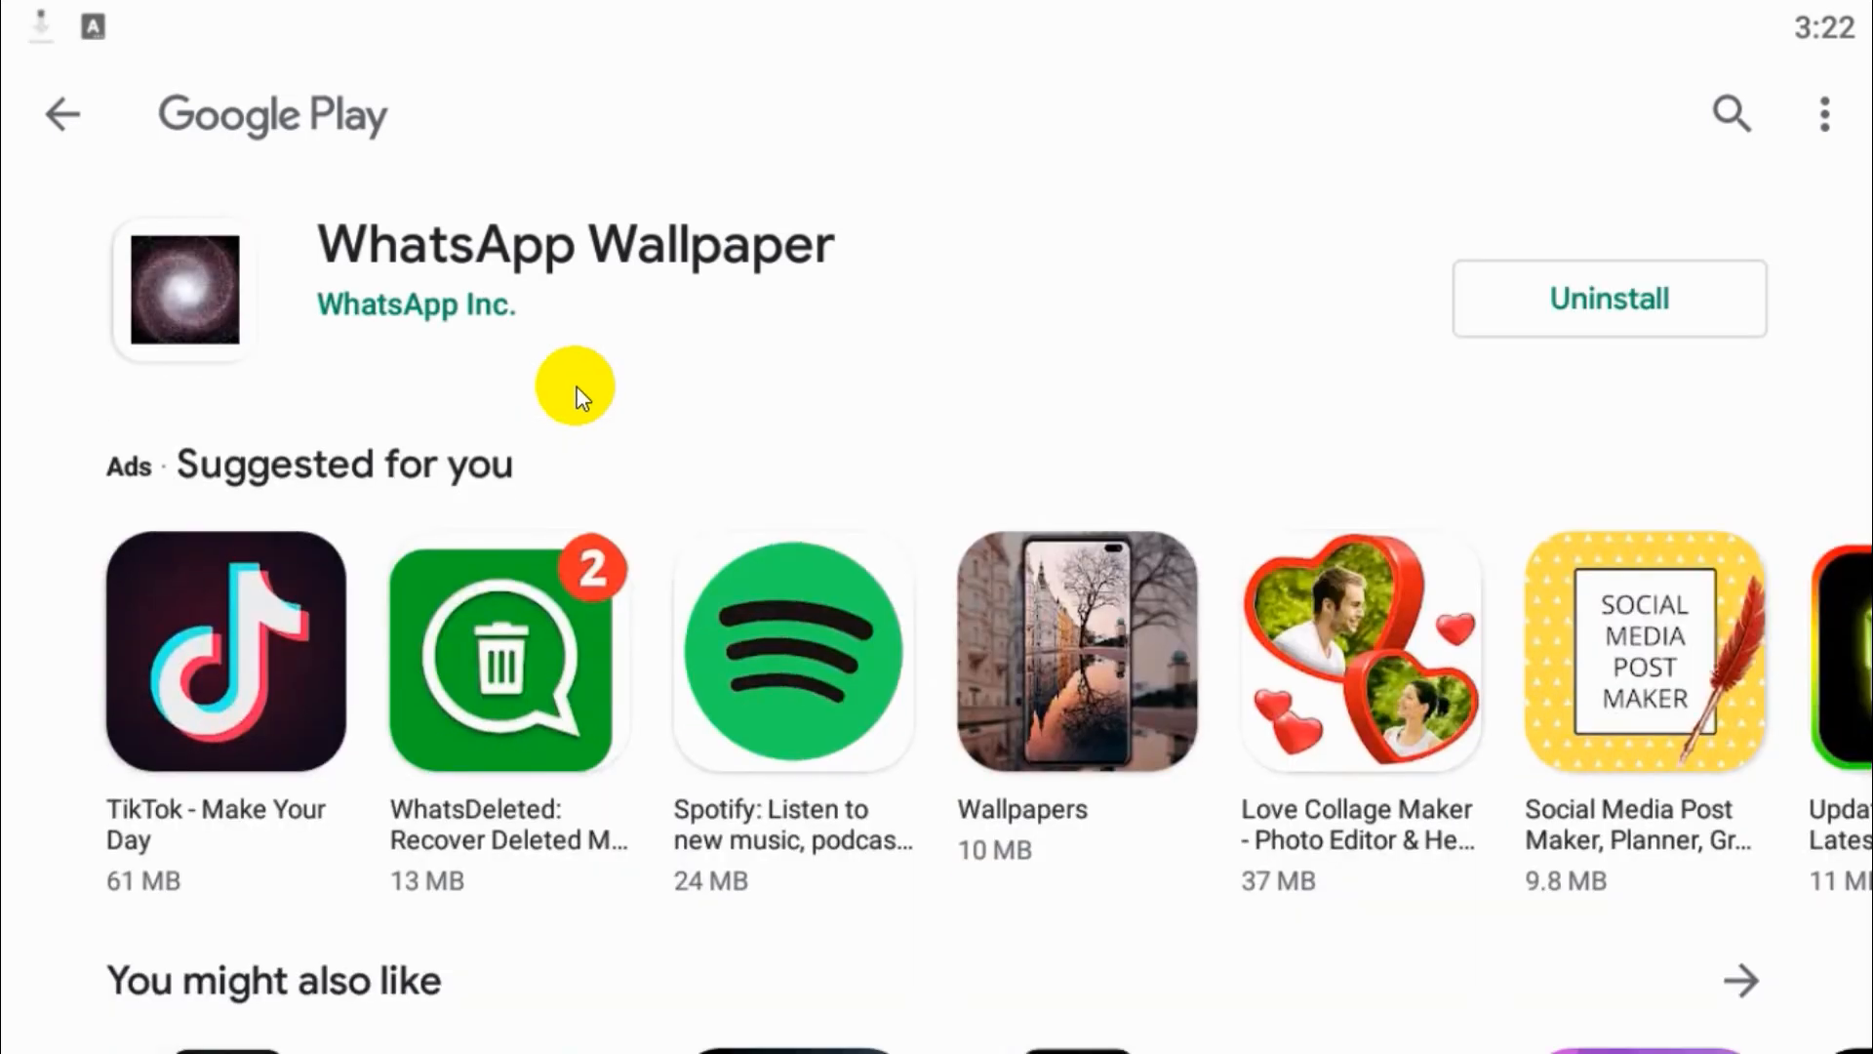
pyautogui.moveTo(1210, 287)
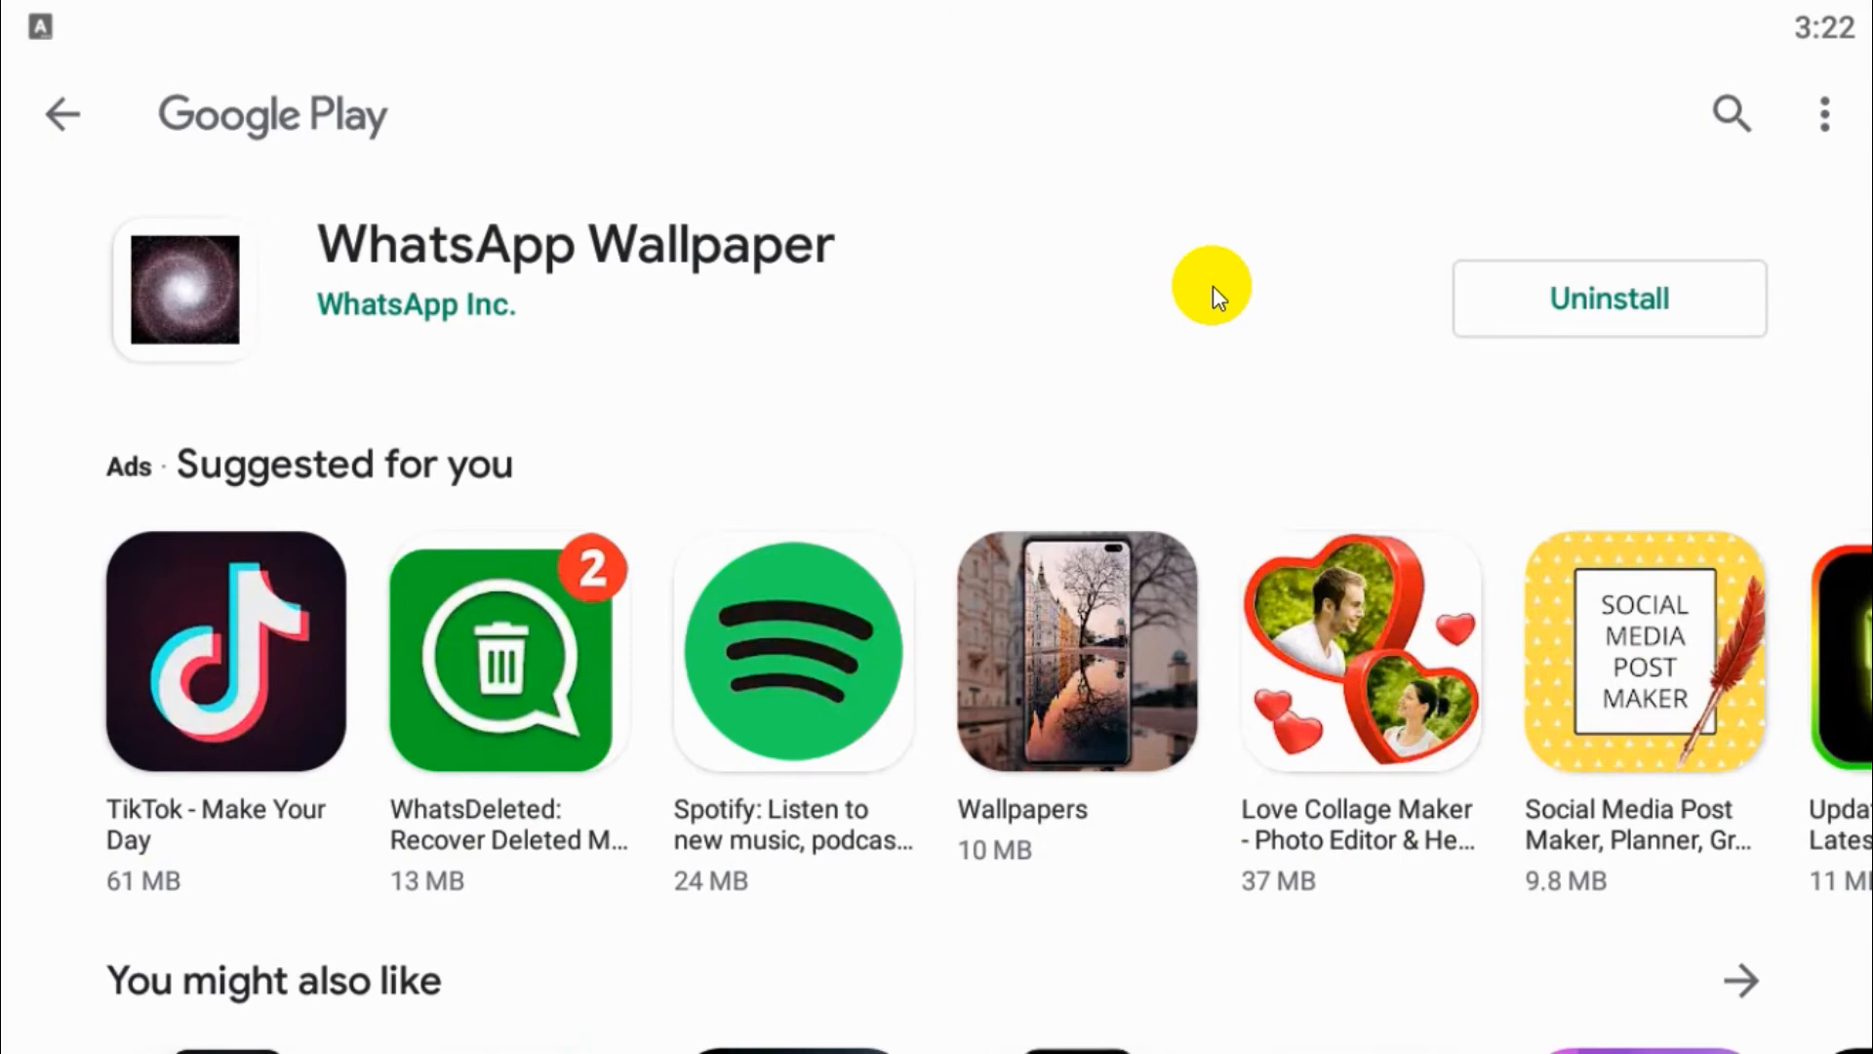
pyautogui.click(62, 115)
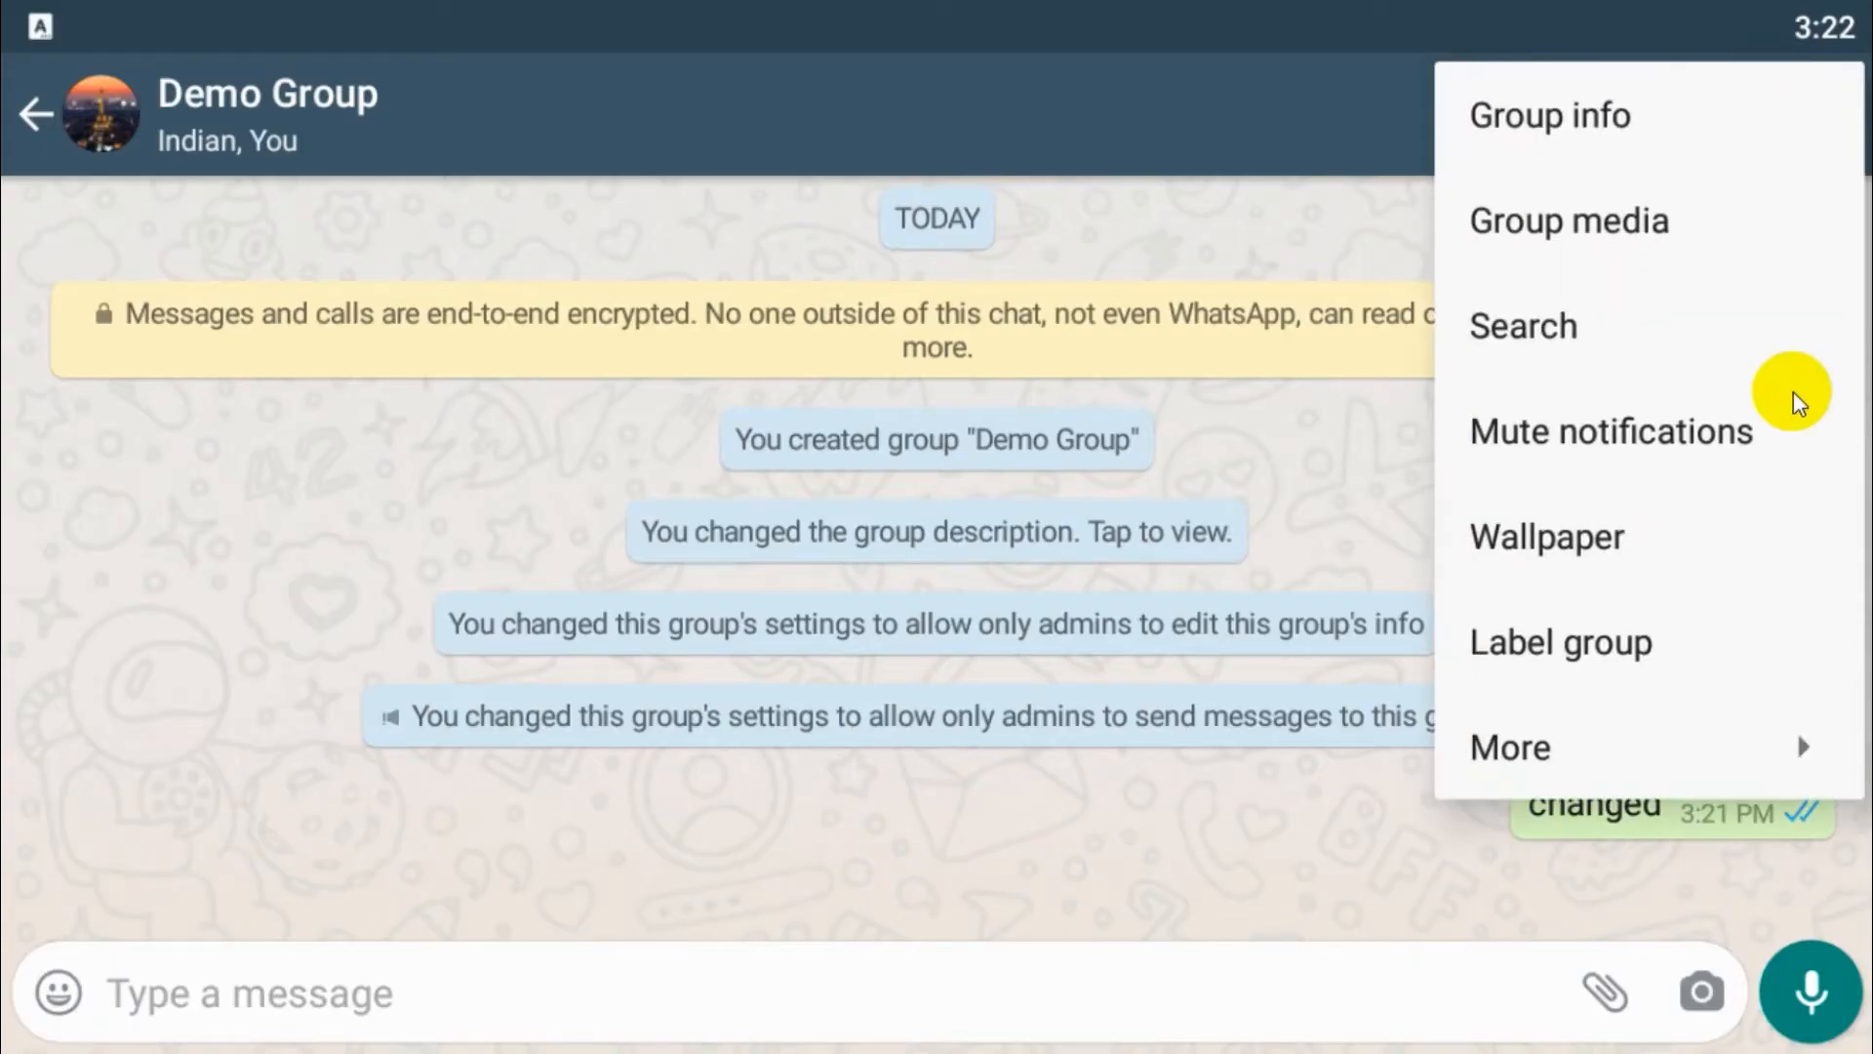
# - Apply the dark diamond-patterned wallpaper from the library to the Demo Group chat
pyautogui.click(1545, 537)
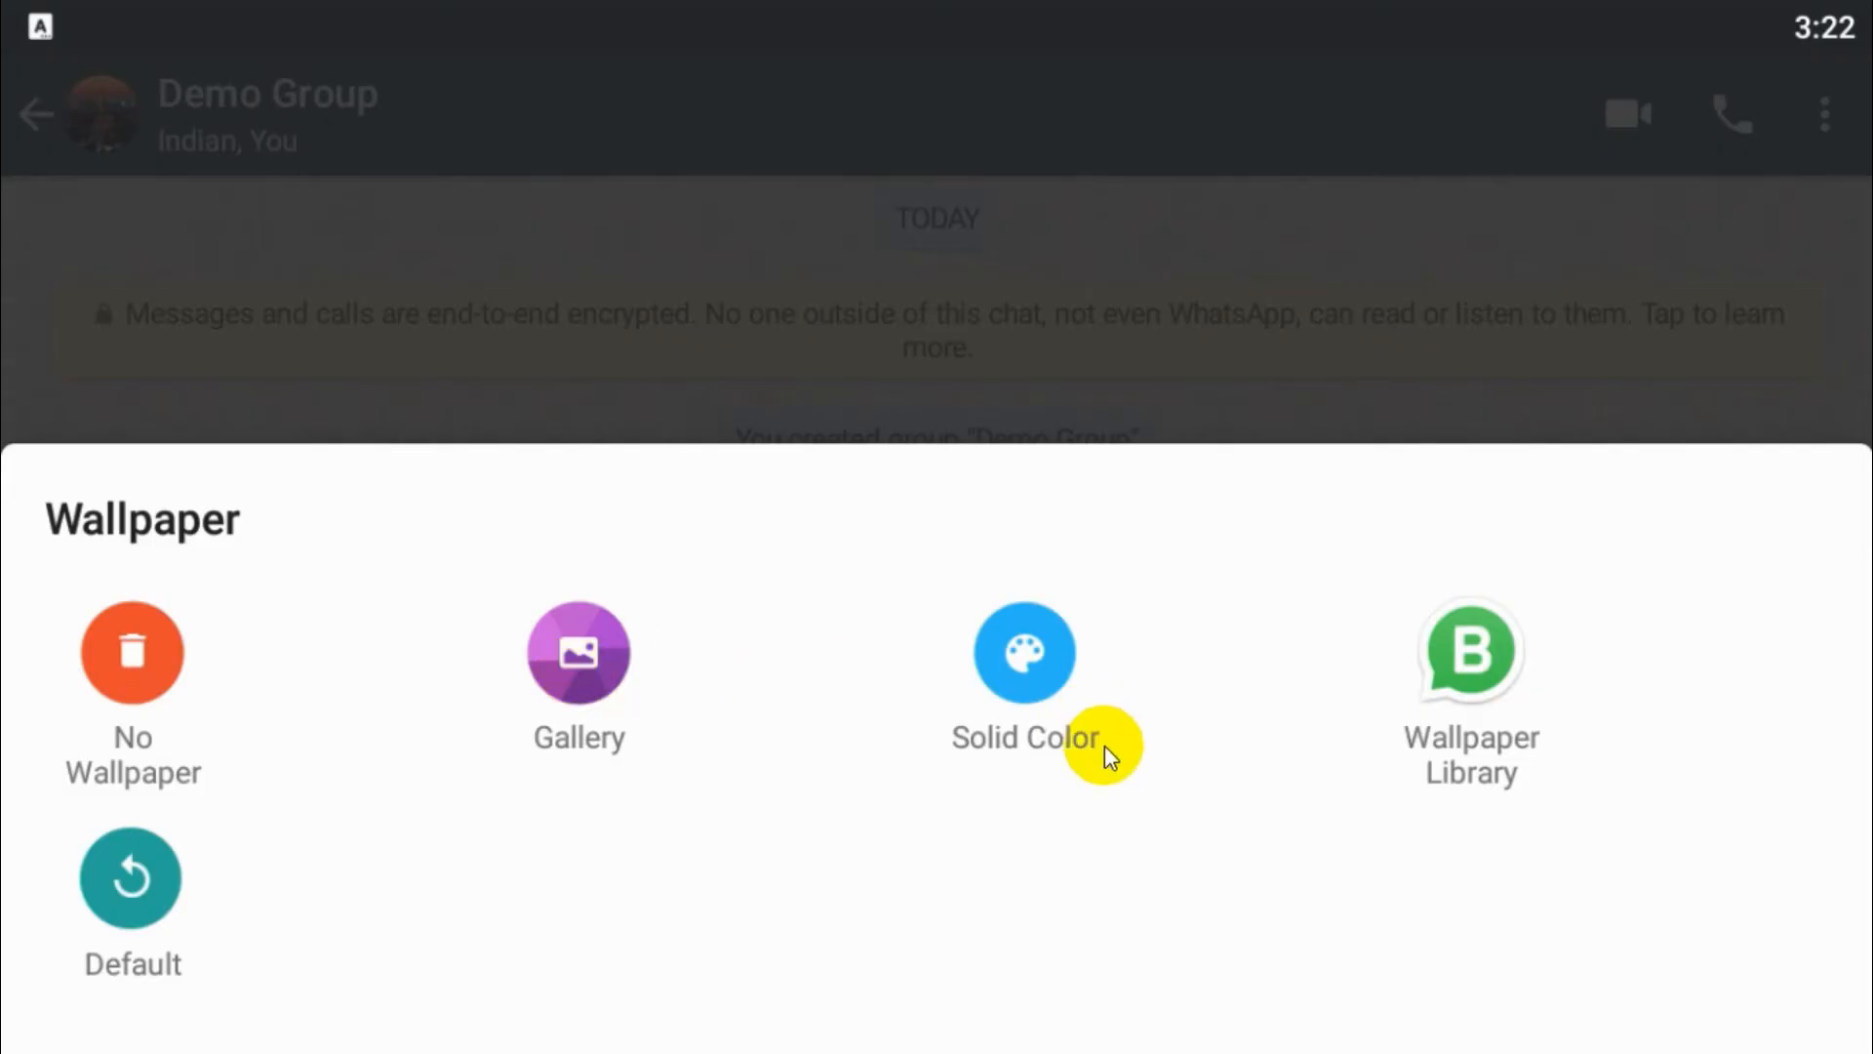
pyautogui.click(1470, 692)
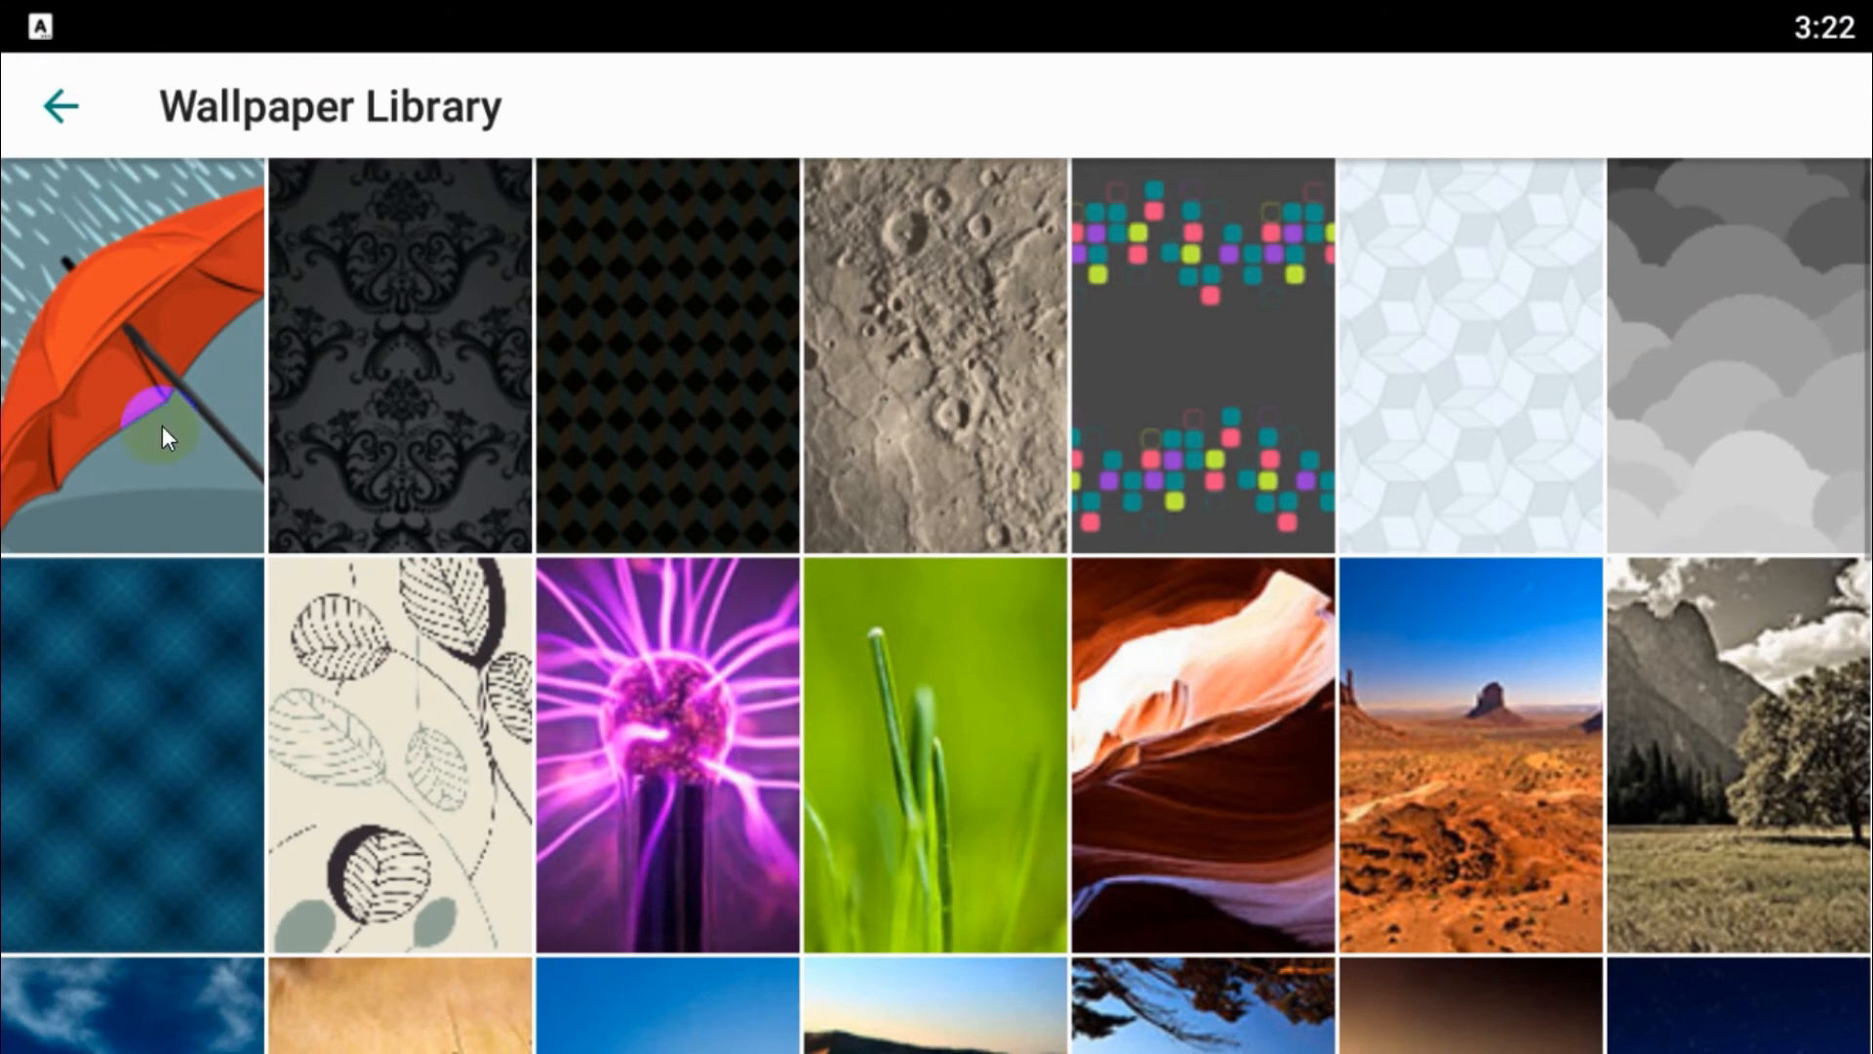
pyautogui.scroll(-3)
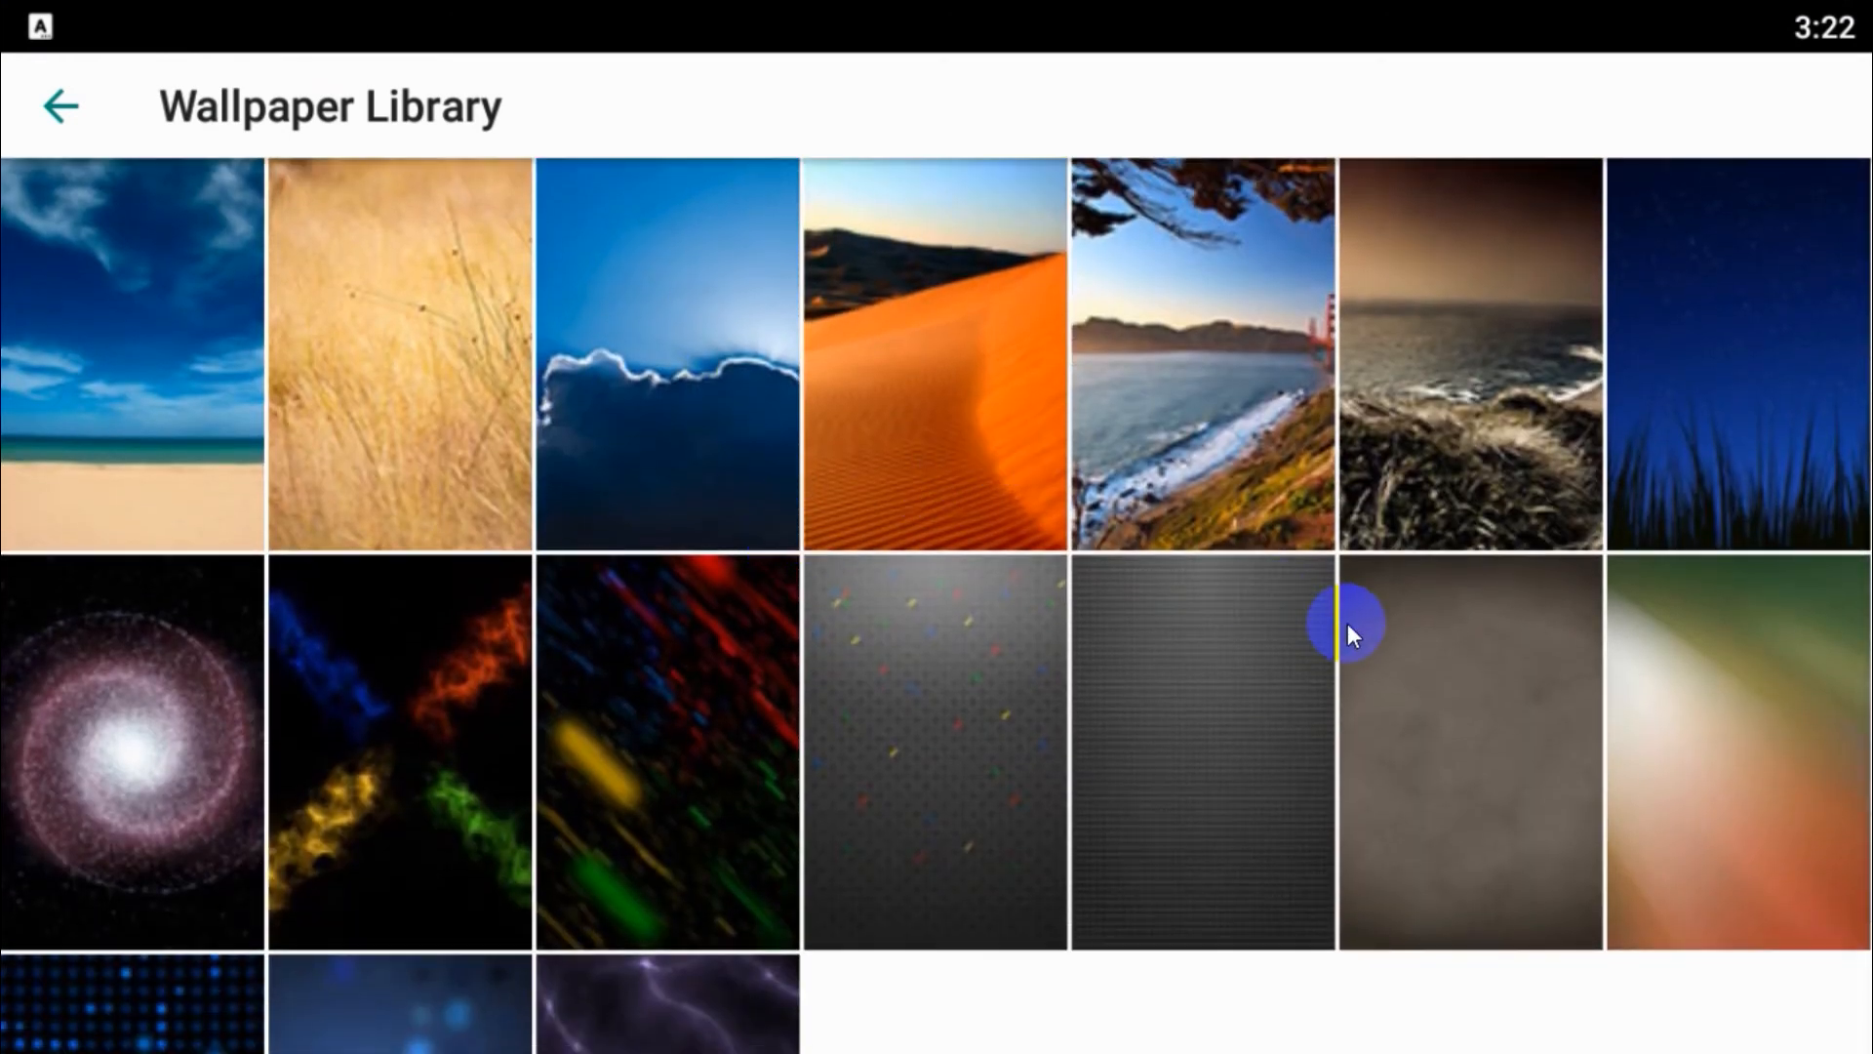
pyautogui.scroll(-3)
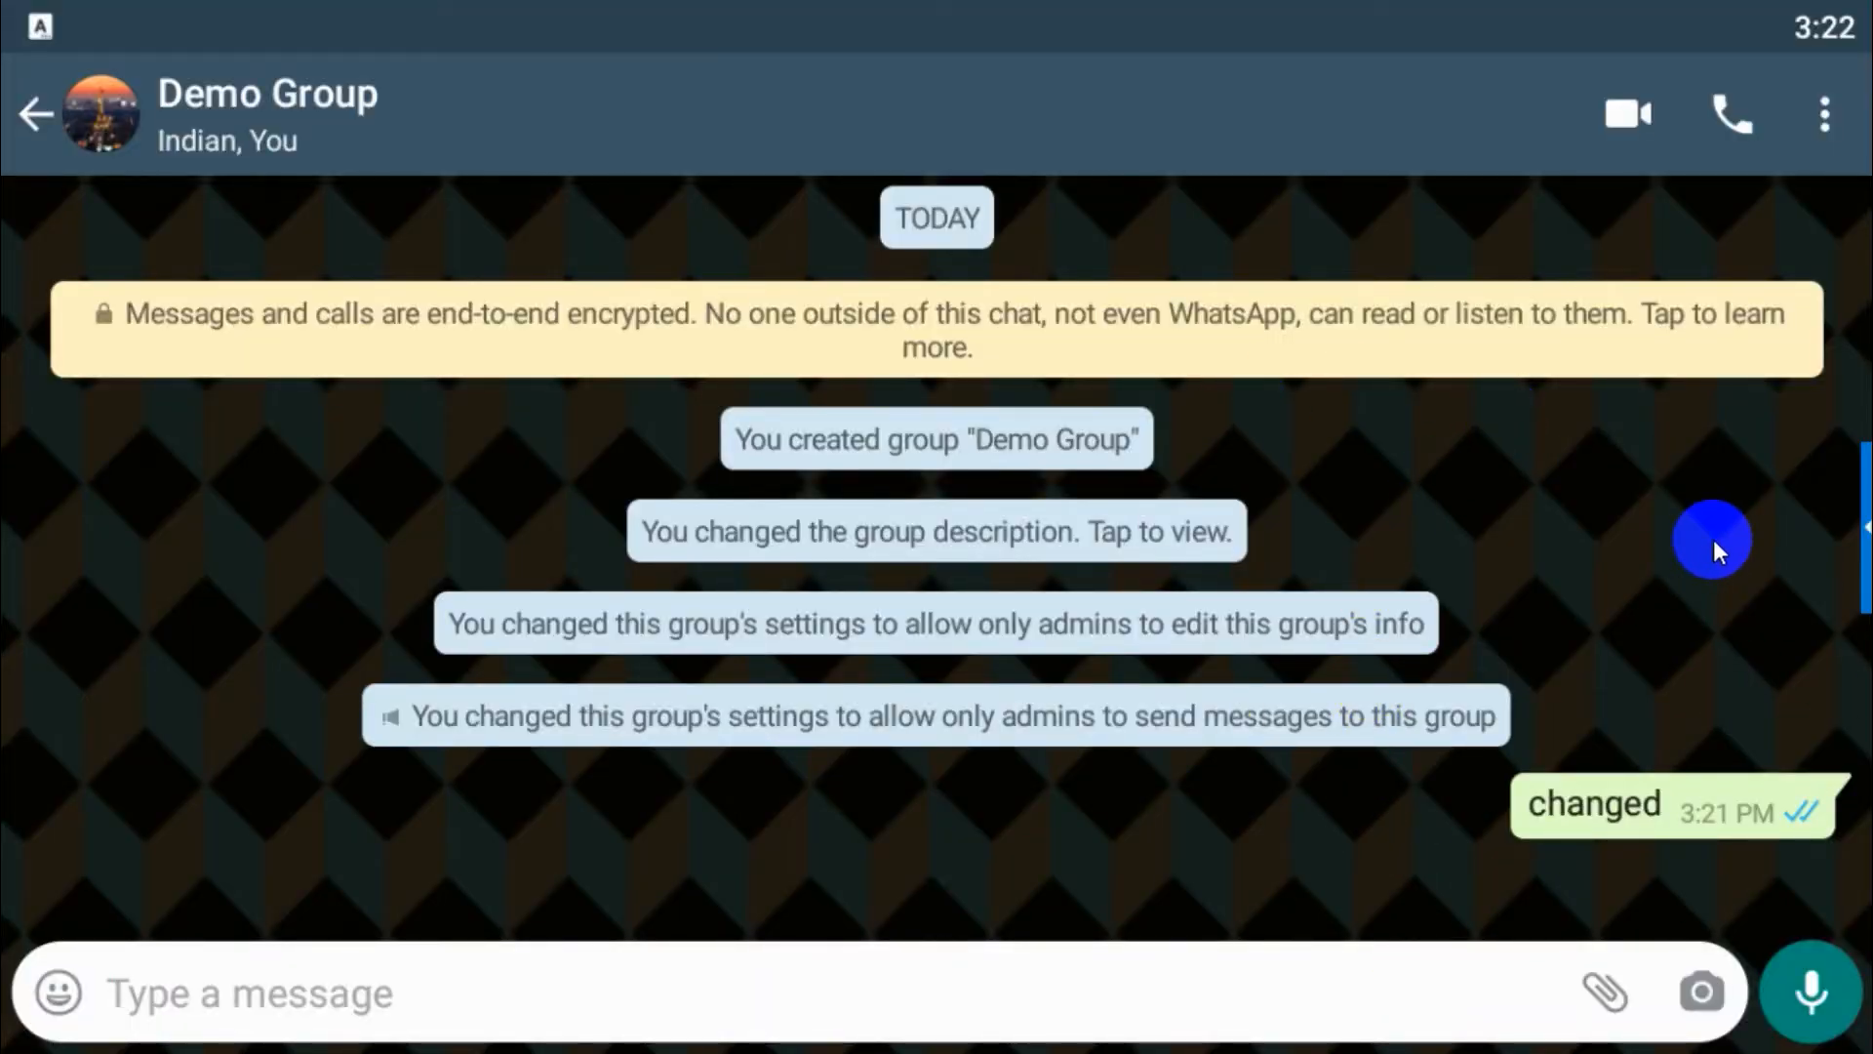
# - Set the purple mountain-lake photo from the gallery's All photos as the chat wallpaper
pyautogui.click(1825, 113)
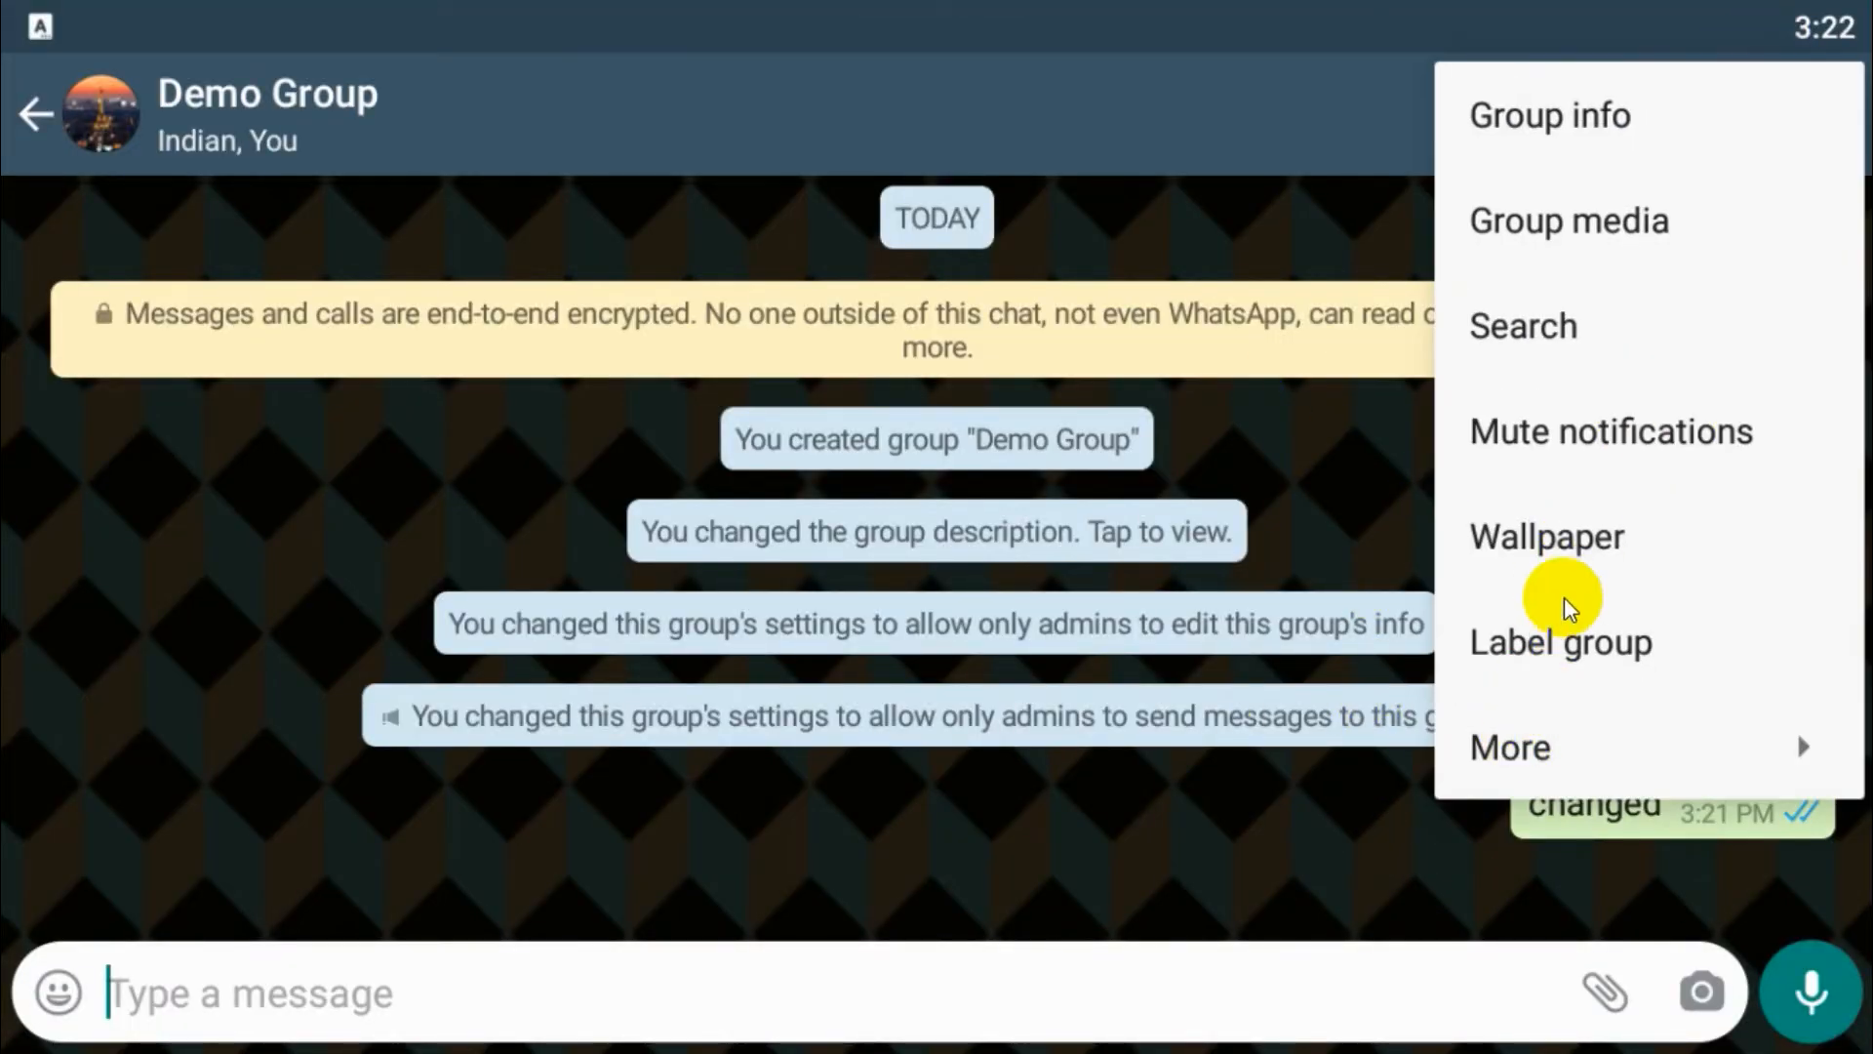
pyautogui.click(1545, 537)
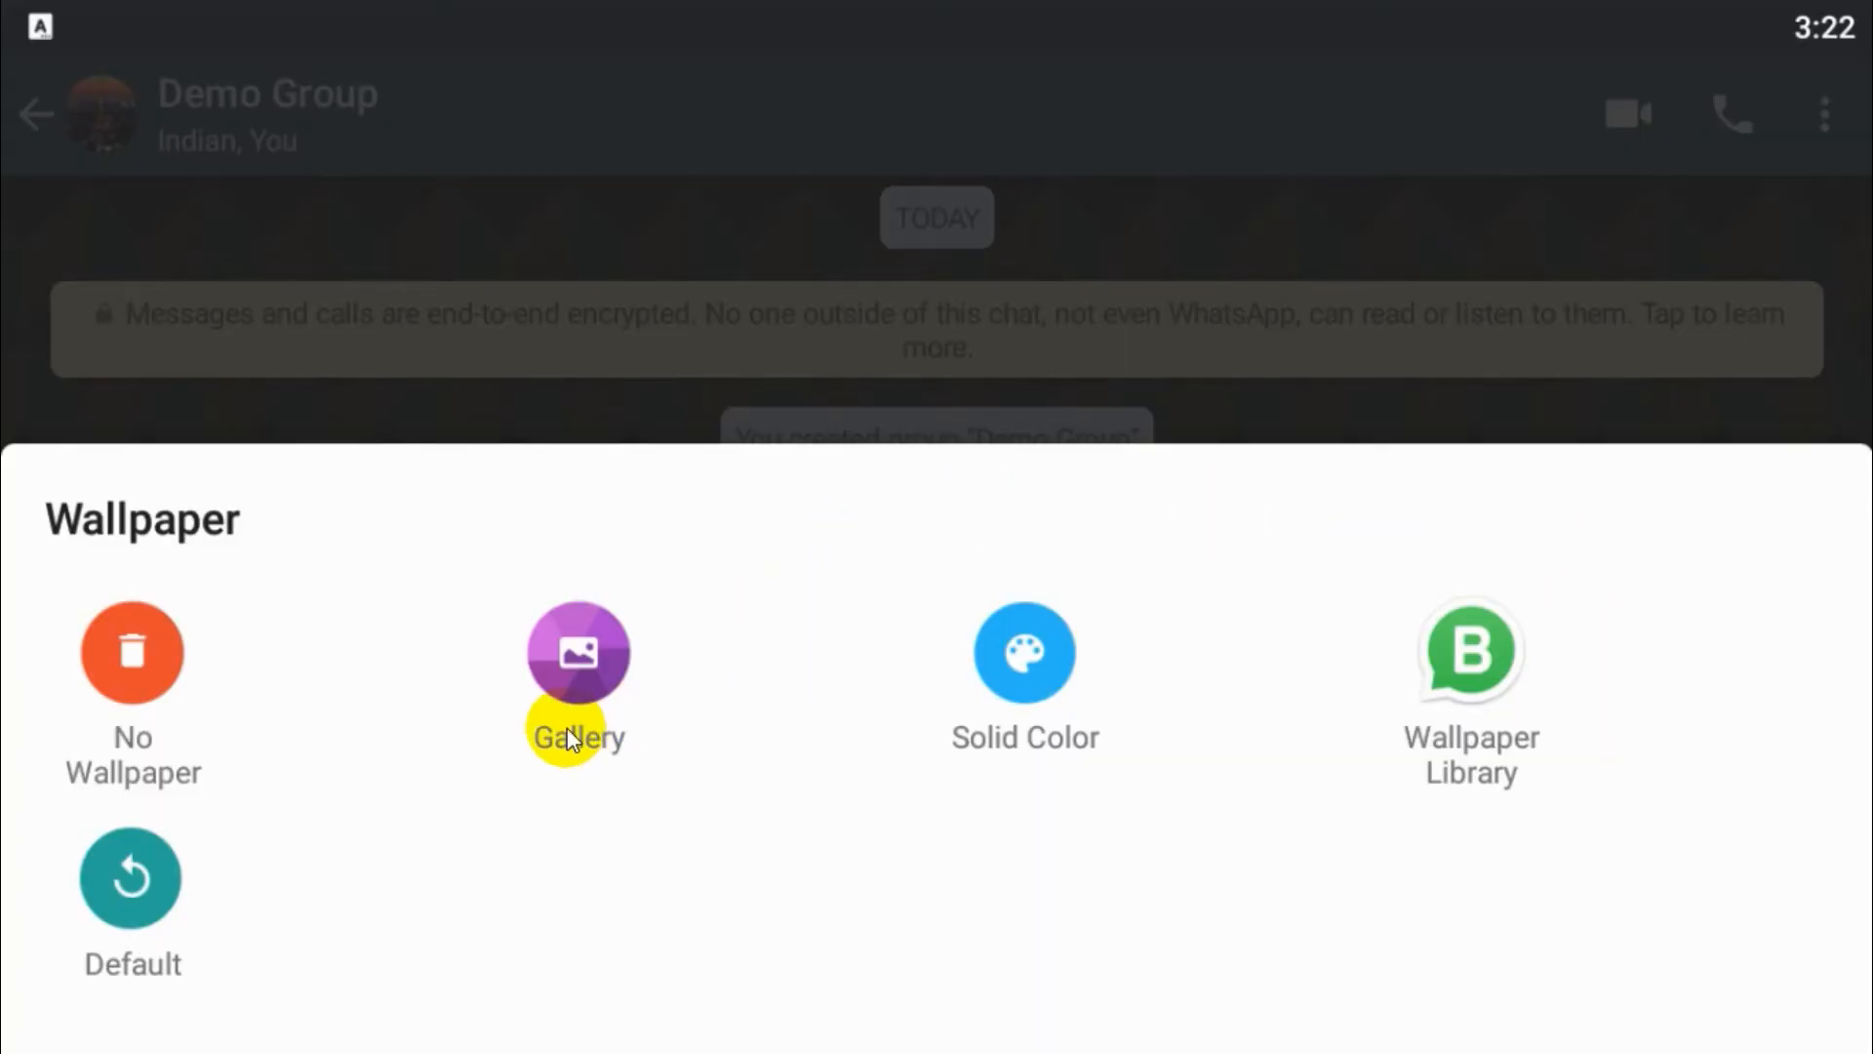
pyautogui.click(576, 653)
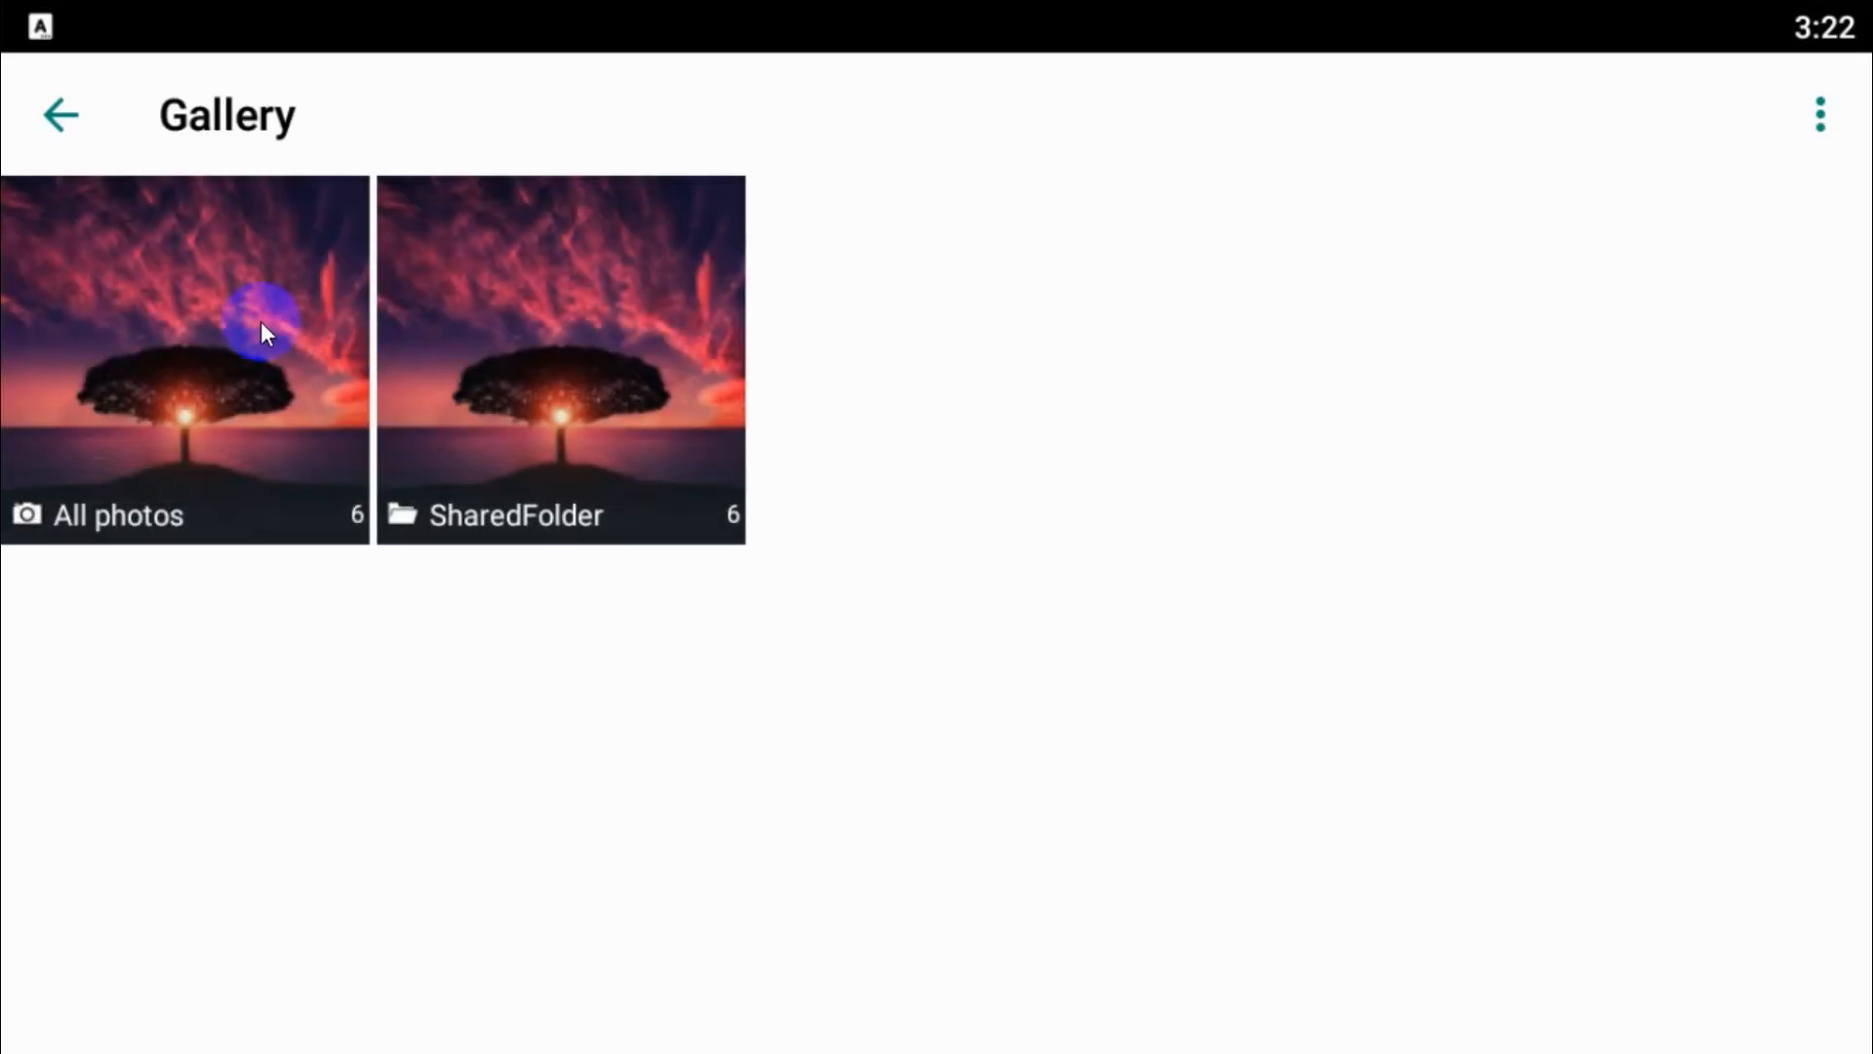
pyautogui.click(185, 358)
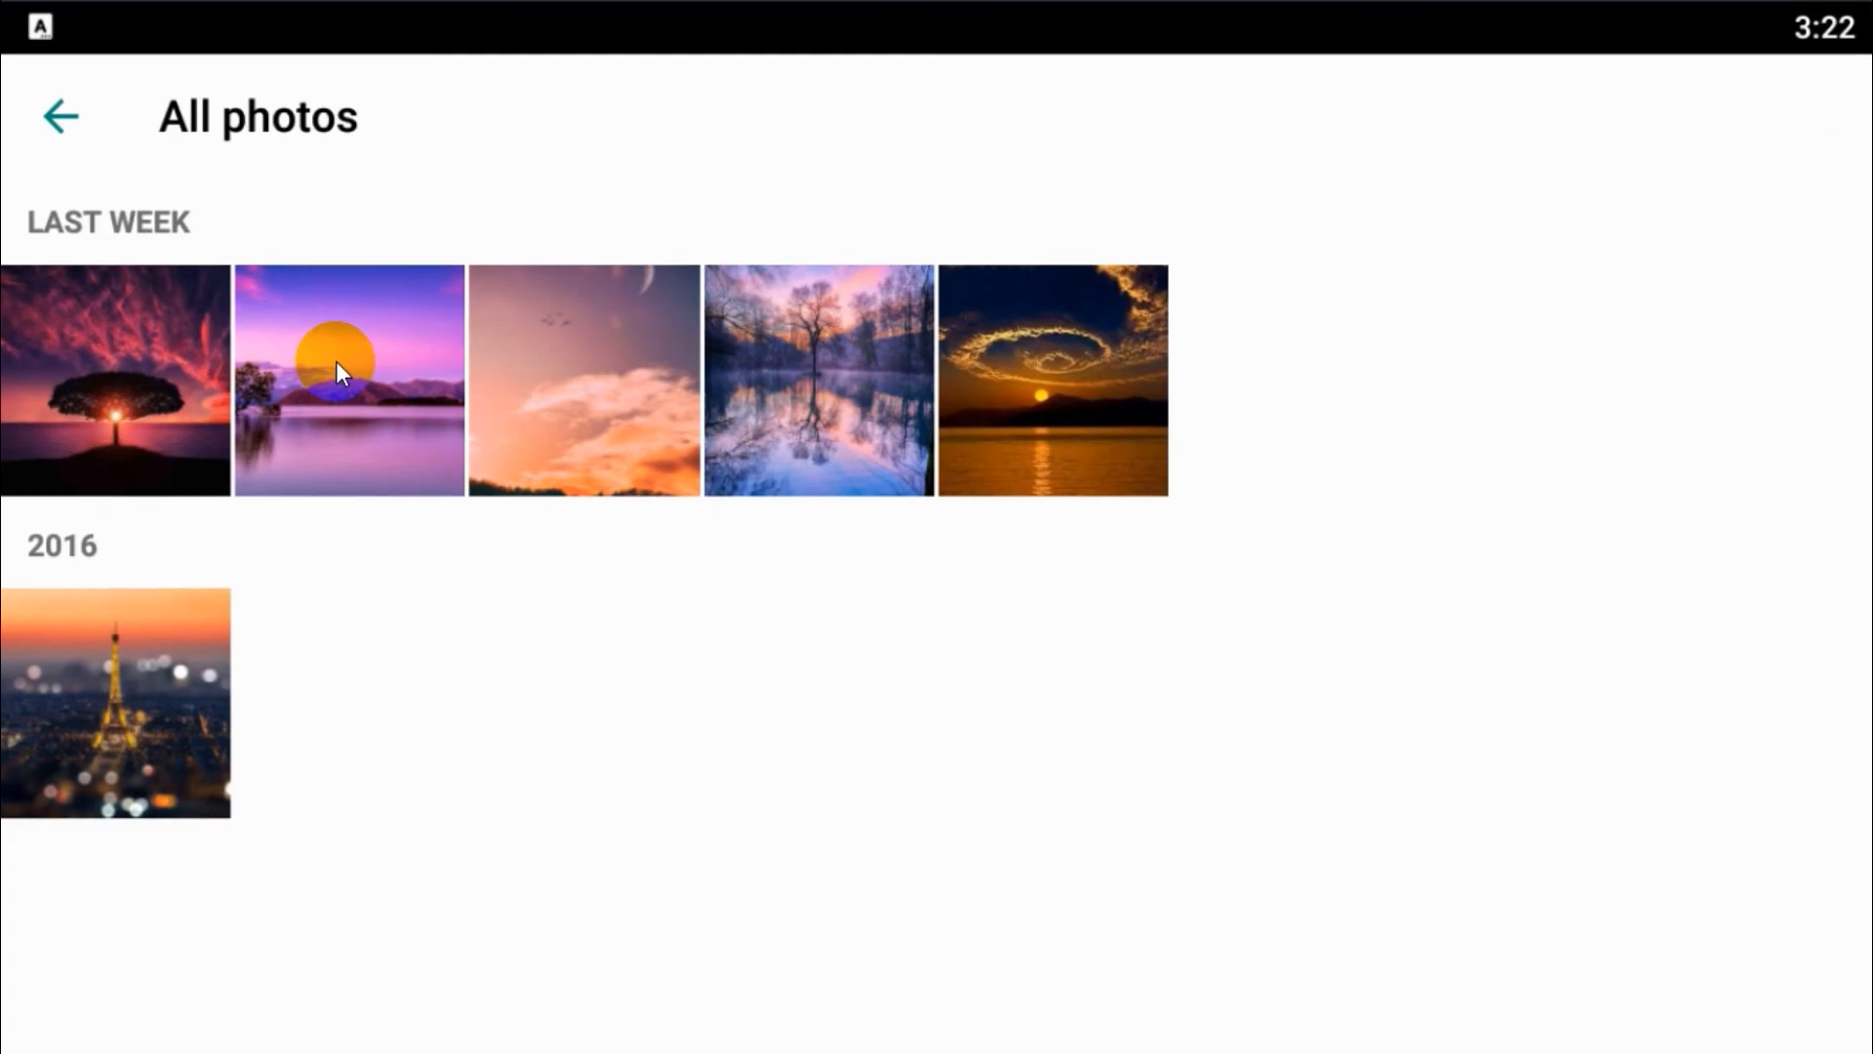
pyautogui.click(347, 380)
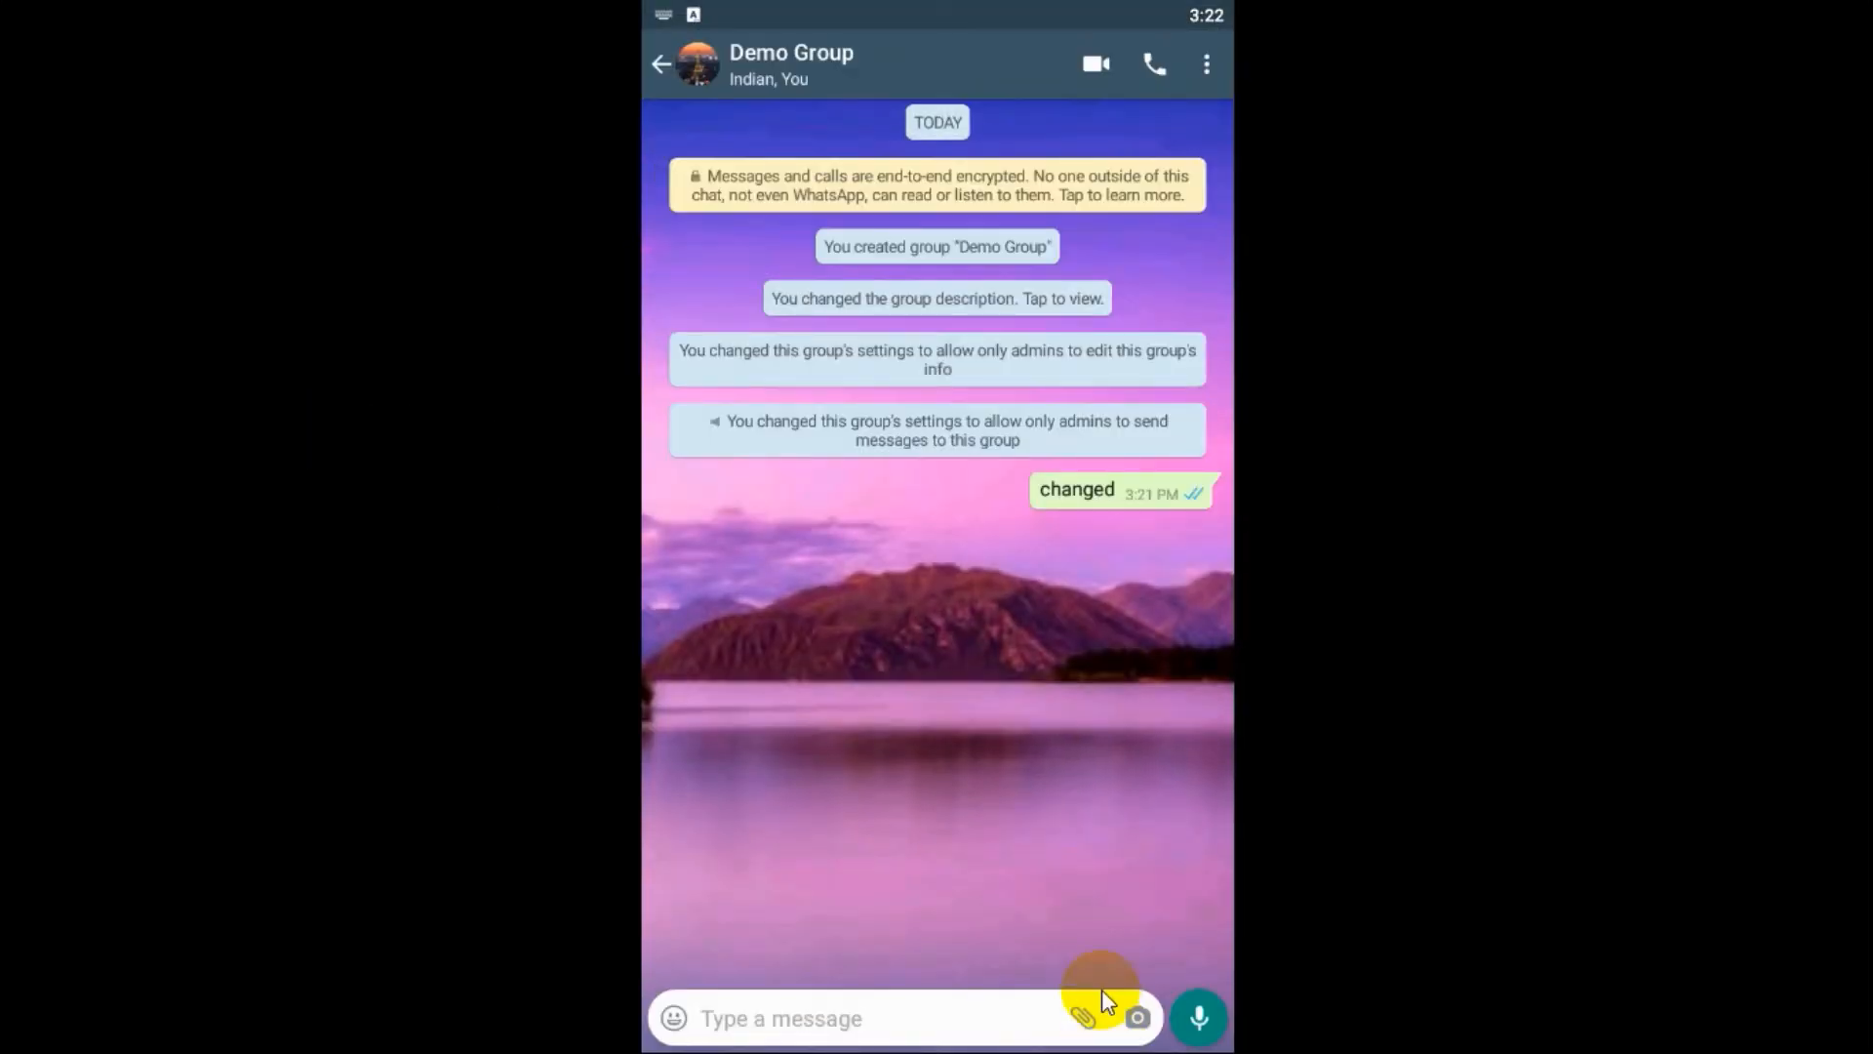
pyautogui.moveTo(1039, 406)
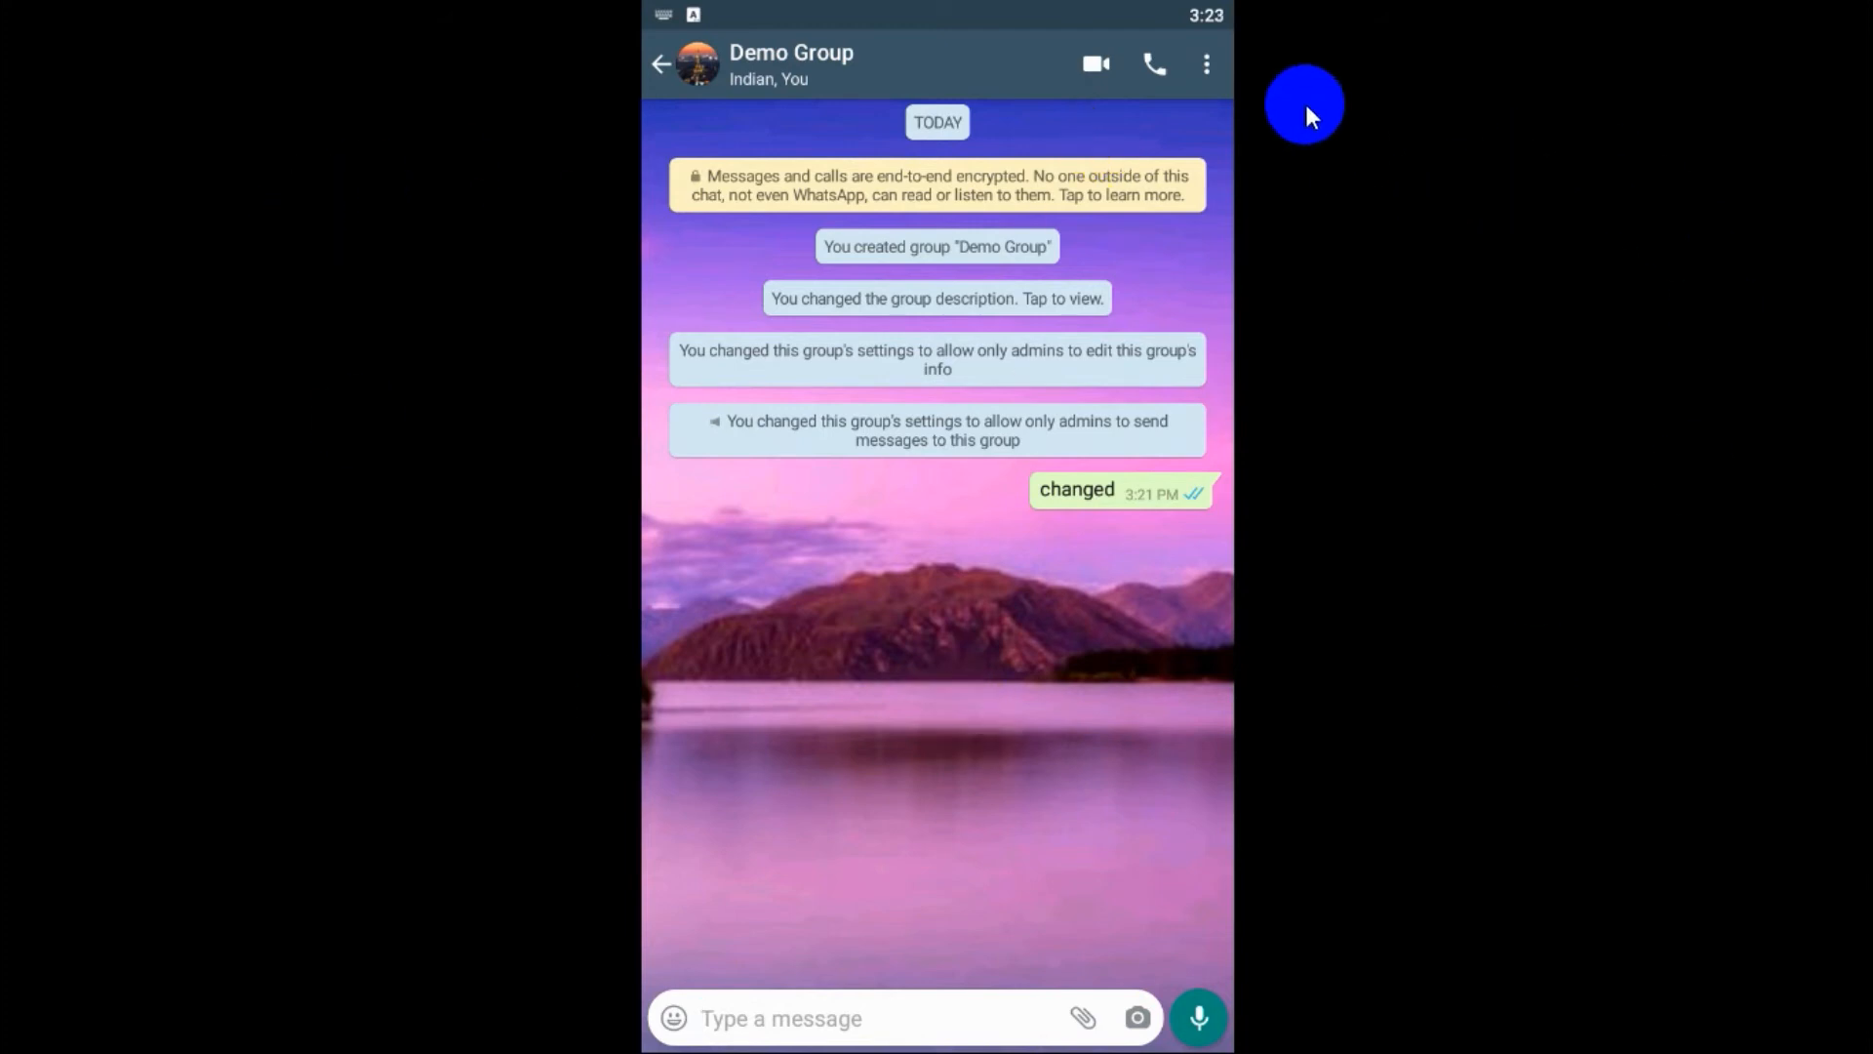
# - Switch the Demo Group chat to a plain dark wallpaper and go back to the chats list
pyautogui.click(1206, 64)
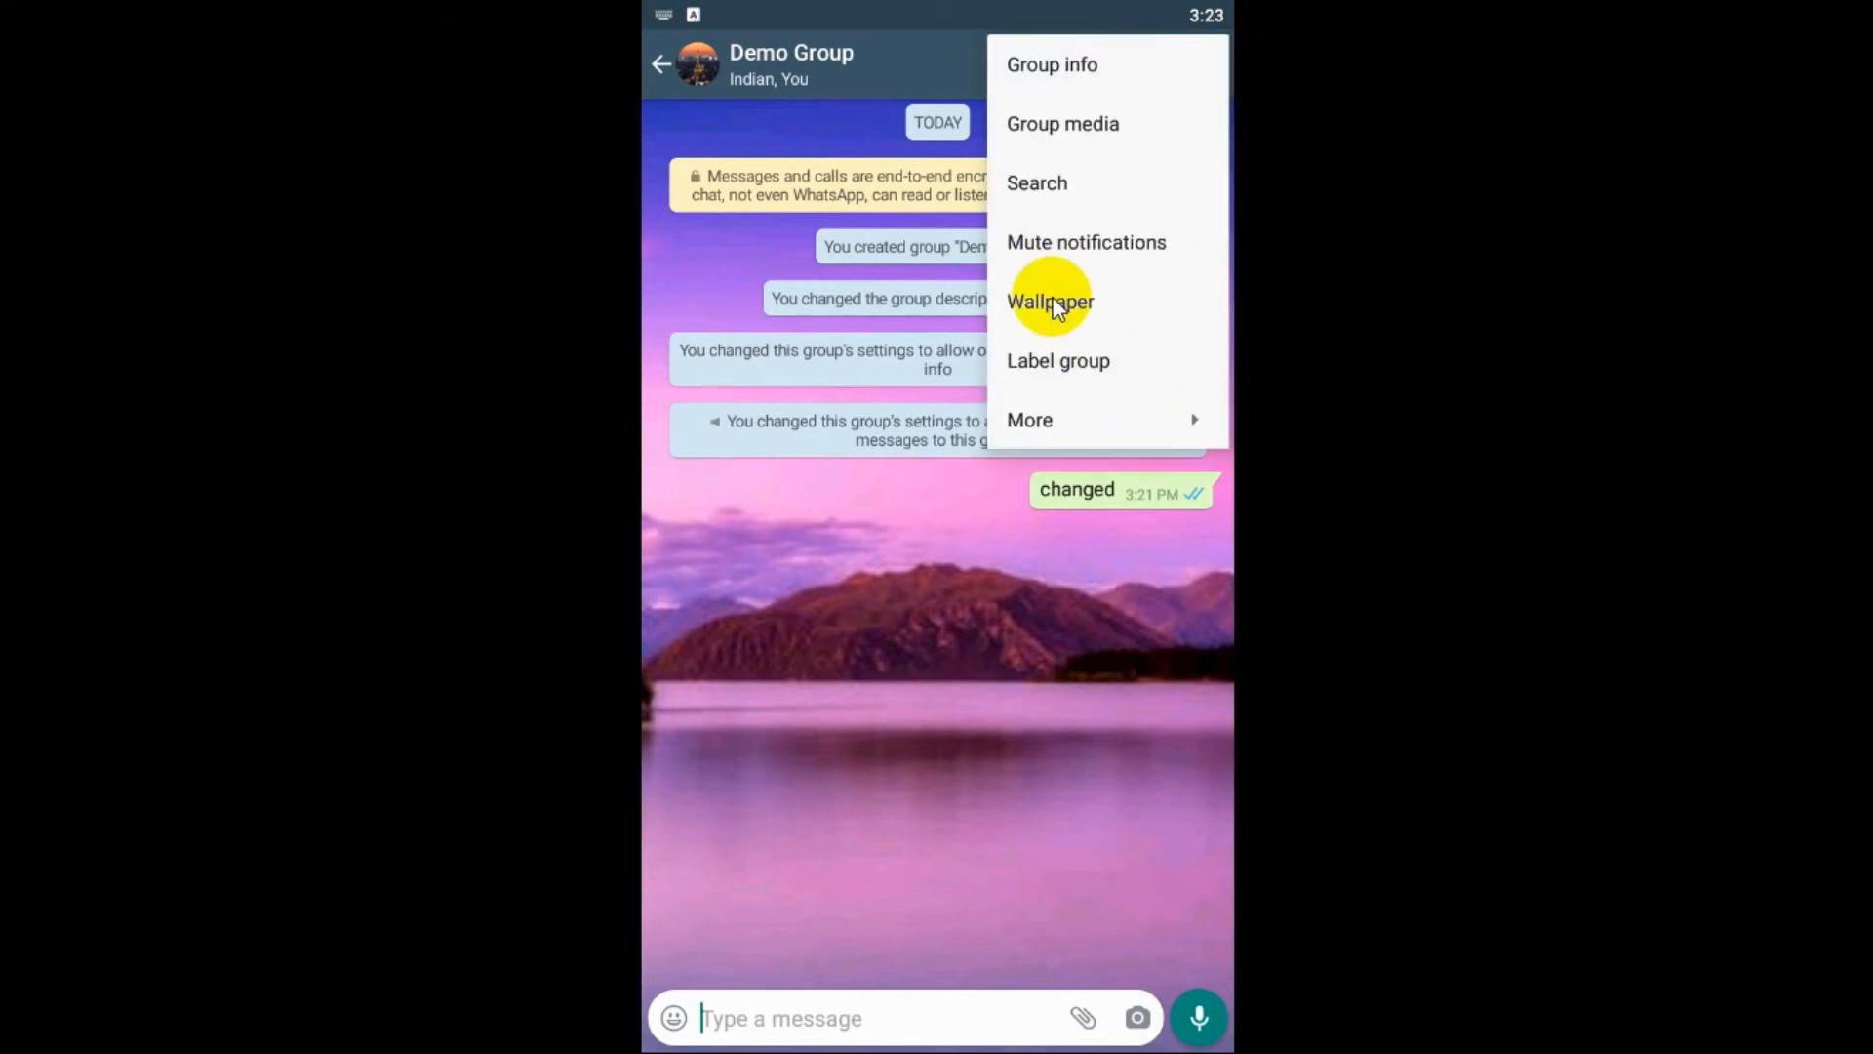
pyautogui.click(1050, 301)
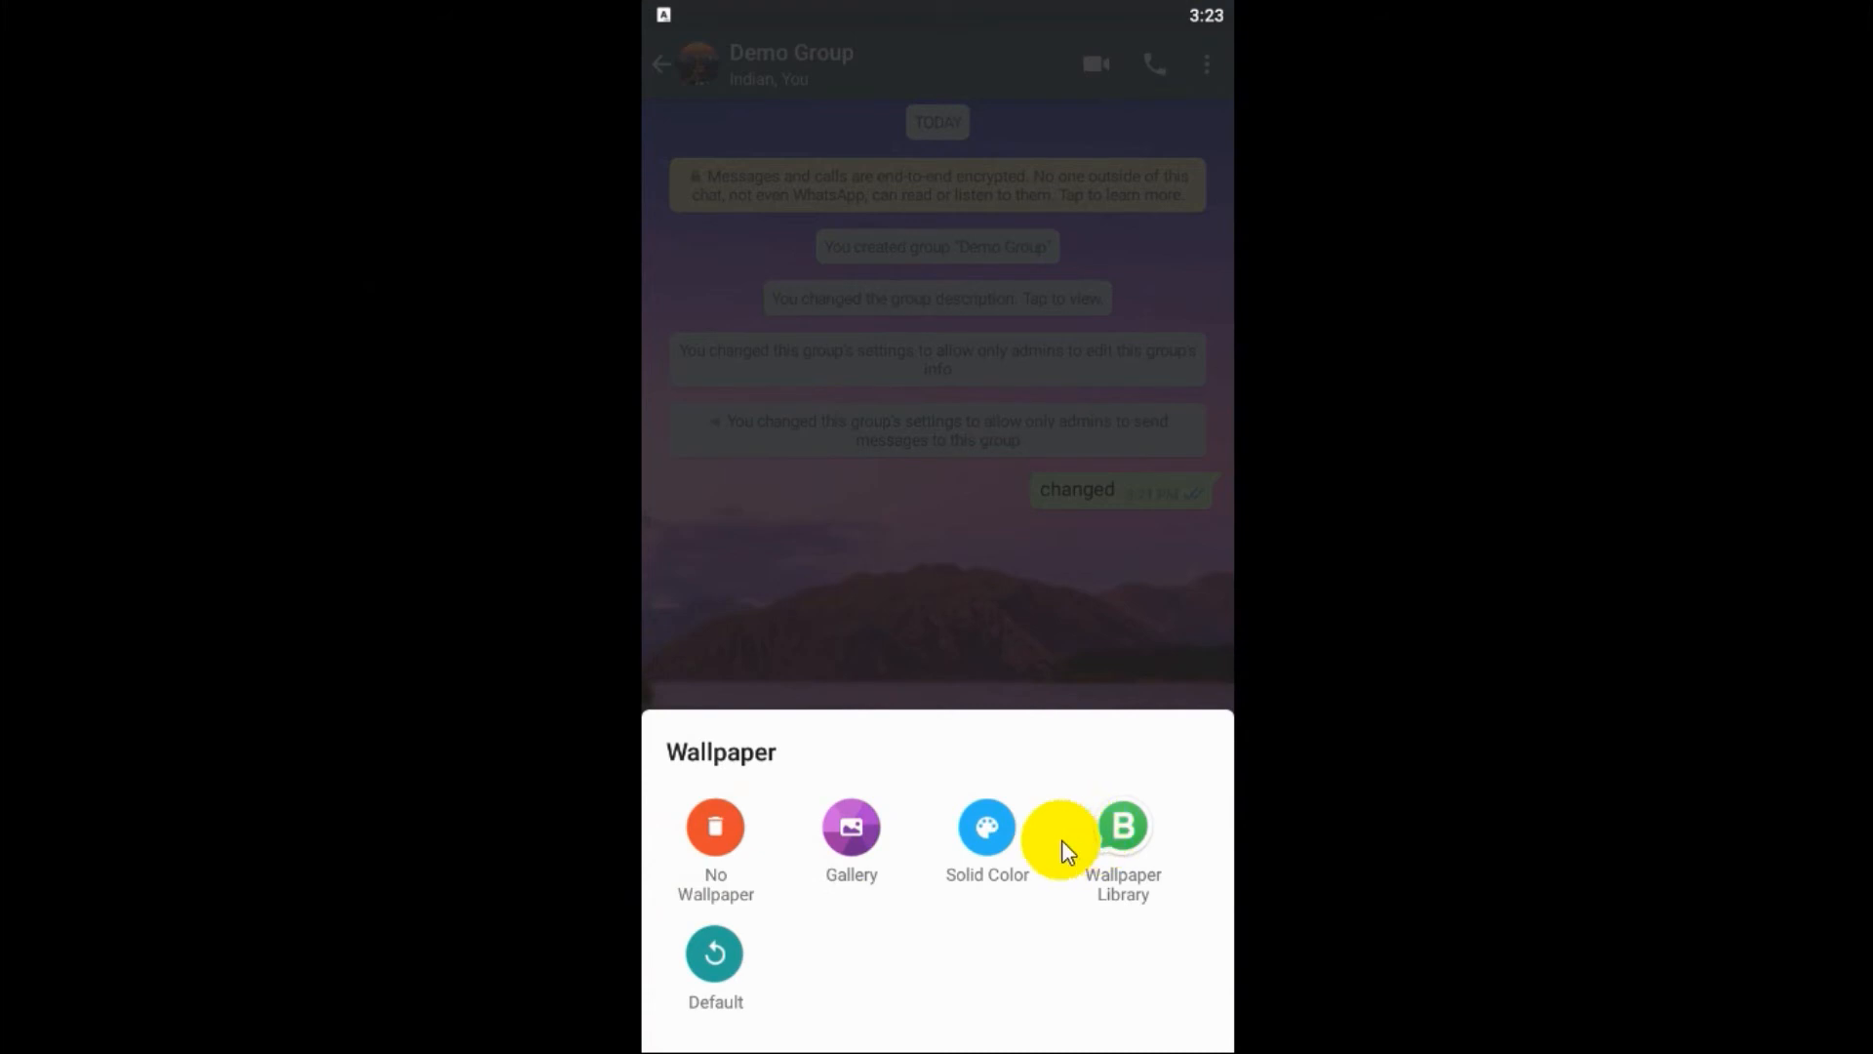
pyautogui.click(986, 825)
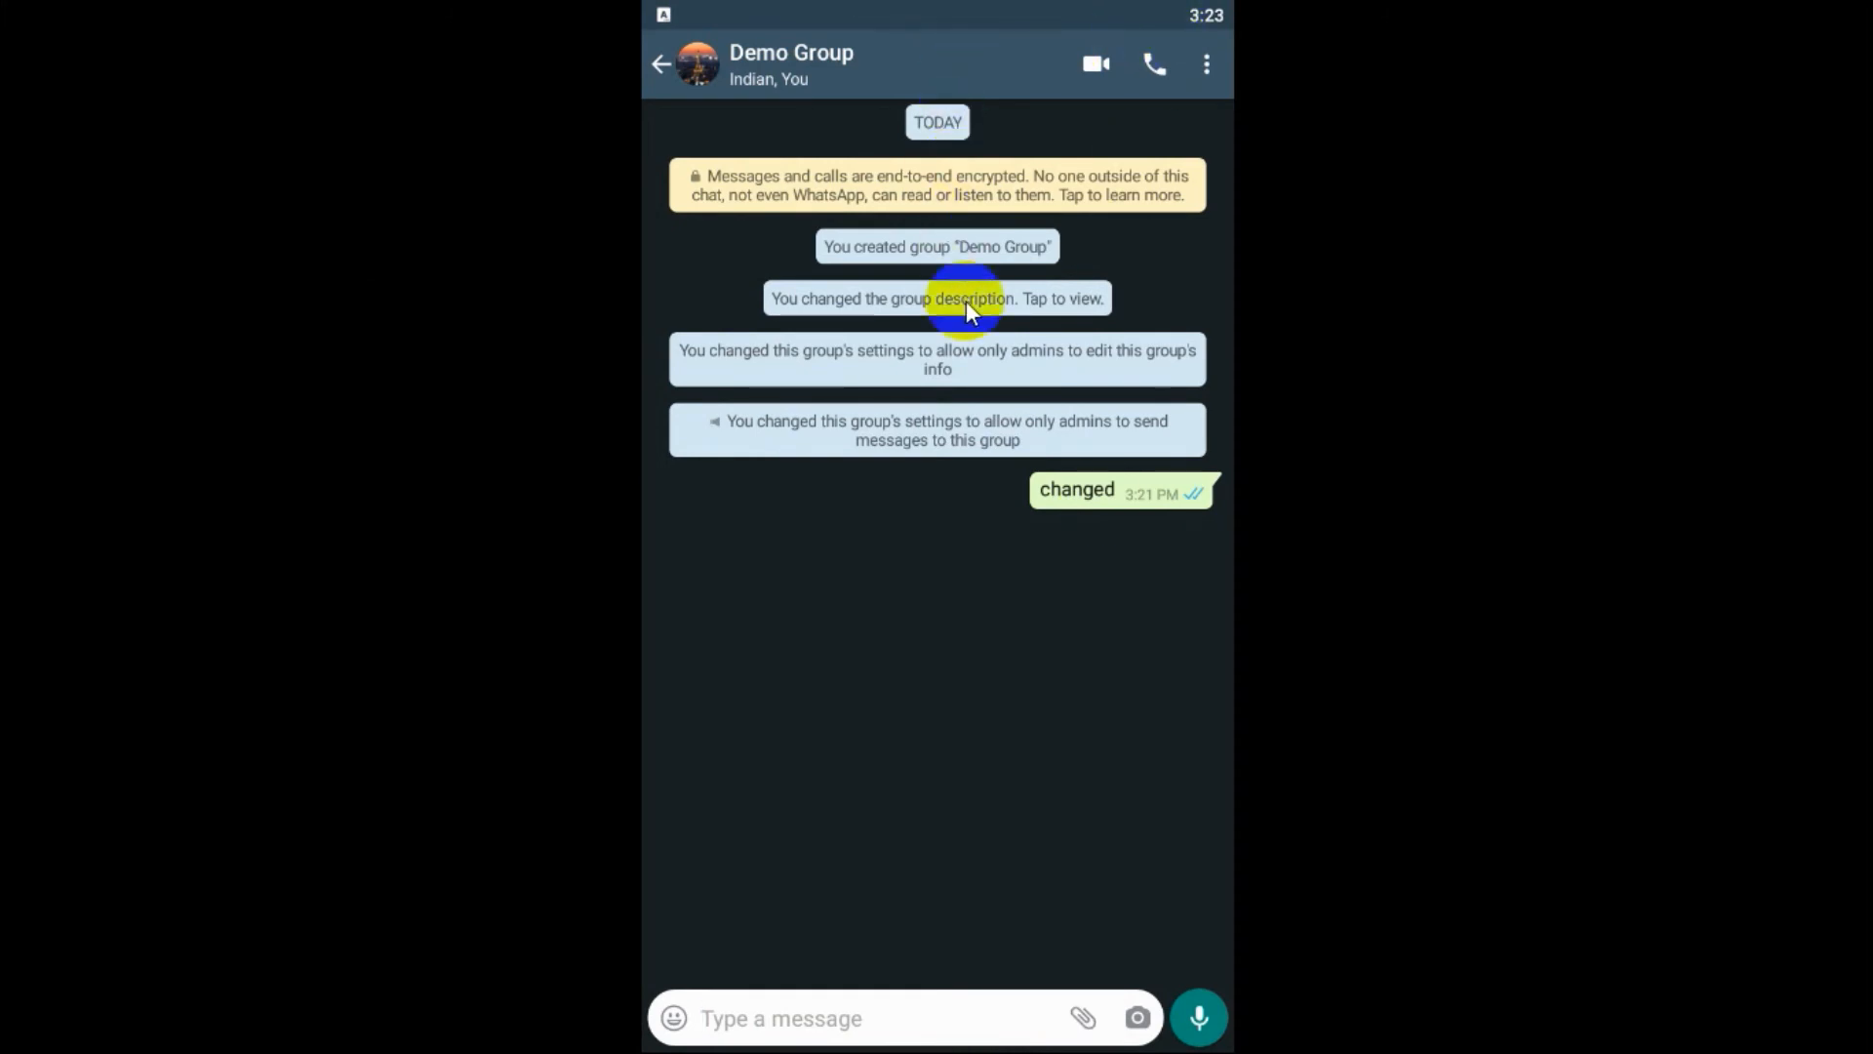
pyautogui.moveTo(1017, 426)
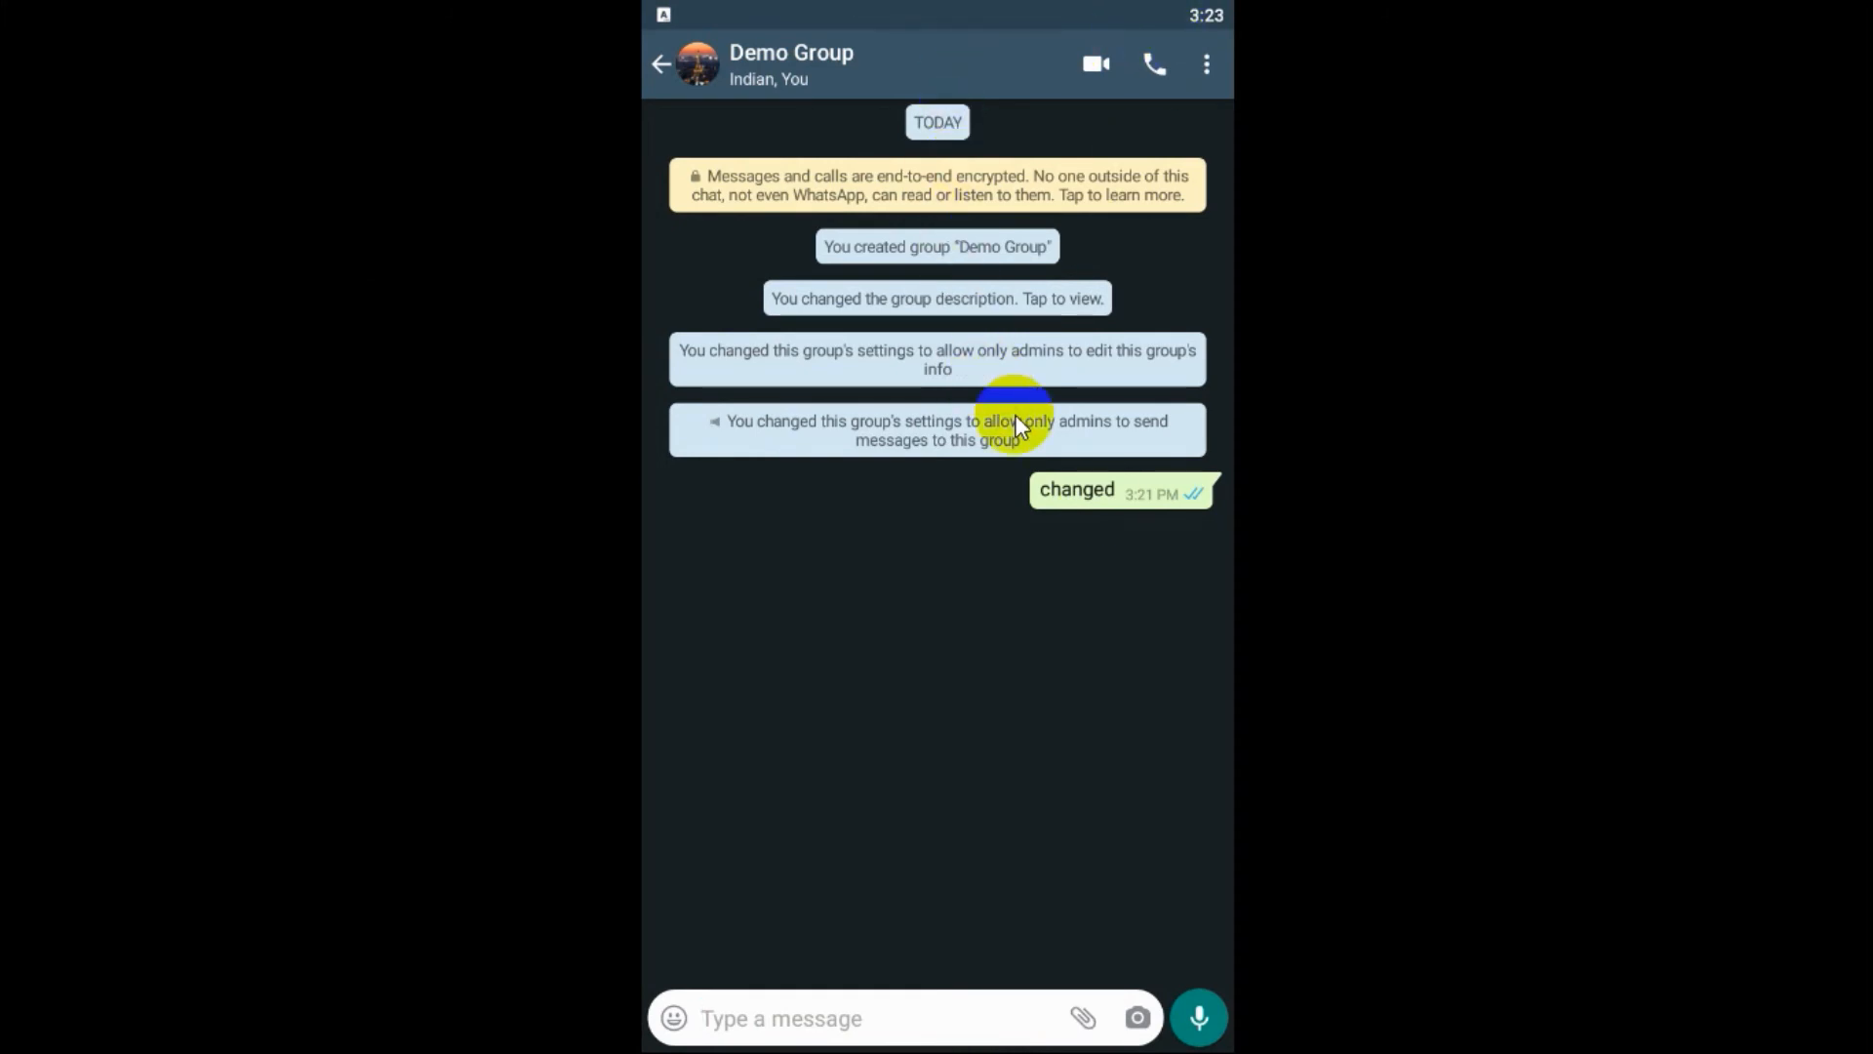
pyautogui.click(1207, 64)
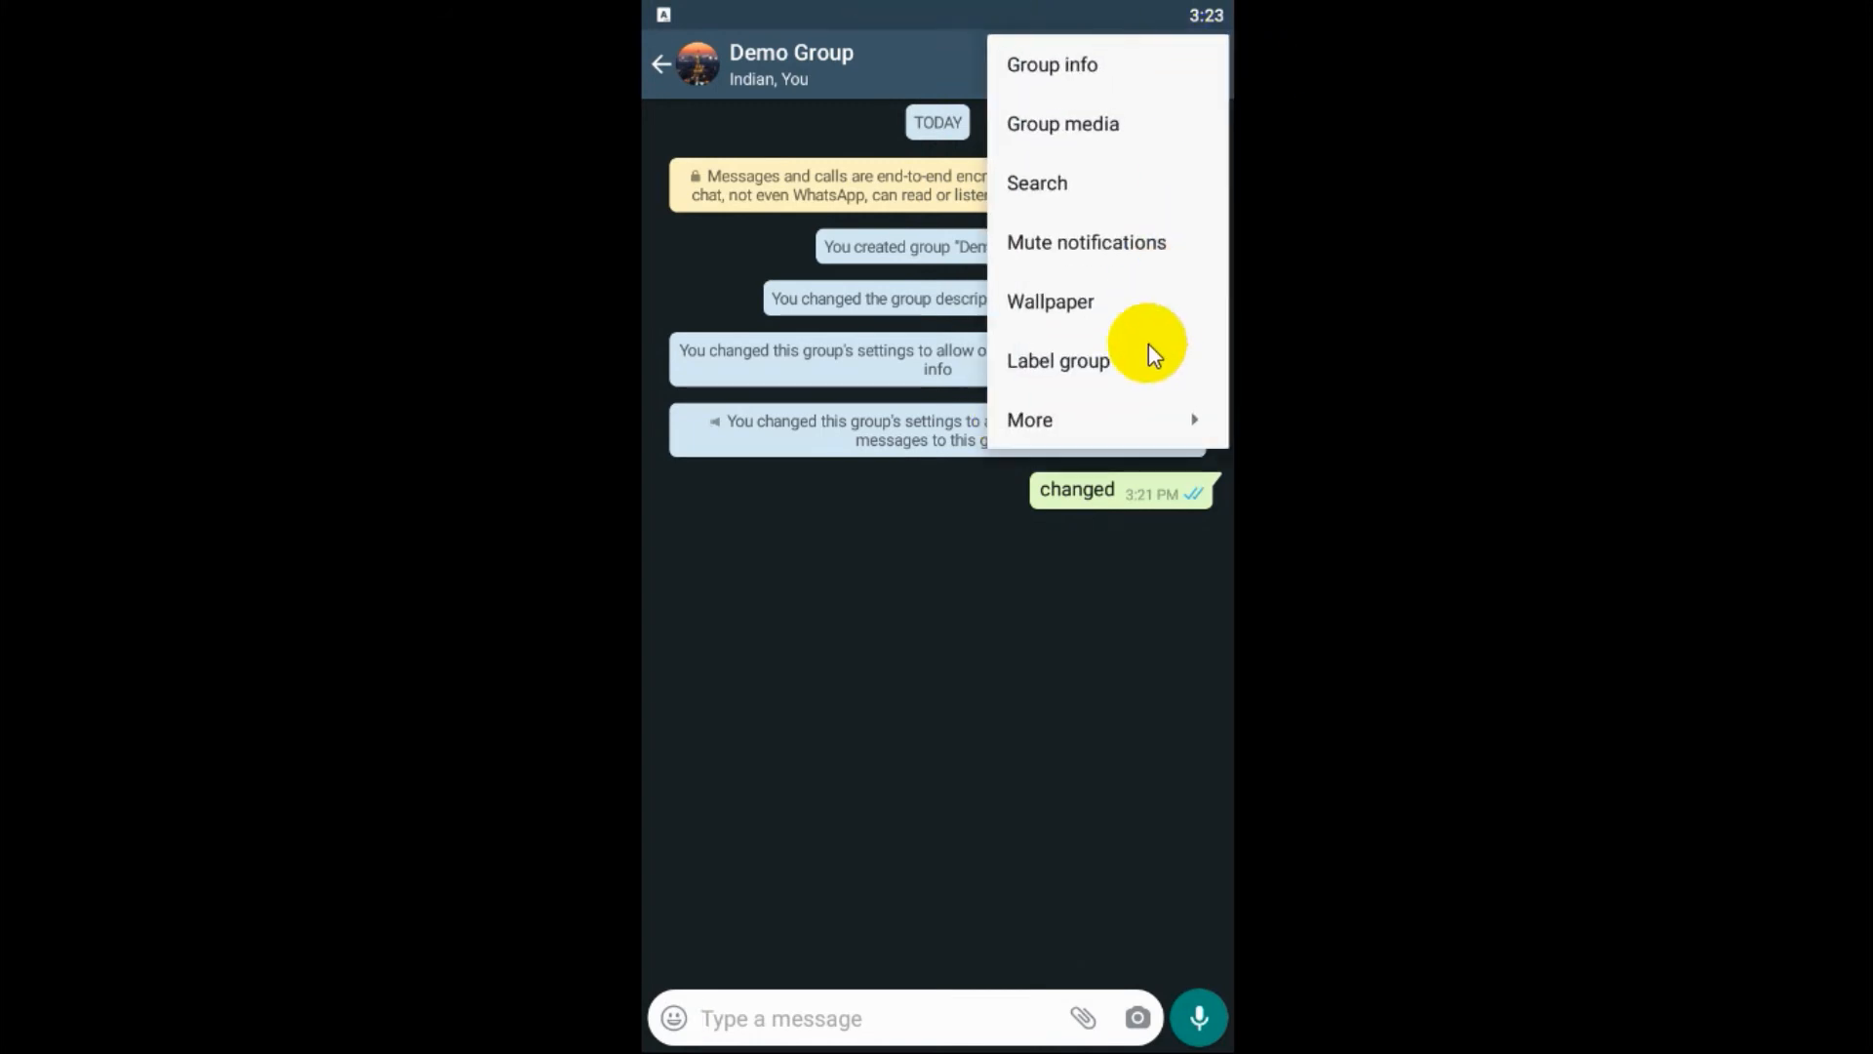
pyautogui.click(1050, 302)
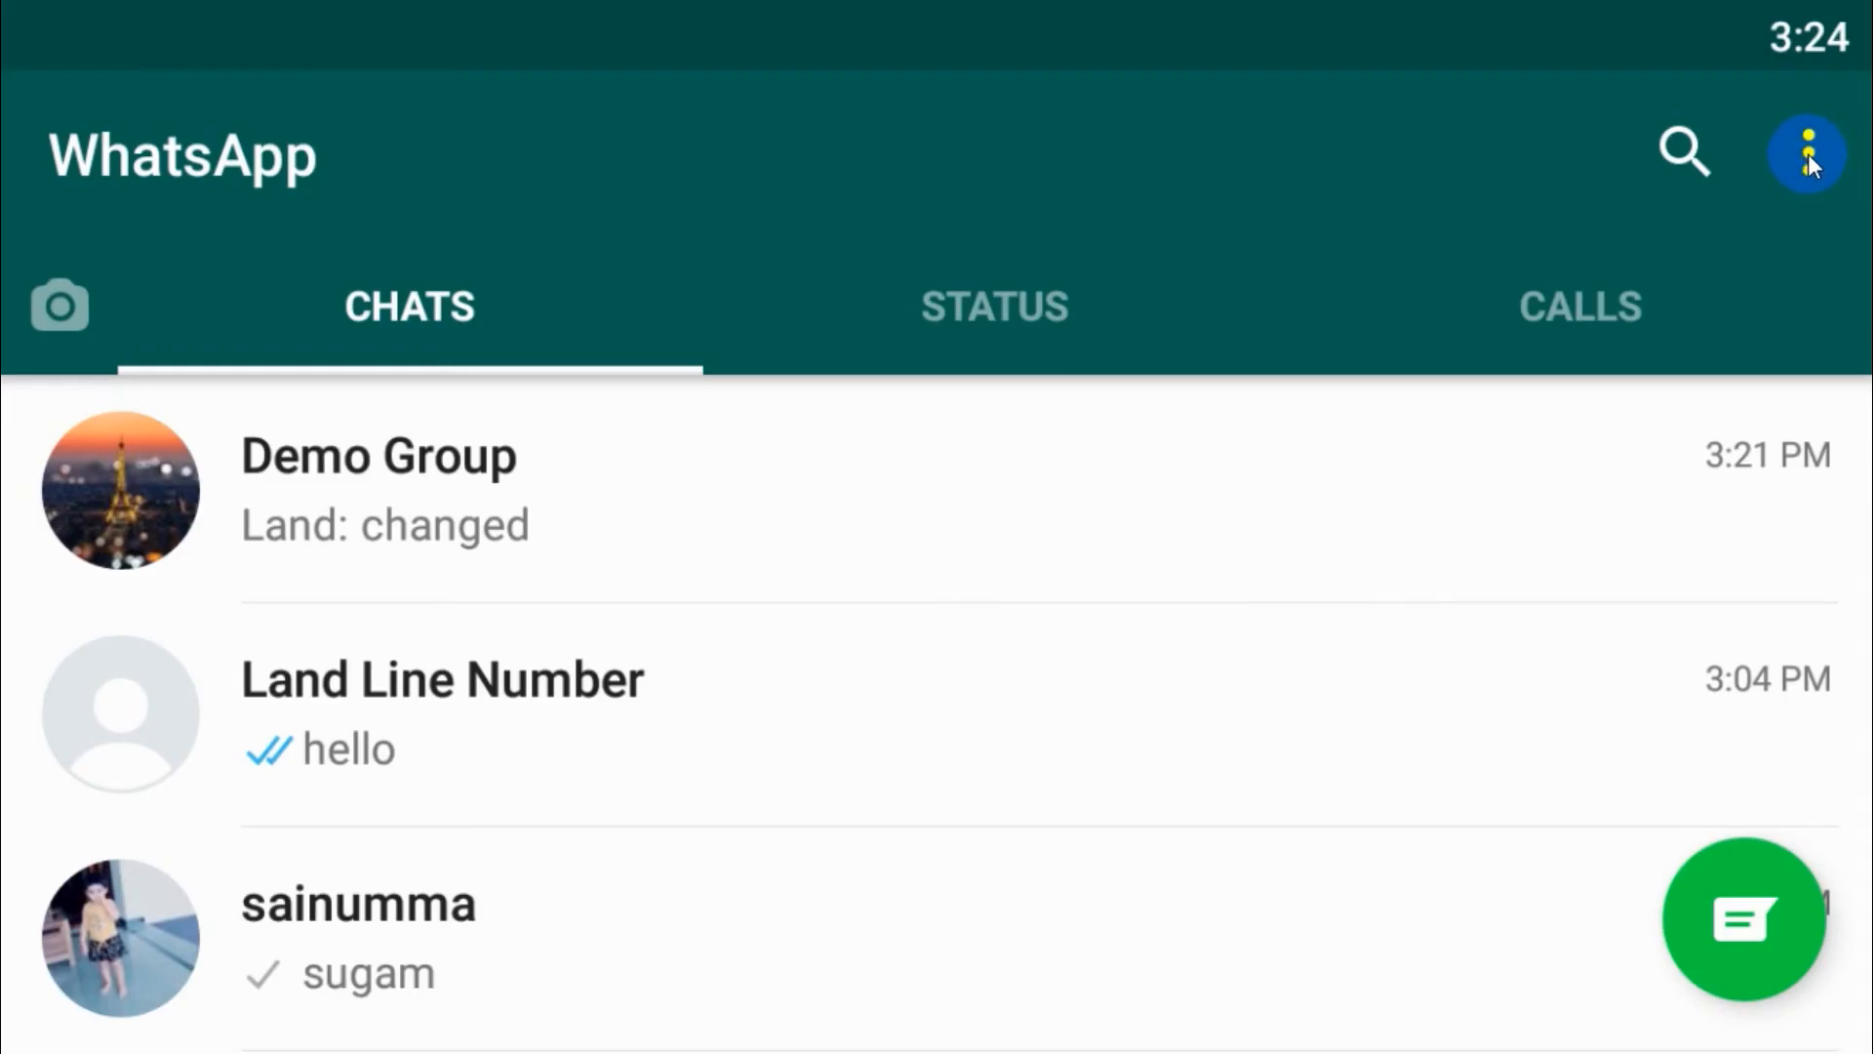
# - Reopen the Demo Group chat and show its additional More options
pyautogui.click(1805, 153)
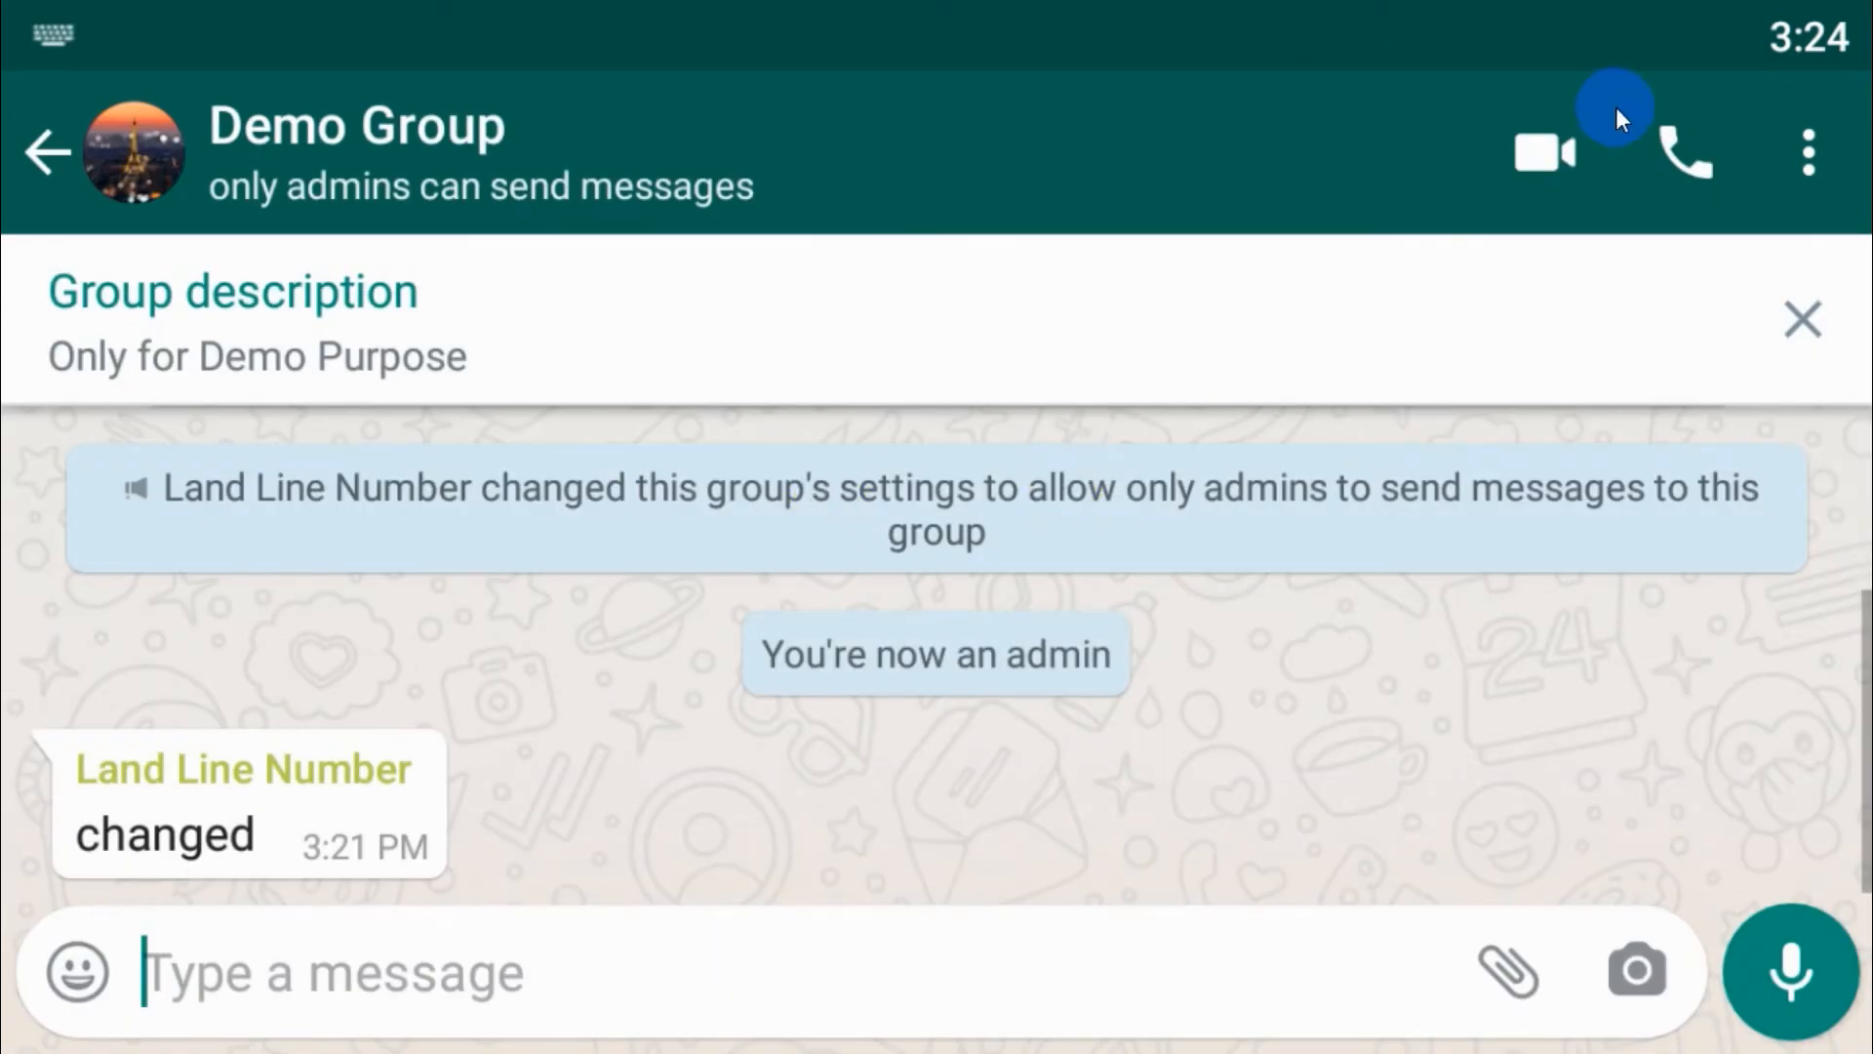
pyautogui.click(1808, 154)
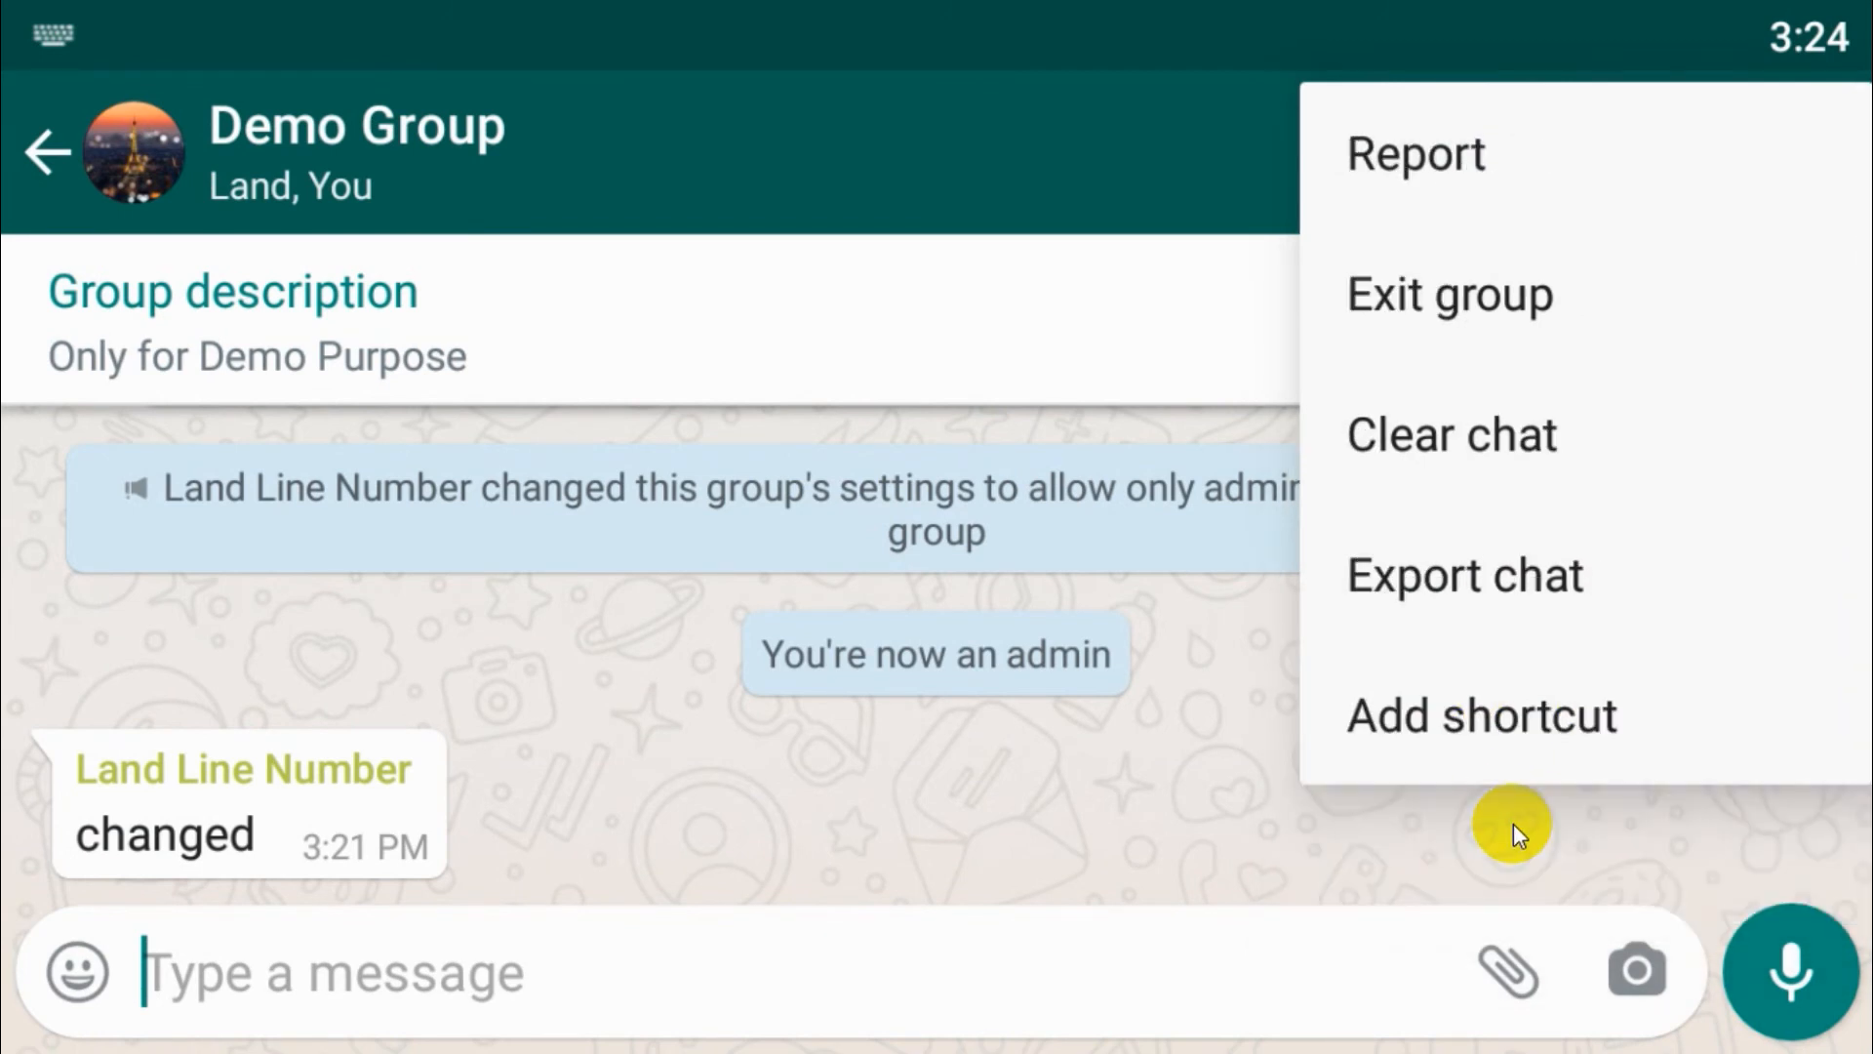
pyautogui.moveTo(1075, 788)
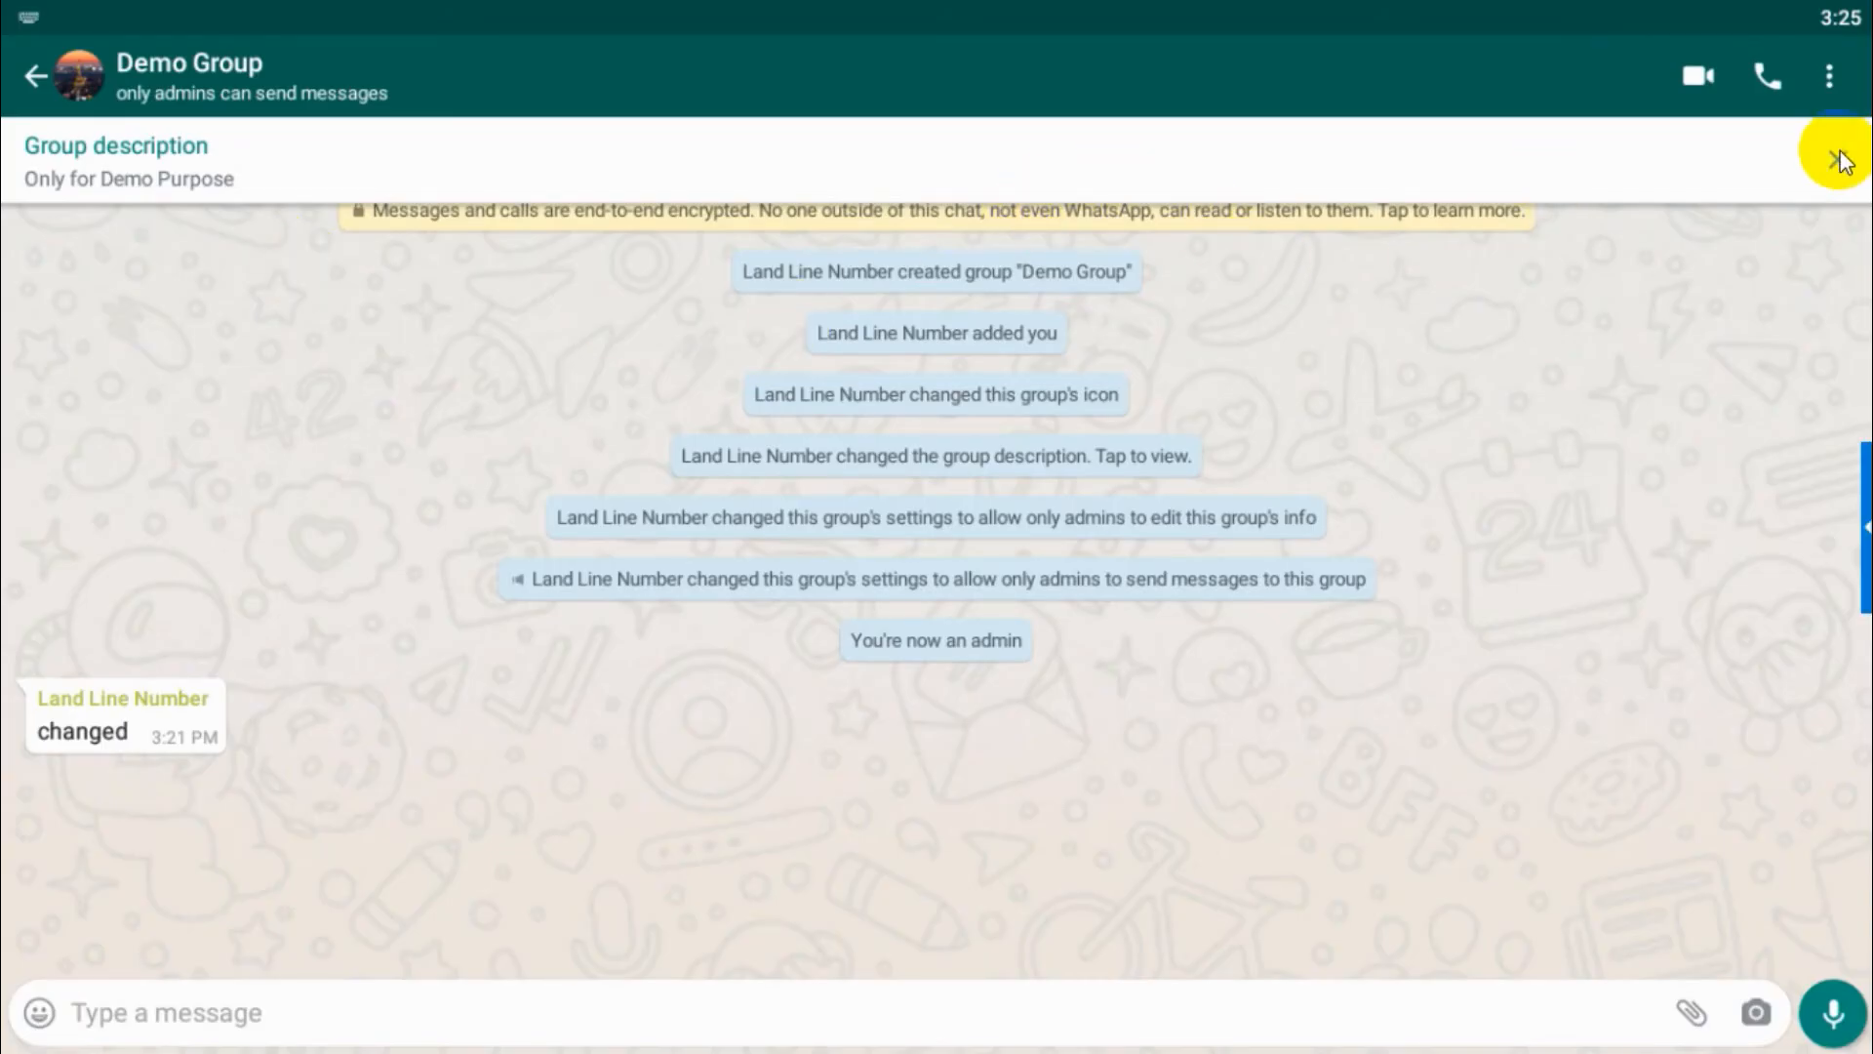
# - Clear the Demo Group chat with Delete media kept checked
pyautogui.click(1830, 75)
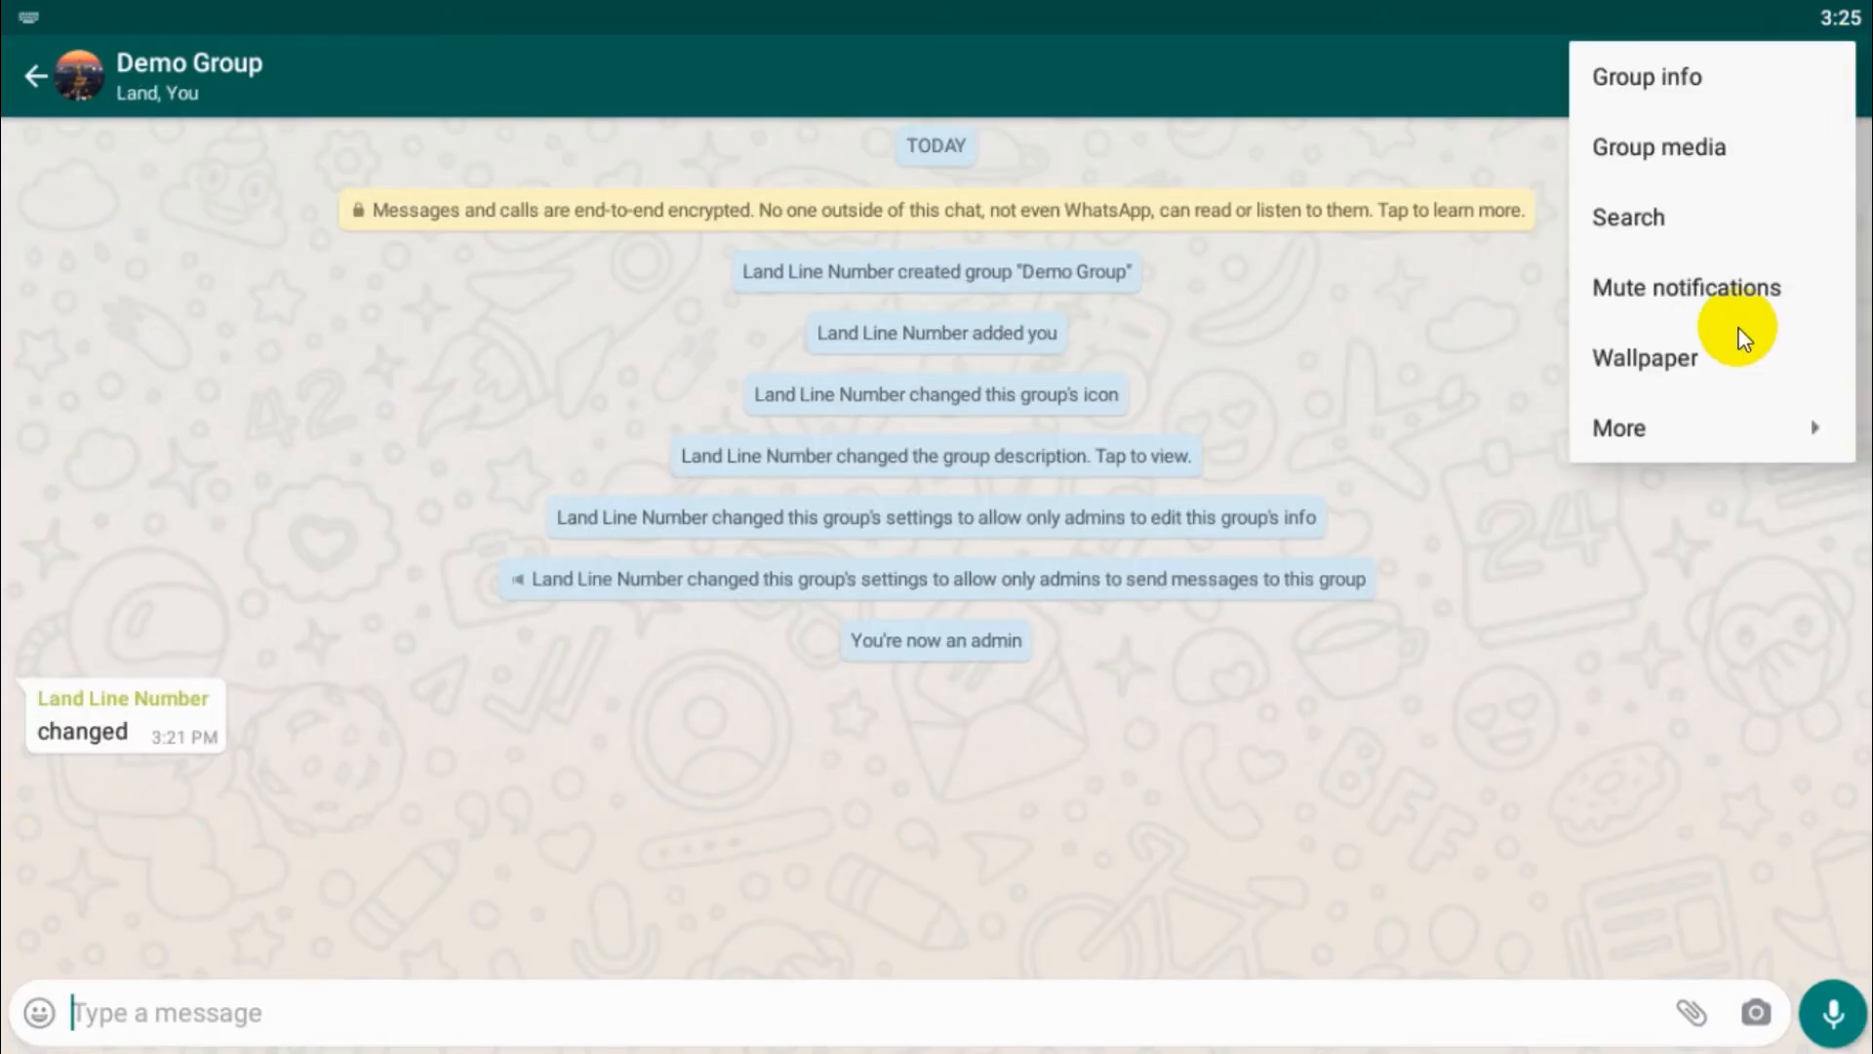
pyautogui.click(1619, 426)
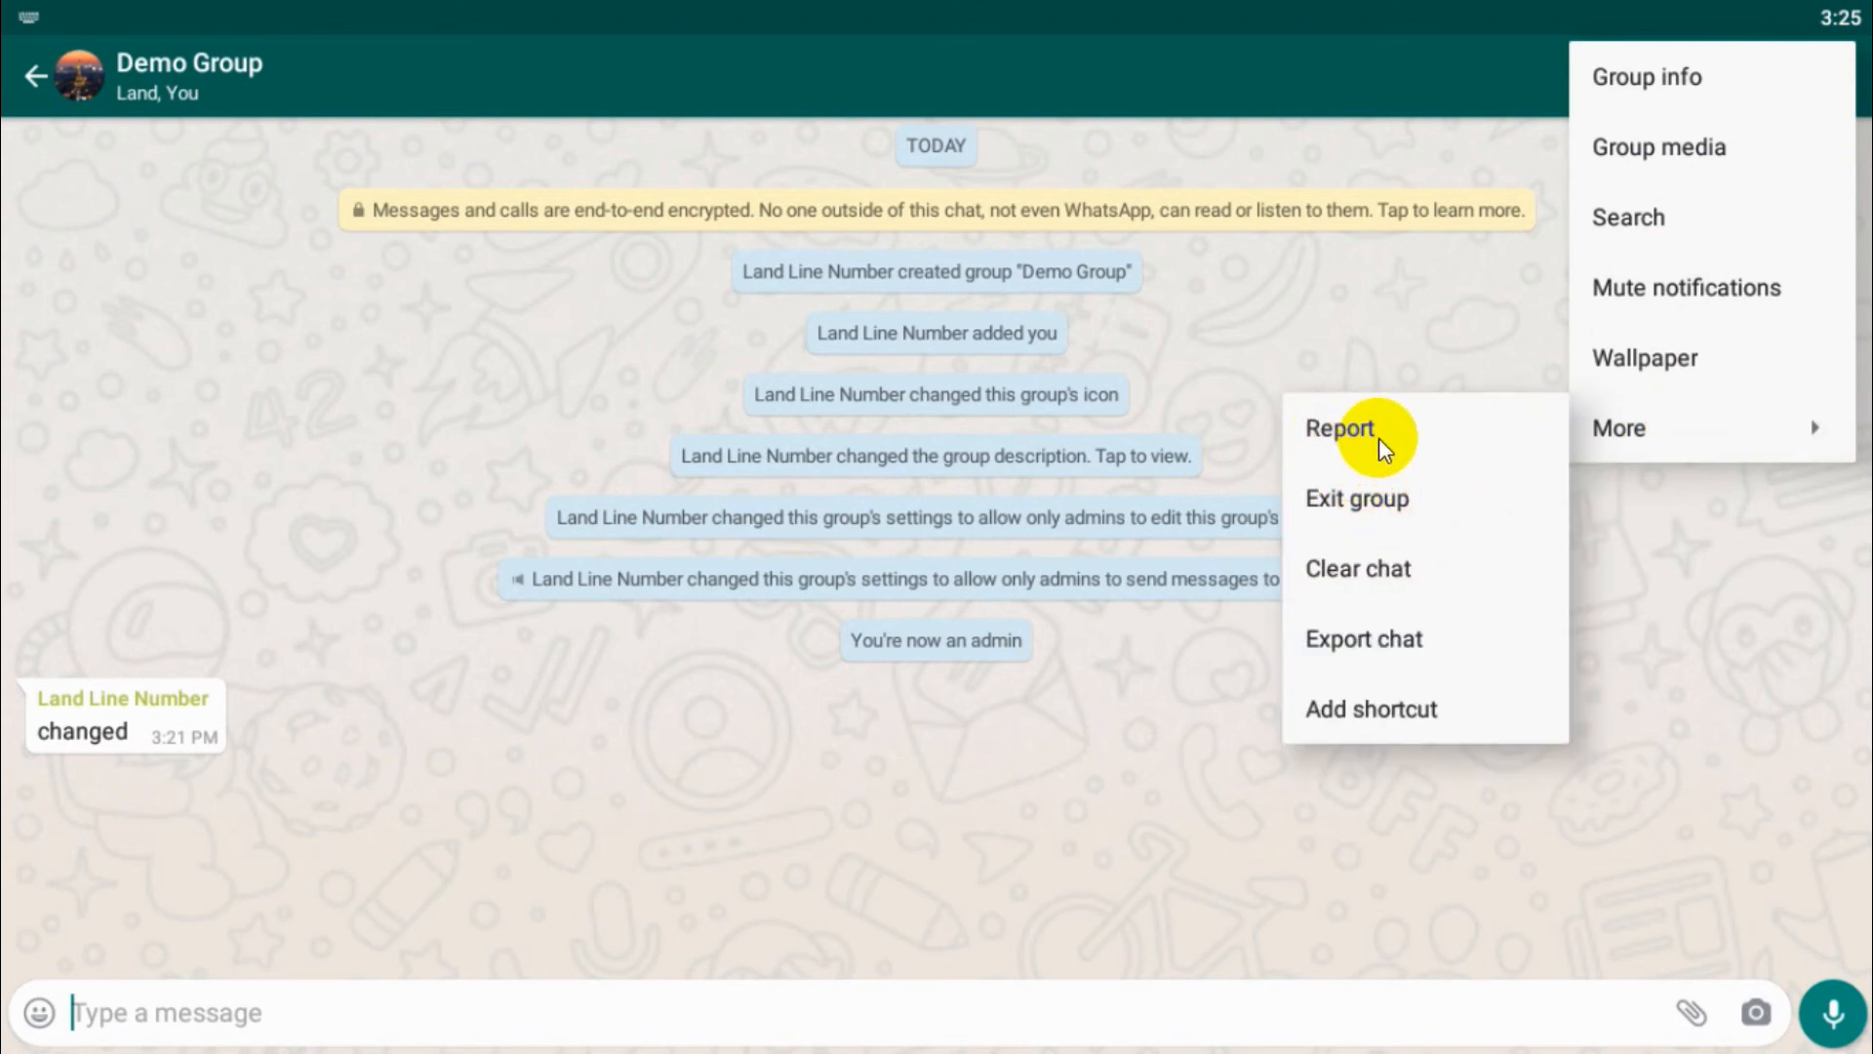
pyautogui.moveTo(1428, 507)
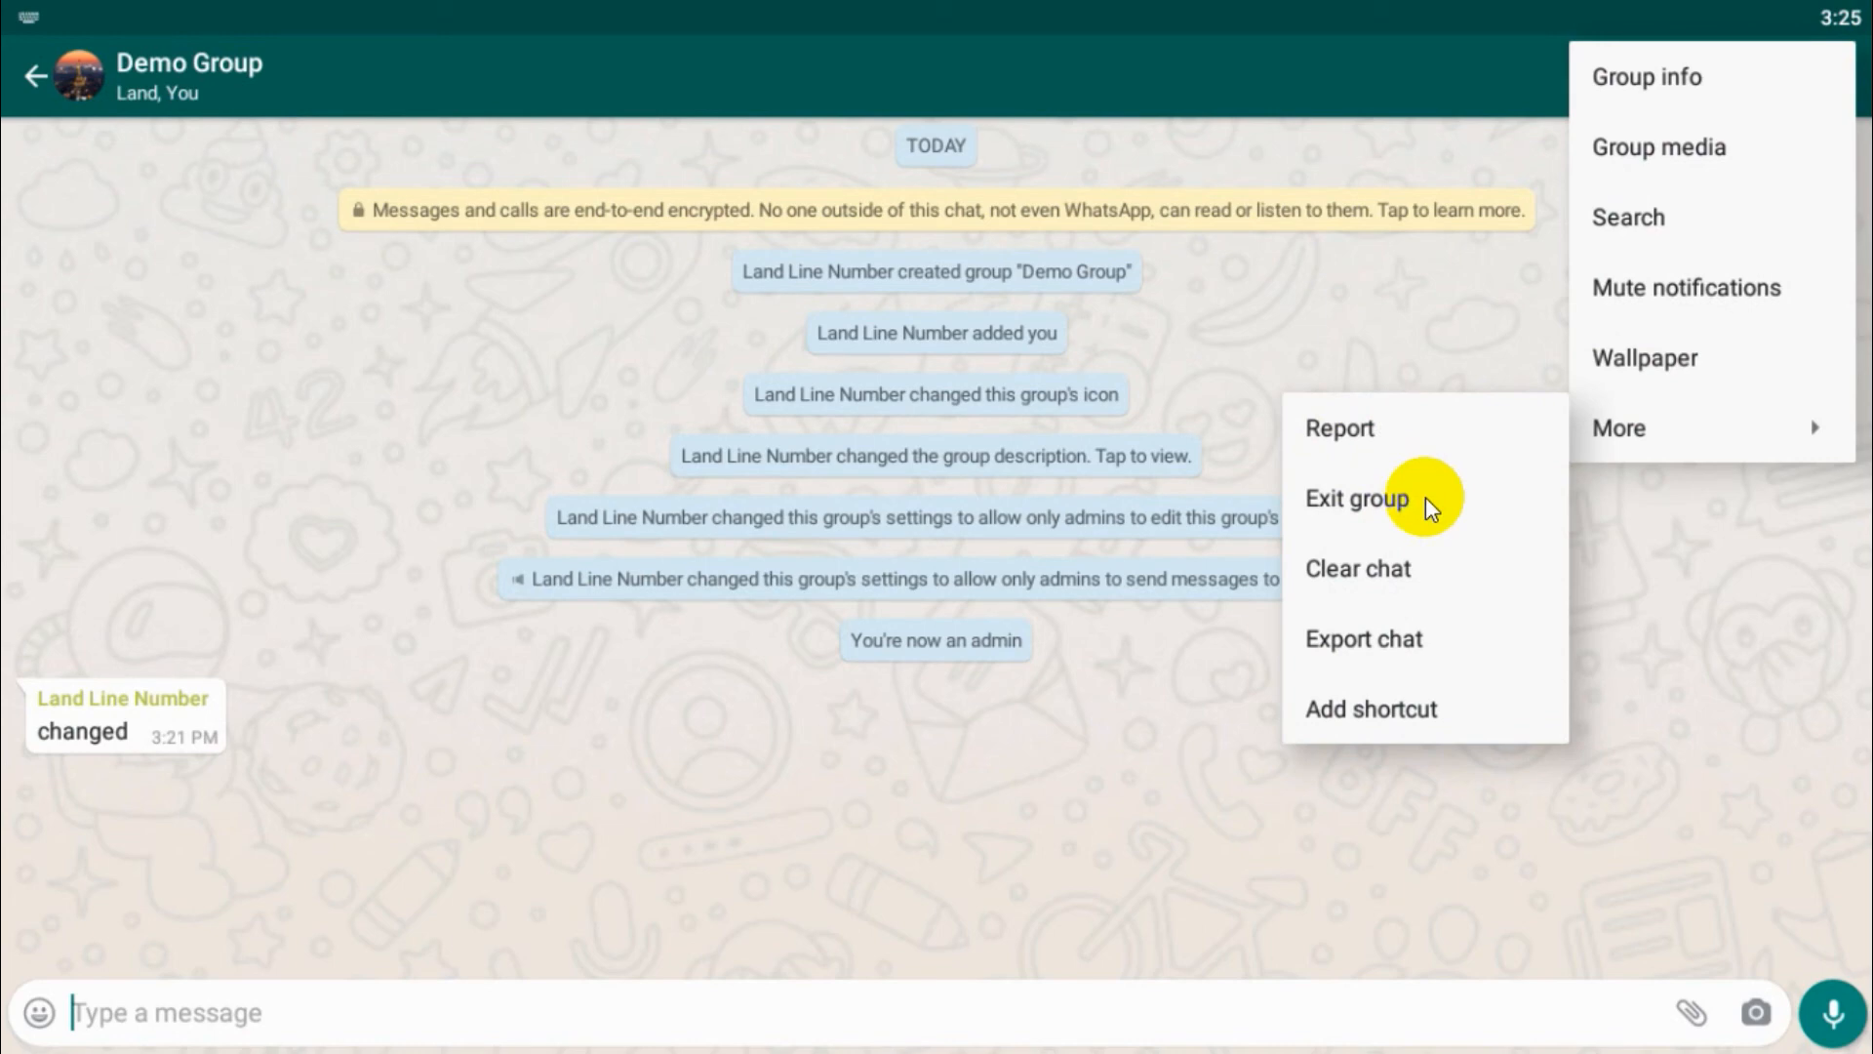
pyautogui.moveTo(1357, 569)
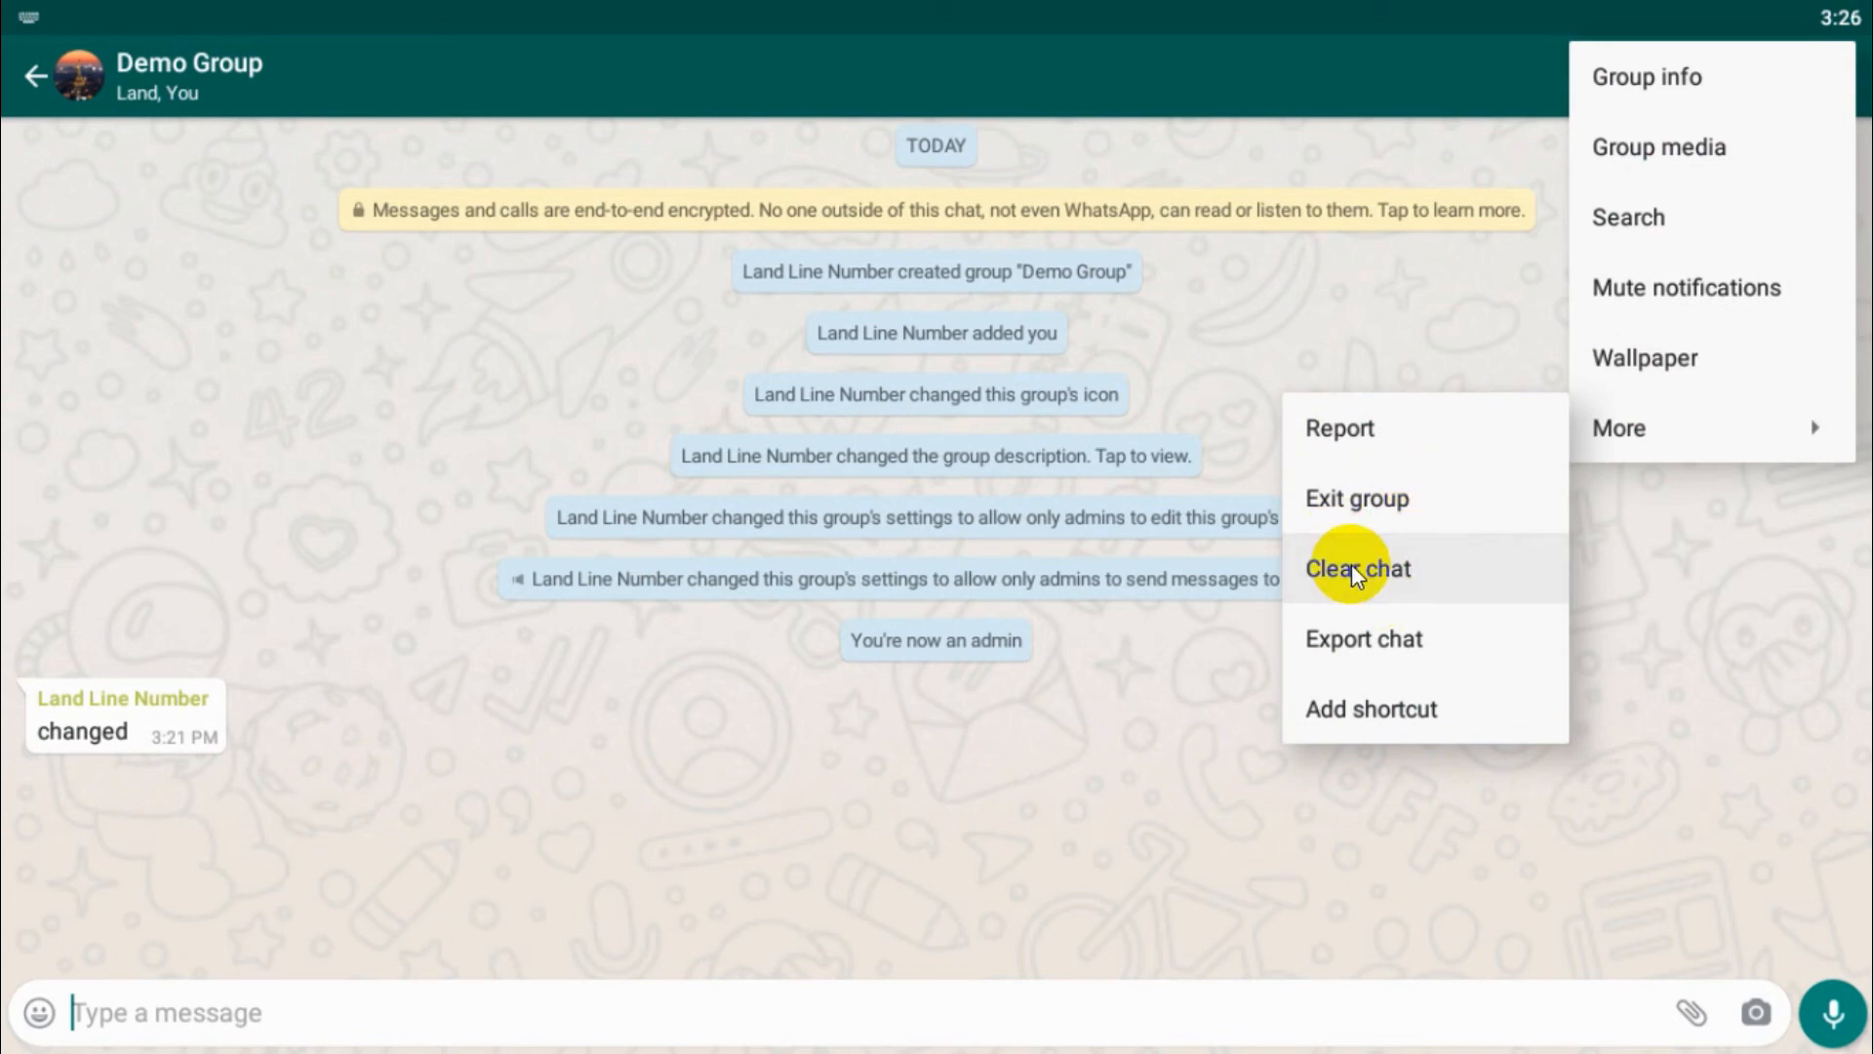
pyautogui.click(1357, 568)
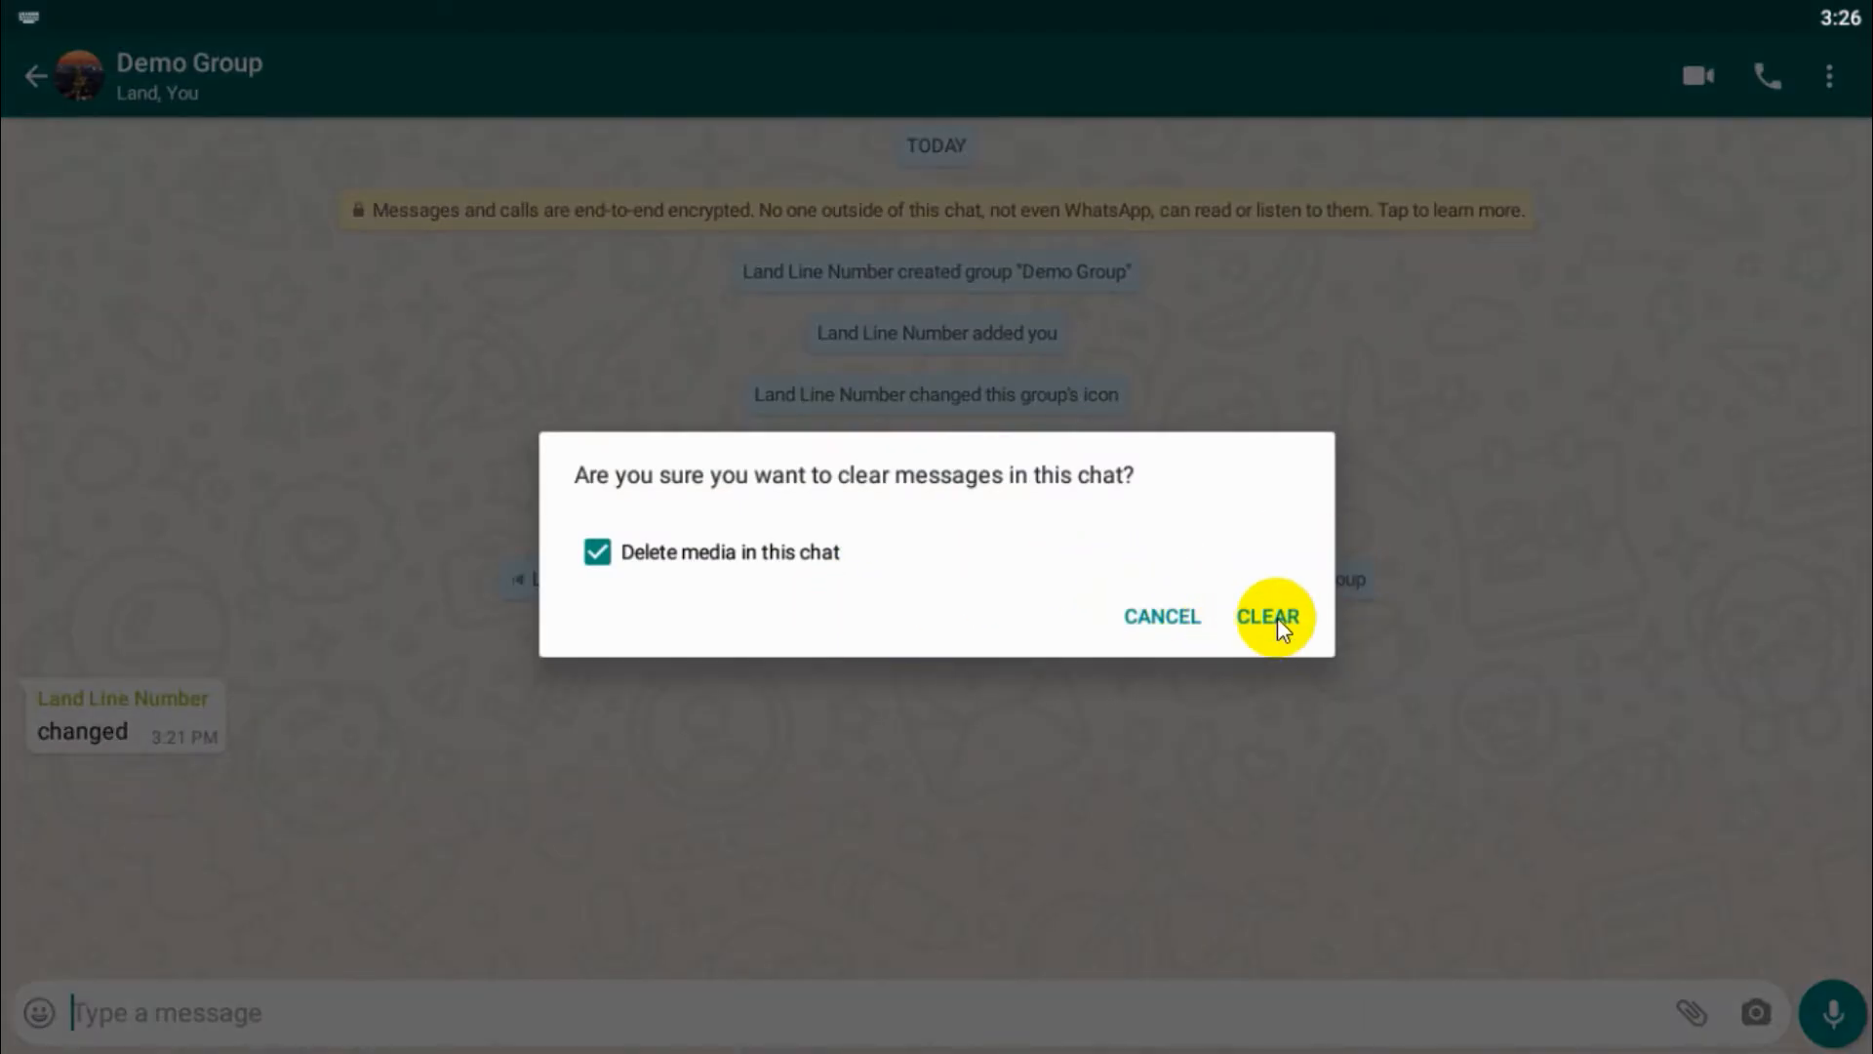
pyautogui.moveTo(1161, 617)
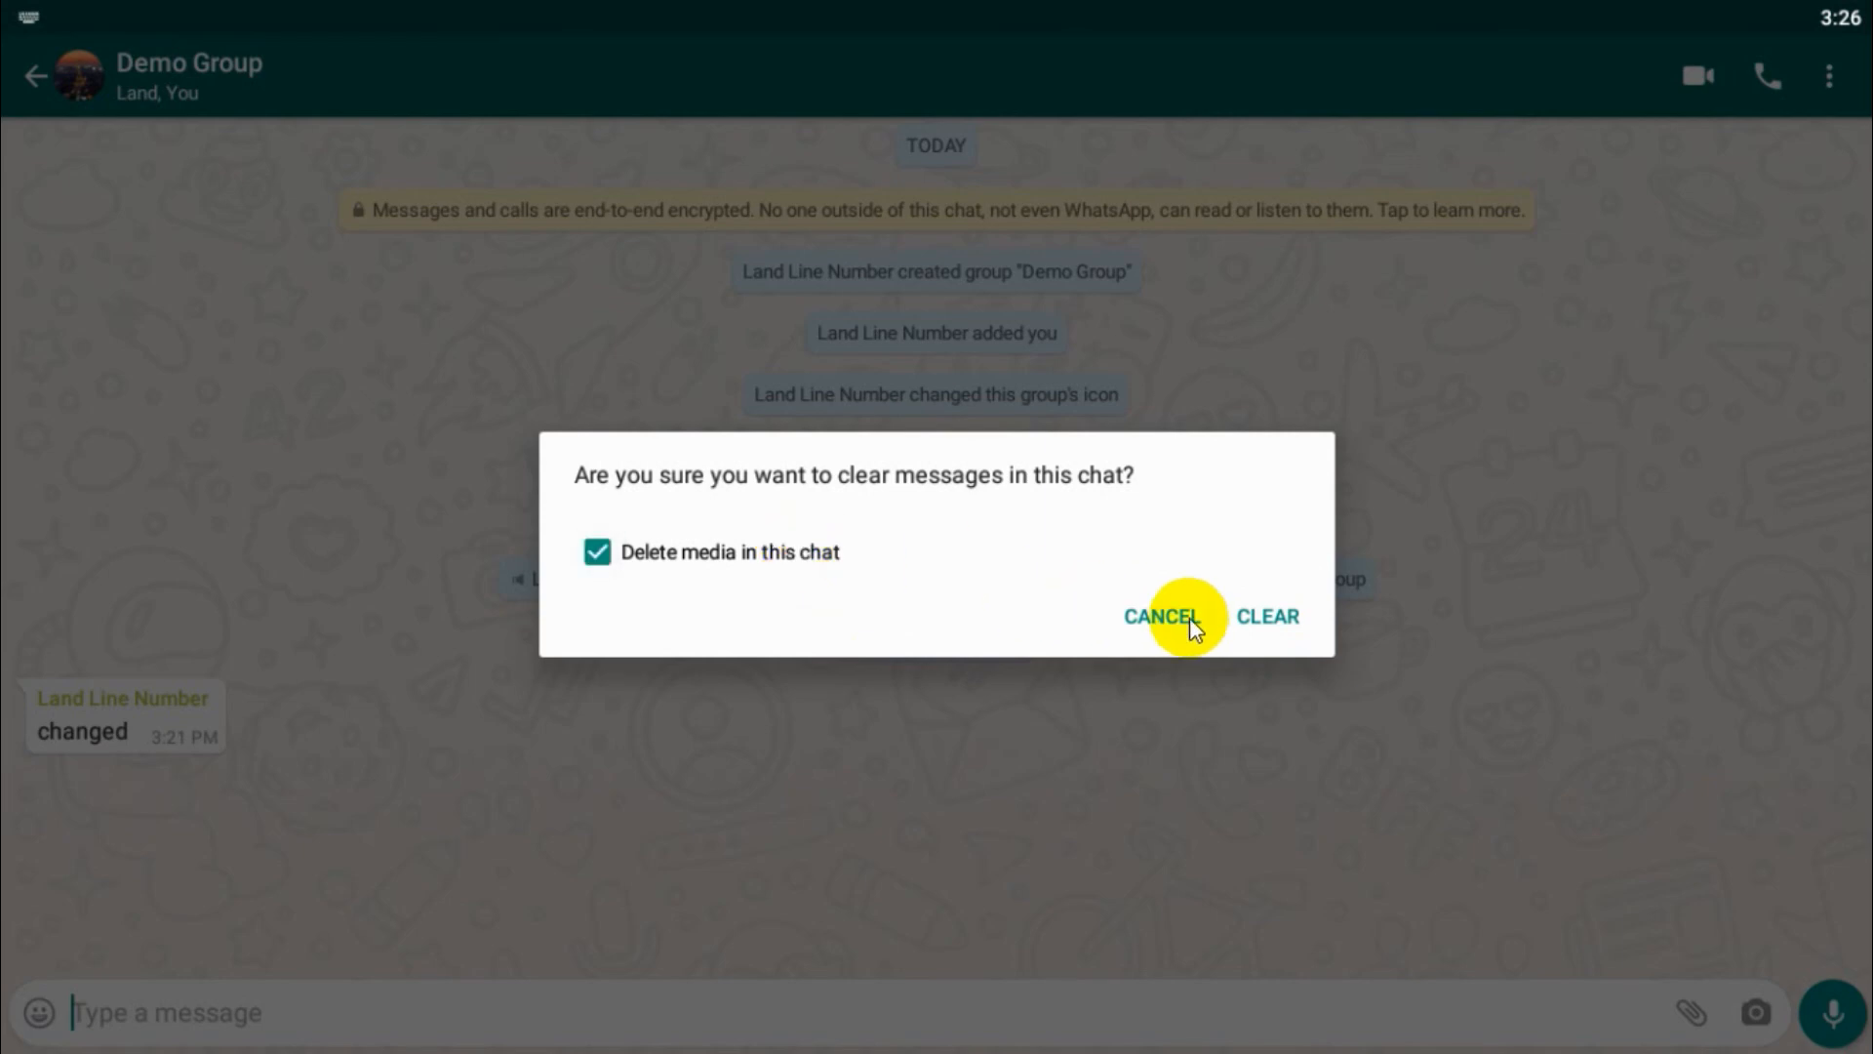
pyautogui.click(1267, 616)
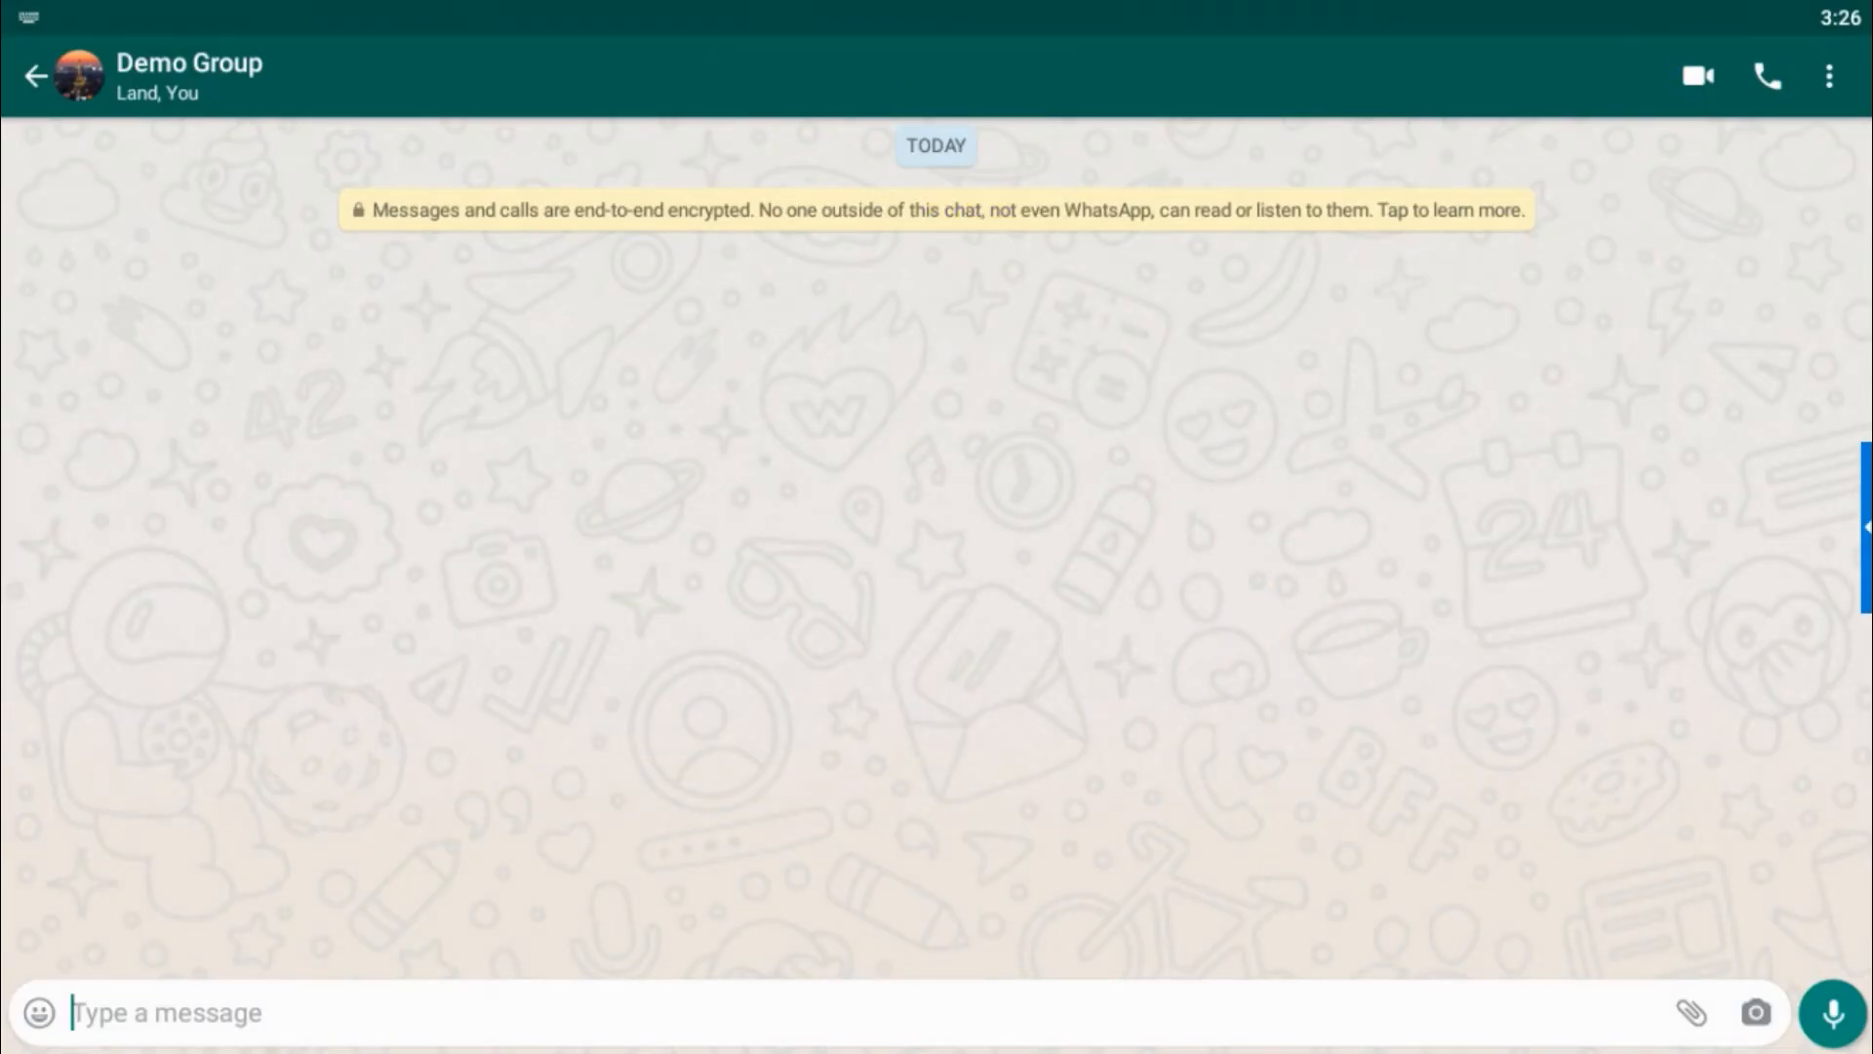
# - Start Export chat for Demo Group and dismiss the share sheet
pyautogui.click(1830, 76)
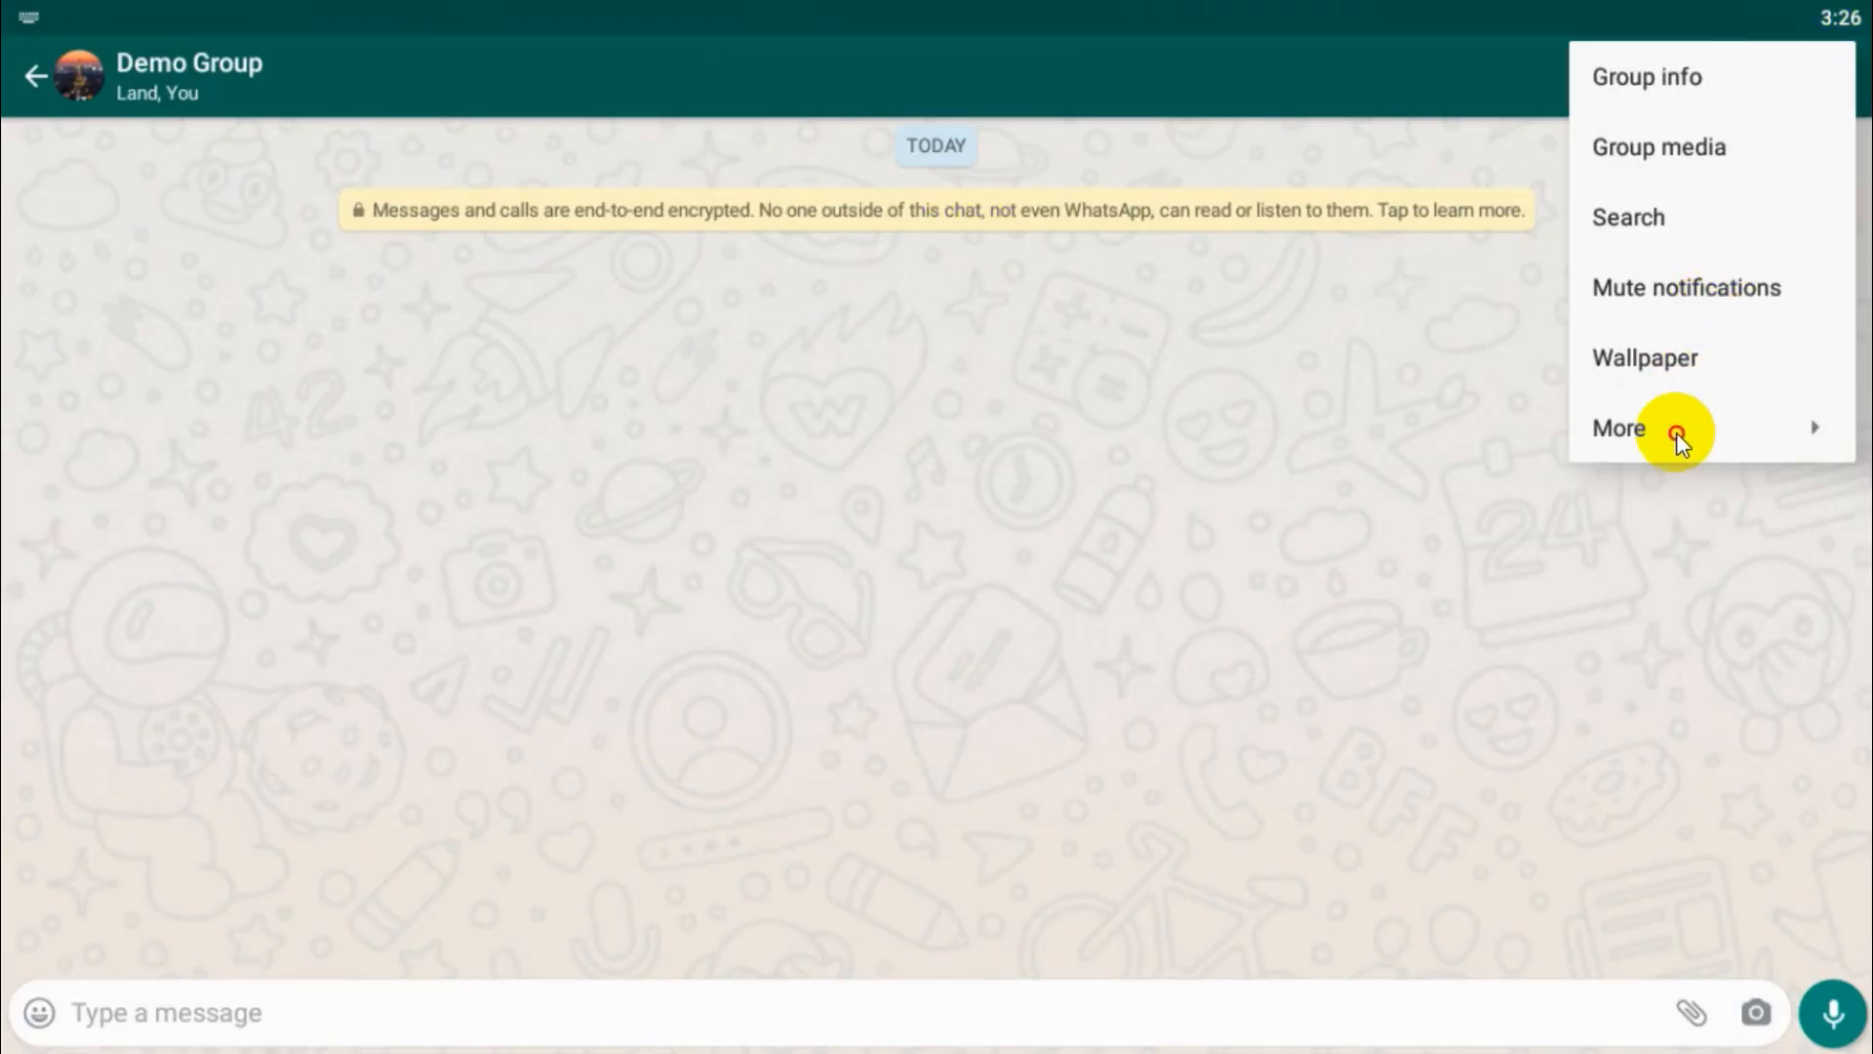
pyautogui.click(1619, 428)
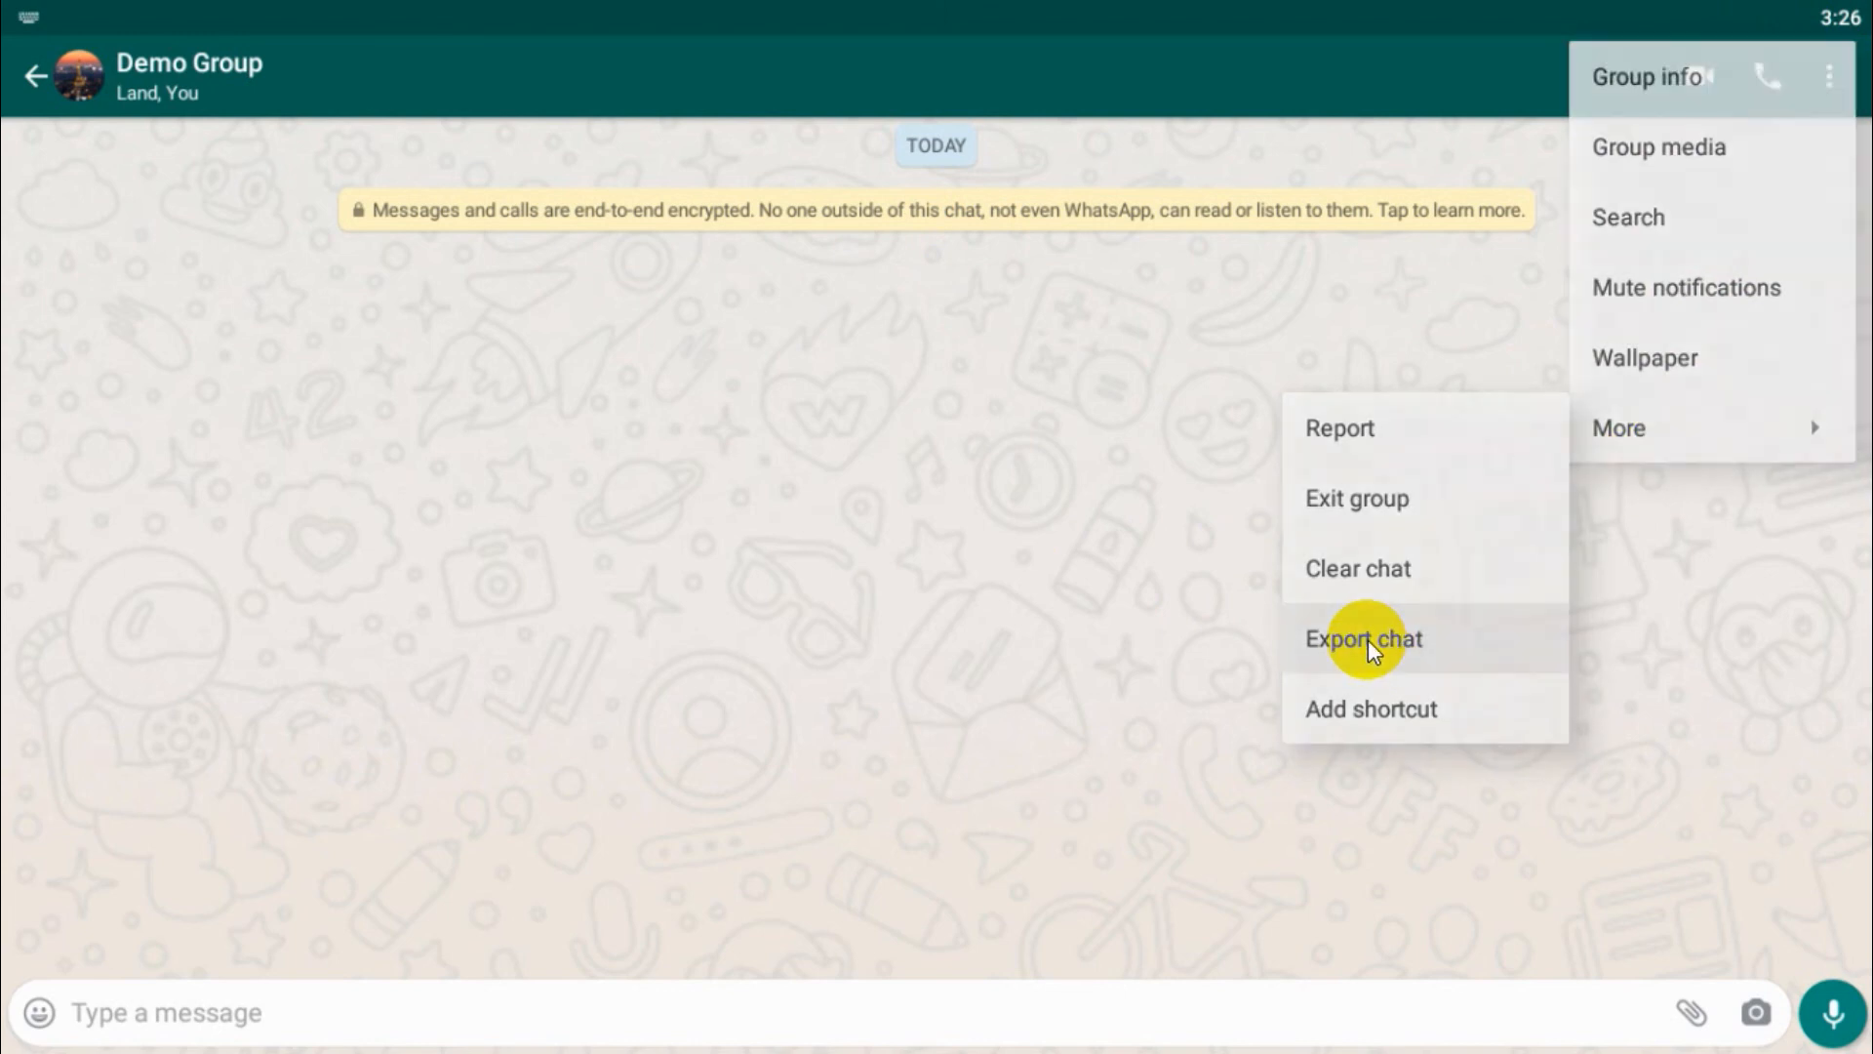
pyautogui.click(1363, 638)
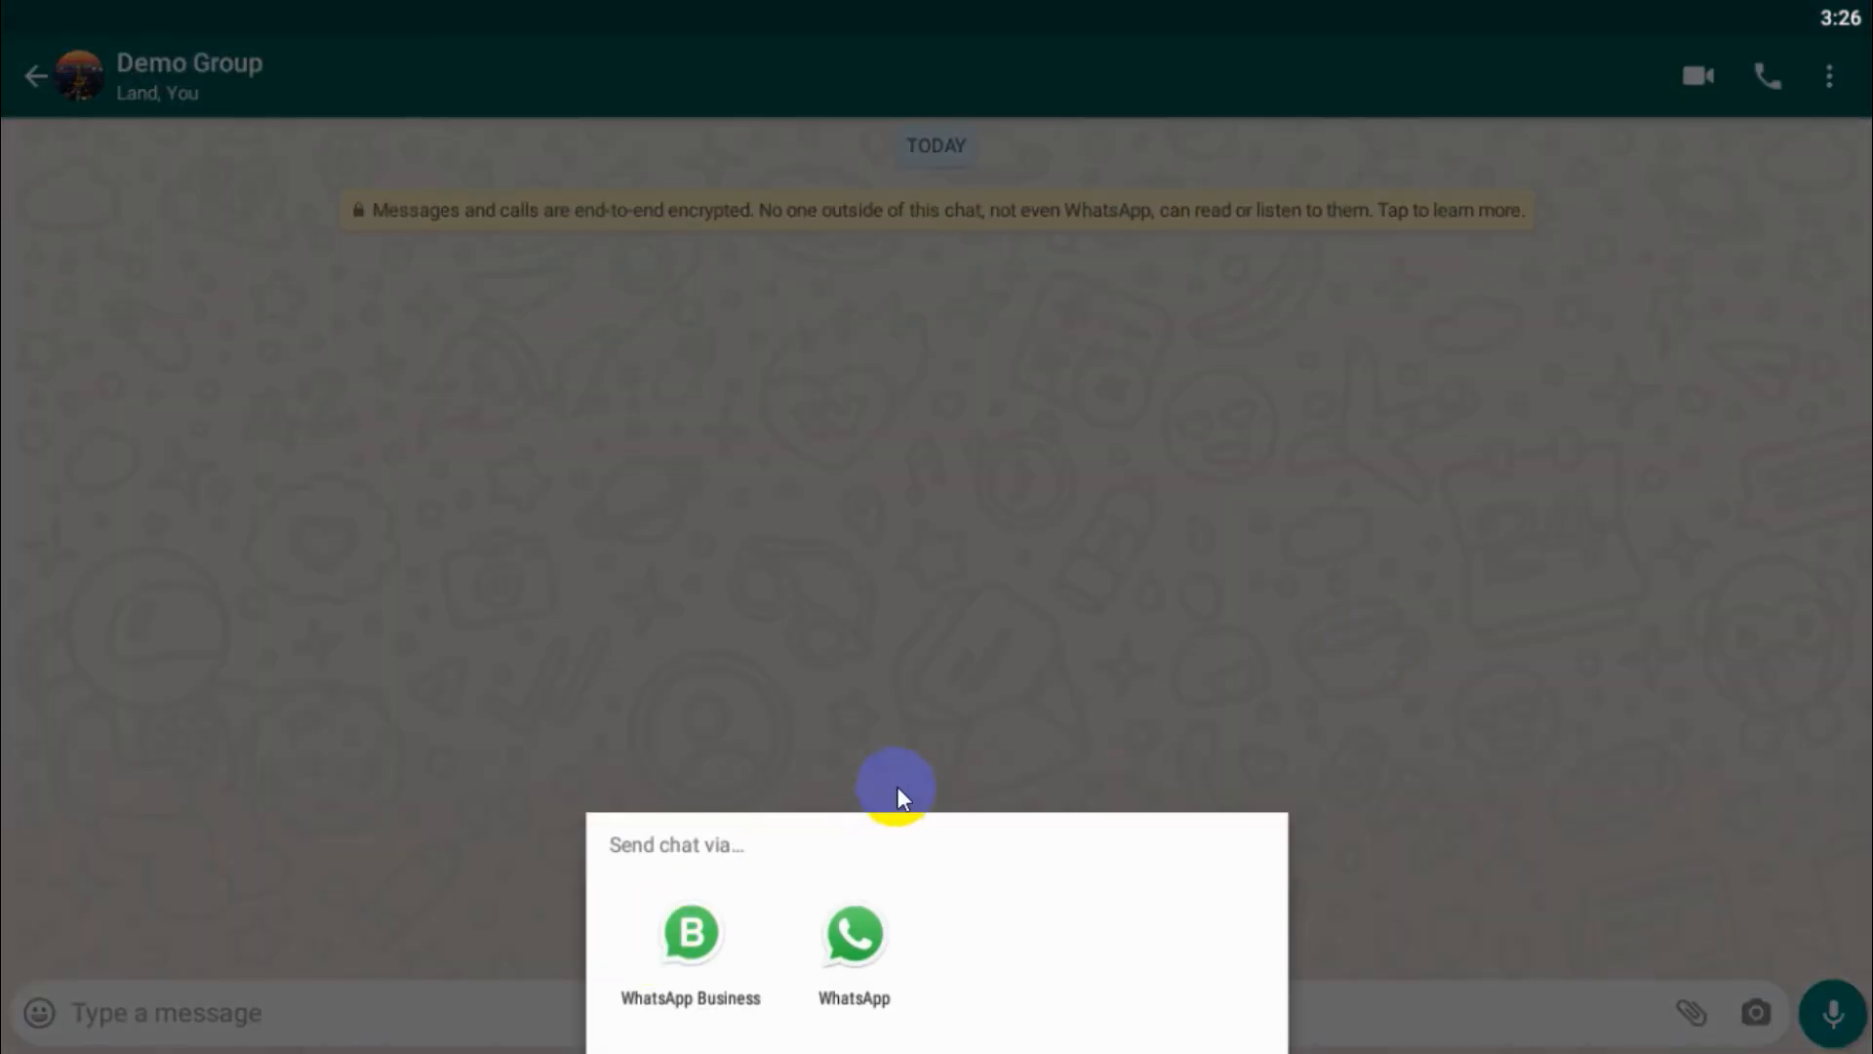
pyautogui.moveTo(1061, 466)
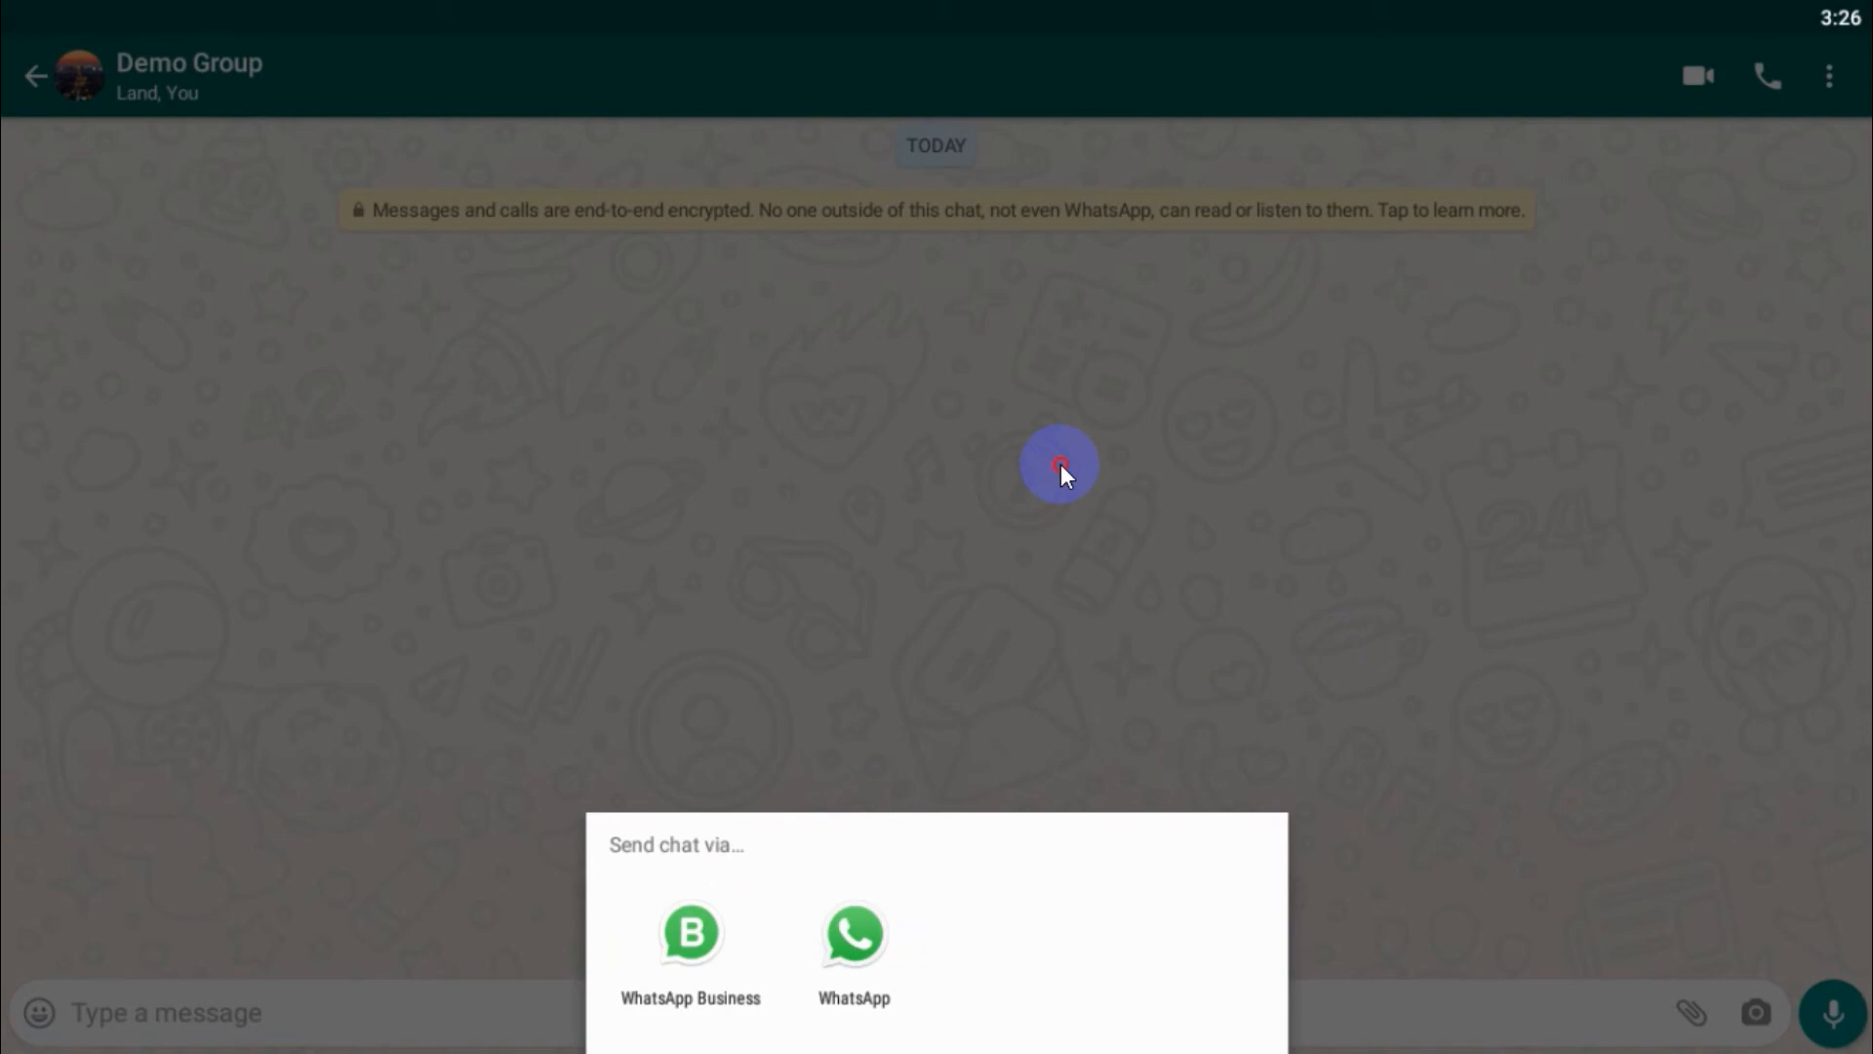
pyautogui.click(1844, 159)
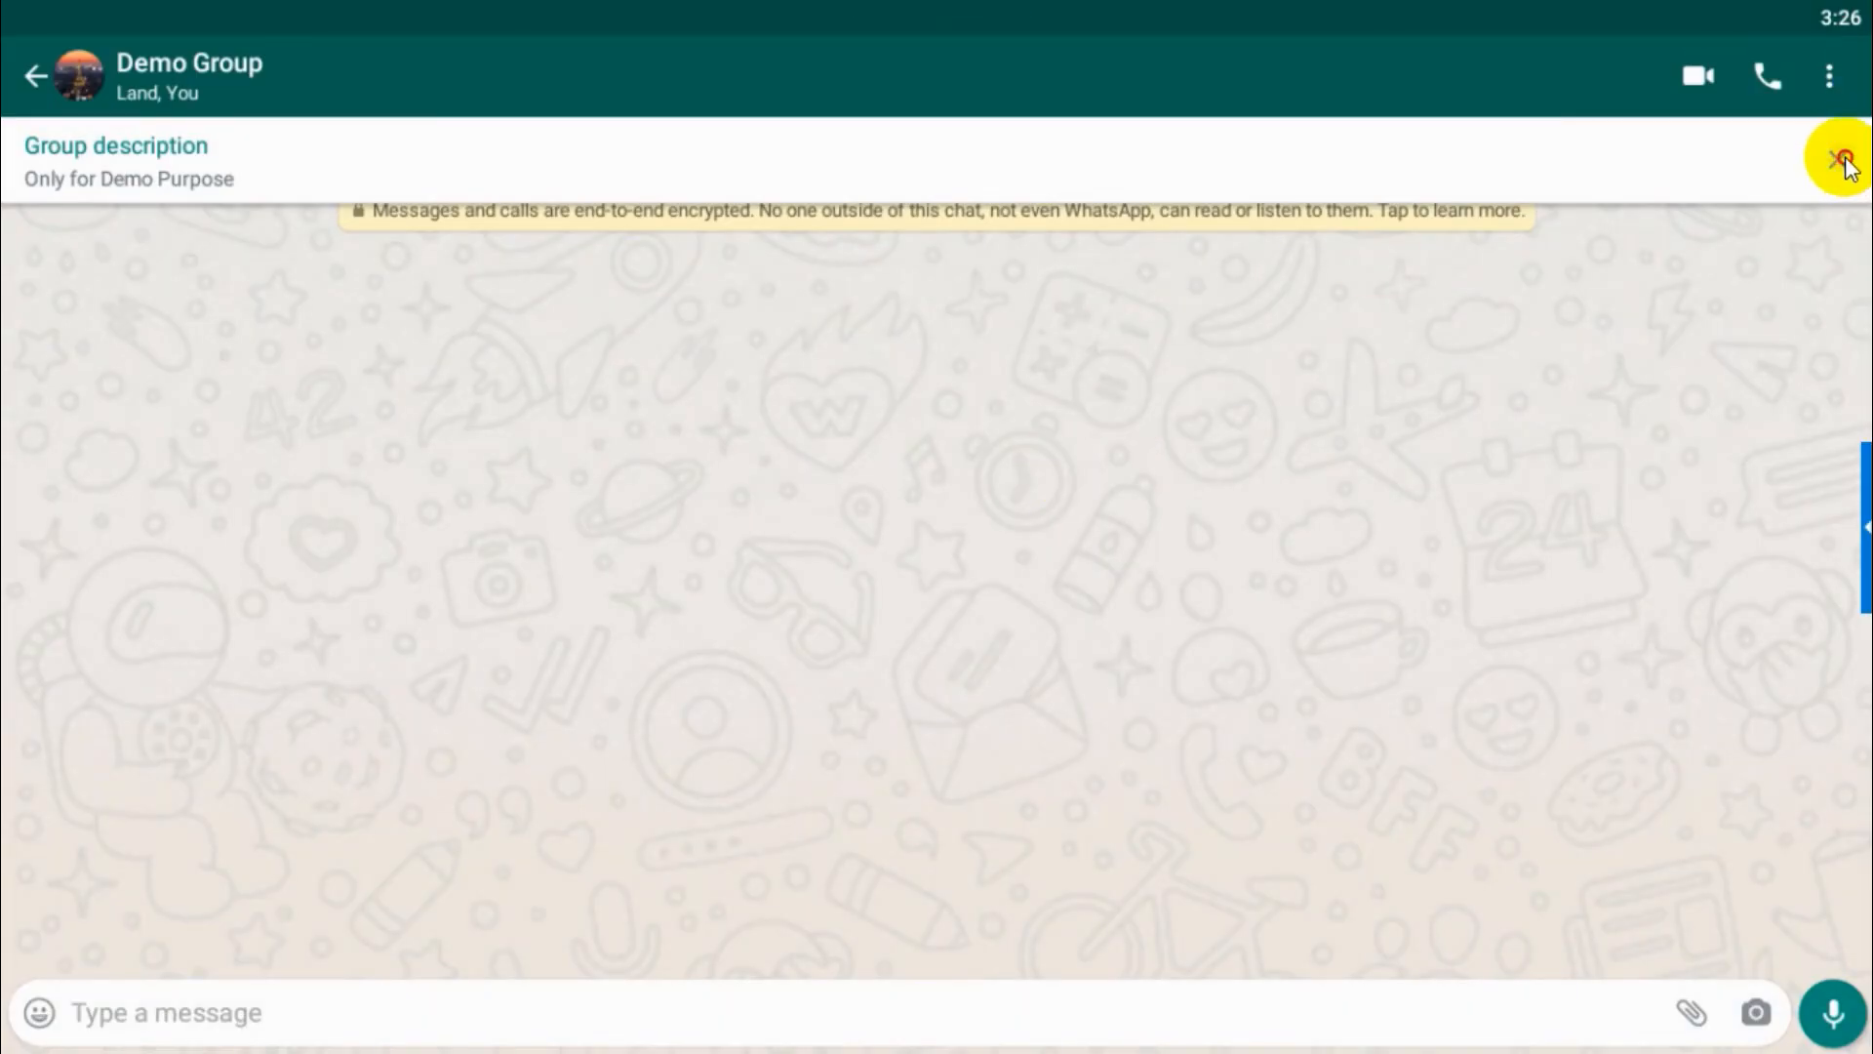
# - Add a home-screen shortcut for the Demo Group chat via Add shortcut
pyautogui.click(1830, 75)
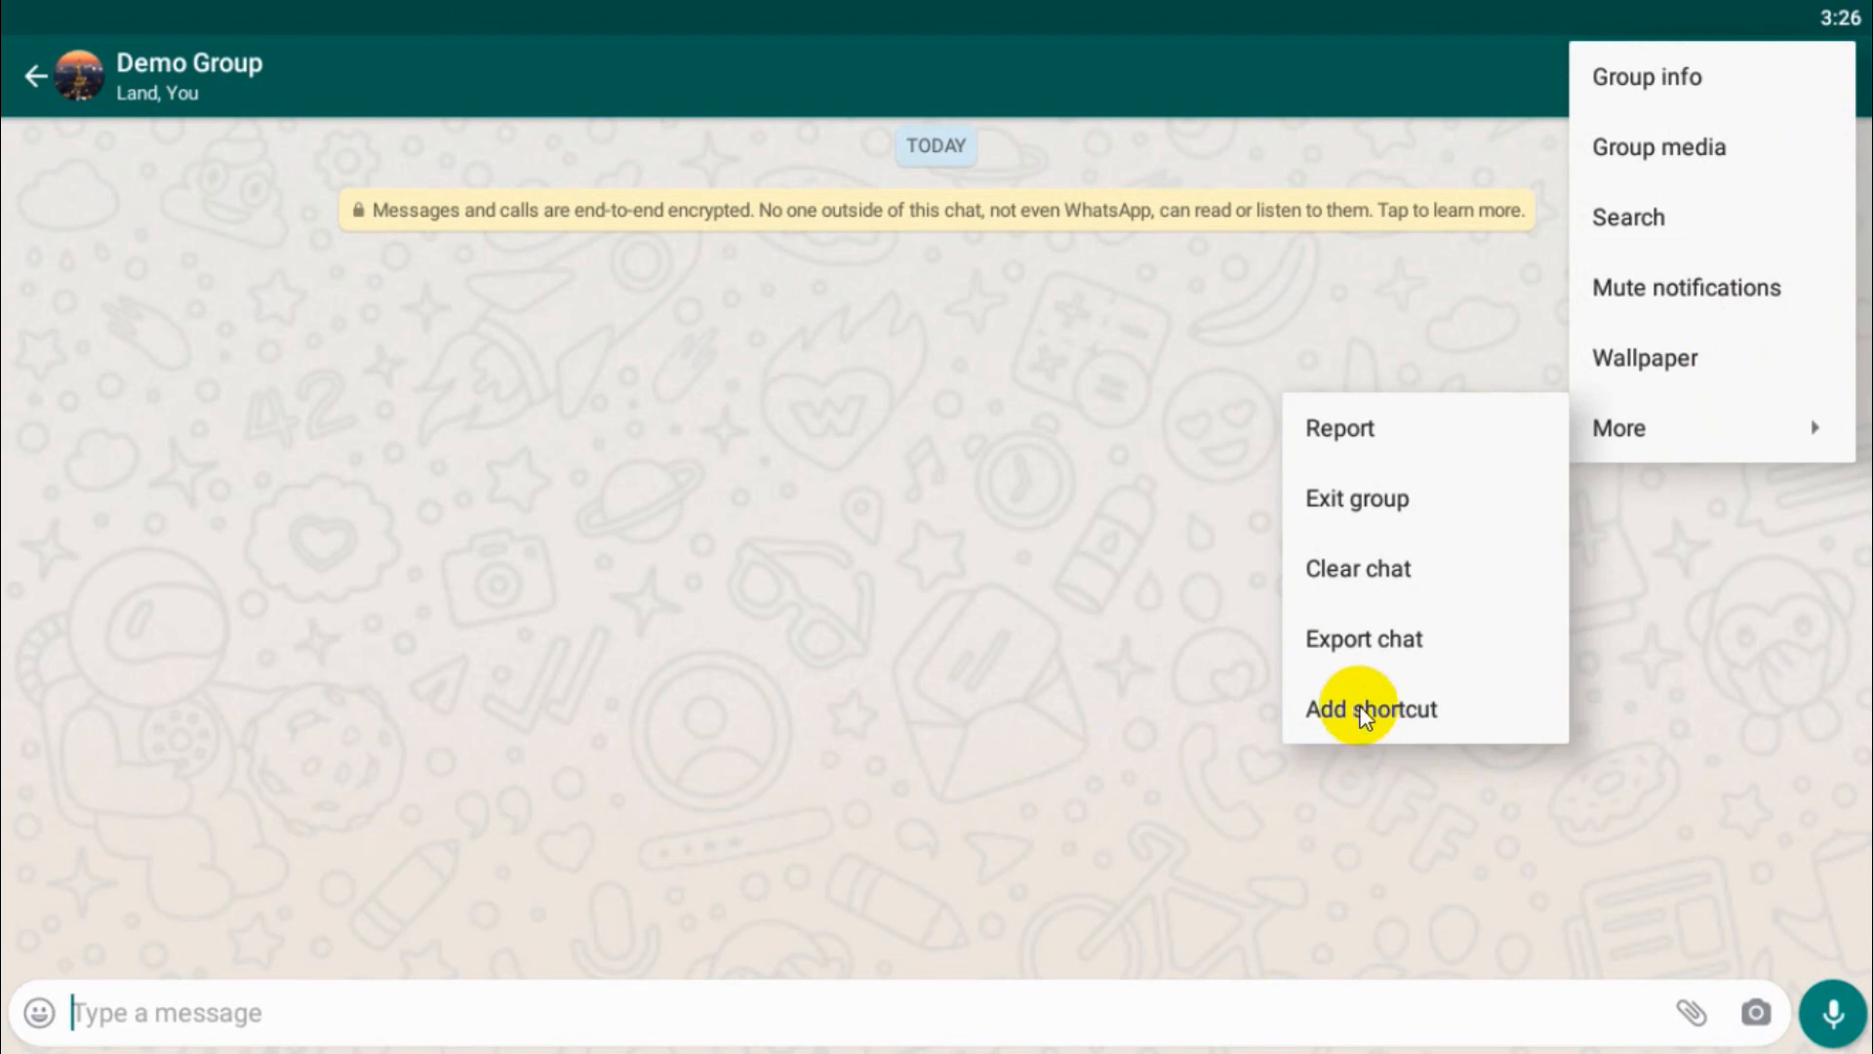
pyautogui.click(1370, 709)
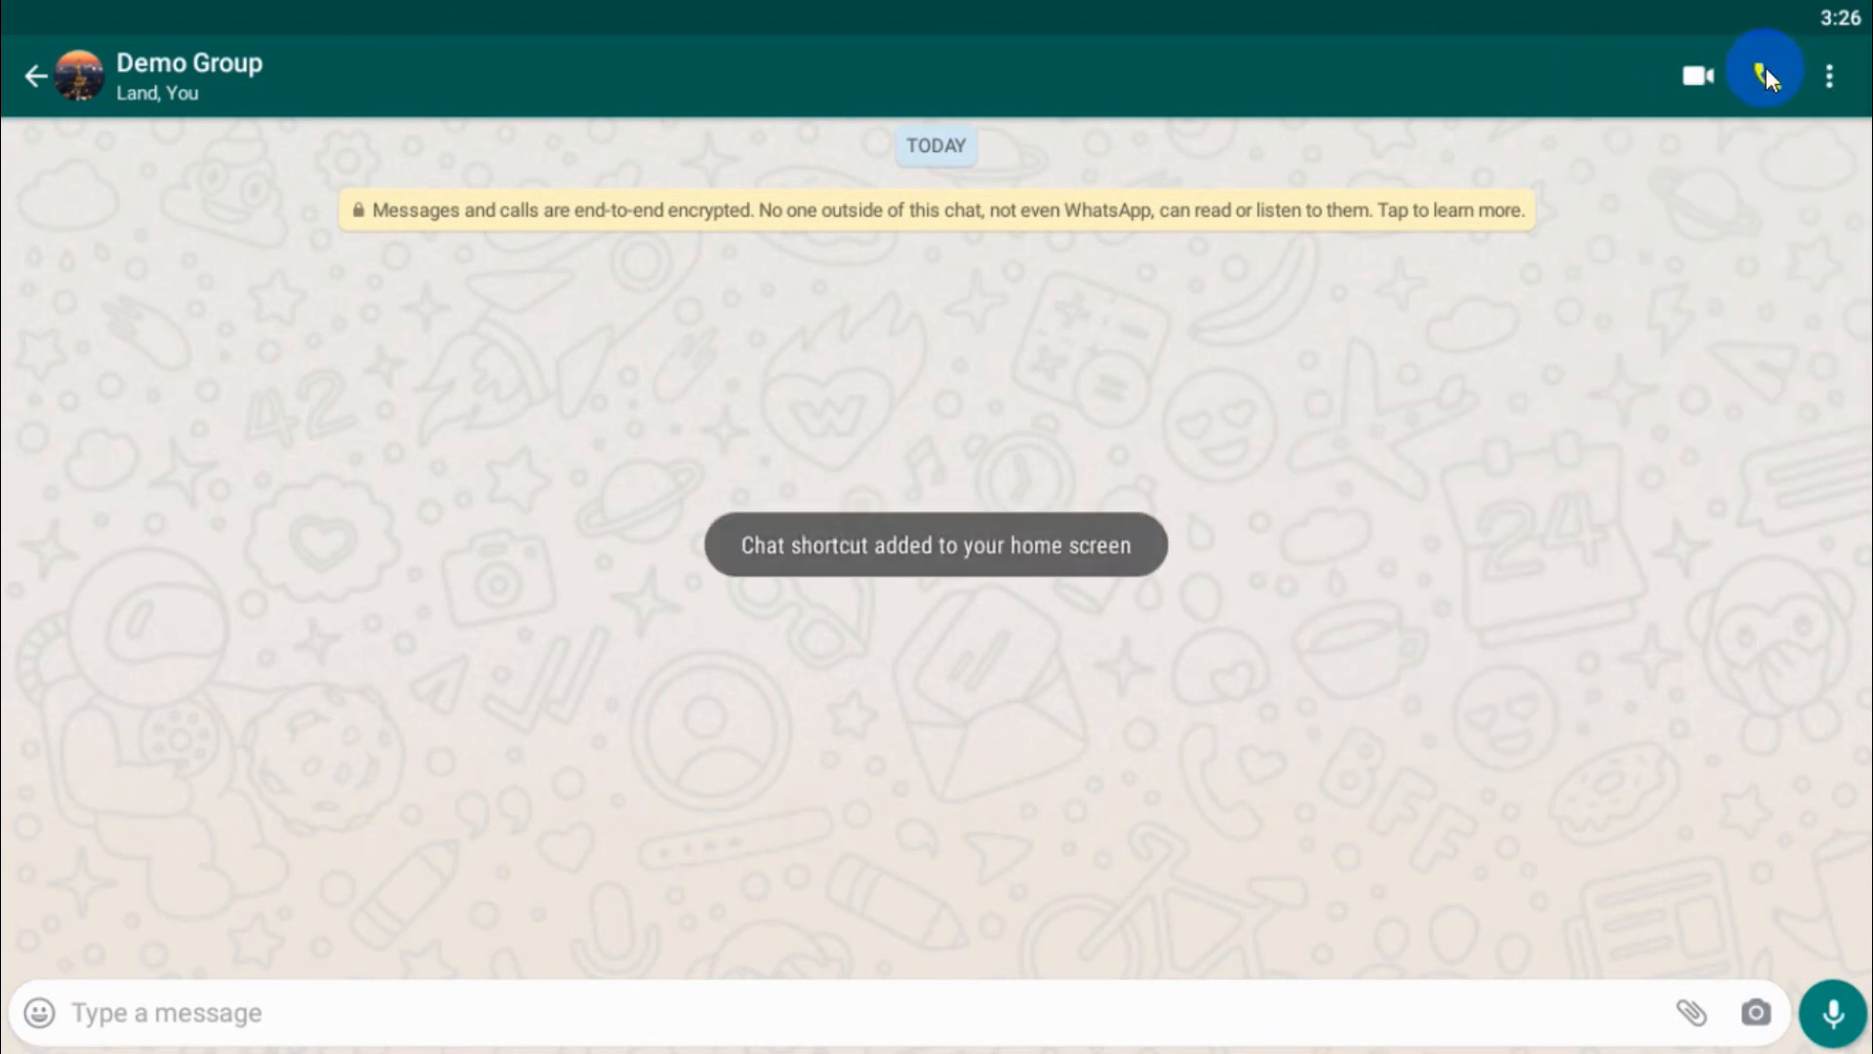